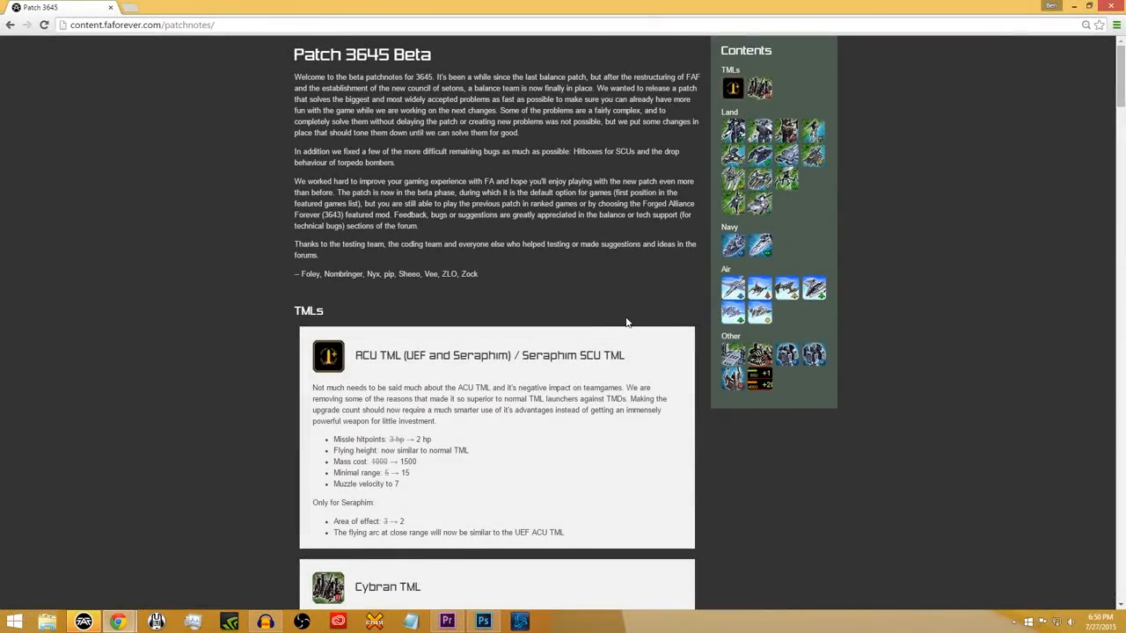
mouse_move(545, 306)
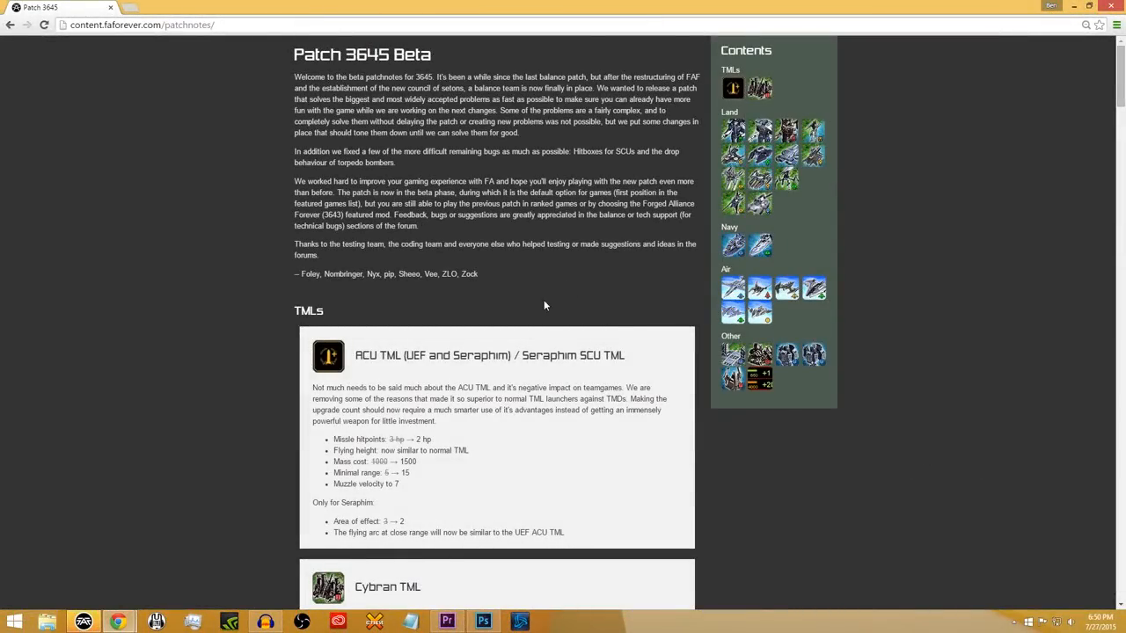
mouse_move(508, 343)
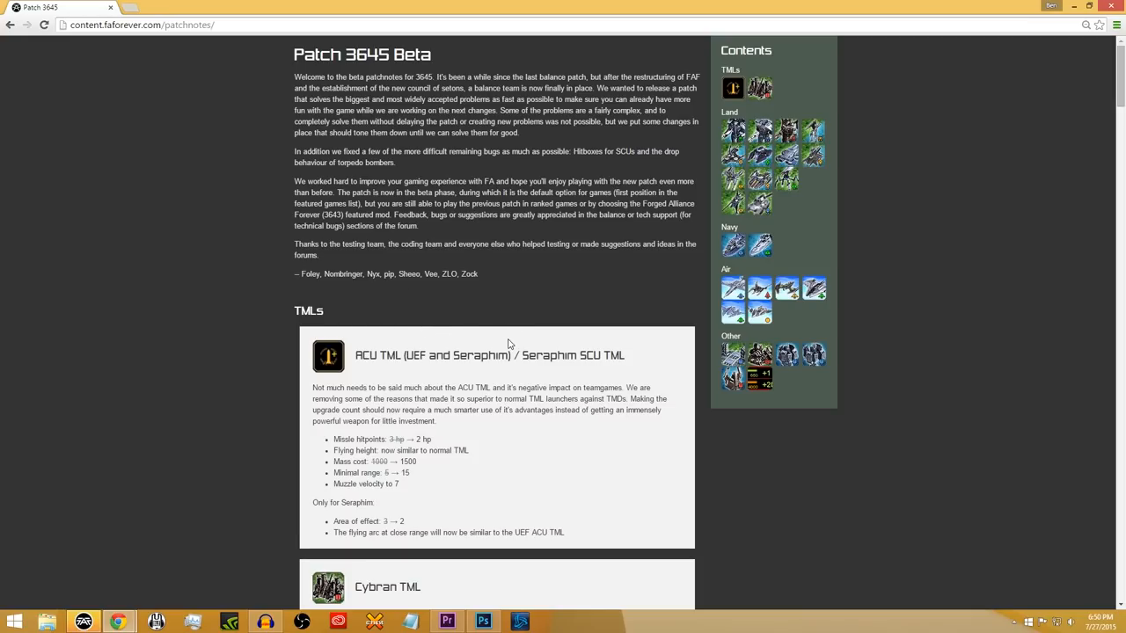
mouse_move(591, 334)
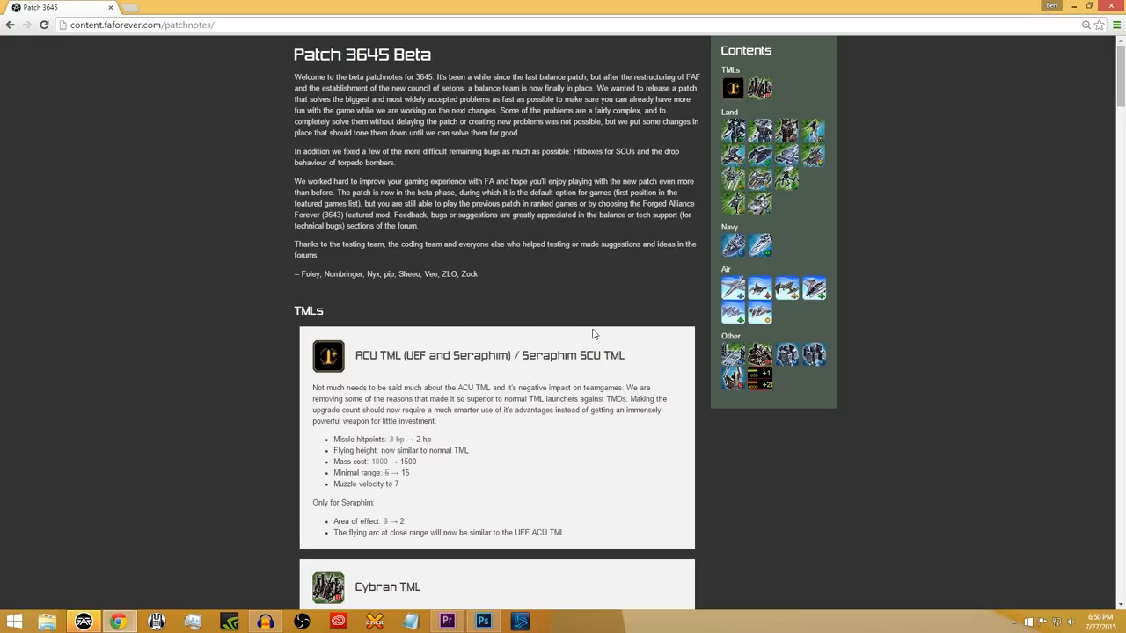
mouse_move(957, 282)
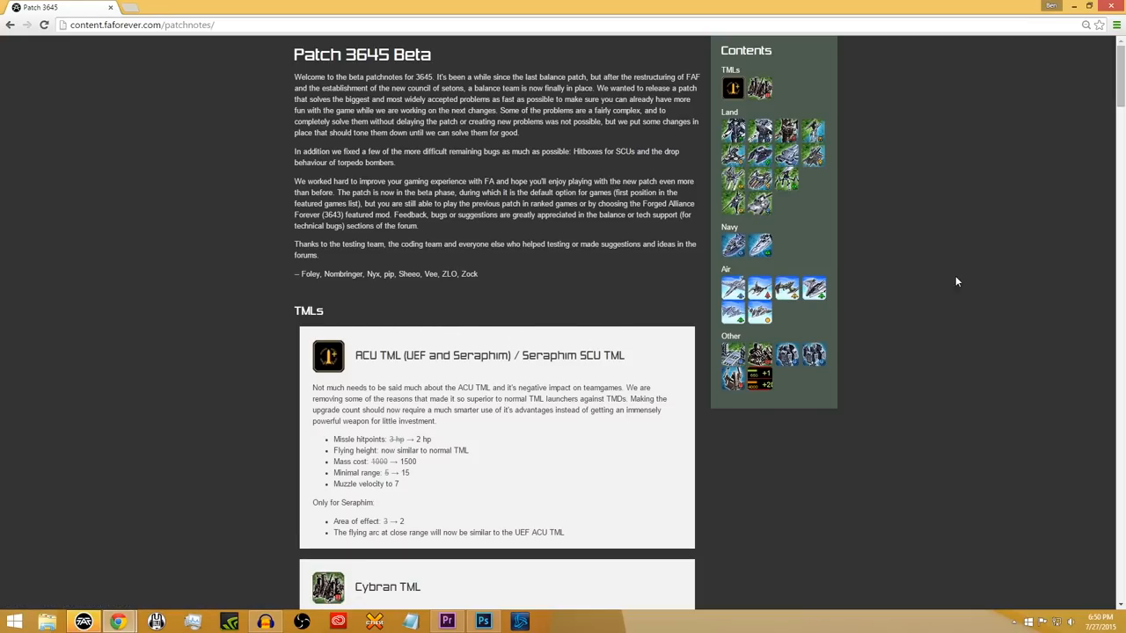
mouse_move(957, 262)
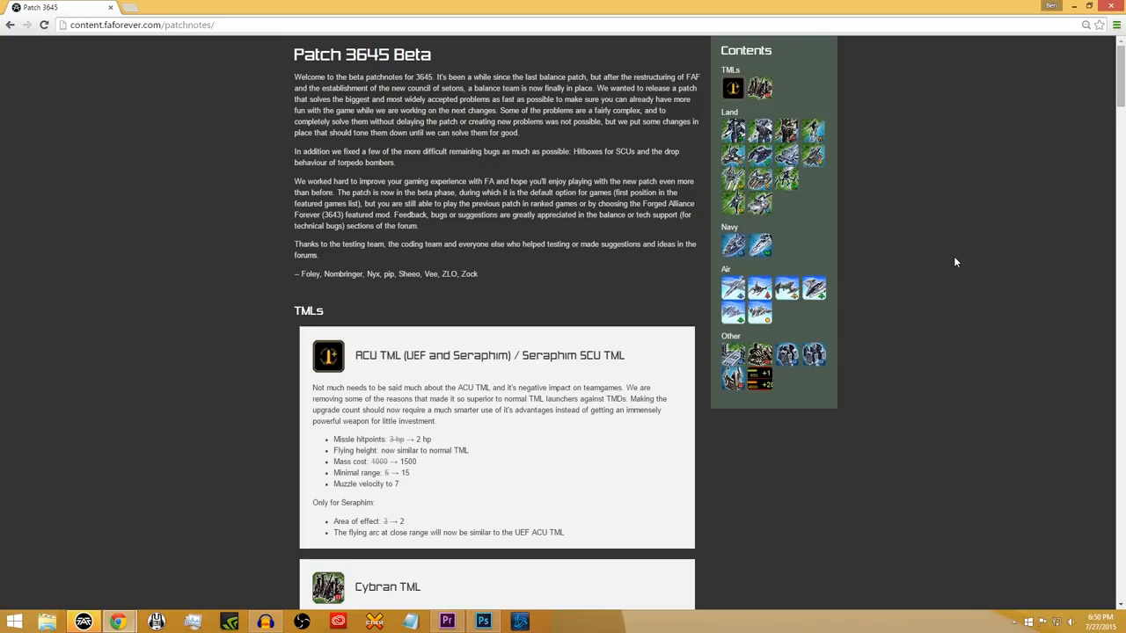
mouse_move(933, 246)
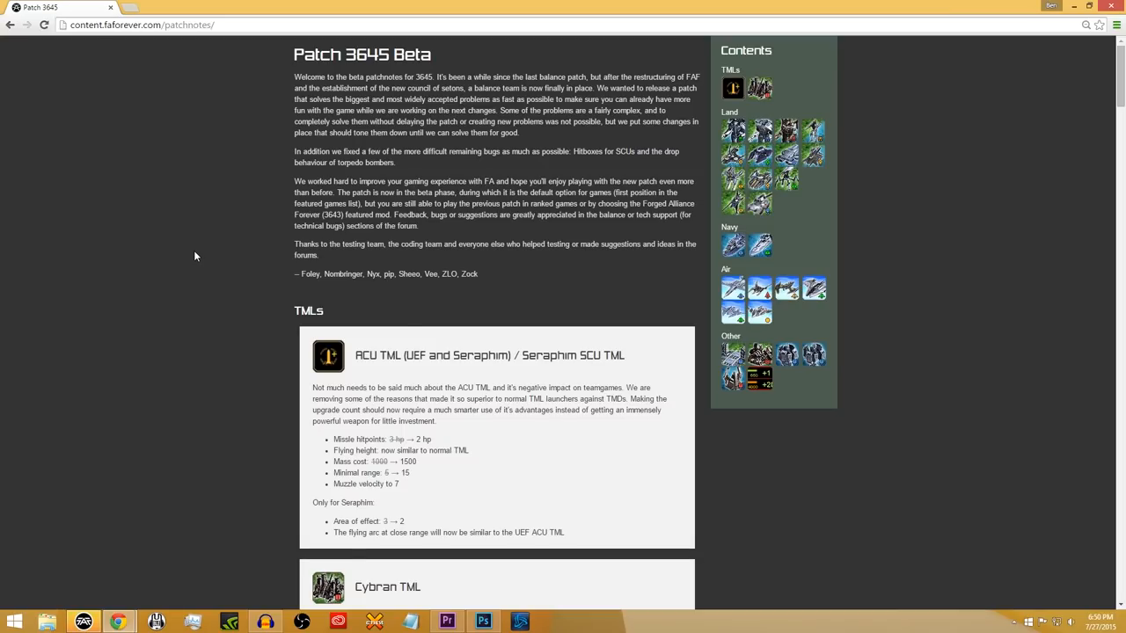
mouse_move(422, 285)
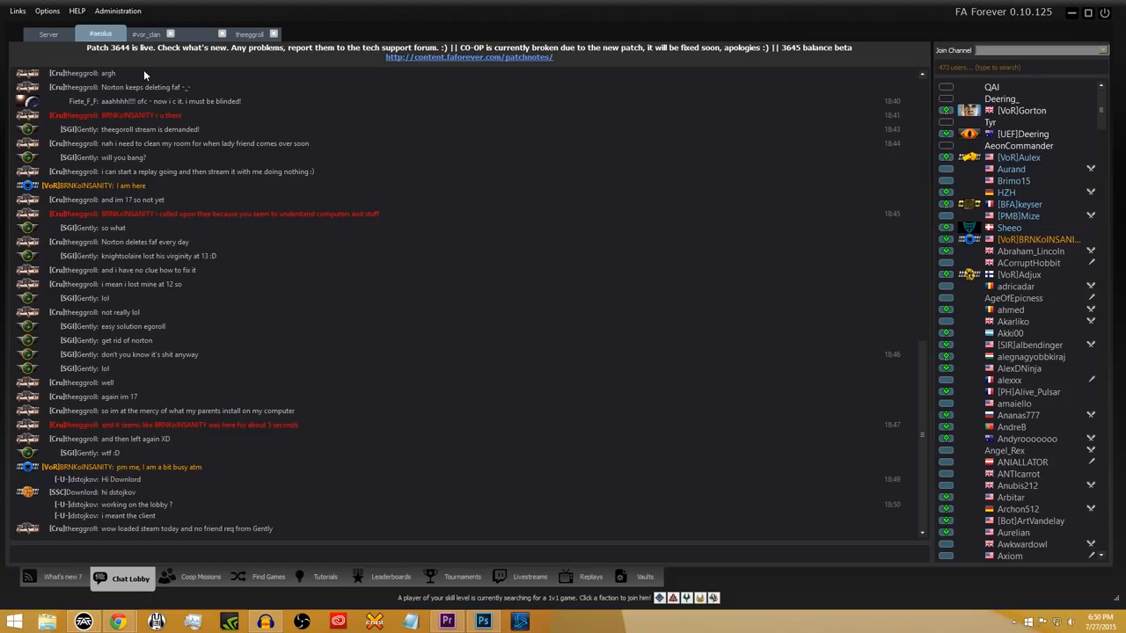
- View the Find Games list of open custom games in the FA Forever client
left_click(267, 577)
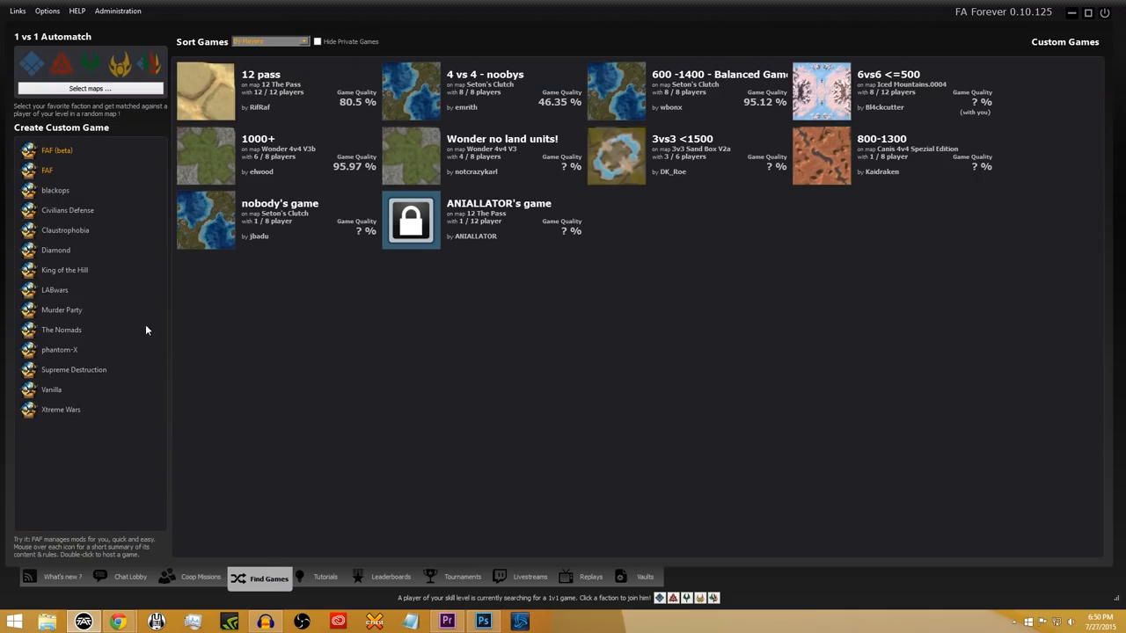
mouse_move(57, 151)
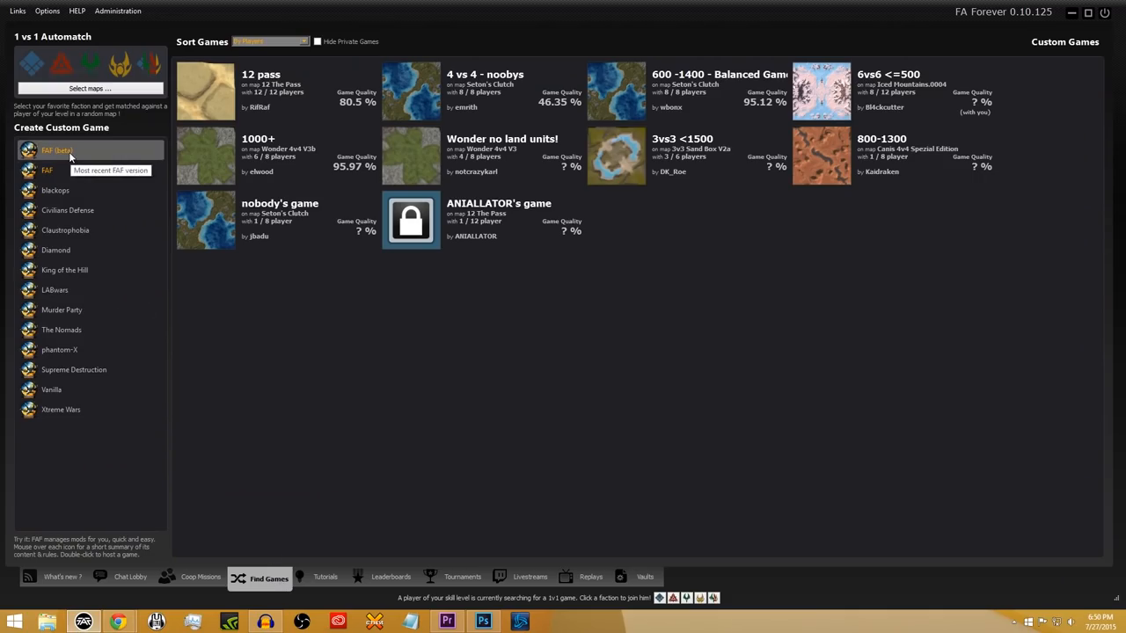
mouse_move(70, 155)
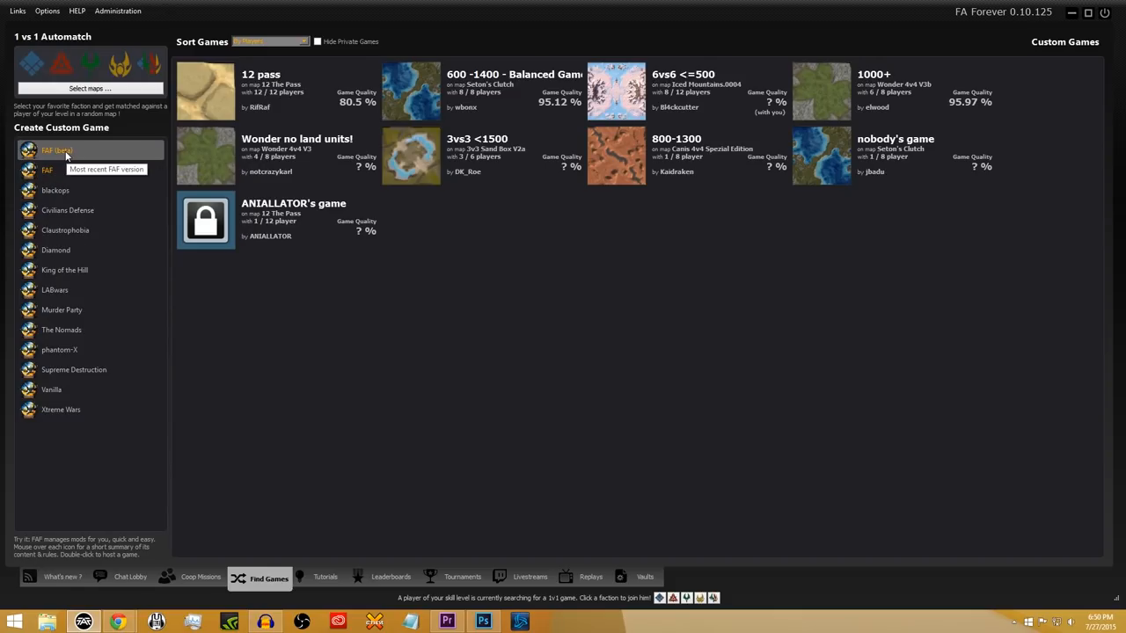
mouse_move(774, 274)
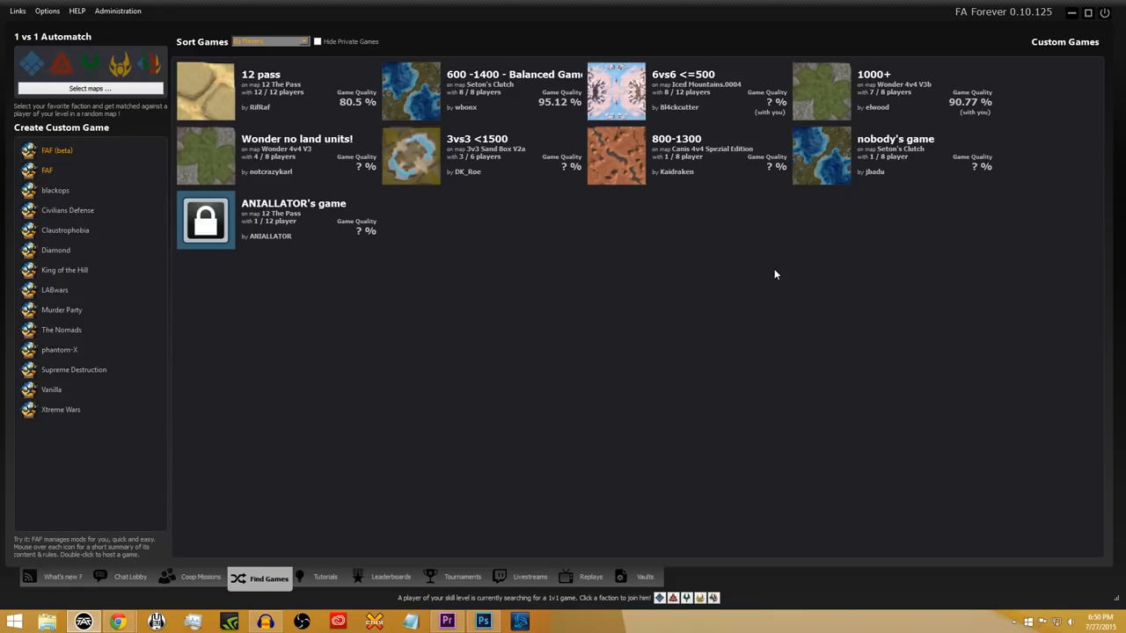
mouse_move(1087, 27)
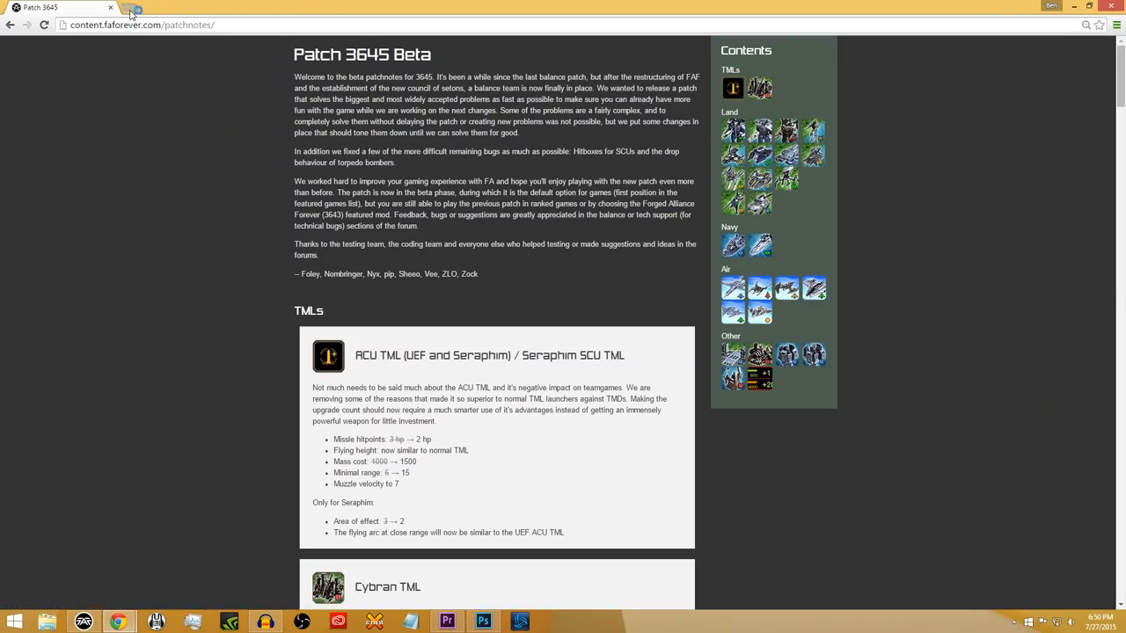
- Browse forums.faforever.com to General Discussions, then the Balance Discussion topic list
left_click(134, 7)
type("fa")
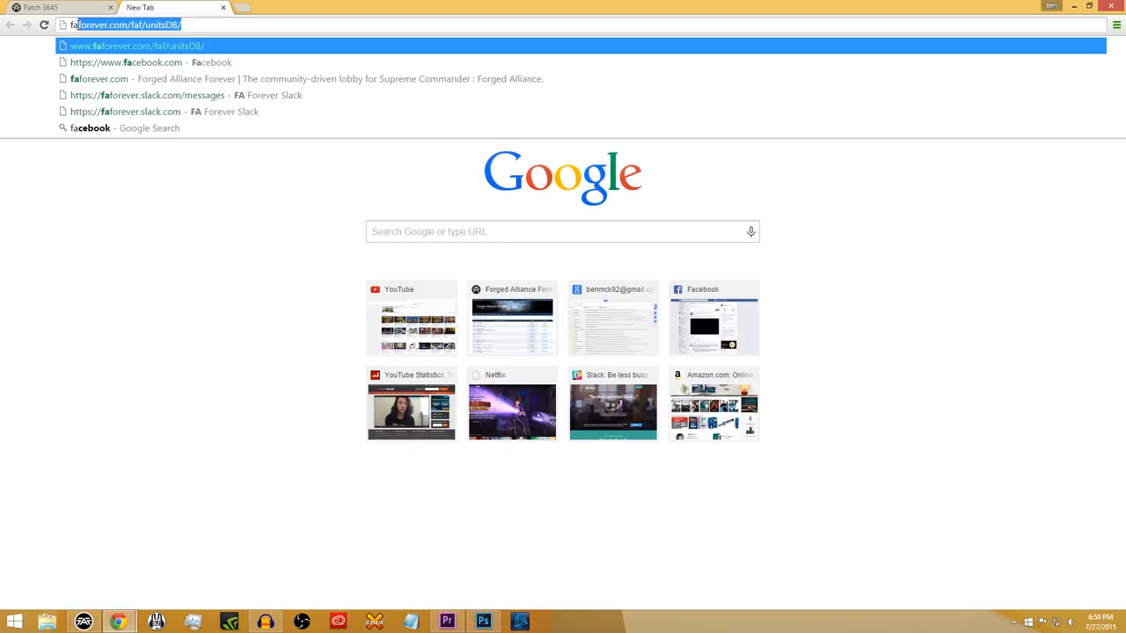
mouse_move(679, 326)
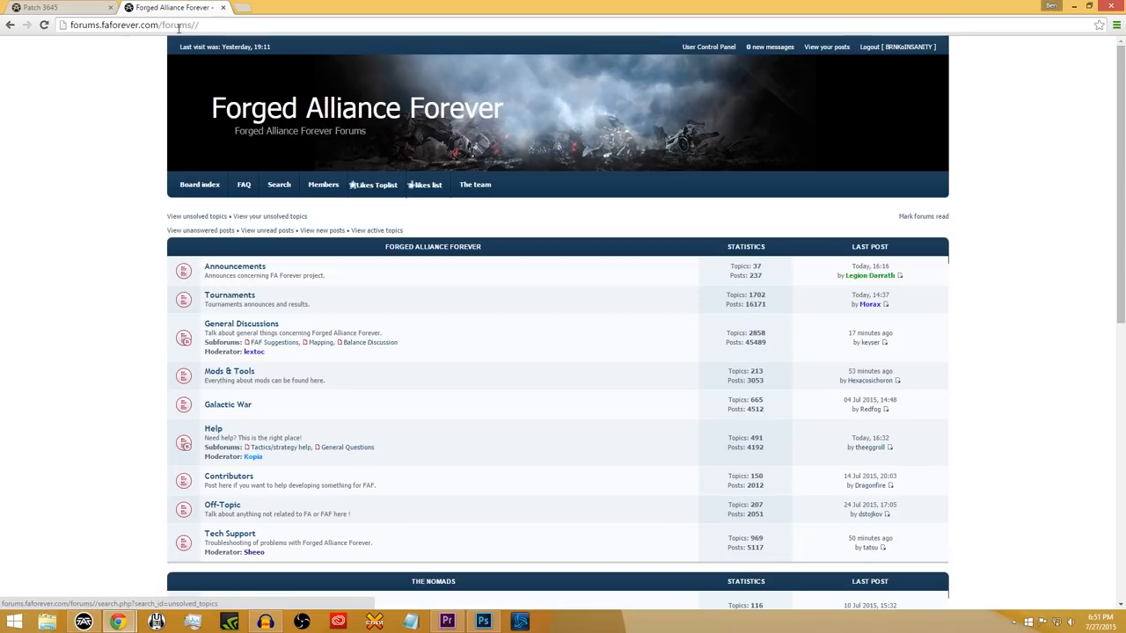
left_click(241, 324)
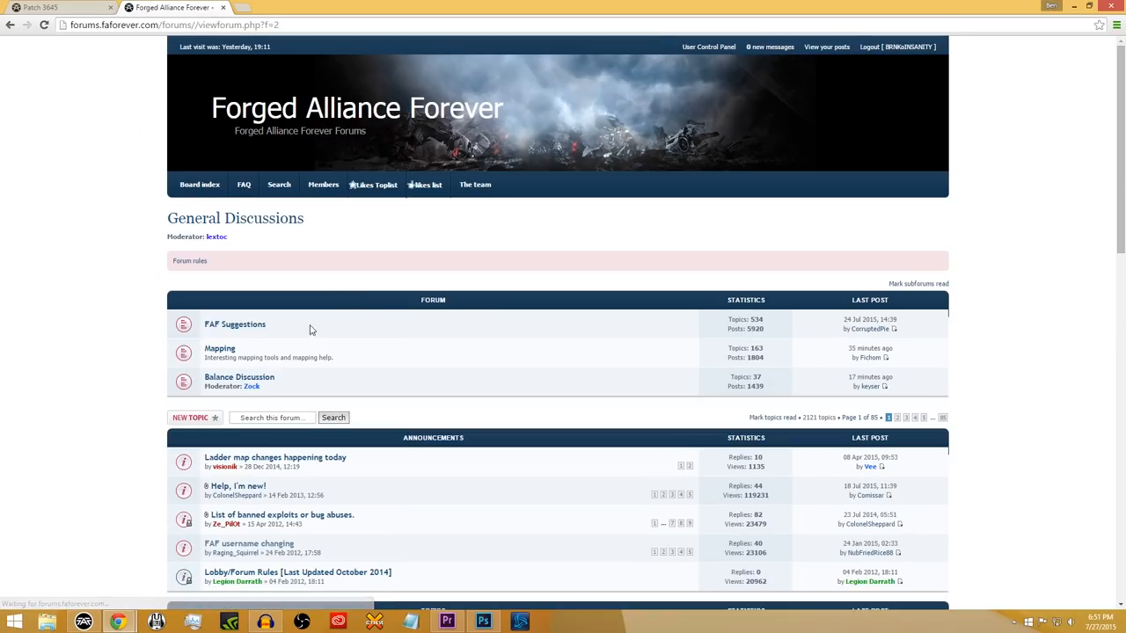
left_click(240, 377)
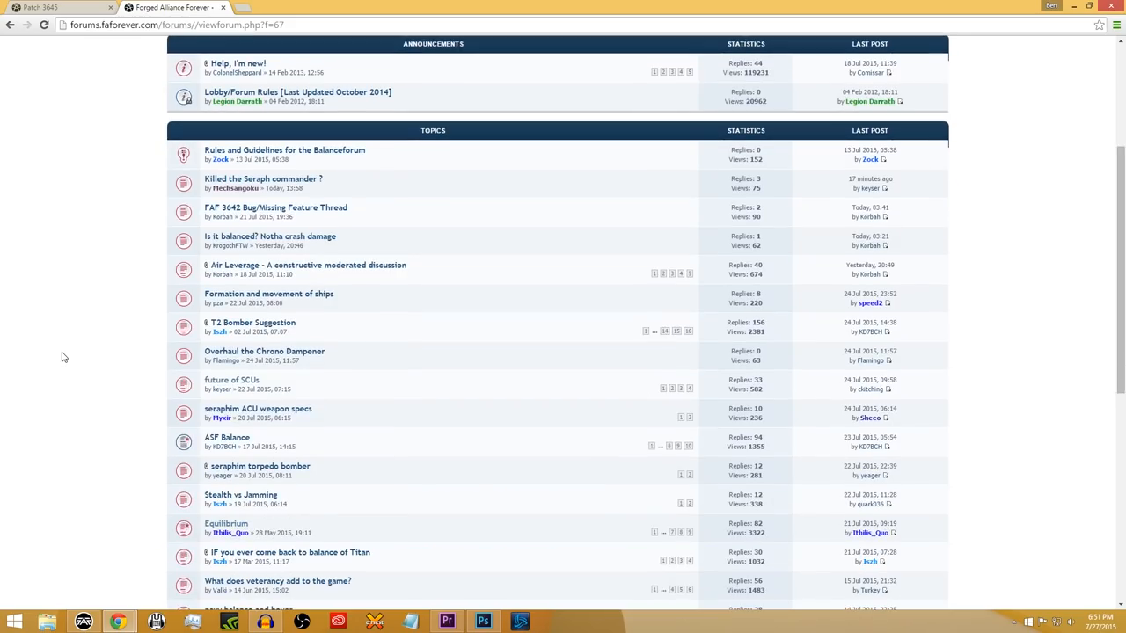
mouse_move(531, 338)
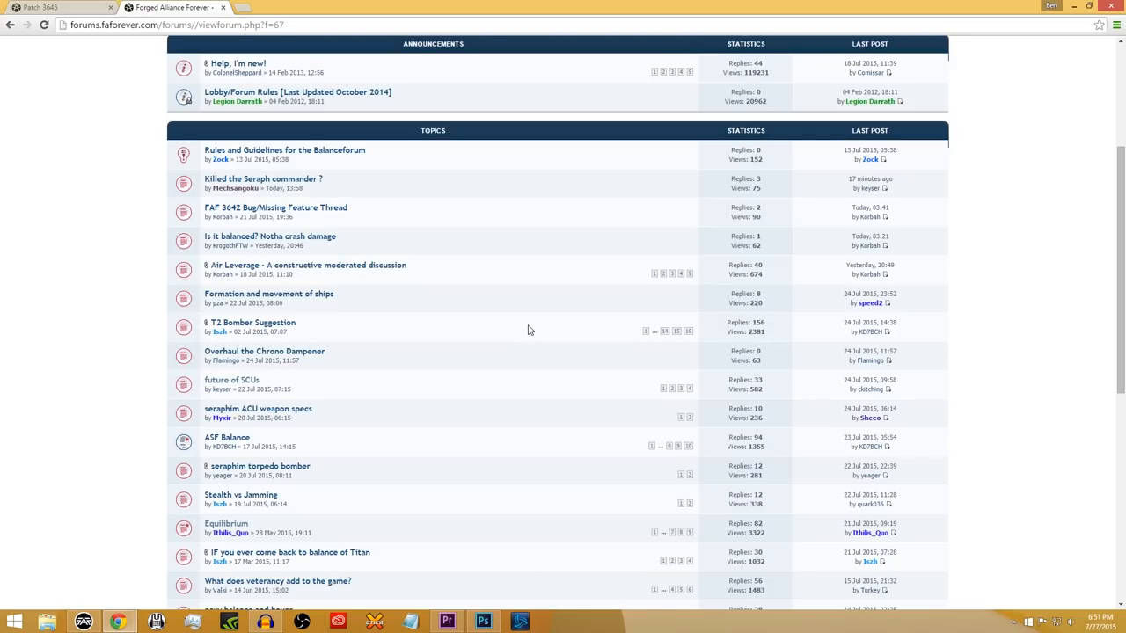
mouse_move(134, 51)
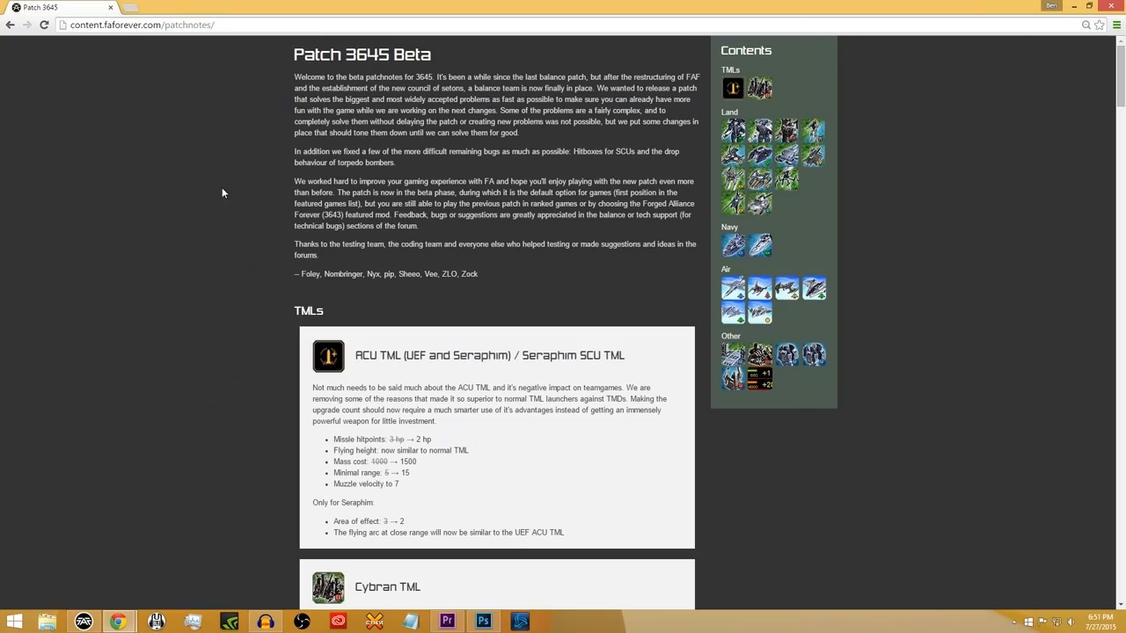
mouse_move(439, 505)
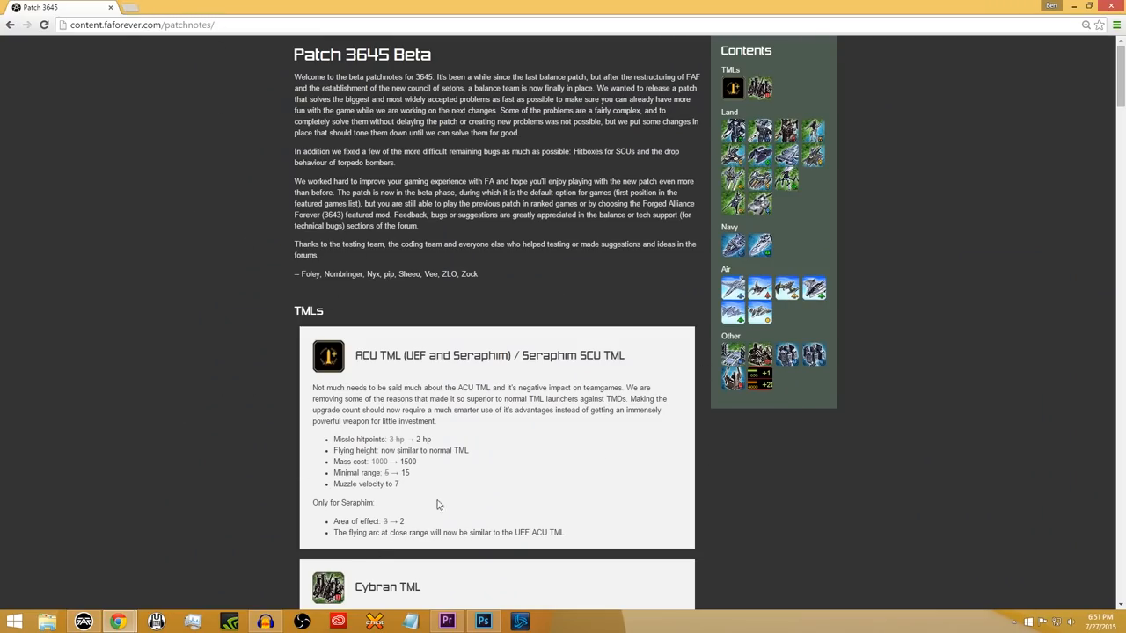
mouse_move(233, 392)
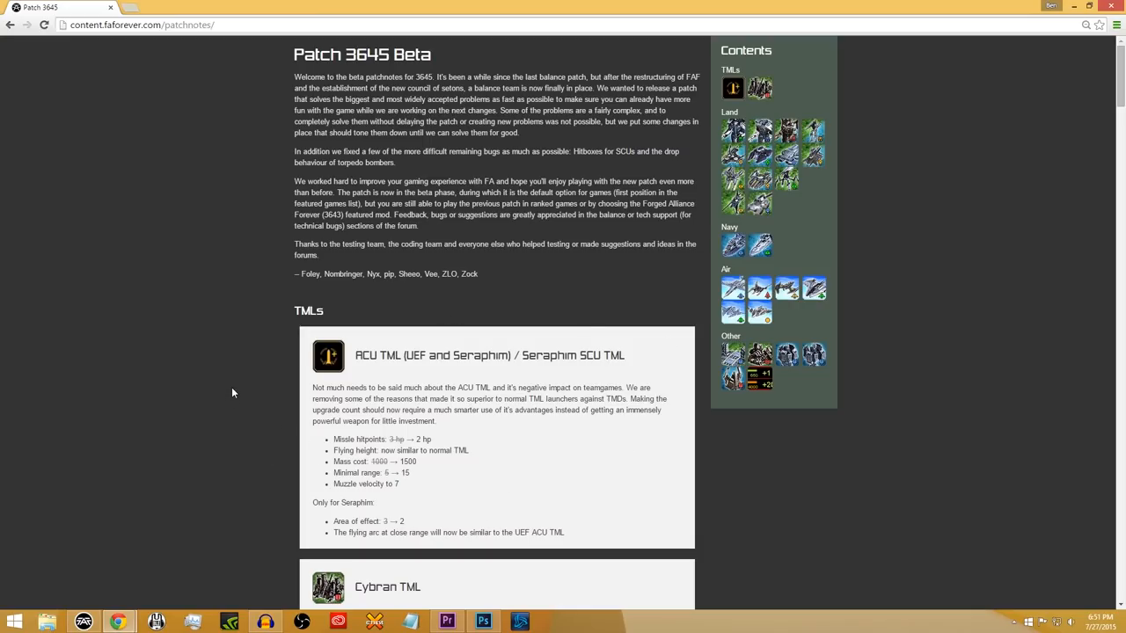
- Scroll the patch notes down to the TMLs section with the ACU TML and Cybran TML entries
scroll("down", 3)
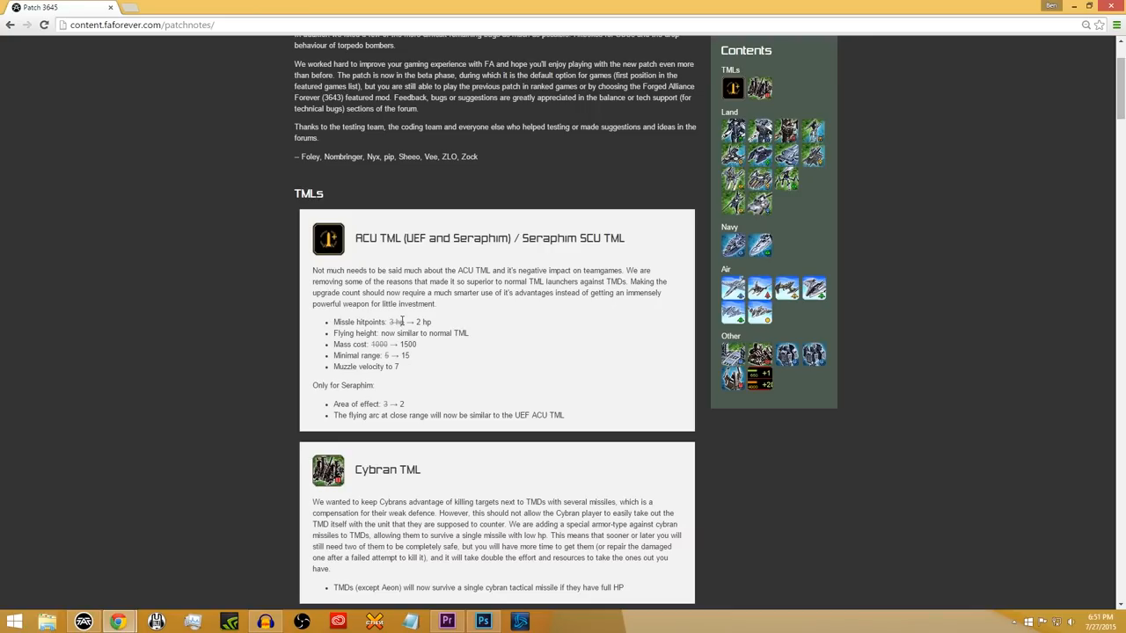
mouse_move(431, 363)
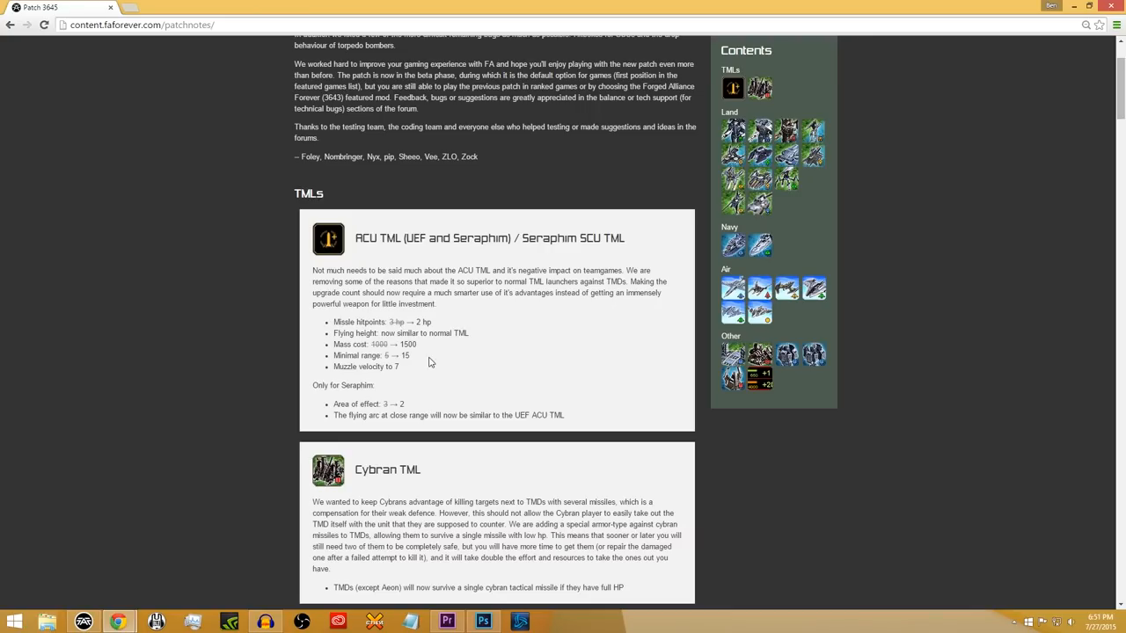
mouse_move(429, 322)
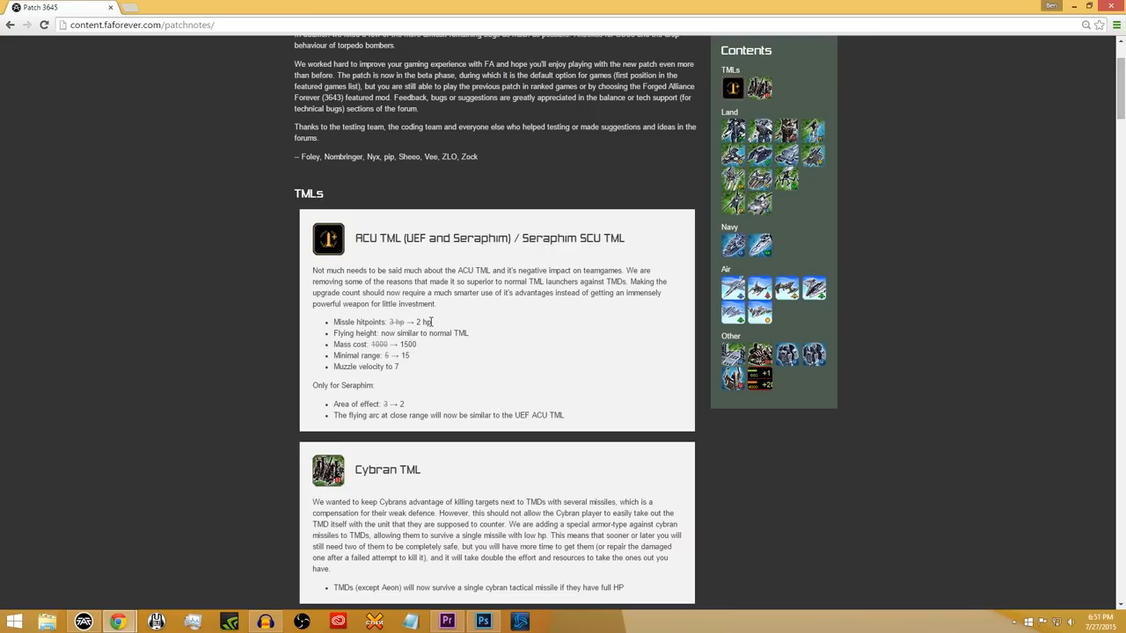
mouse_move(405, 332)
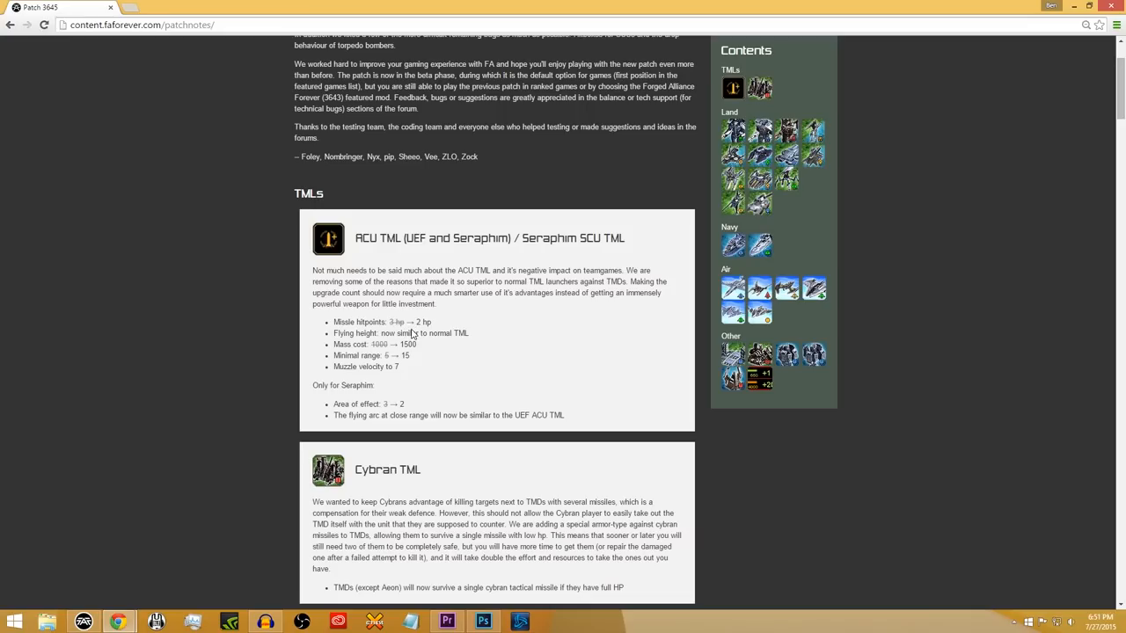
mouse_move(461, 359)
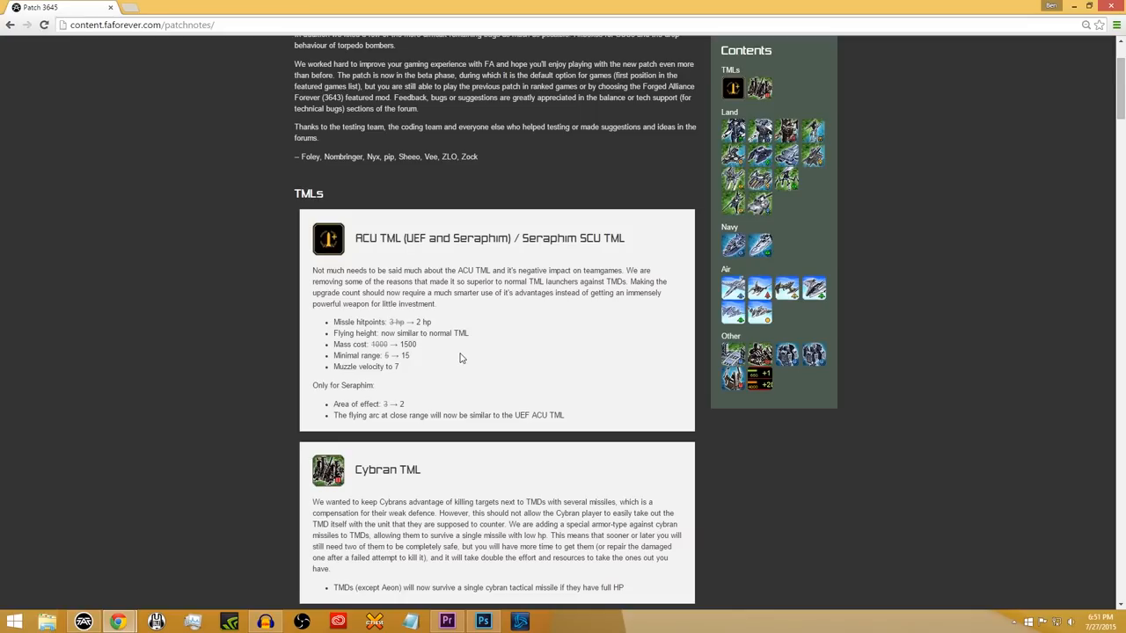
mouse_move(425, 345)
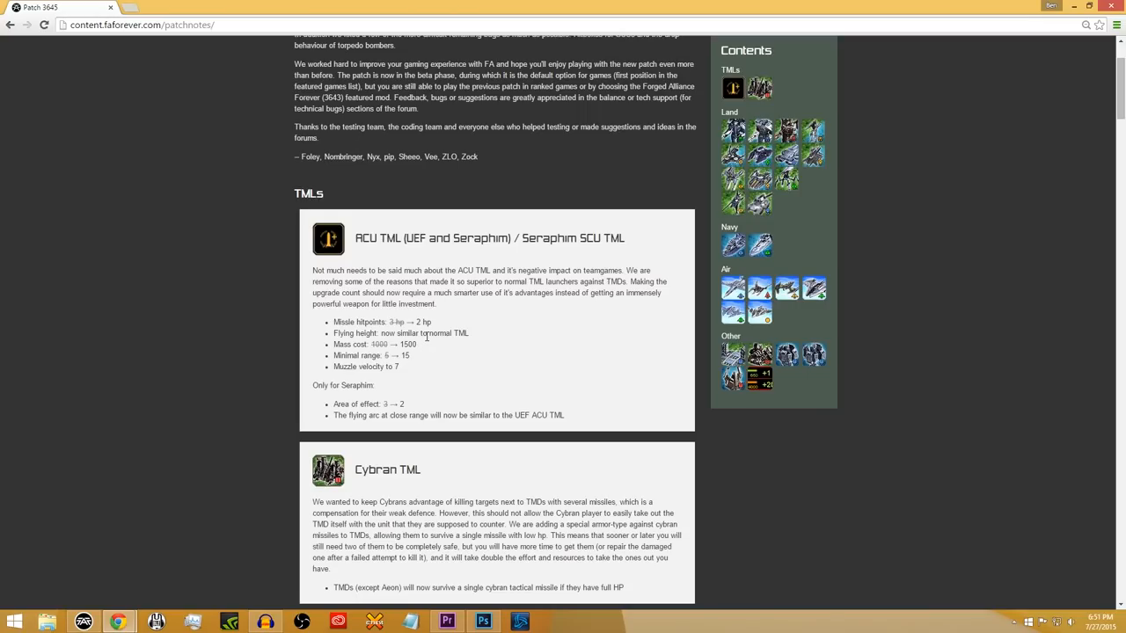
mouse_move(431, 348)
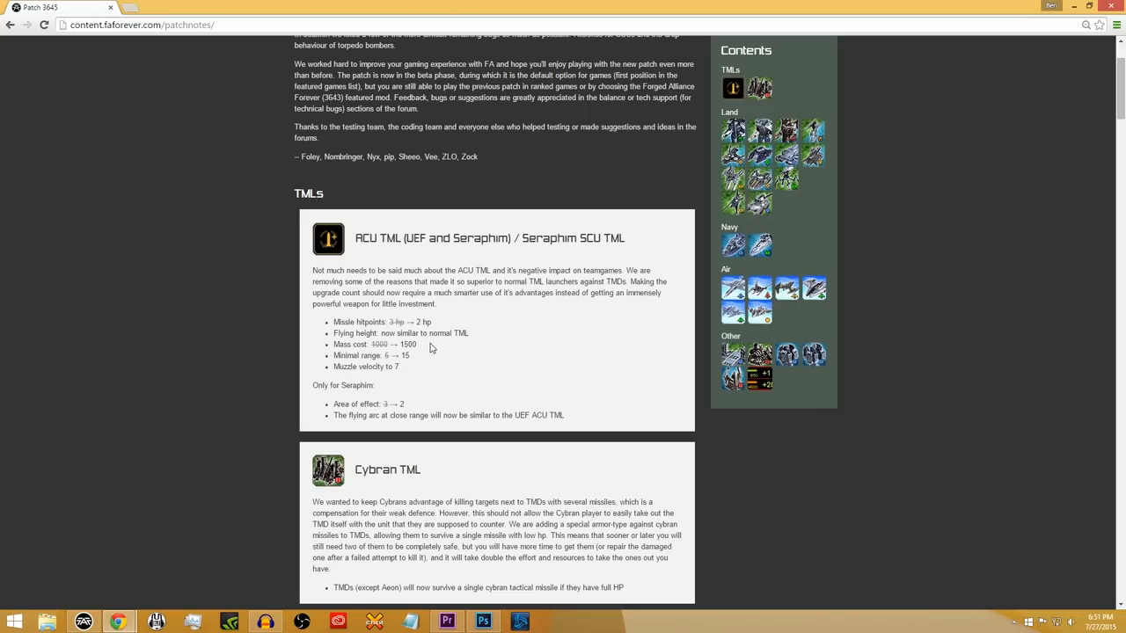
mouse_move(451, 332)
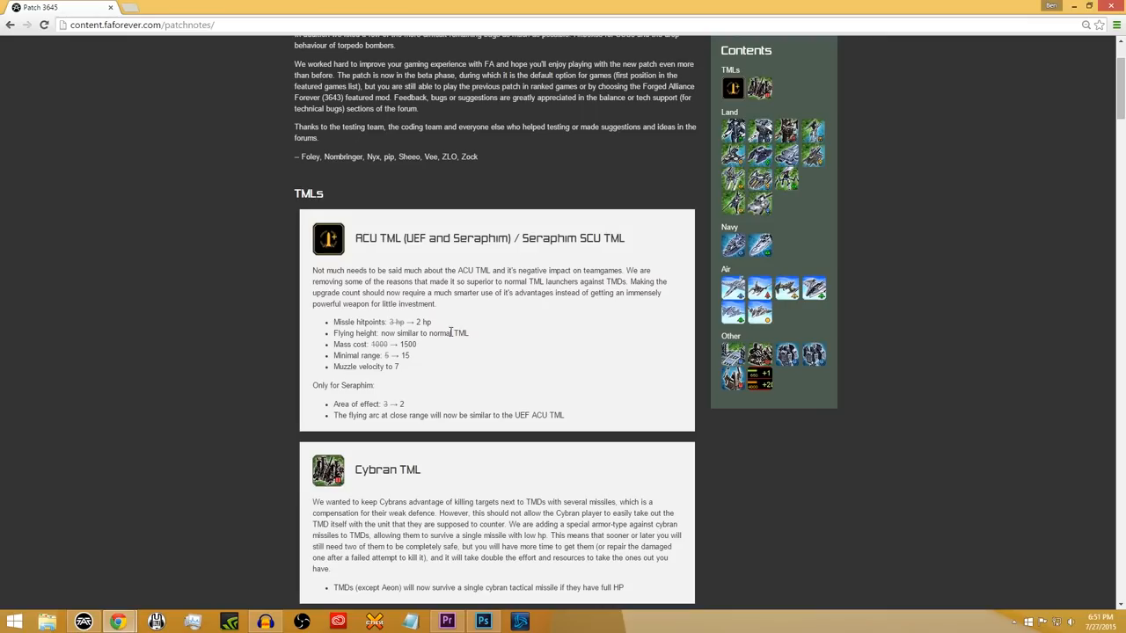
mouse_move(450, 367)
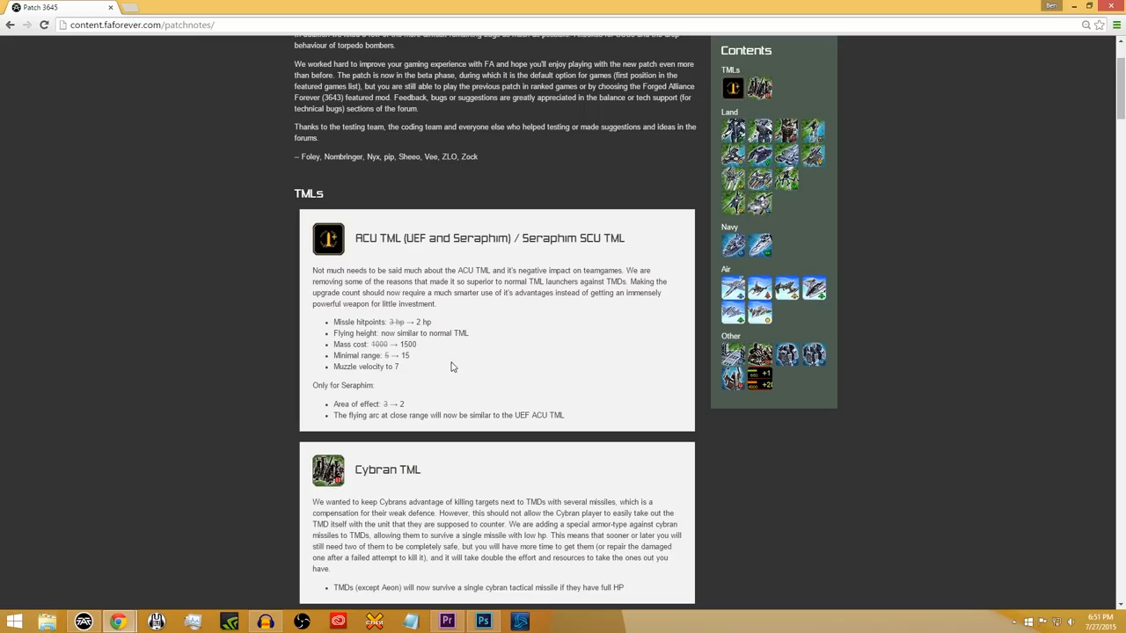
mouse_move(390, 368)
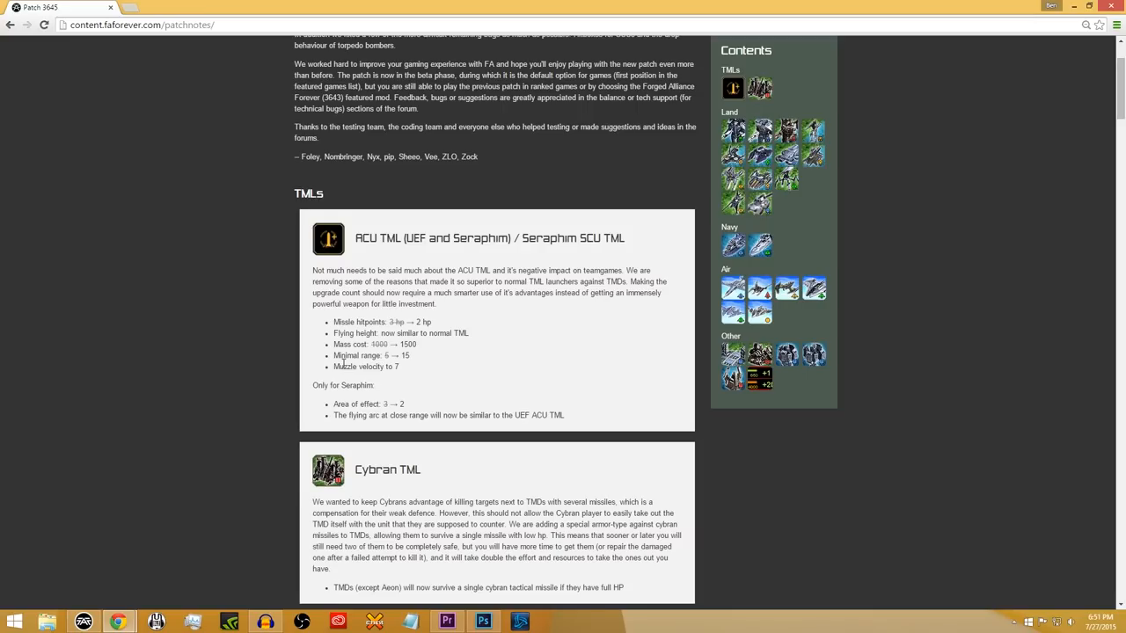
mouse_move(364, 344)
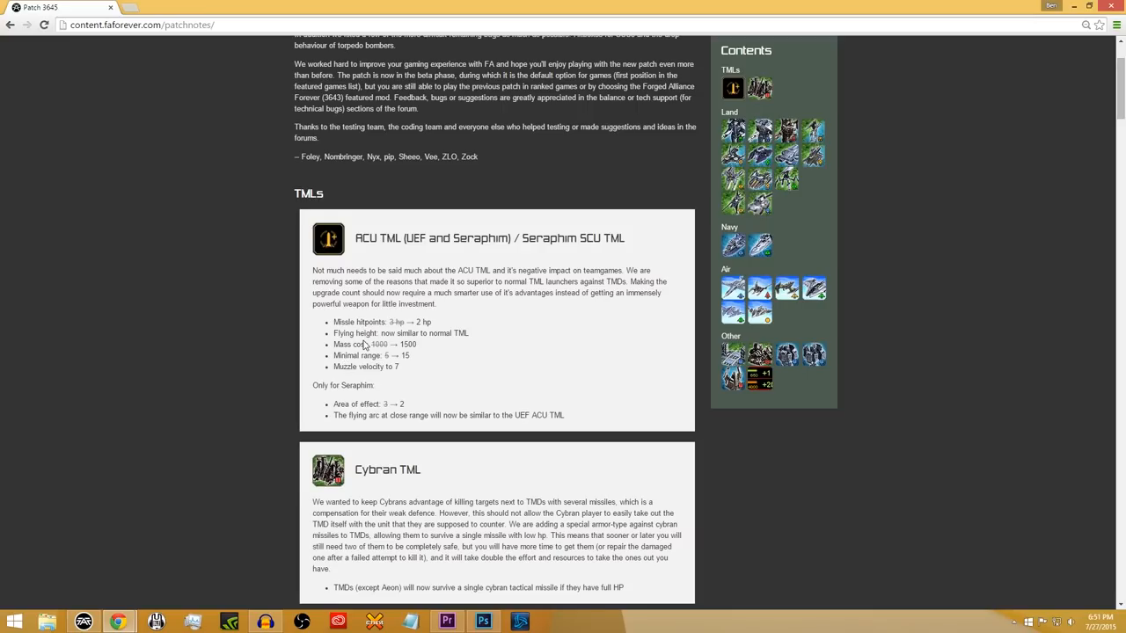
mouse_move(420, 373)
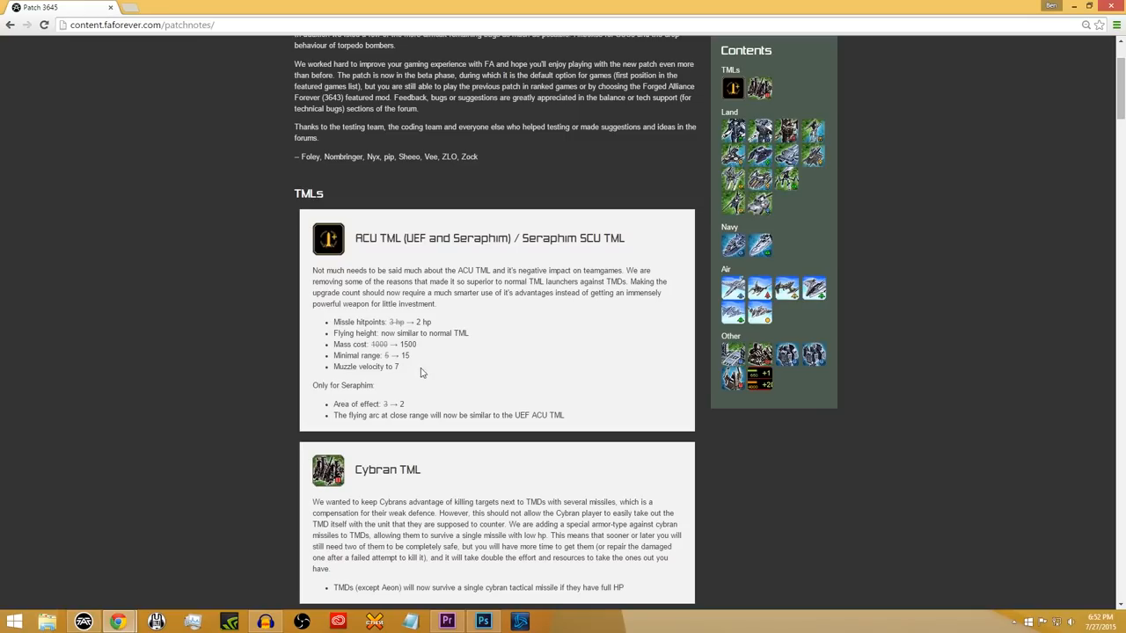
mouse_move(431, 361)
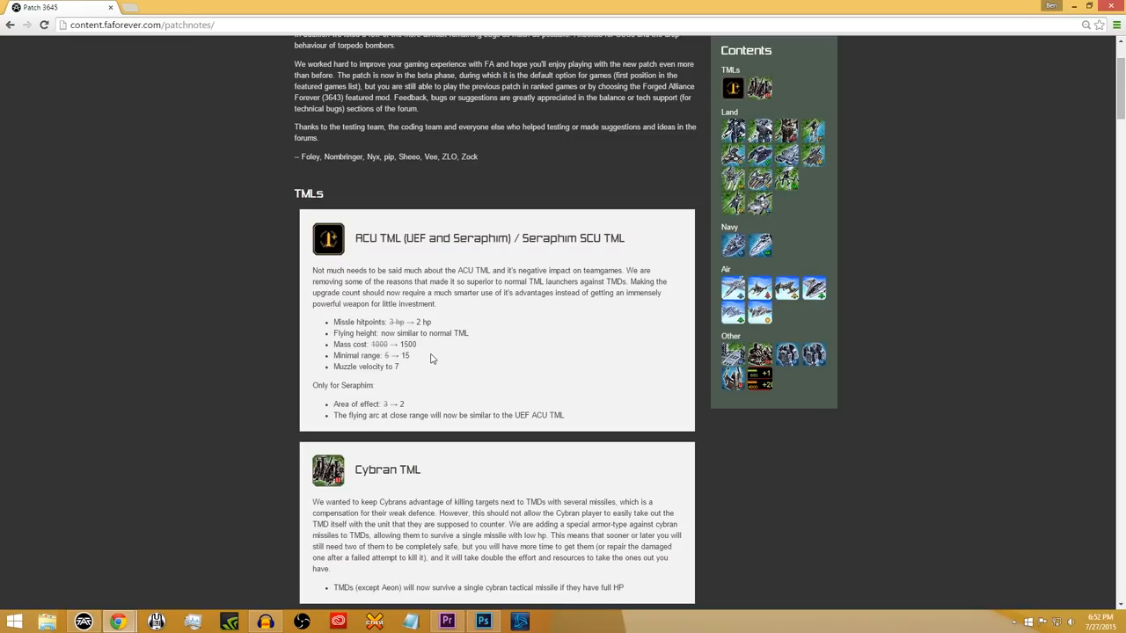
mouse_move(401, 413)
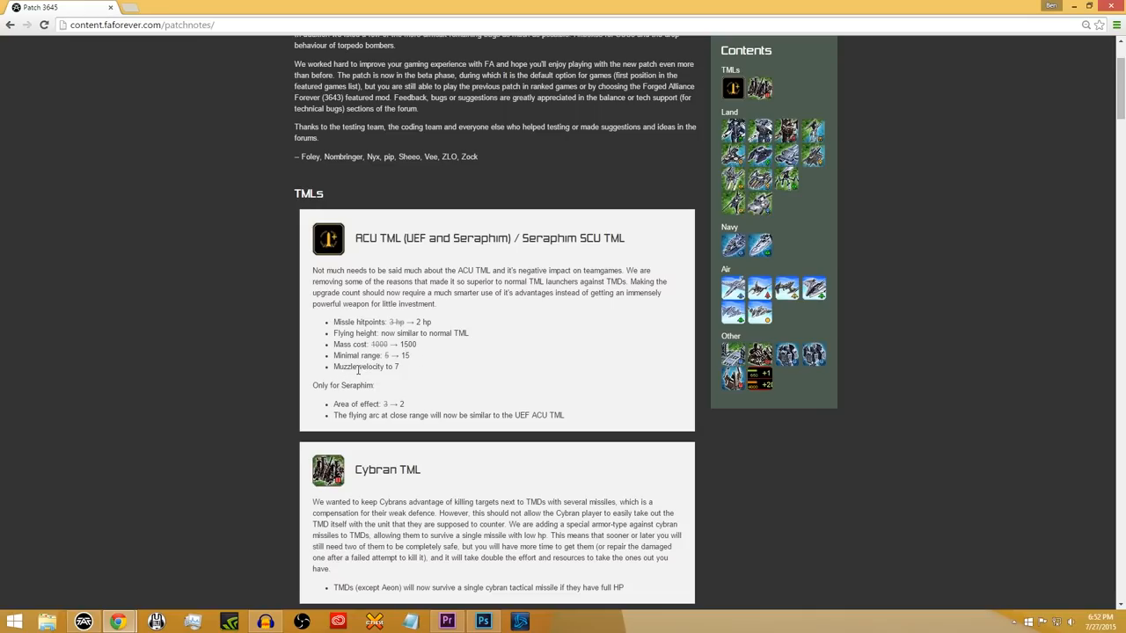
mouse_move(264, 380)
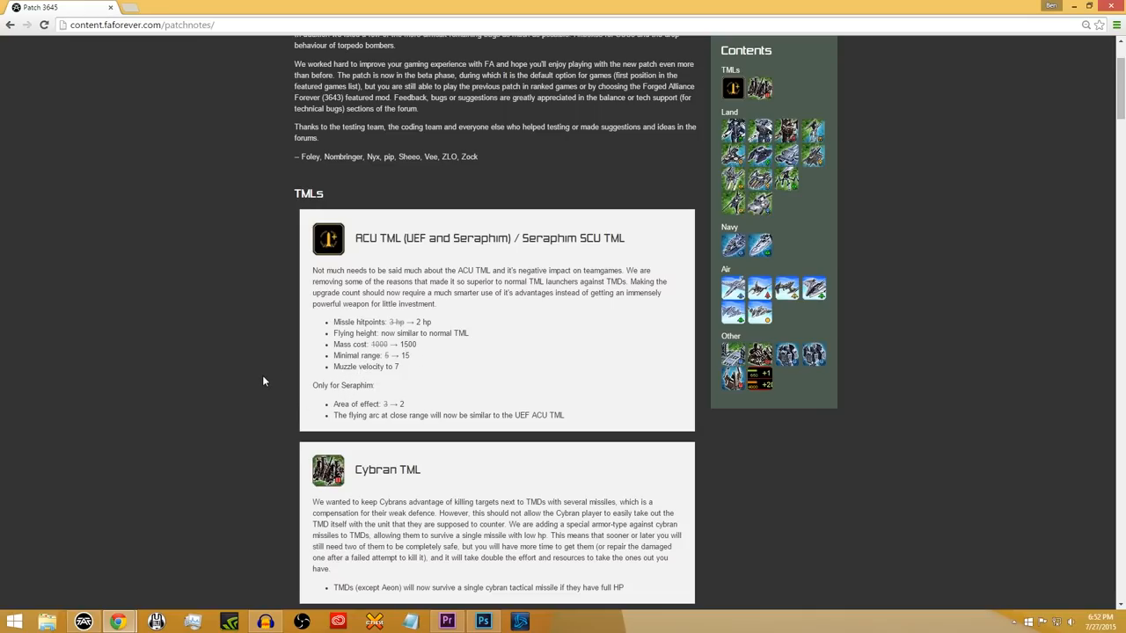
mouse_move(274, 359)
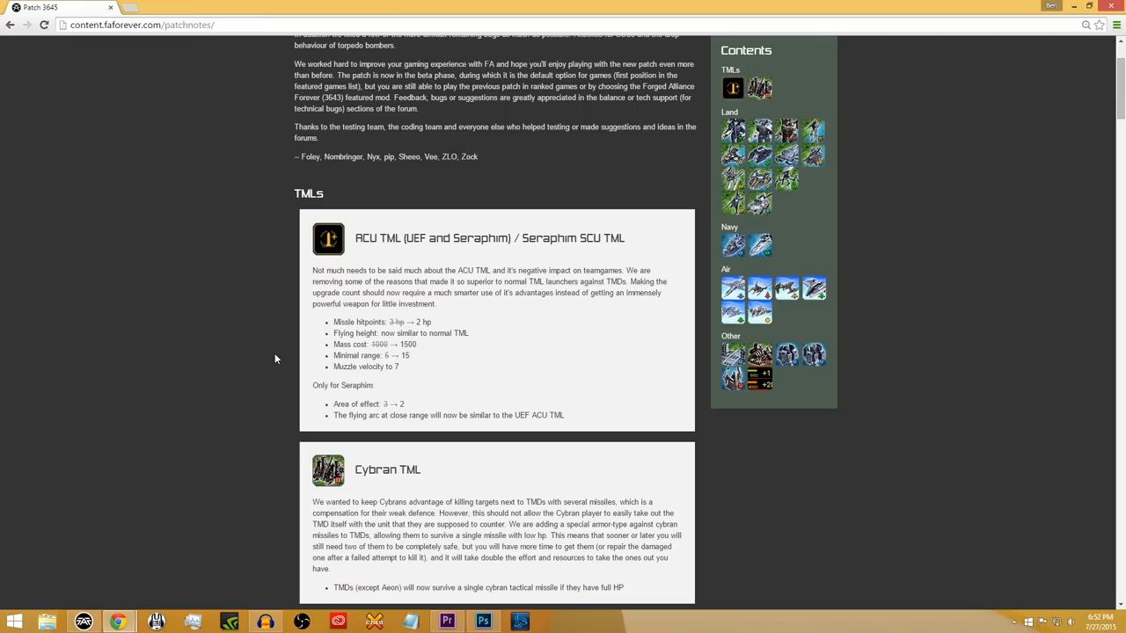
mouse_move(343, 354)
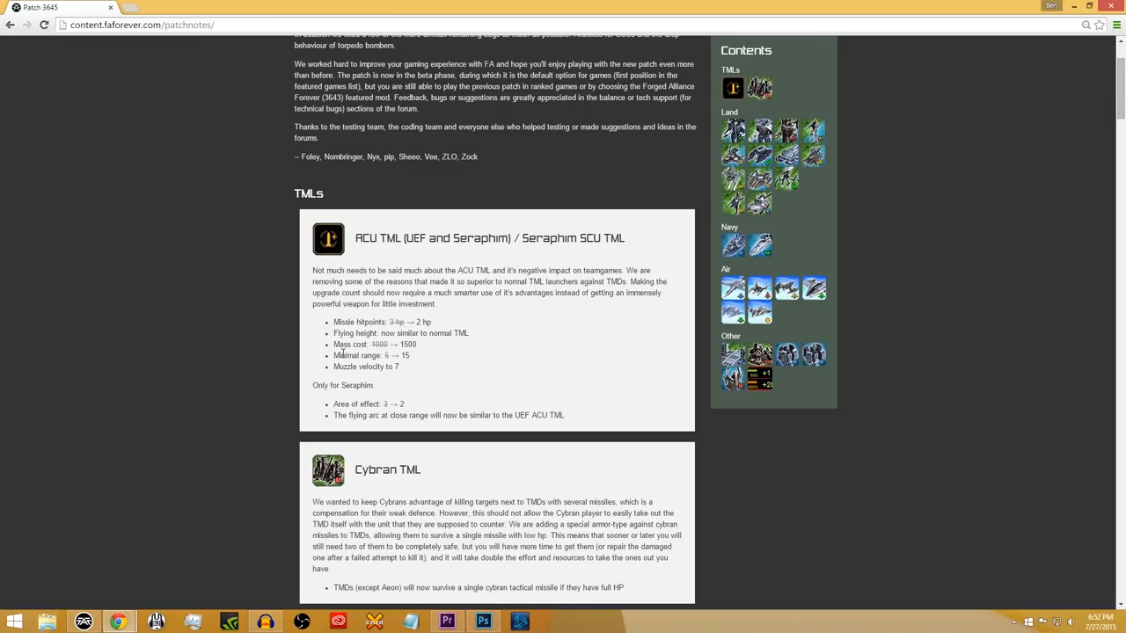
- Scroll past Cybran TML and TML friendly fire to the start of the Land section's SCUs entry
scroll("down", 3)
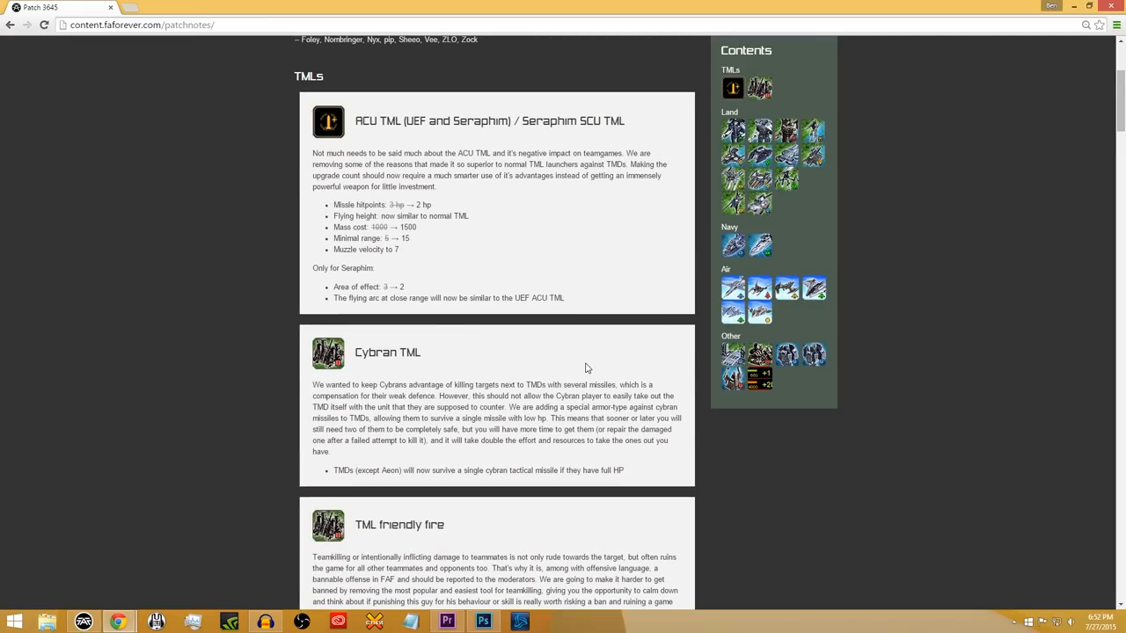
mouse_move(489, 397)
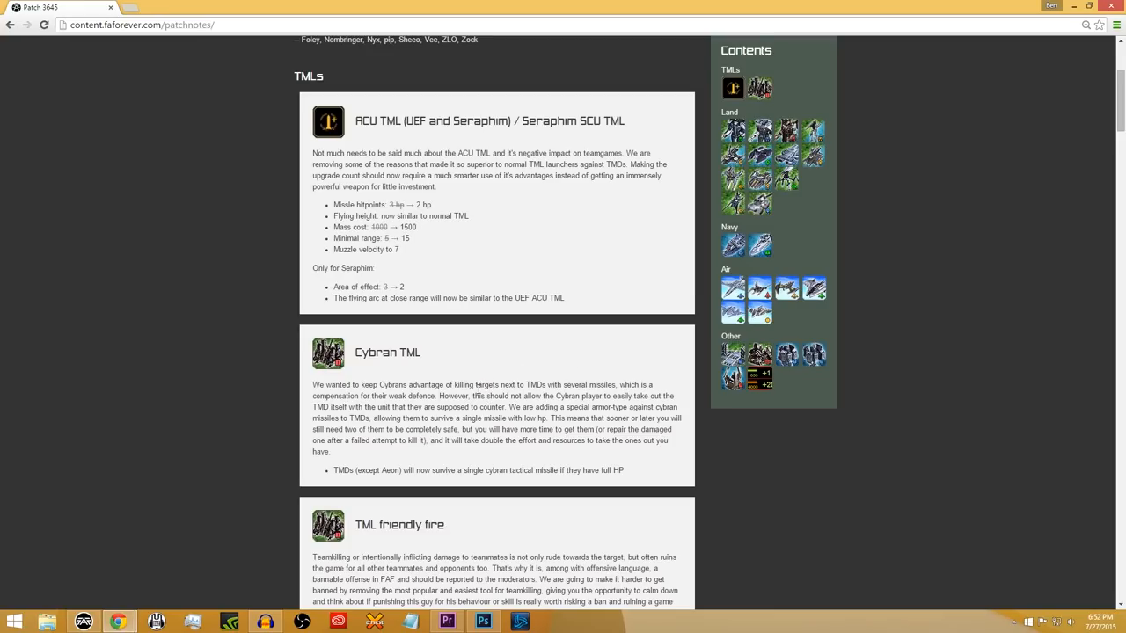
mouse_move(431, 330)
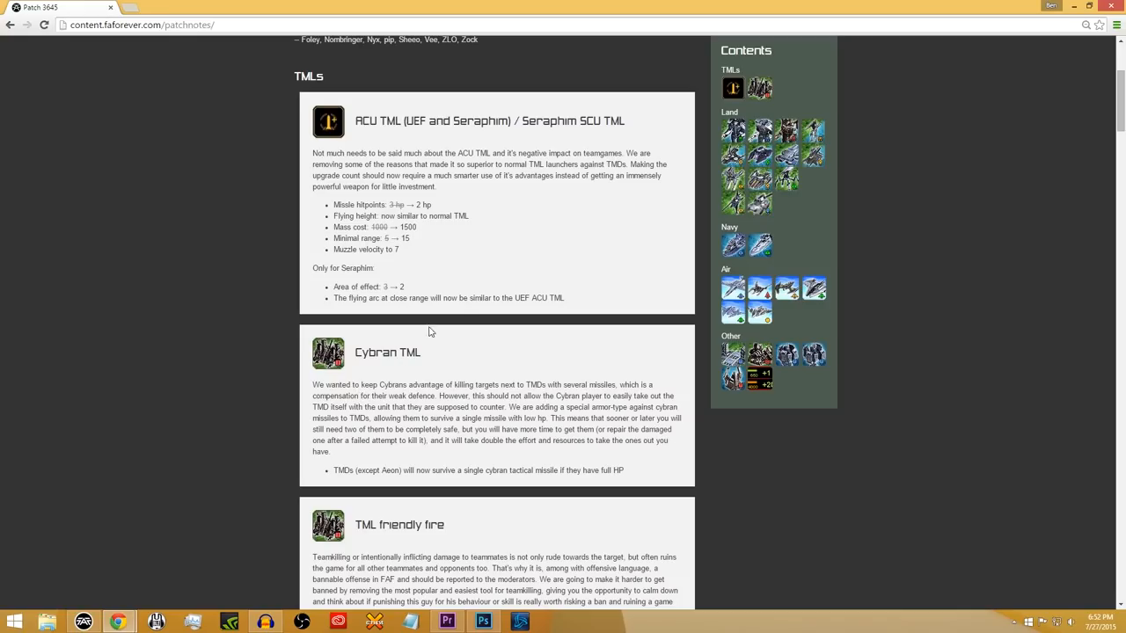
mouse_move(501, 281)
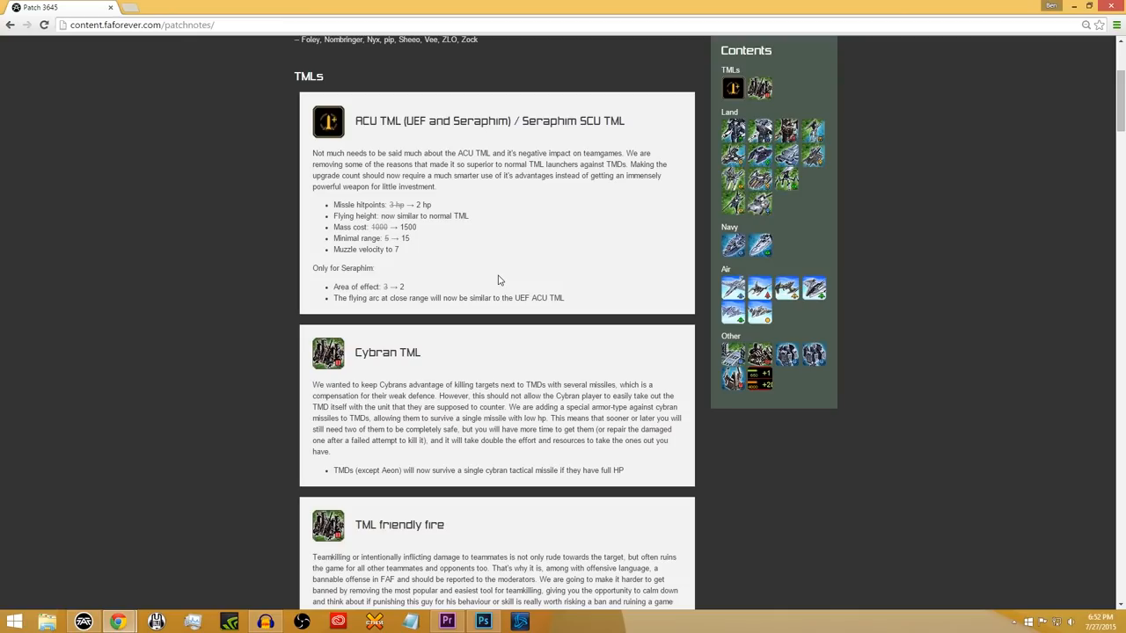
scroll("down", 3)
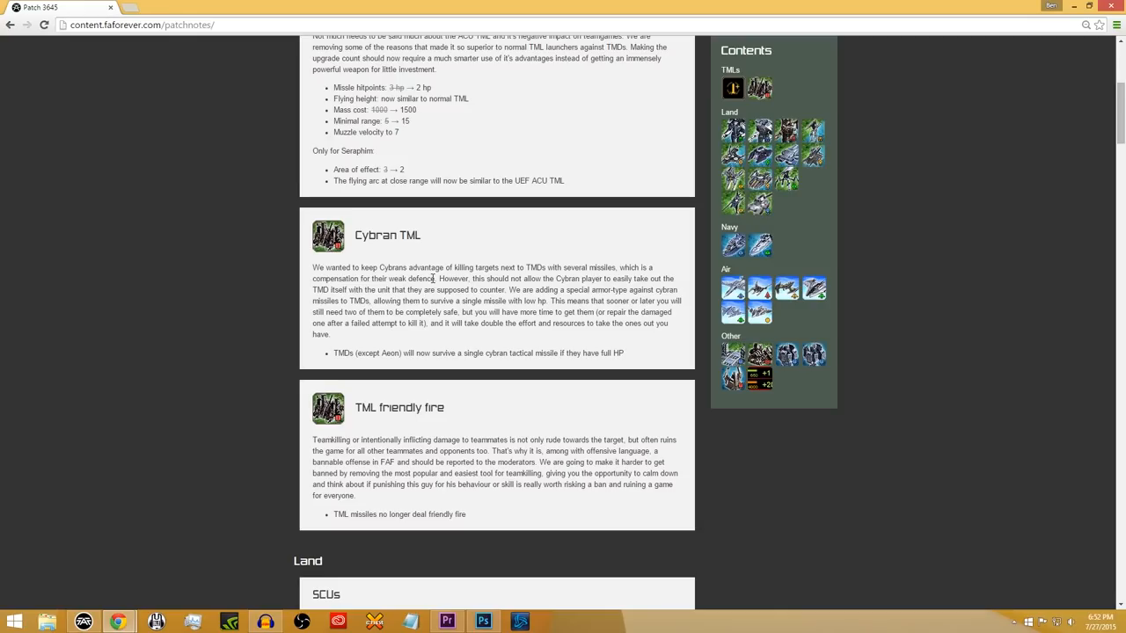
mouse_move(401, 352)
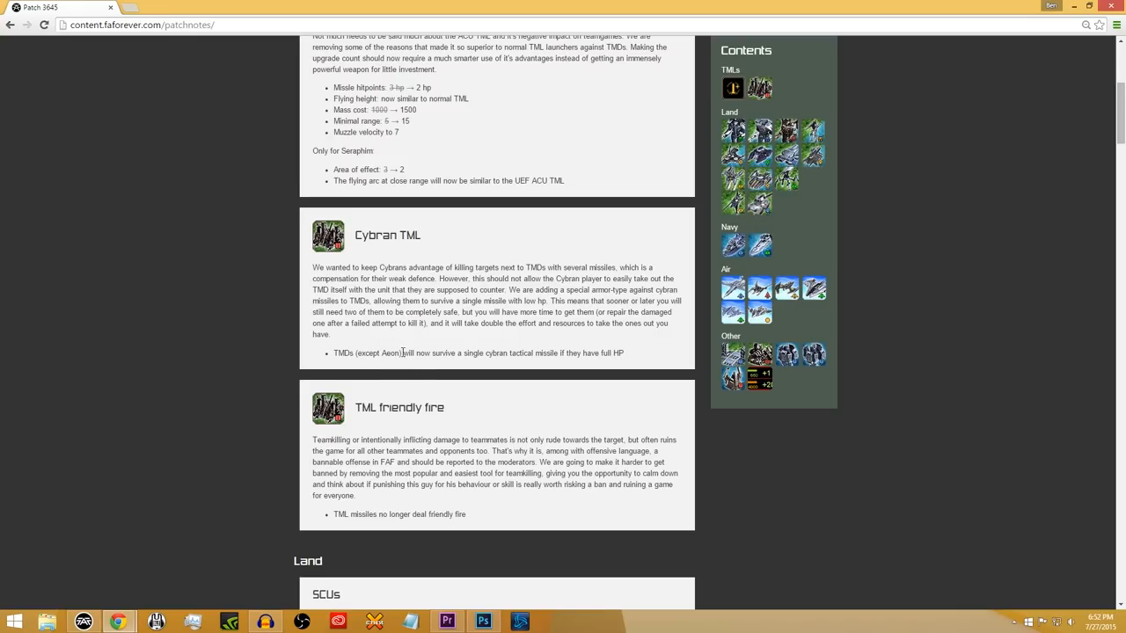
mouse_move(345, 315)
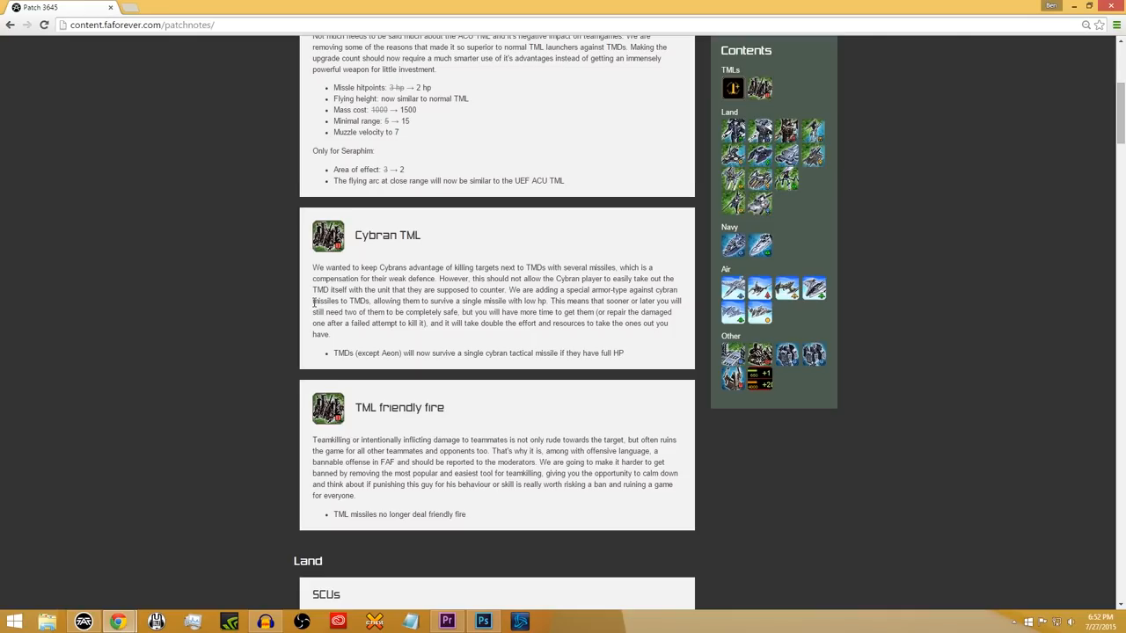
scroll("down", 3)
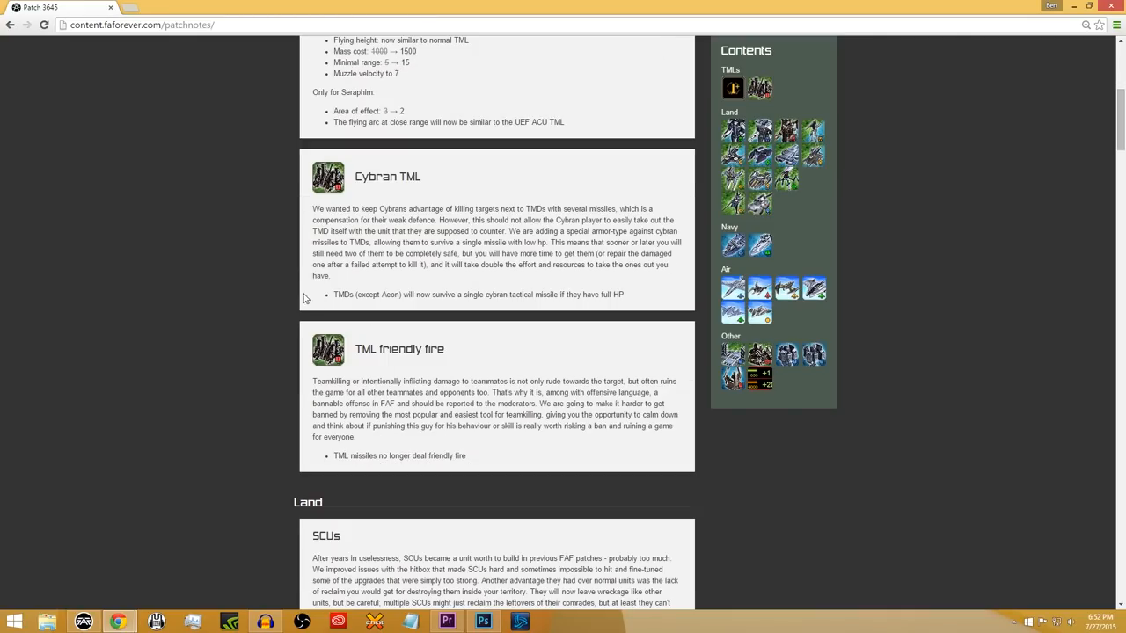
mouse_move(301, 326)
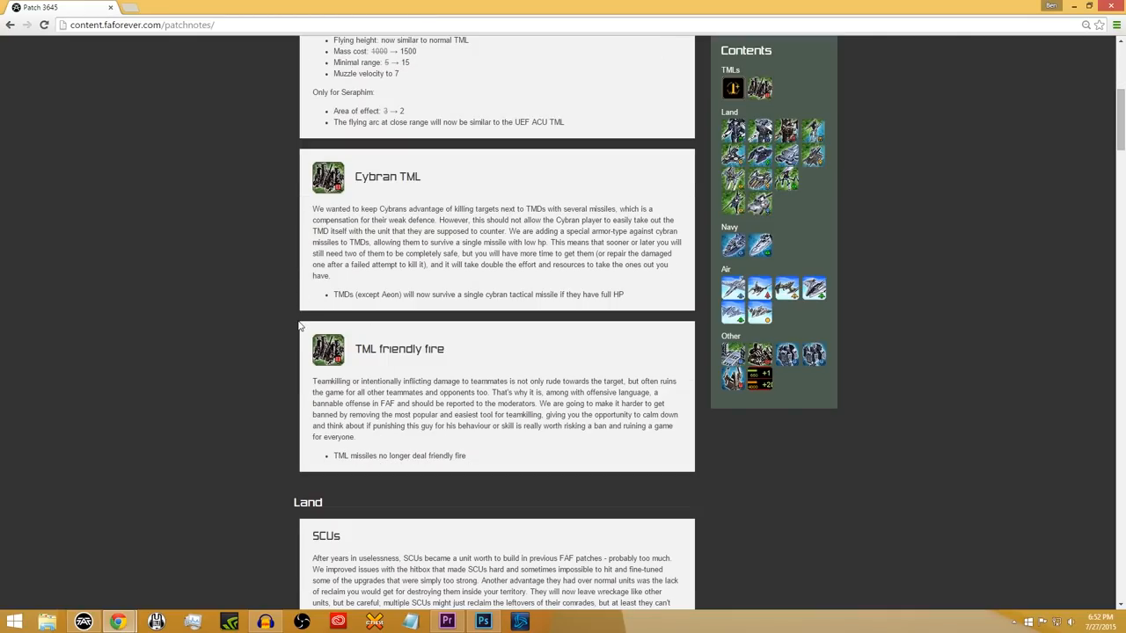
mouse_move(447, 346)
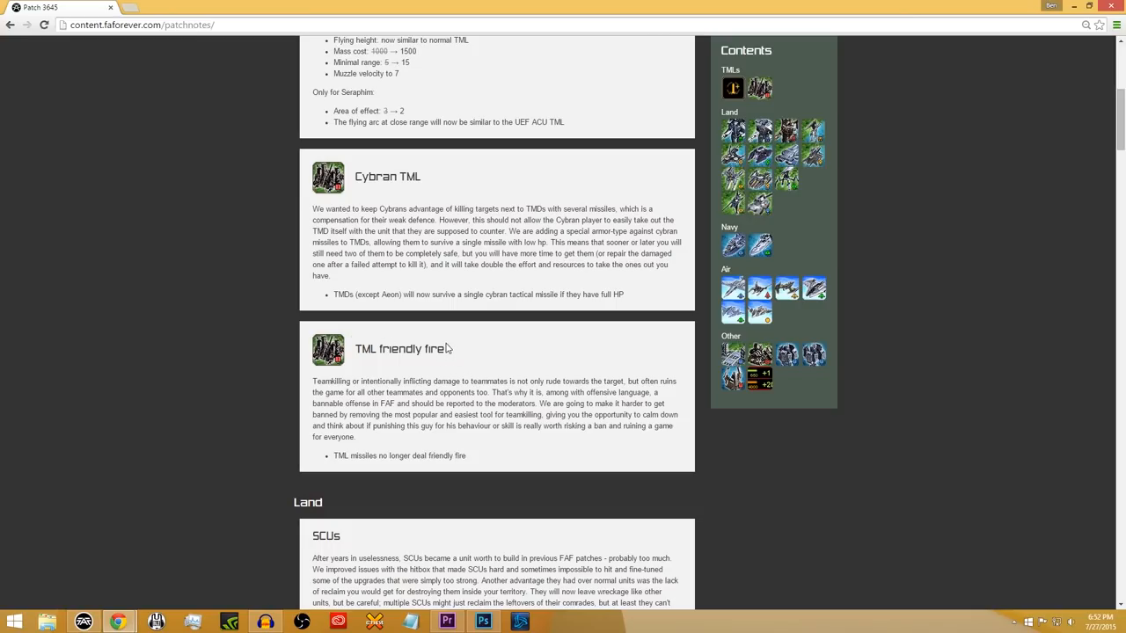
scroll("down", 3)
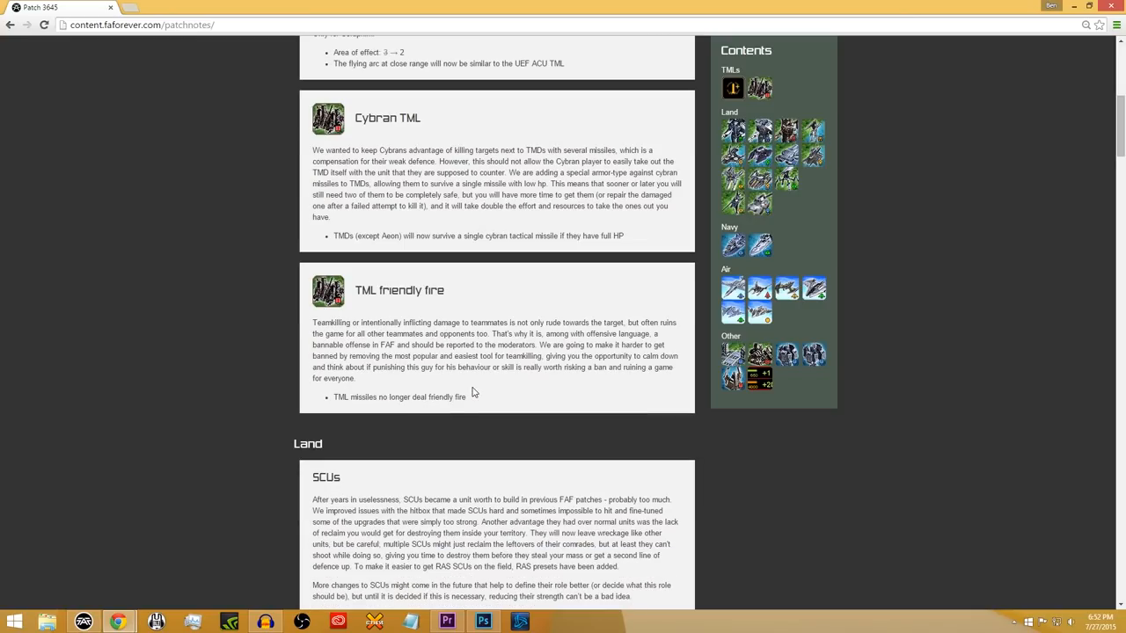
mouse_move(489, 368)
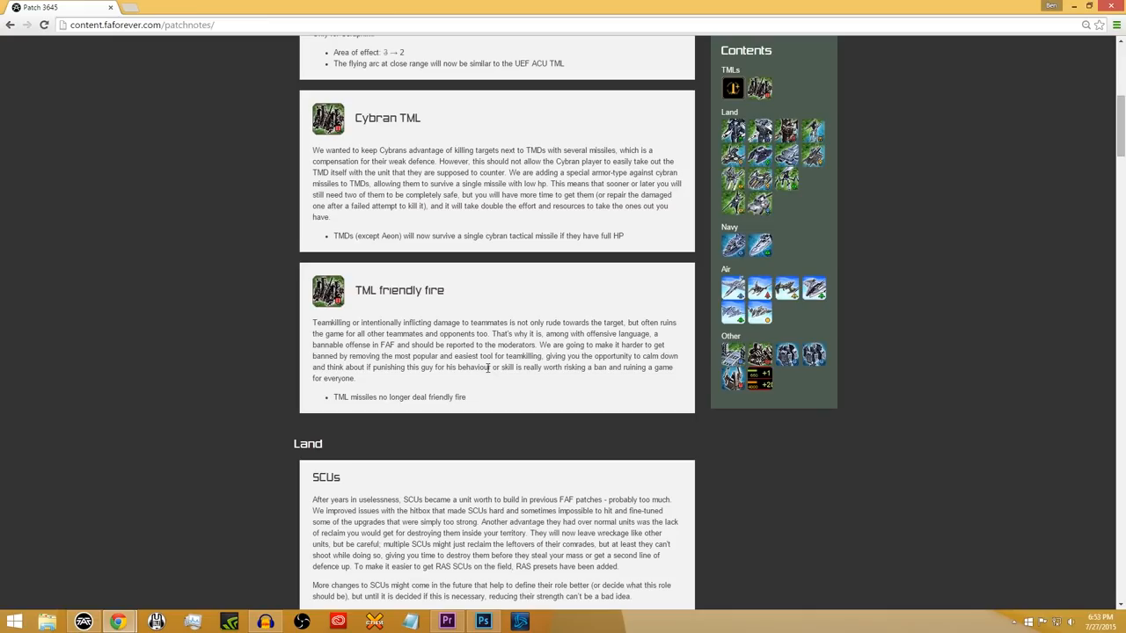
- Scroll down to the SCUs entry listing Aeon, UEF, Cybran and Seraphim SCU changes
scroll("down", 3)
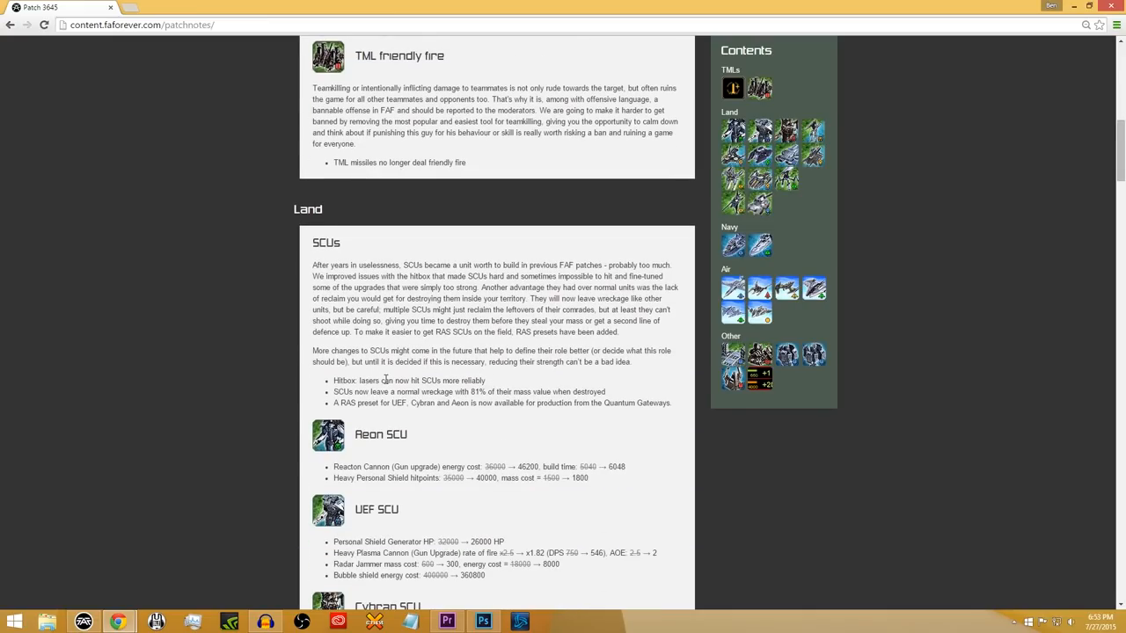
scroll("down", 3)
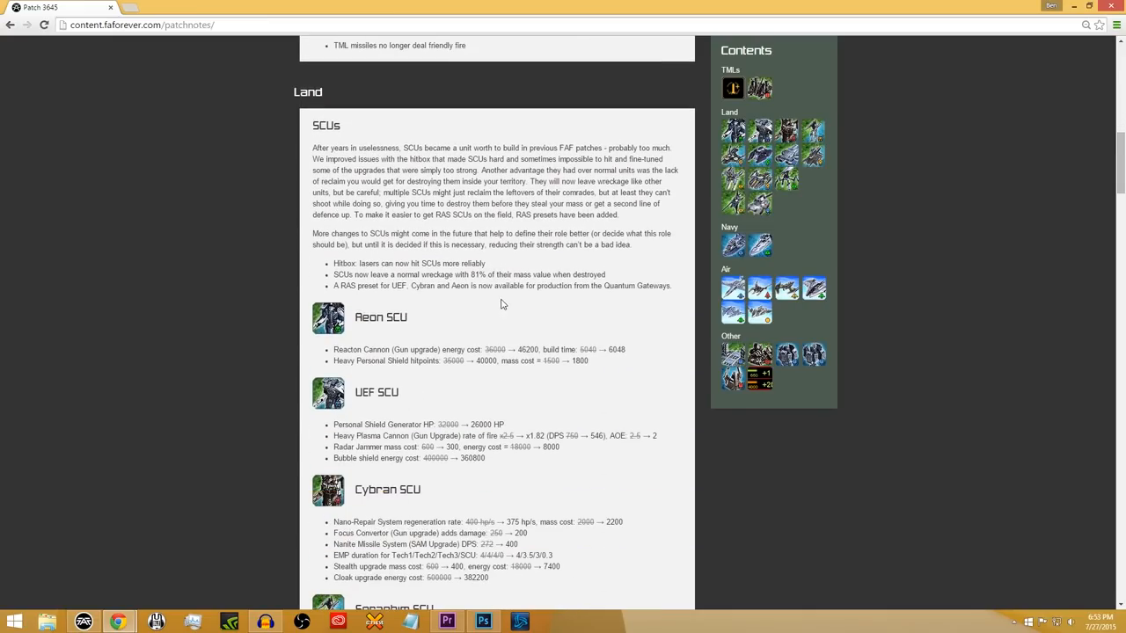
mouse_move(492, 311)
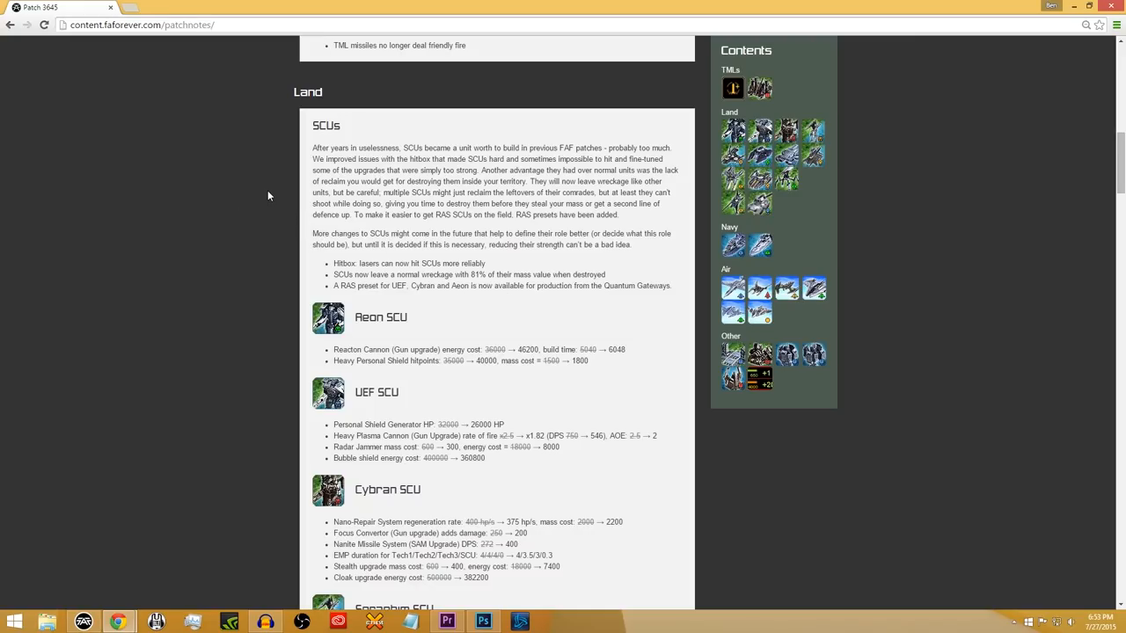
scroll("down", 3)
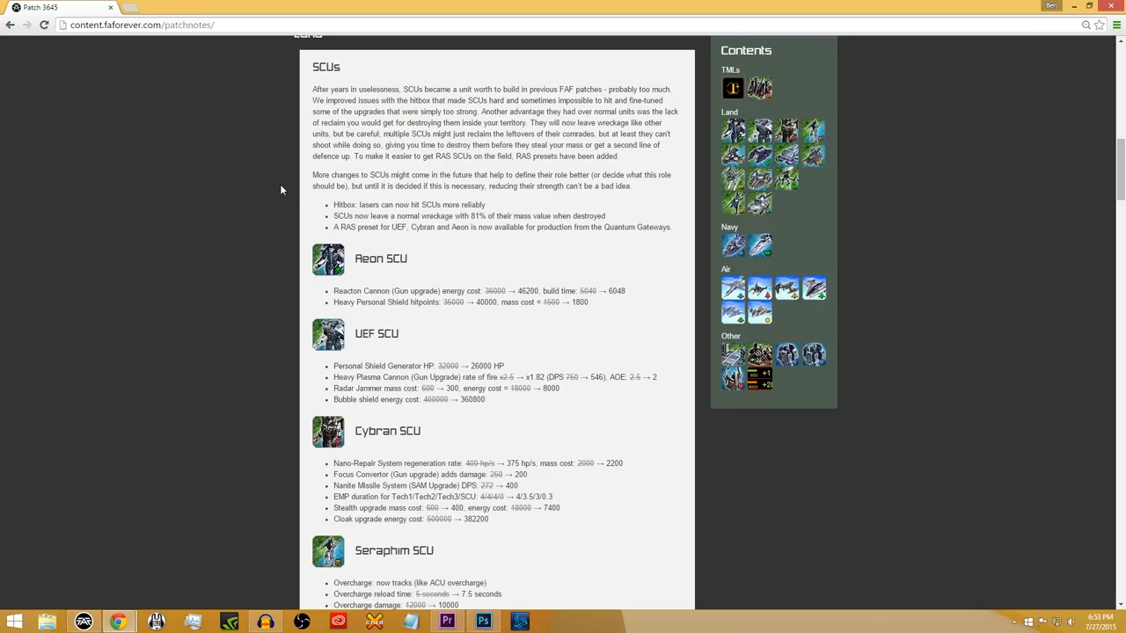
mouse_move(301, 195)
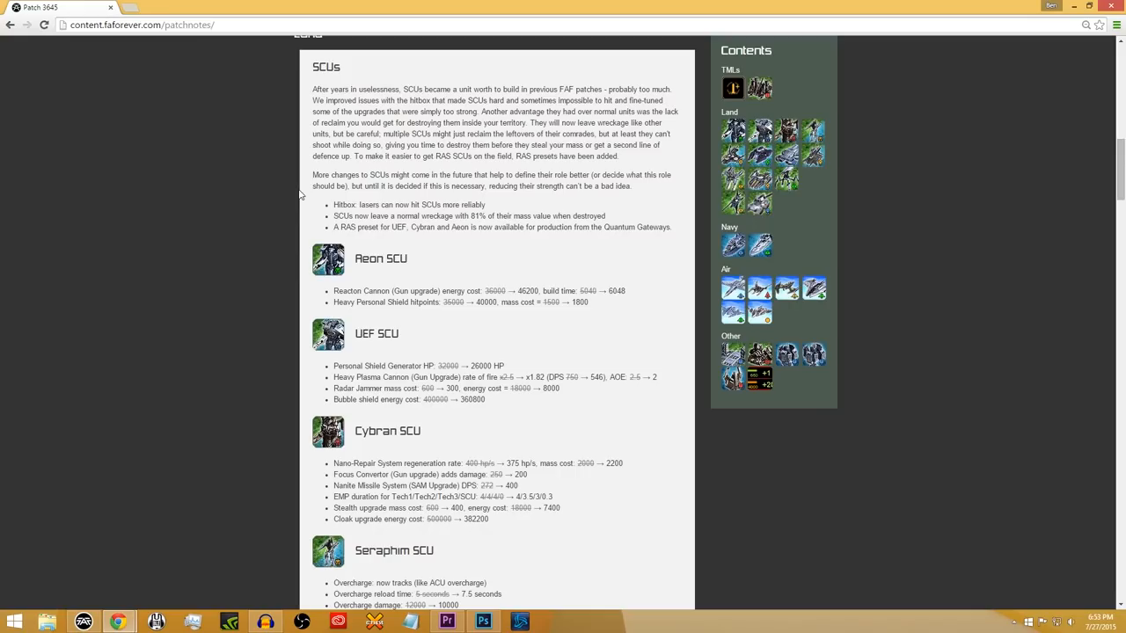
mouse_move(288, 208)
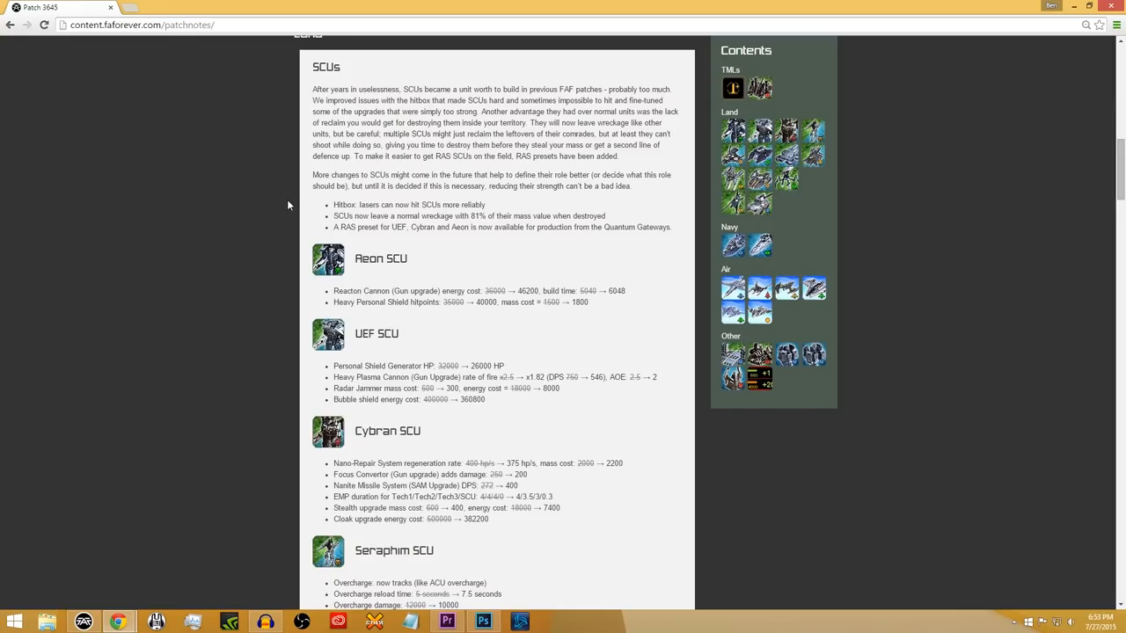
mouse_move(403, 204)
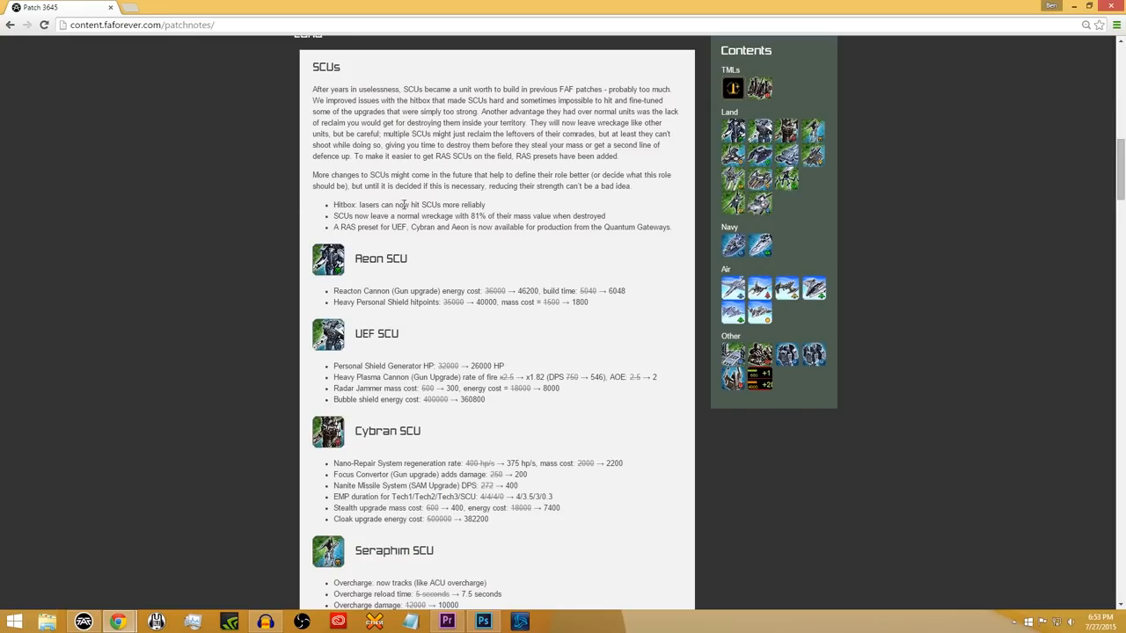
mouse_move(317, 204)
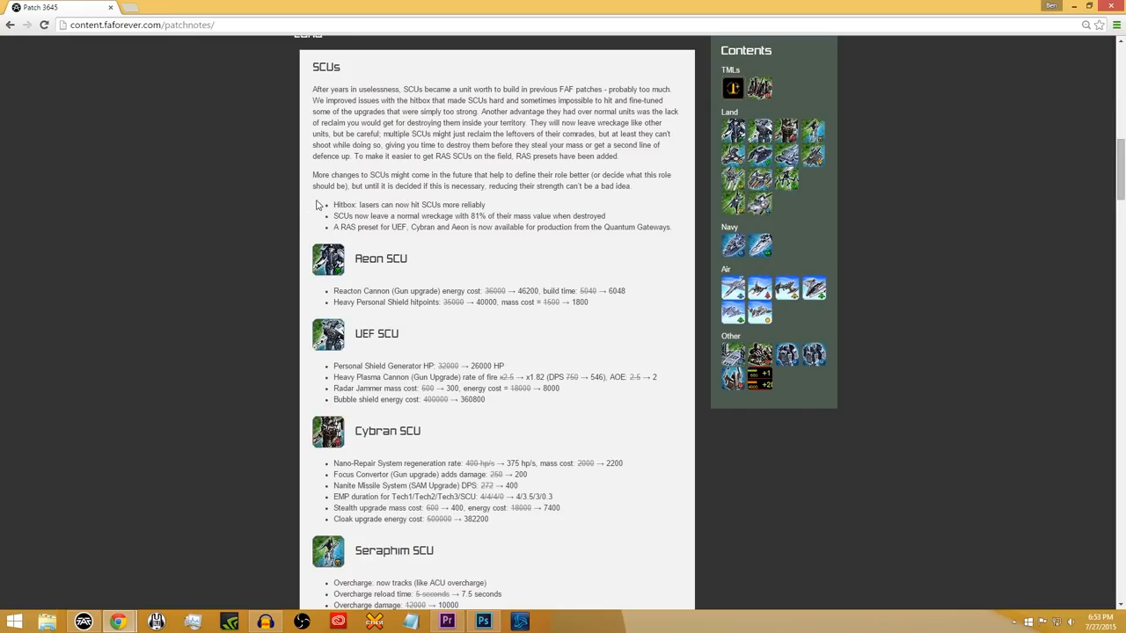
mouse_move(292, 215)
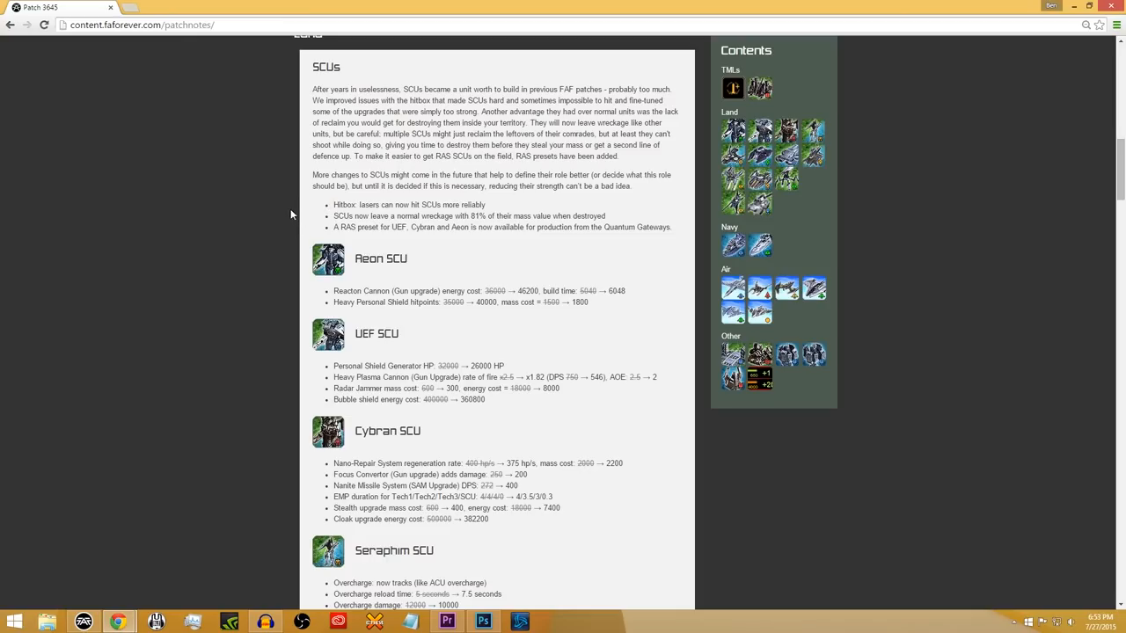
mouse_move(257, 227)
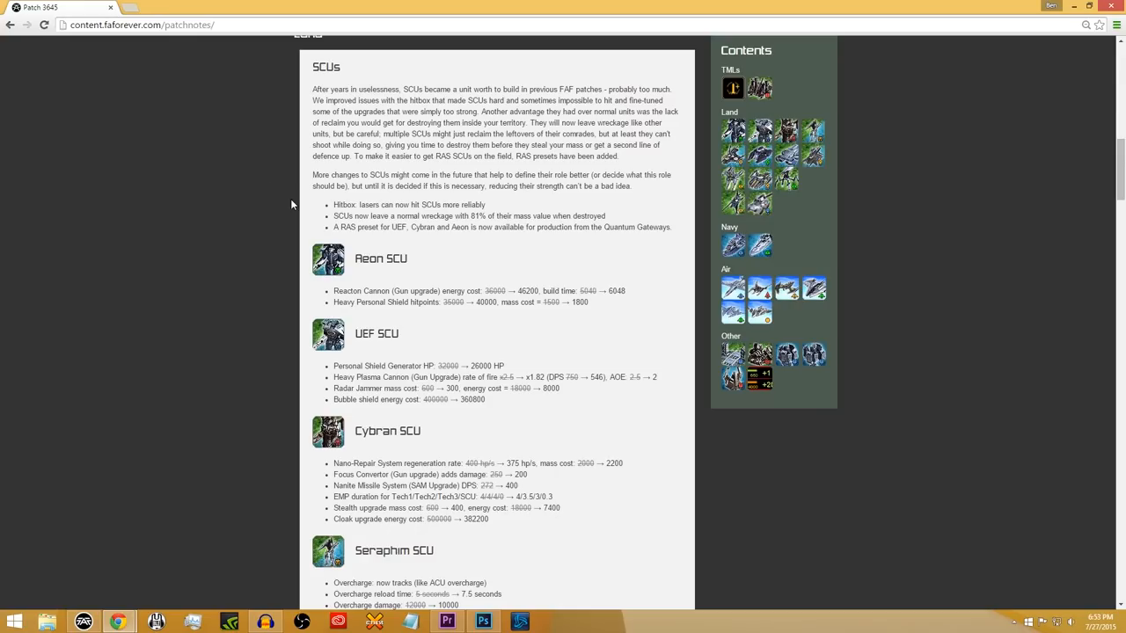
mouse_move(358, 226)
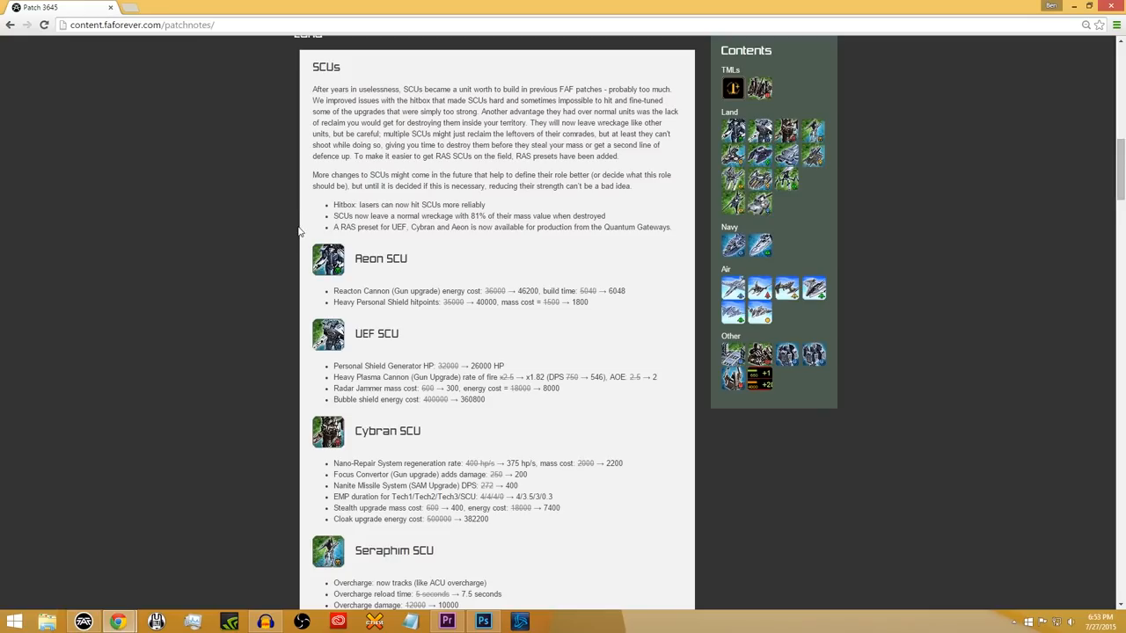
scroll("down", 3)
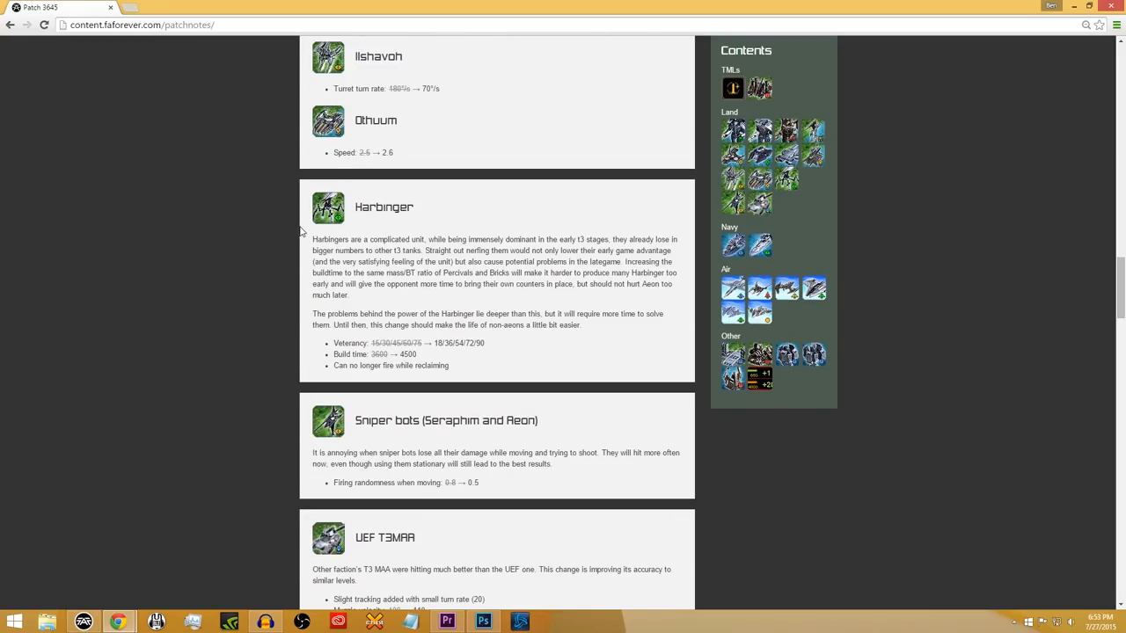
scroll("down", 3)
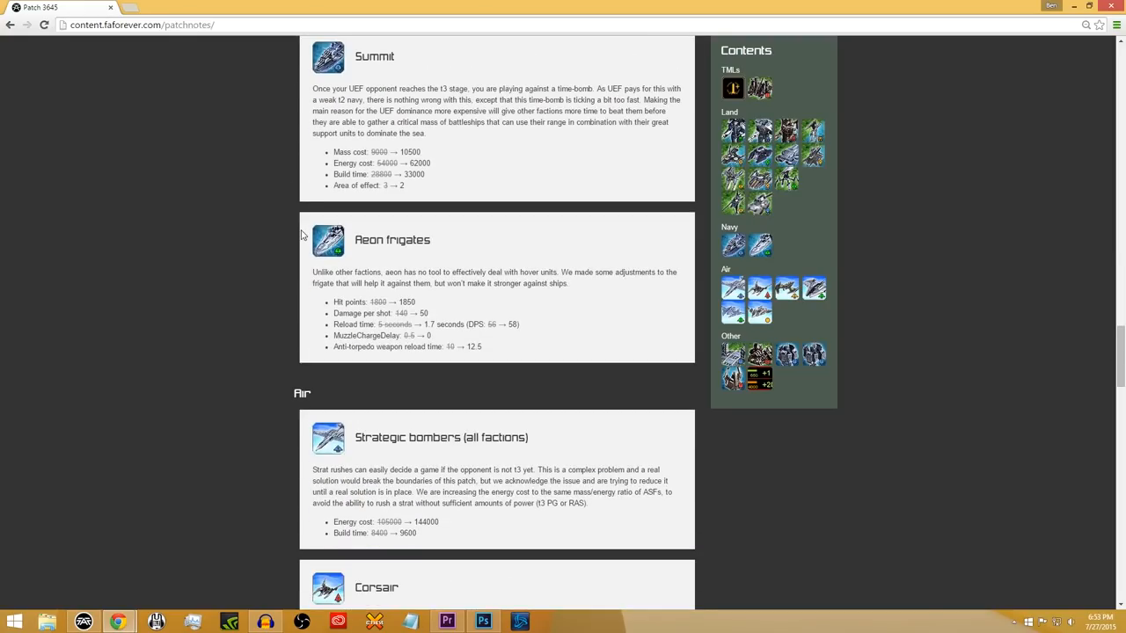
scroll("up", 3)
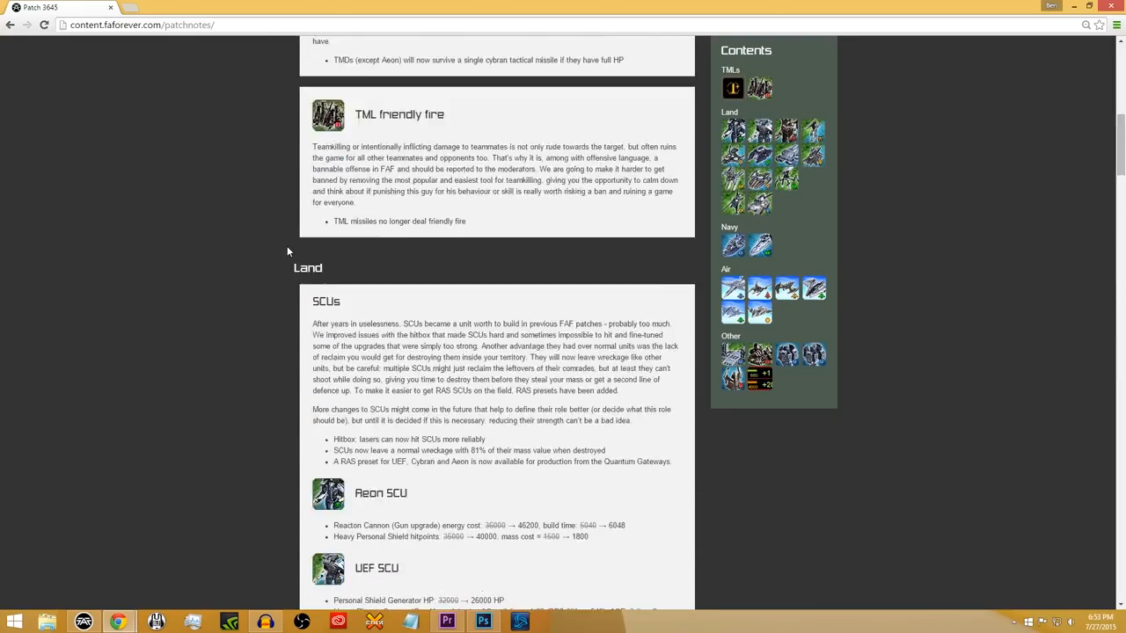
scroll("down", 3)
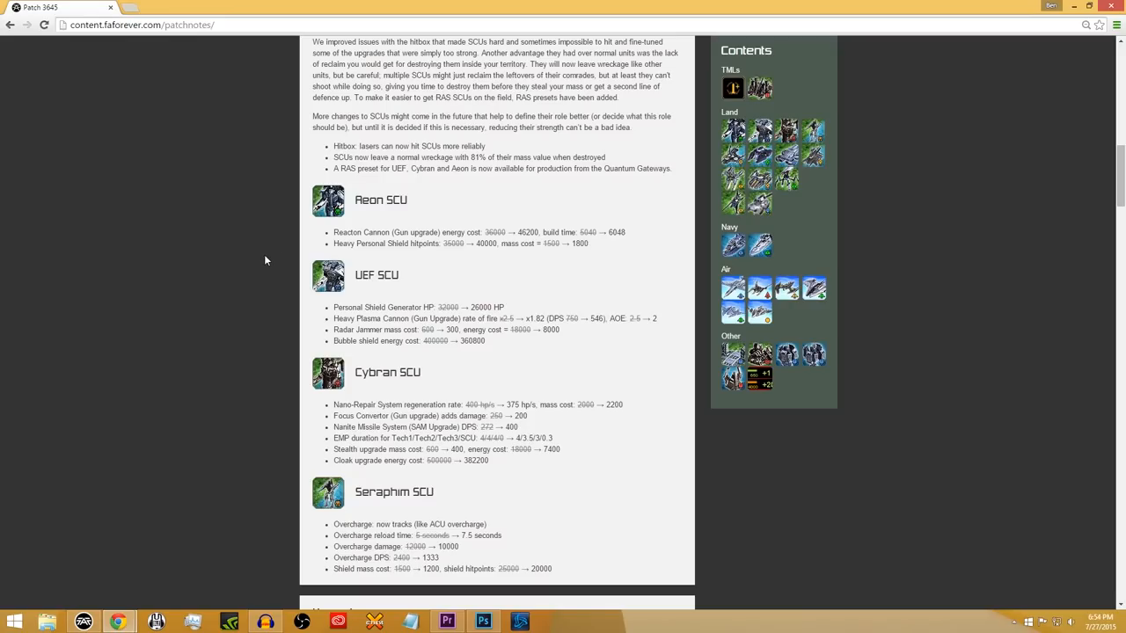
mouse_move(251, 254)
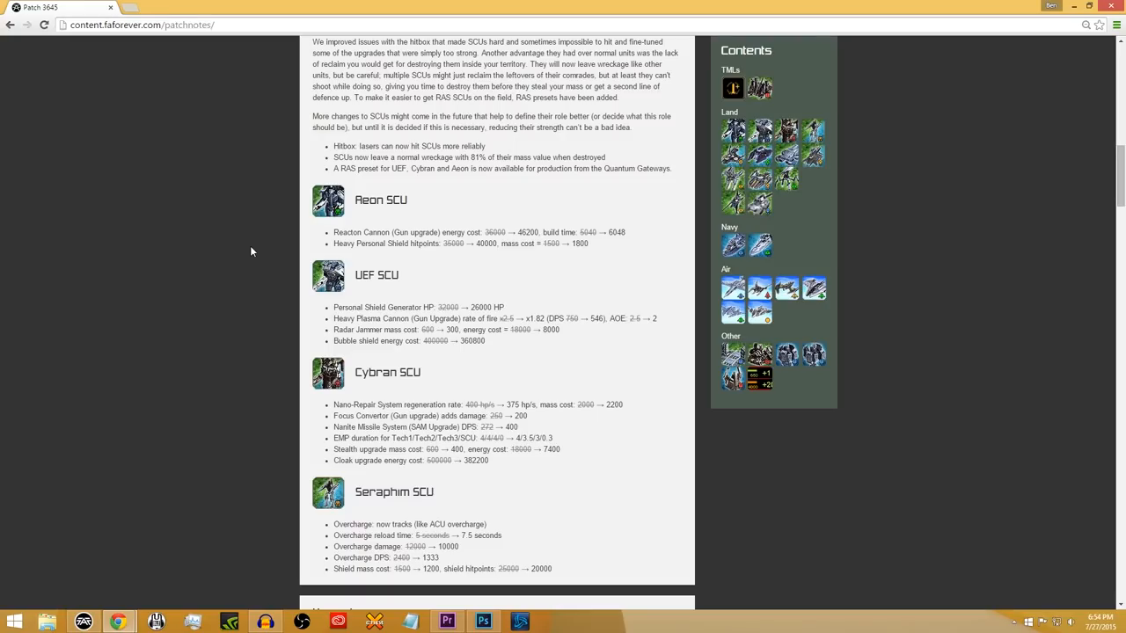
mouse_move(264, 233)
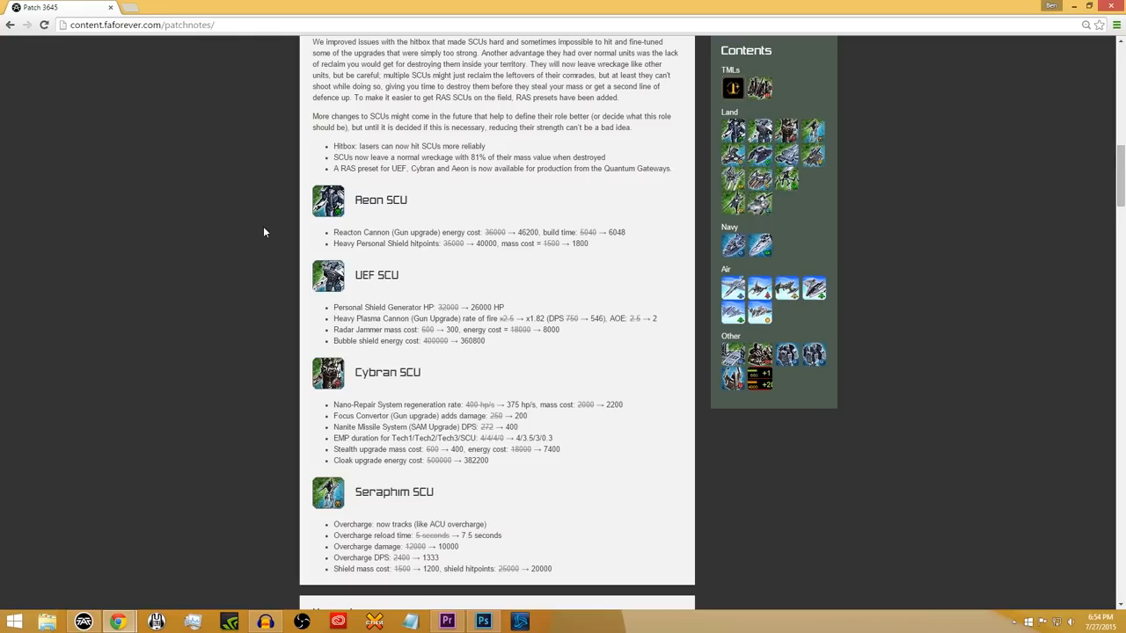
mouse_move(303, 232)
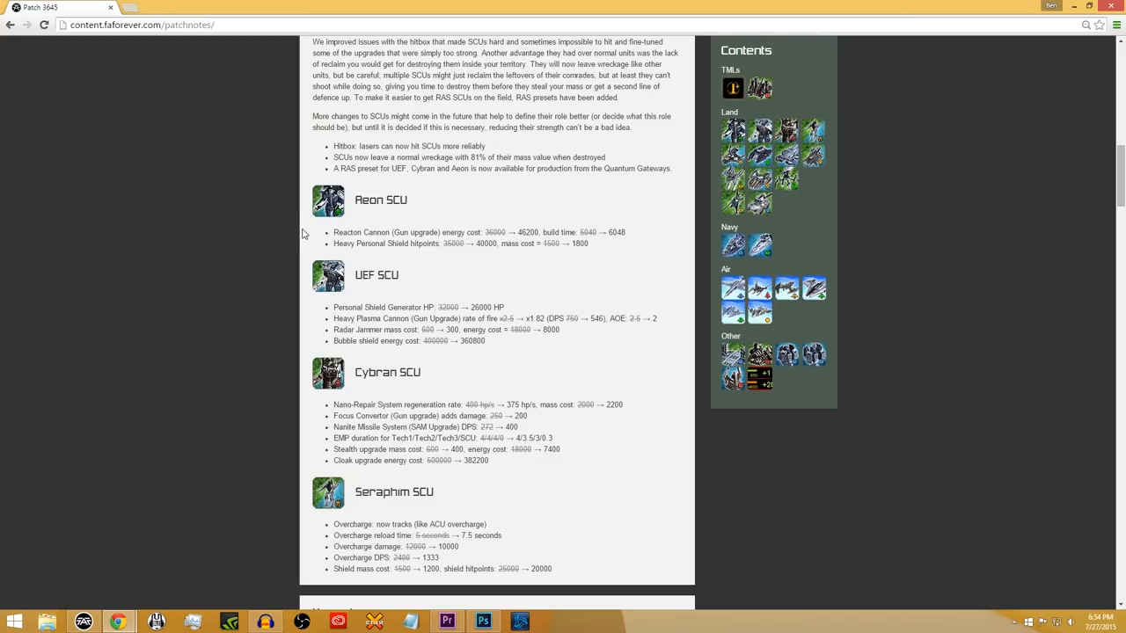
mouse_move(484, 271)
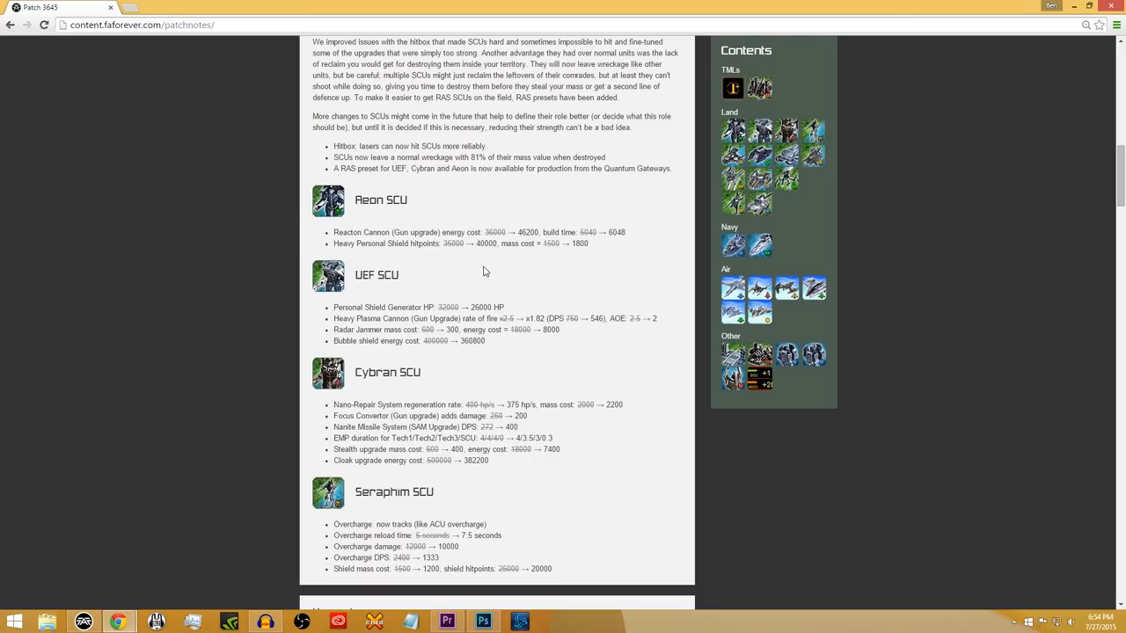
- Scroll past the Seraphim SCU changes to the Hover tanks heading and Yenzyne entry
scroll("down", 3)
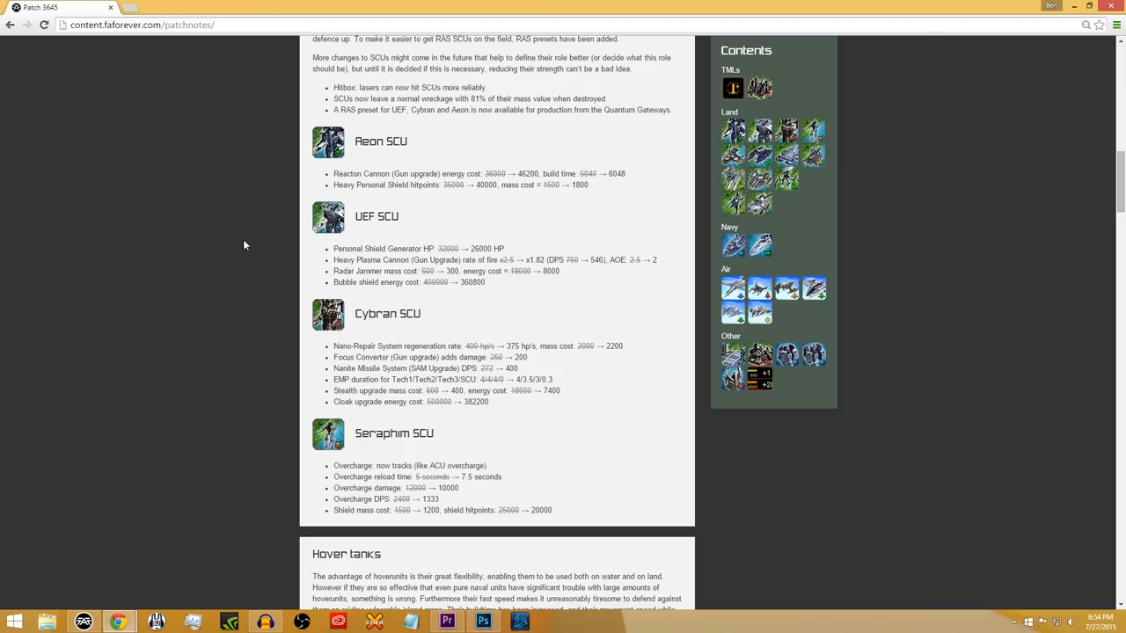
mouse_move(260, 355)
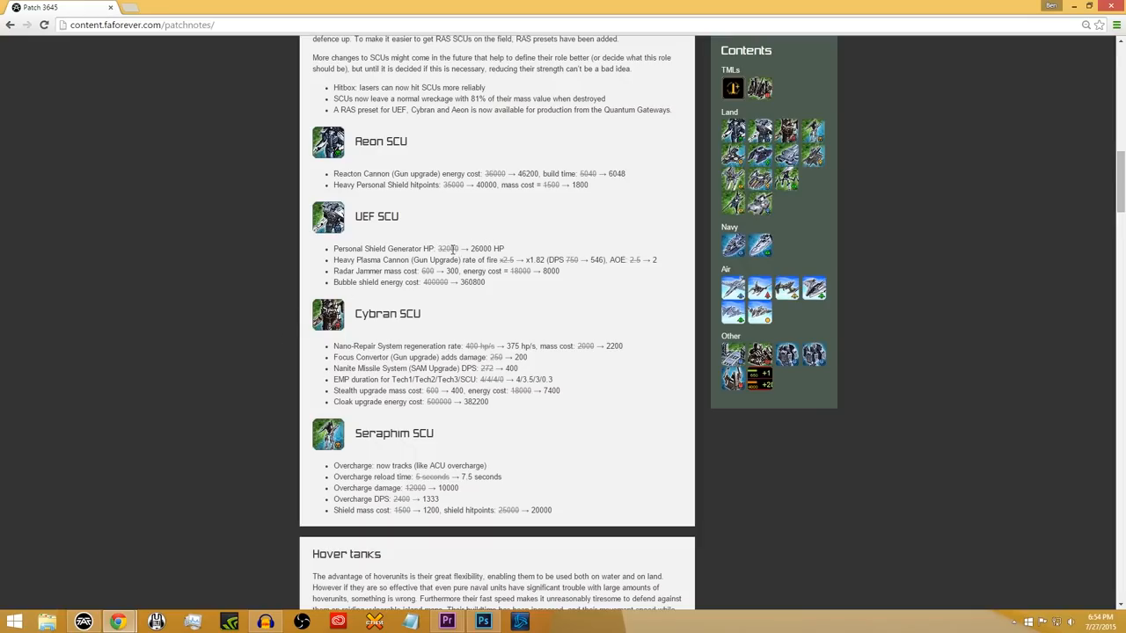
mouse_move(239, 292)
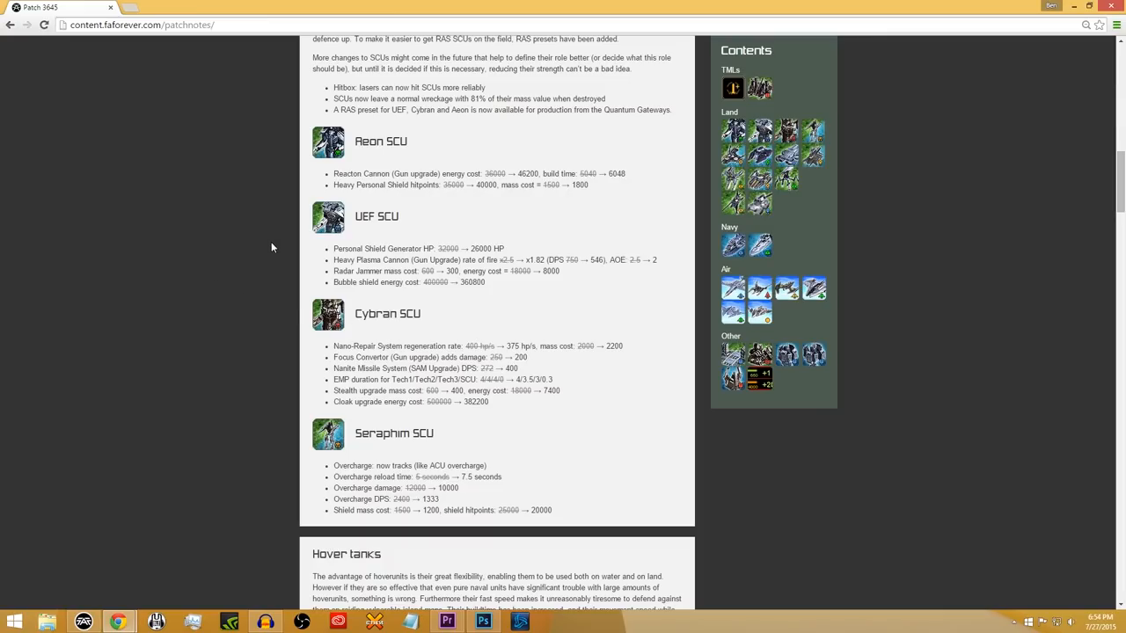
scroll("down", 3)
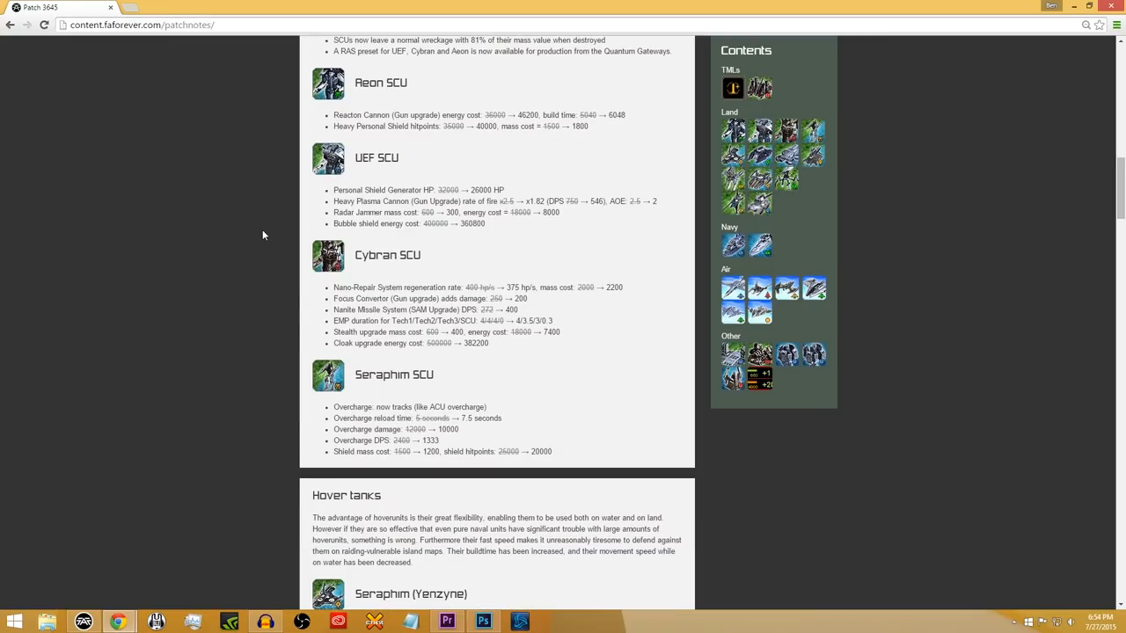
mouse_move(243, 239)
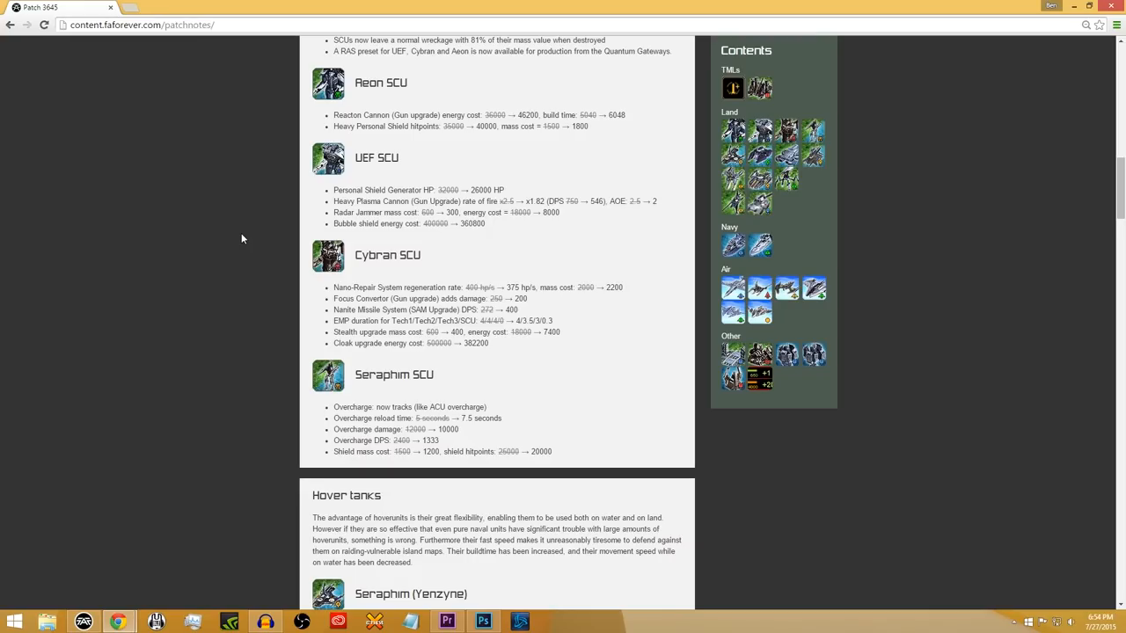
- Scroll through hover unit speed changes to the Seraphim Tech 2 bot and Tech 3 tank changes (Ilshavoh, Othuum)
scroll("down", 3)
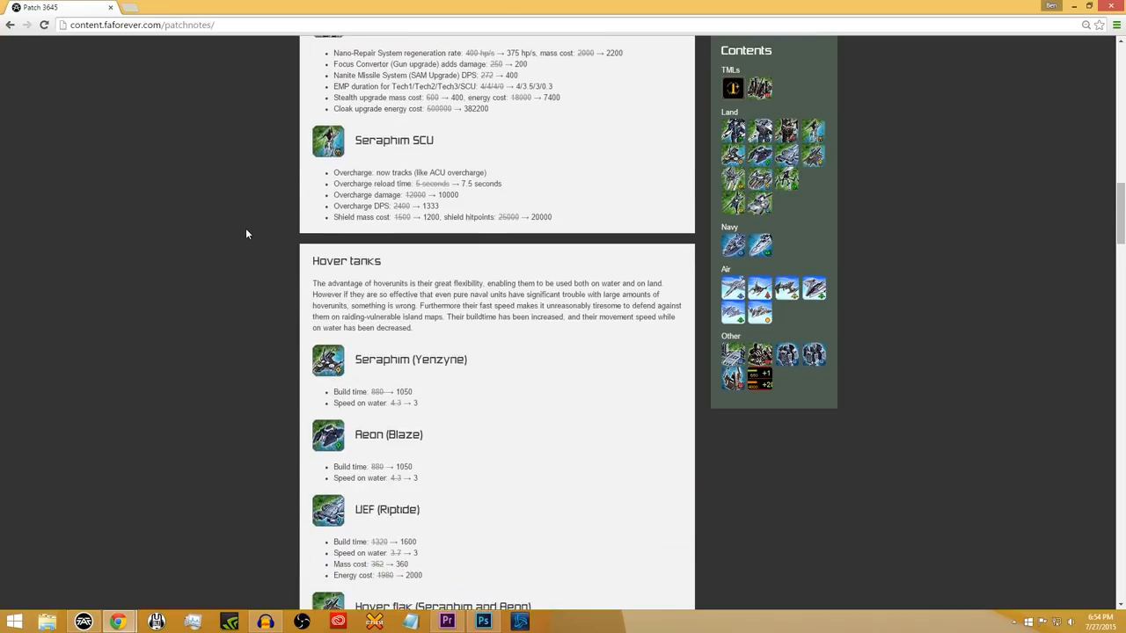
scroll("down", 3)
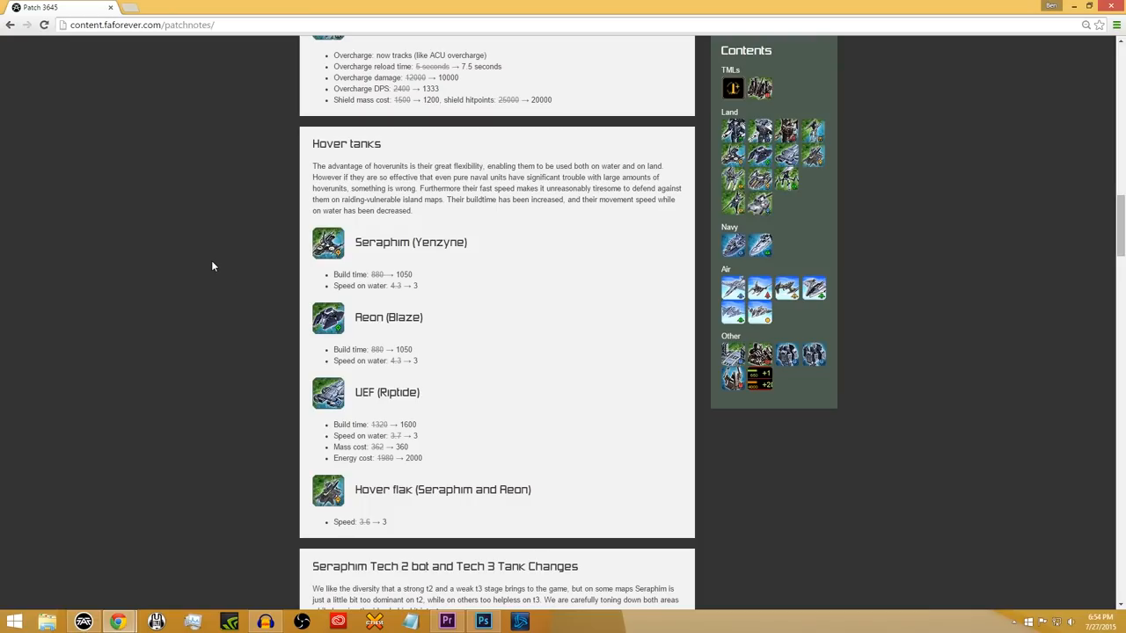
scroll("down", 3)
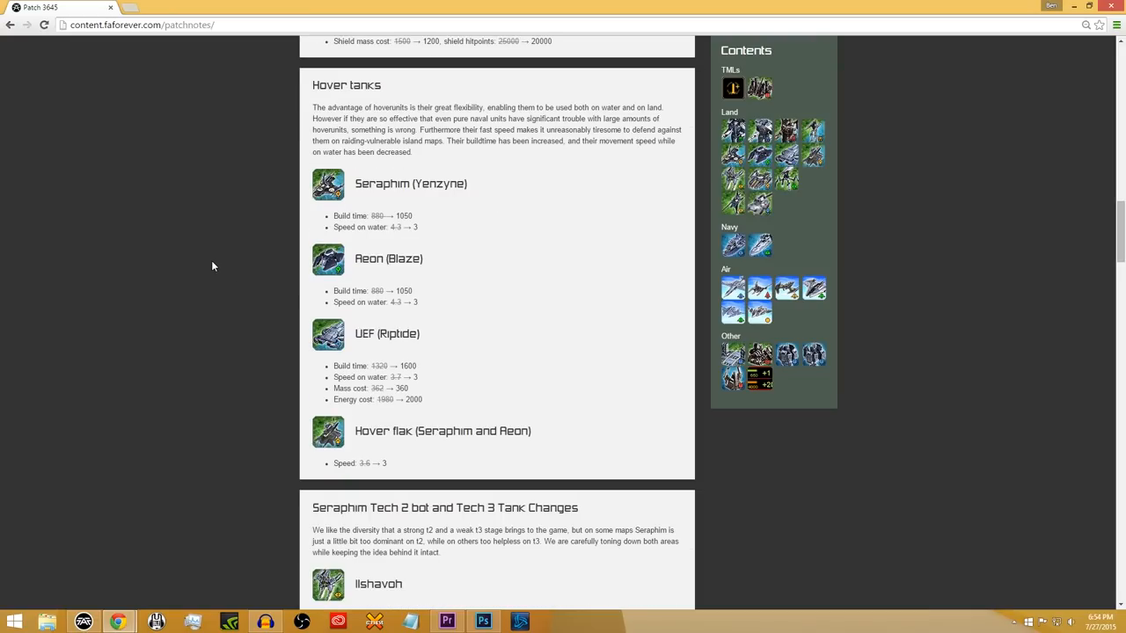
mouse_move(578, 354)
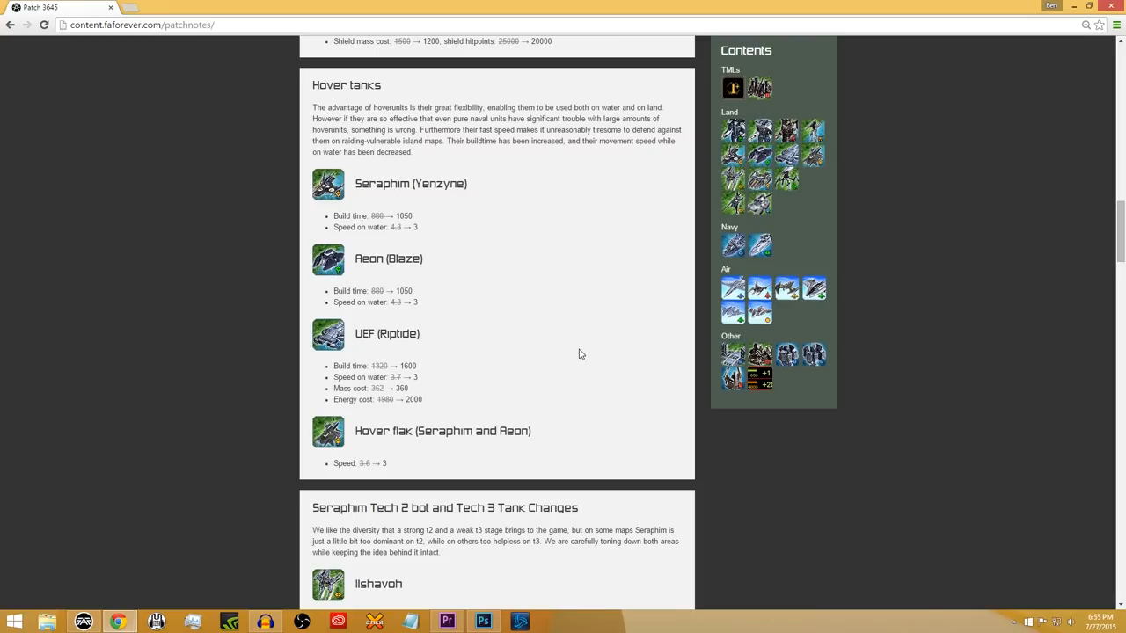
mouse_move(257, 334)
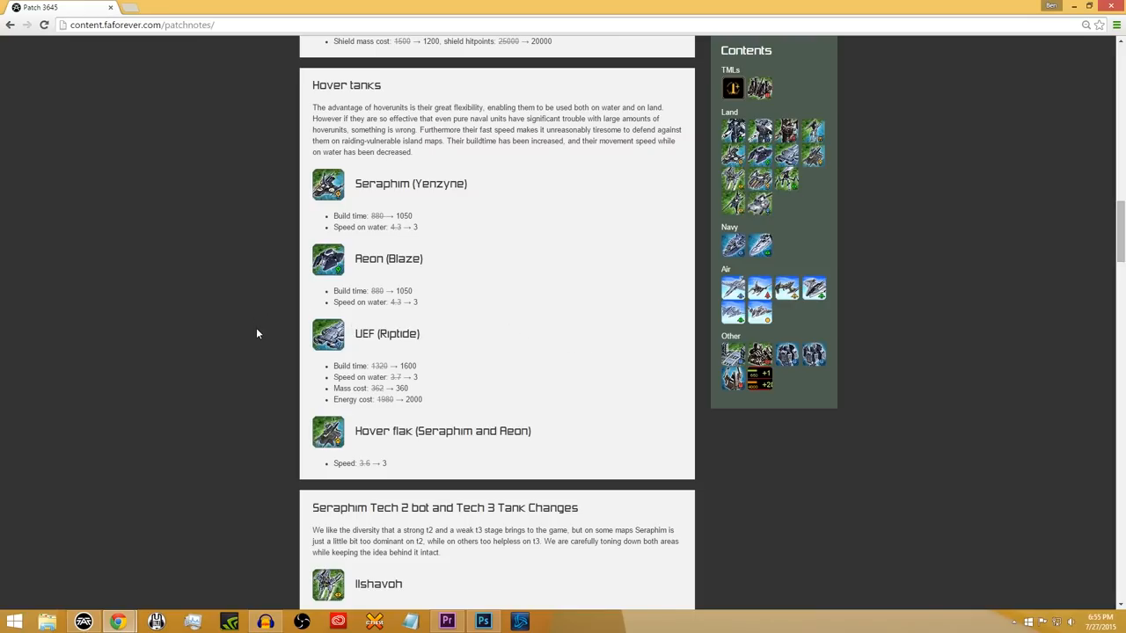
mouse_move(225, 304)
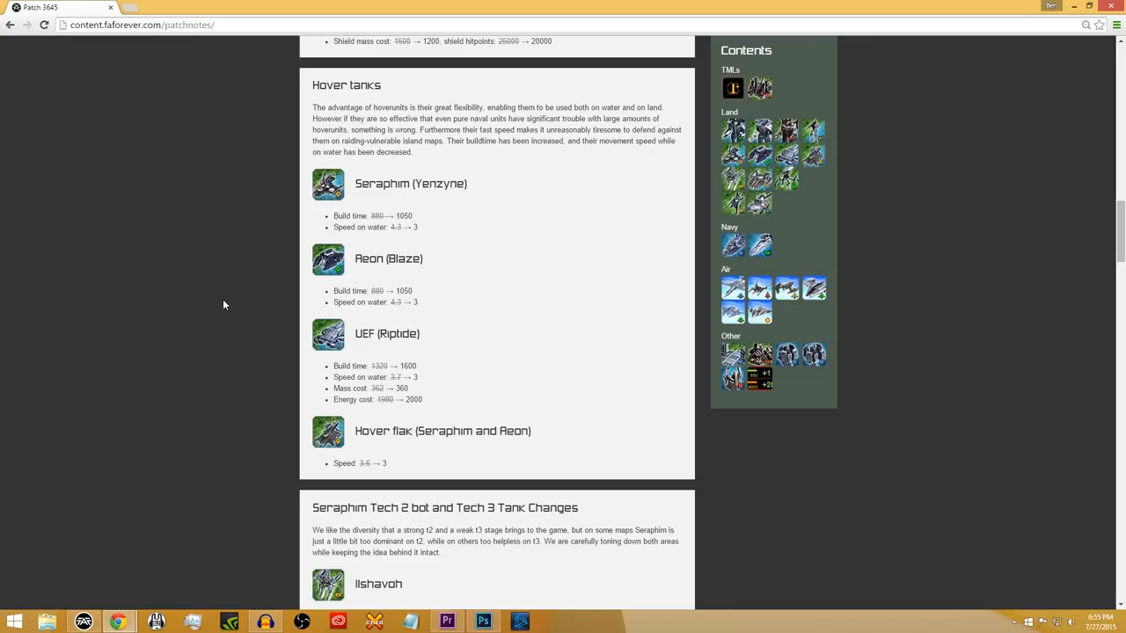
mouse_move(232, 291)
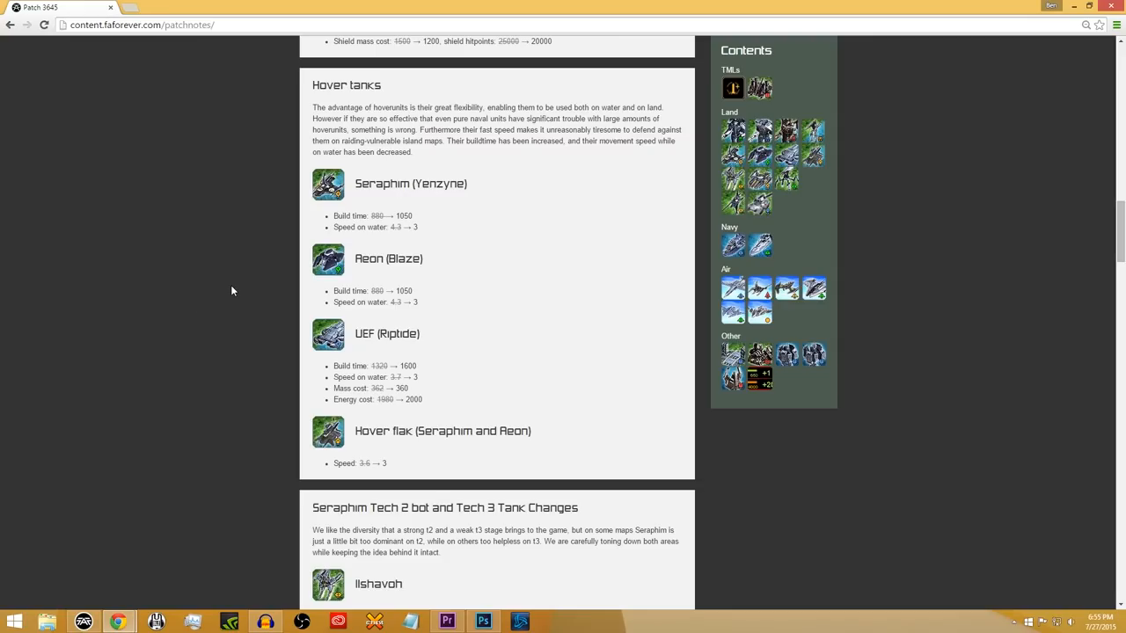
mouse_move(431, 306)
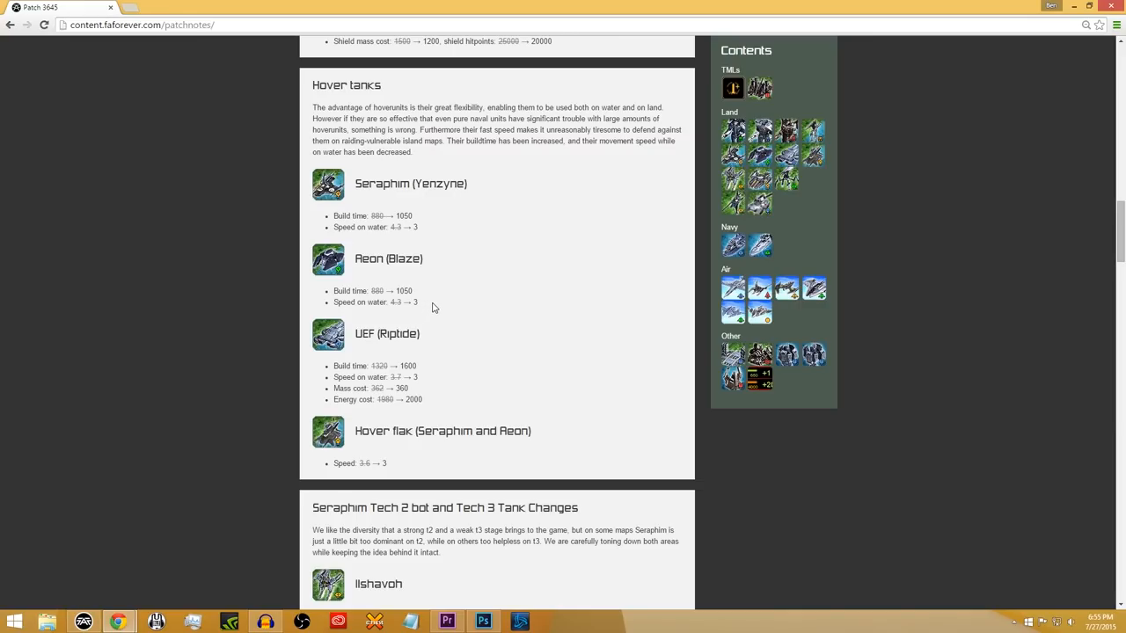
mouse_move(447, 259)
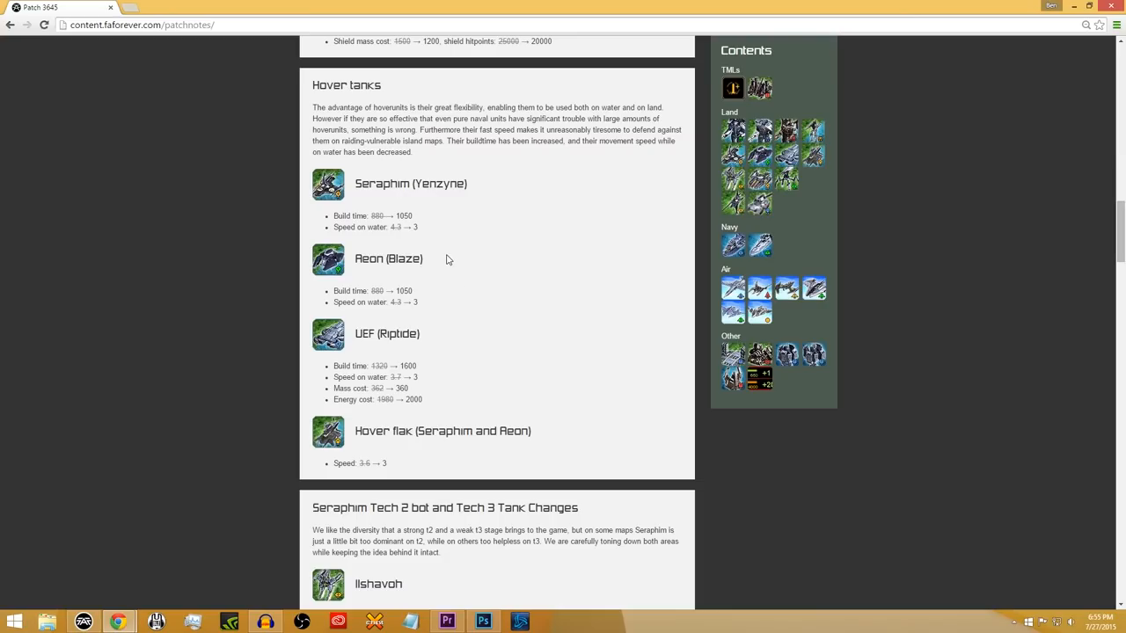
mouse_move(440, 253)
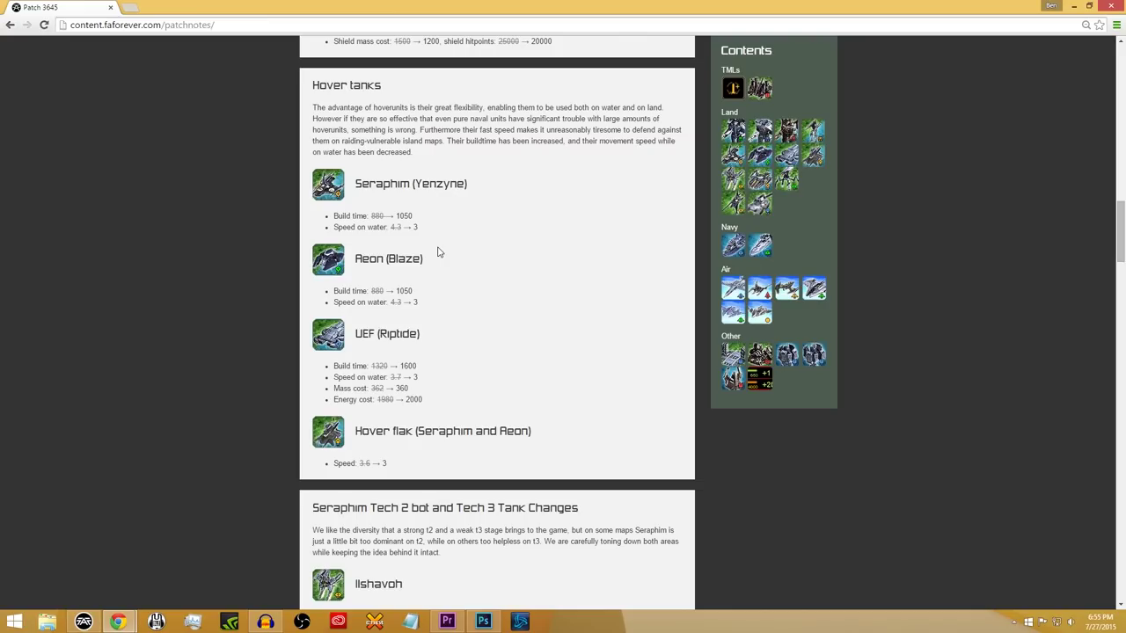
mouse_move(408, 227)
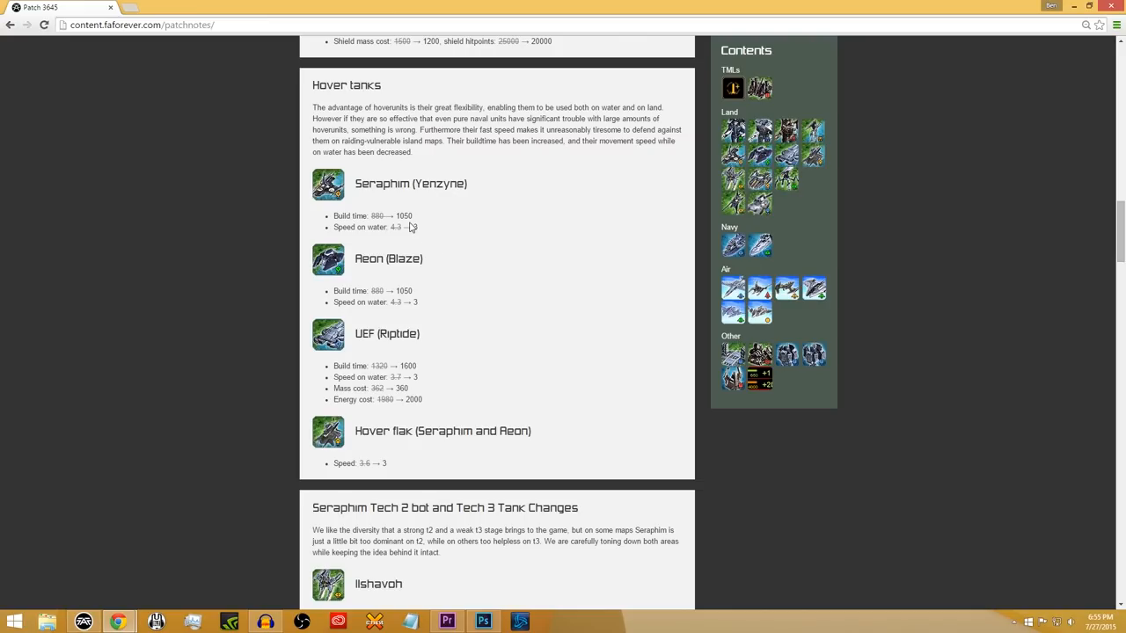
mouse_move(553, 272)
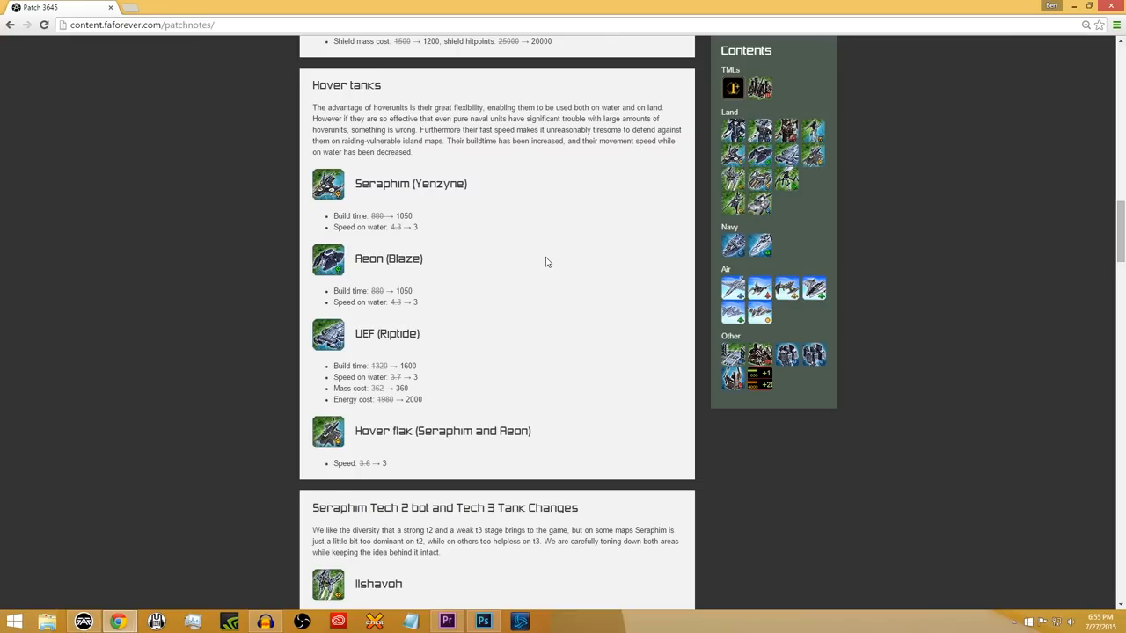
scroll("down", 3)
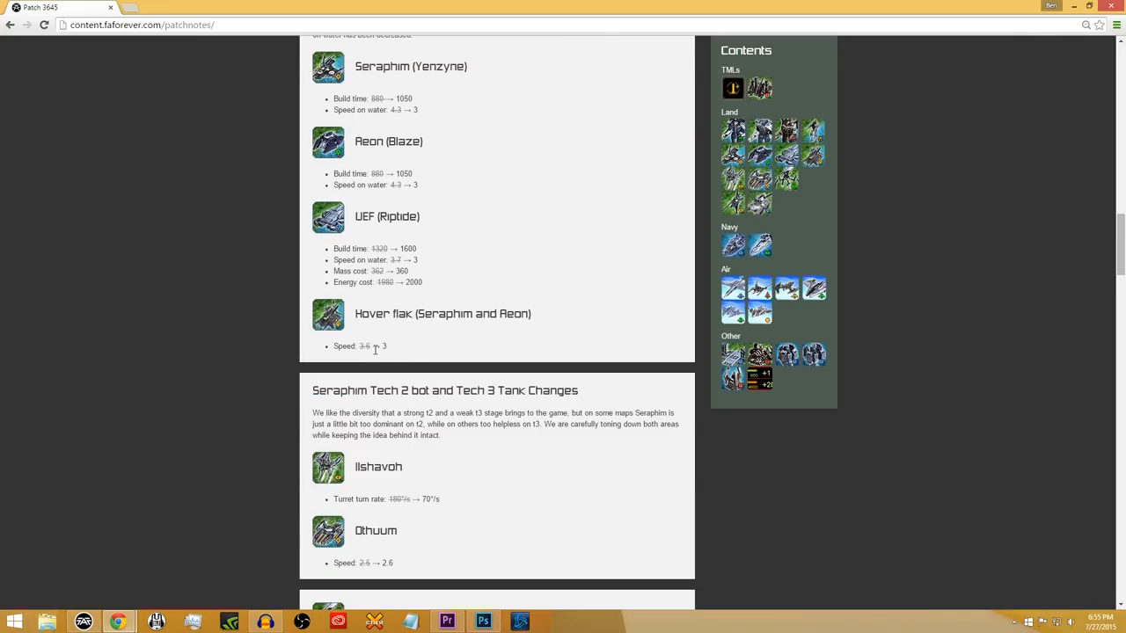
mouse_move(517, 282)
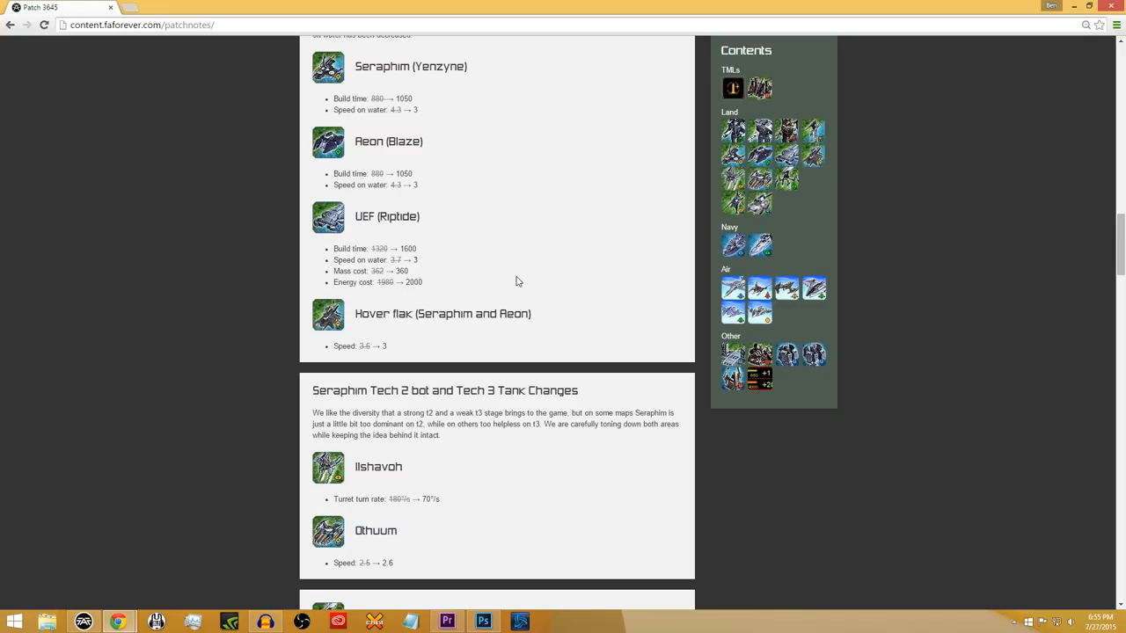
mouse_move(521, 274)
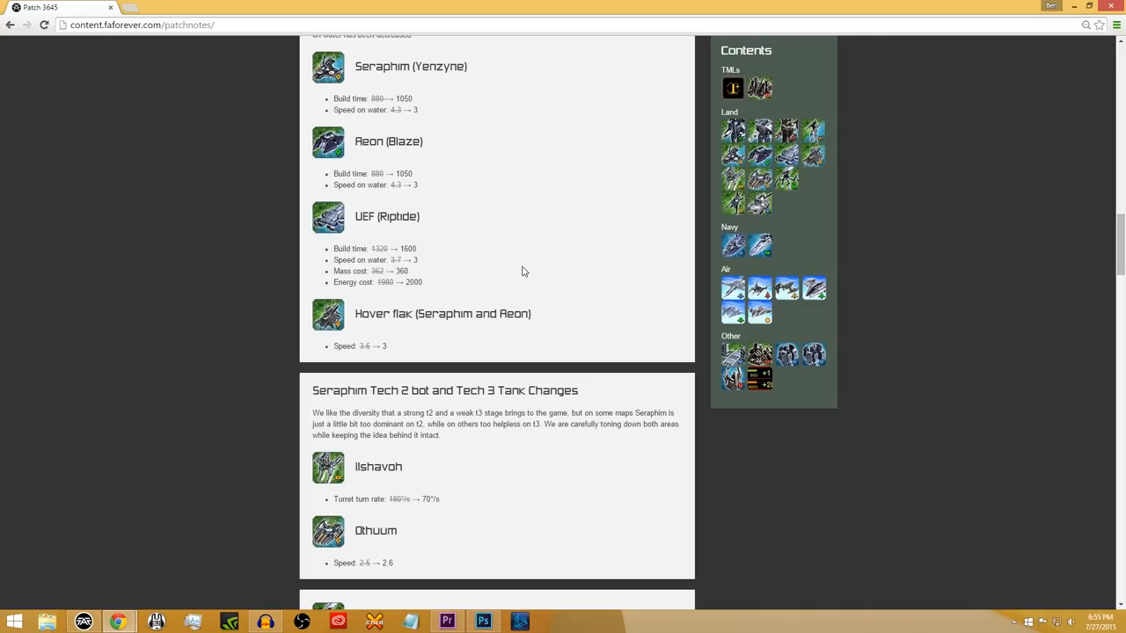
mouse_move(520, 215)
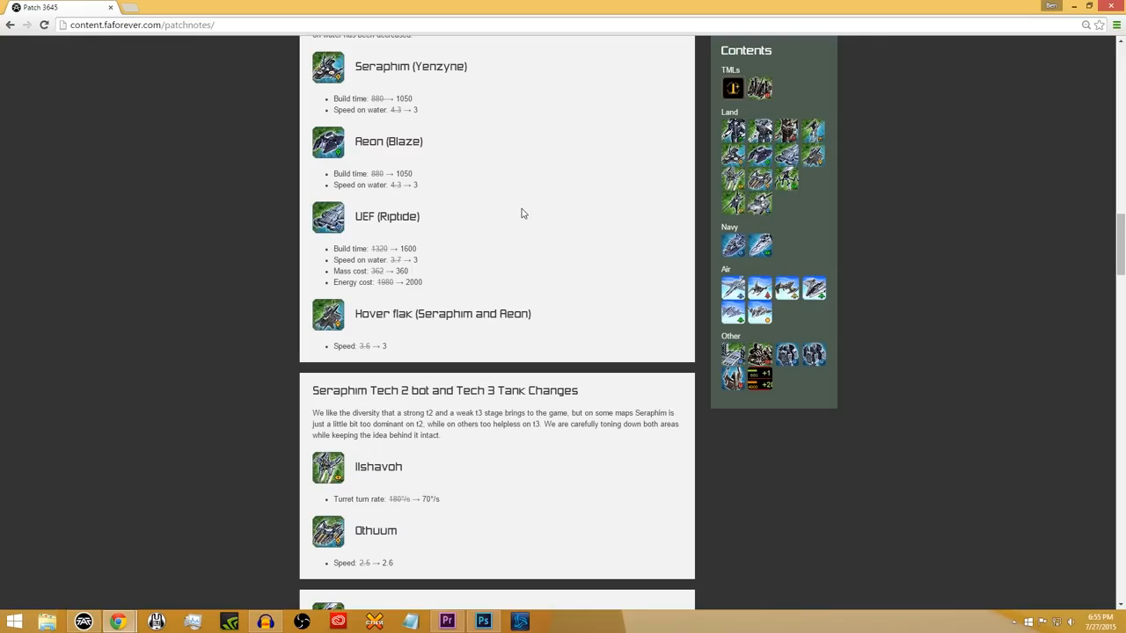
mouse_move(475, 210)
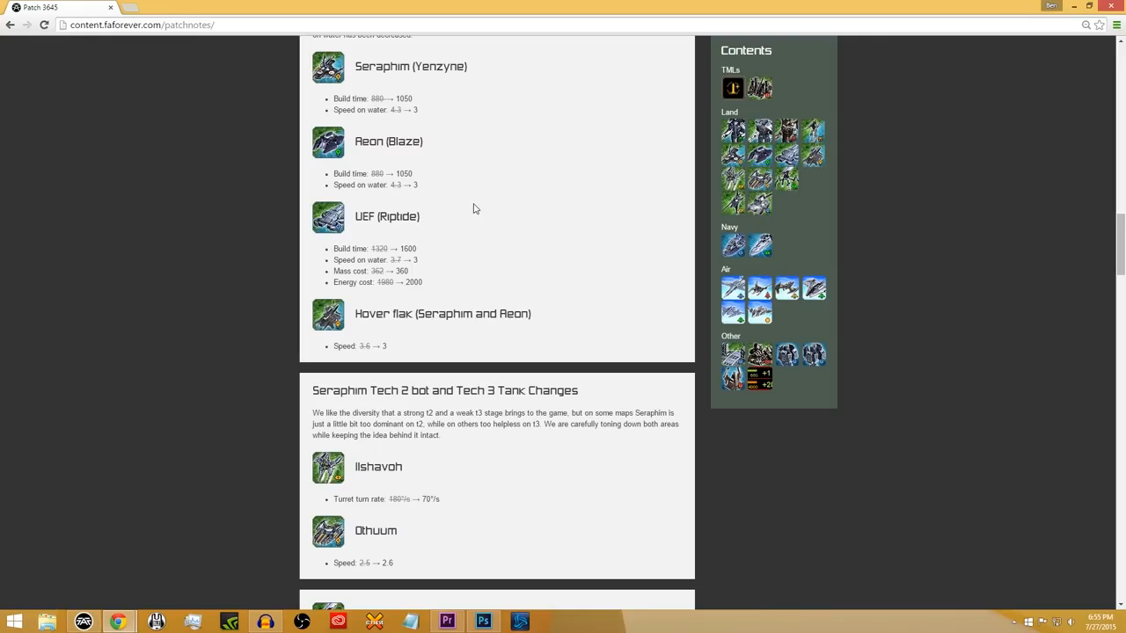
mouse_move(450, 215)
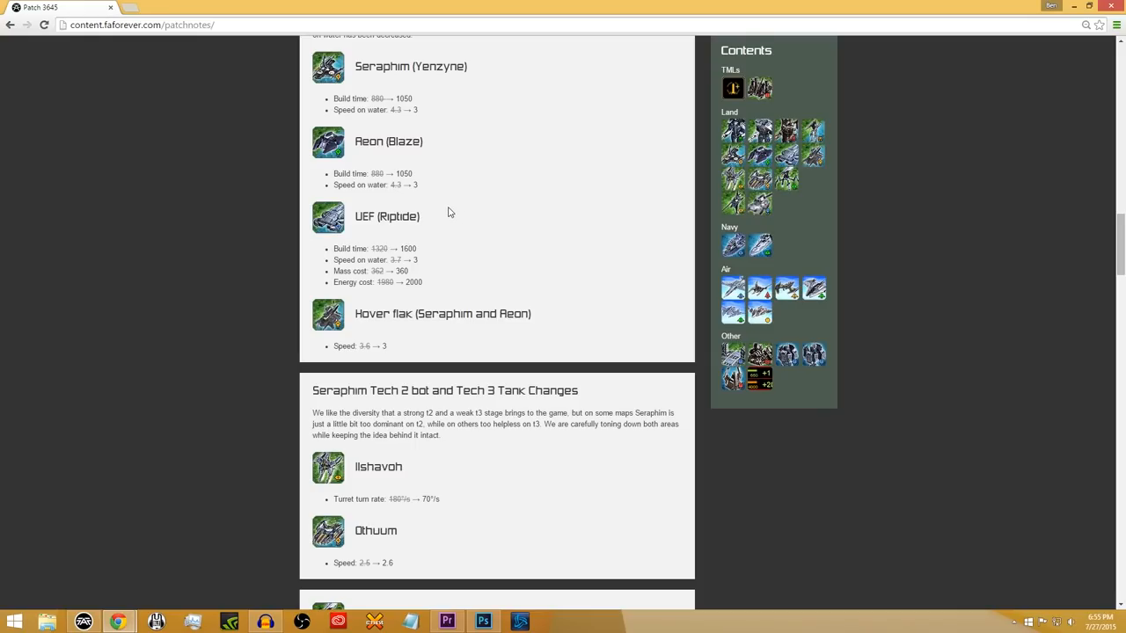
mouse_move(236, 216)
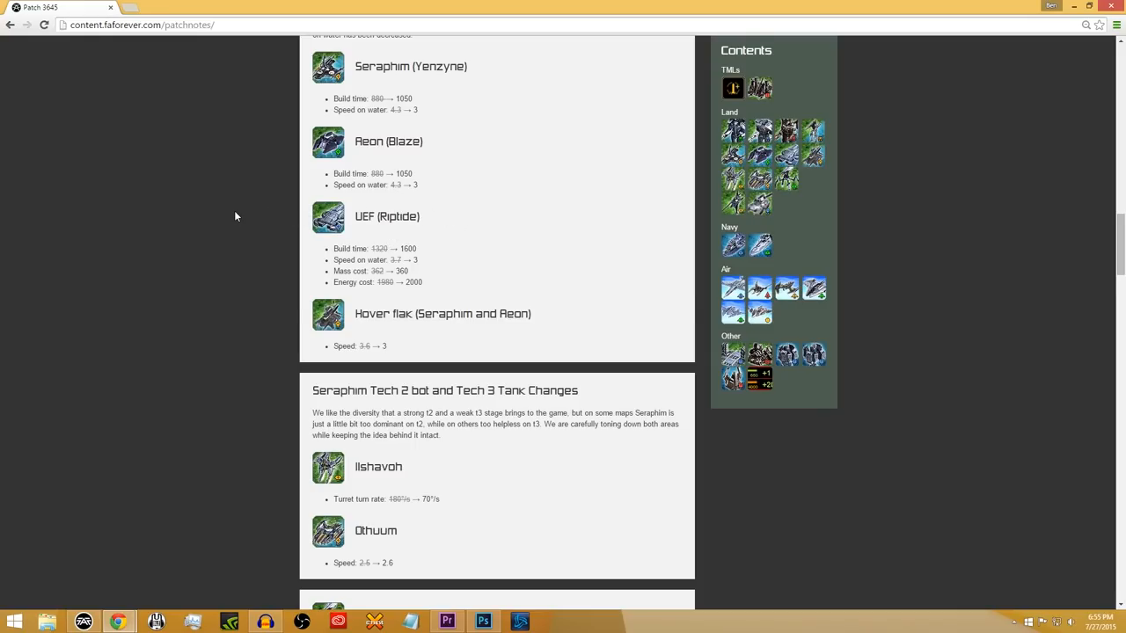
- Scroll down to the Harbinger and Sniper bots entries, with UEF T3MAA beginning below
scroll("down", 3)
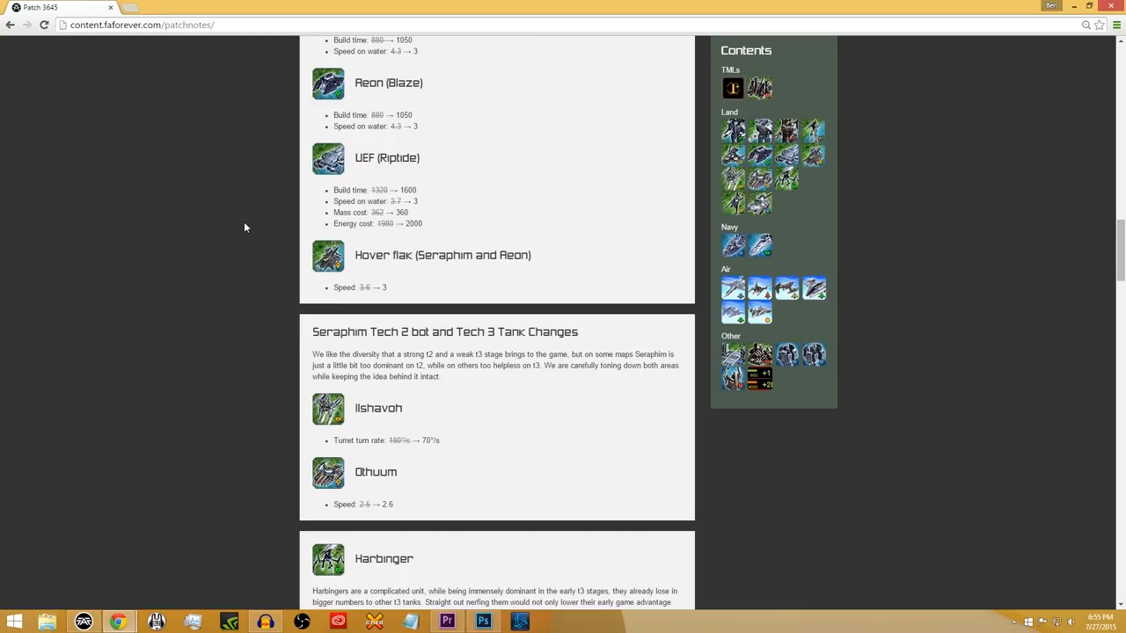
mouse_move(238, 215)
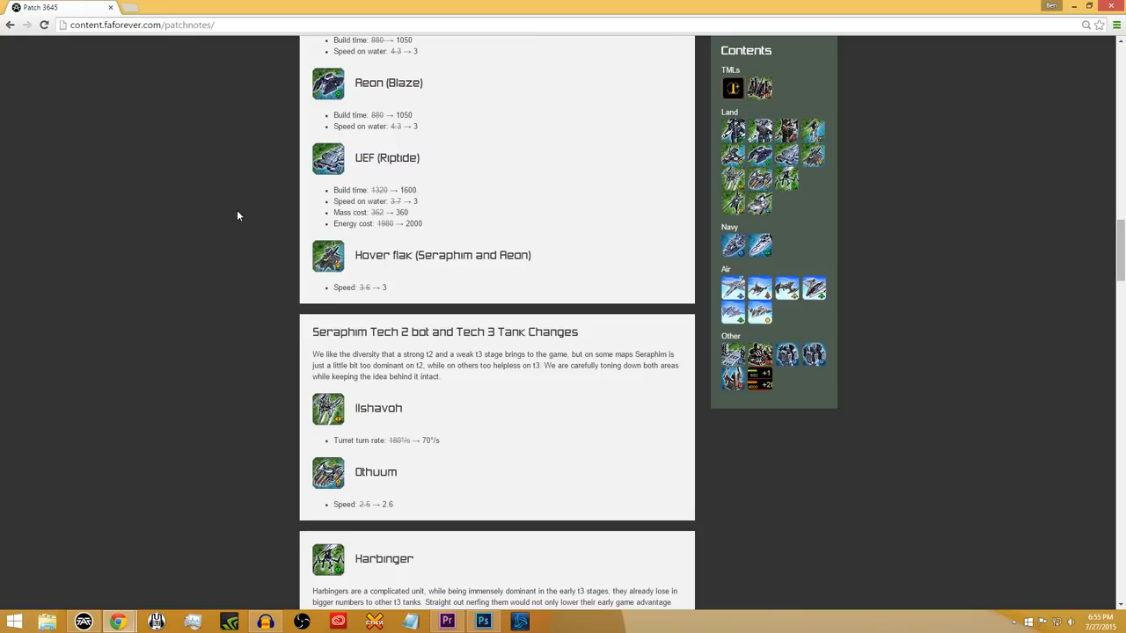
scroll("down", 3)
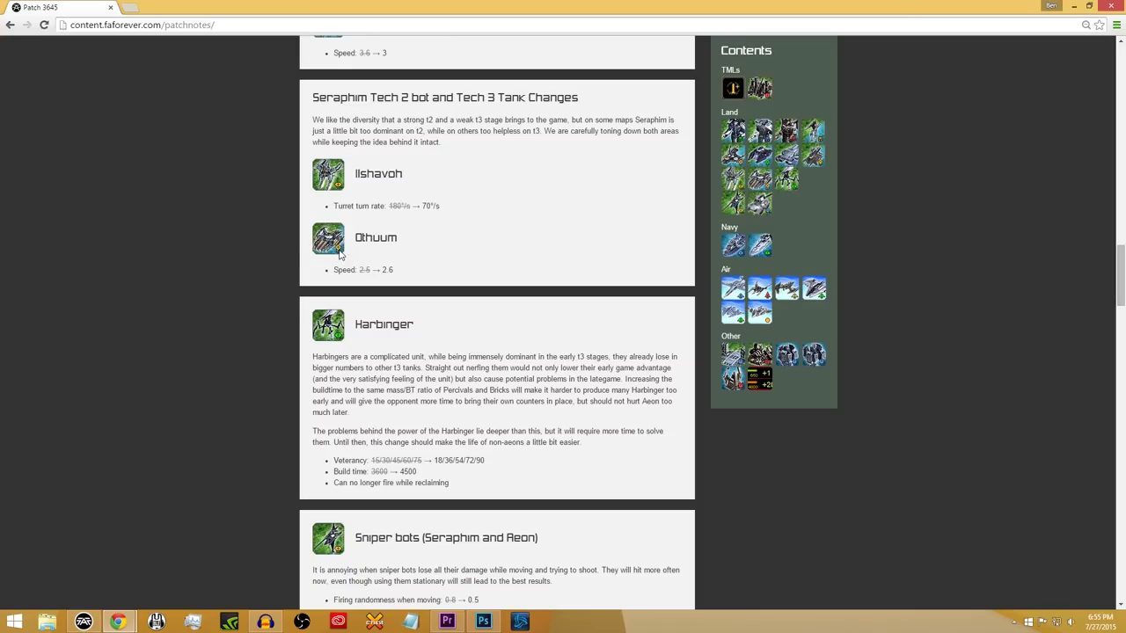
mouse_move(408, 250)
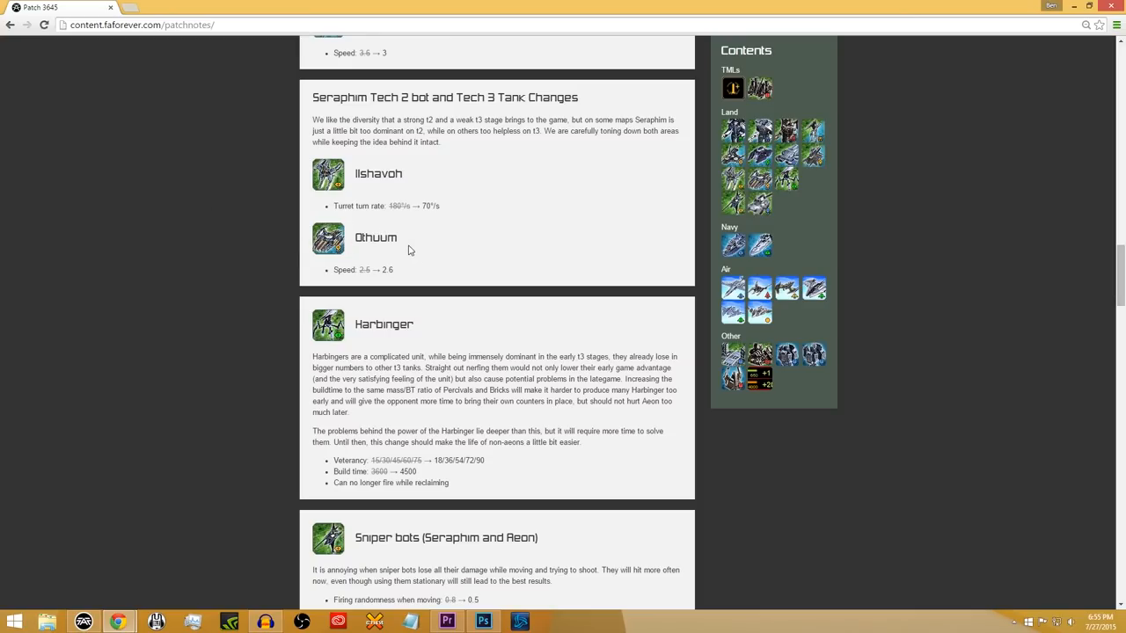
mouse_move(422, 263)
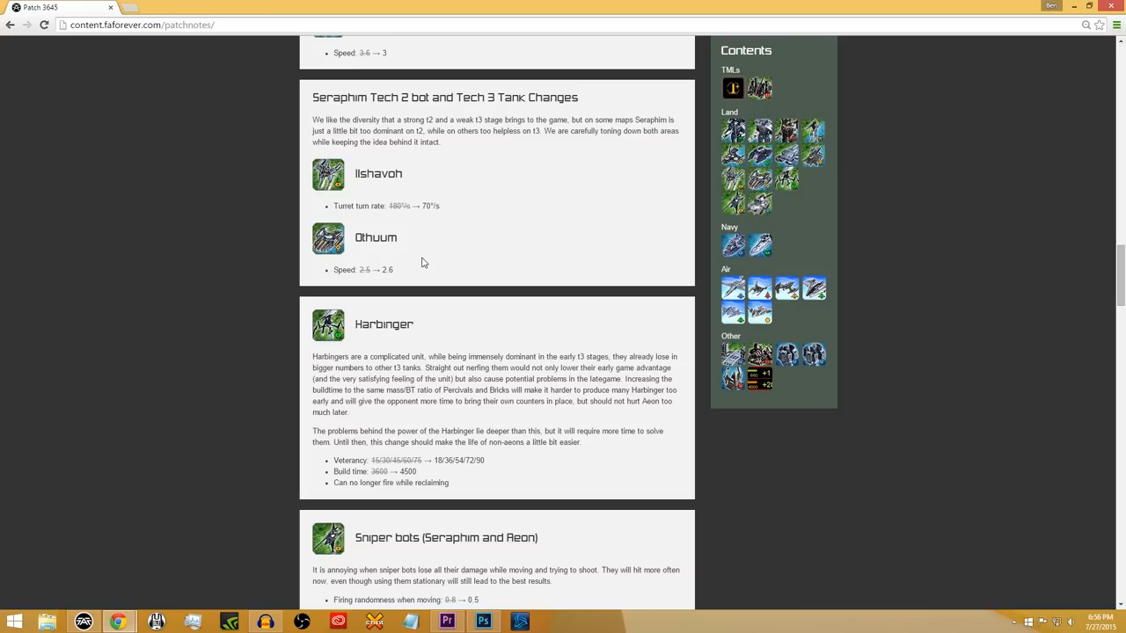
mouse_move(422, 278)
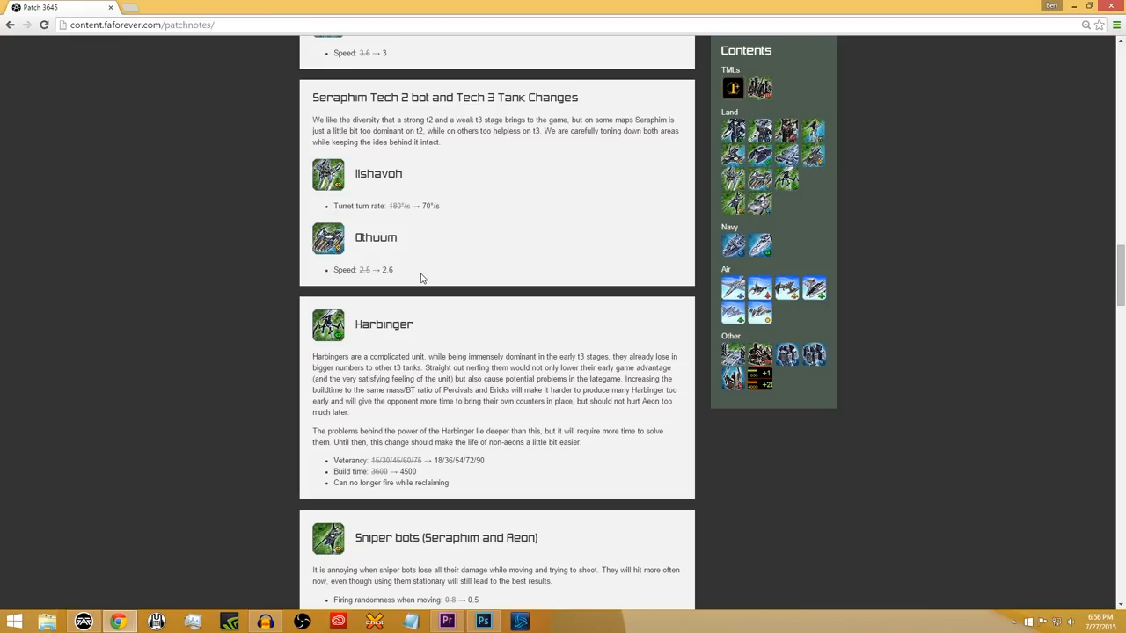
mouse_move(399, 290)
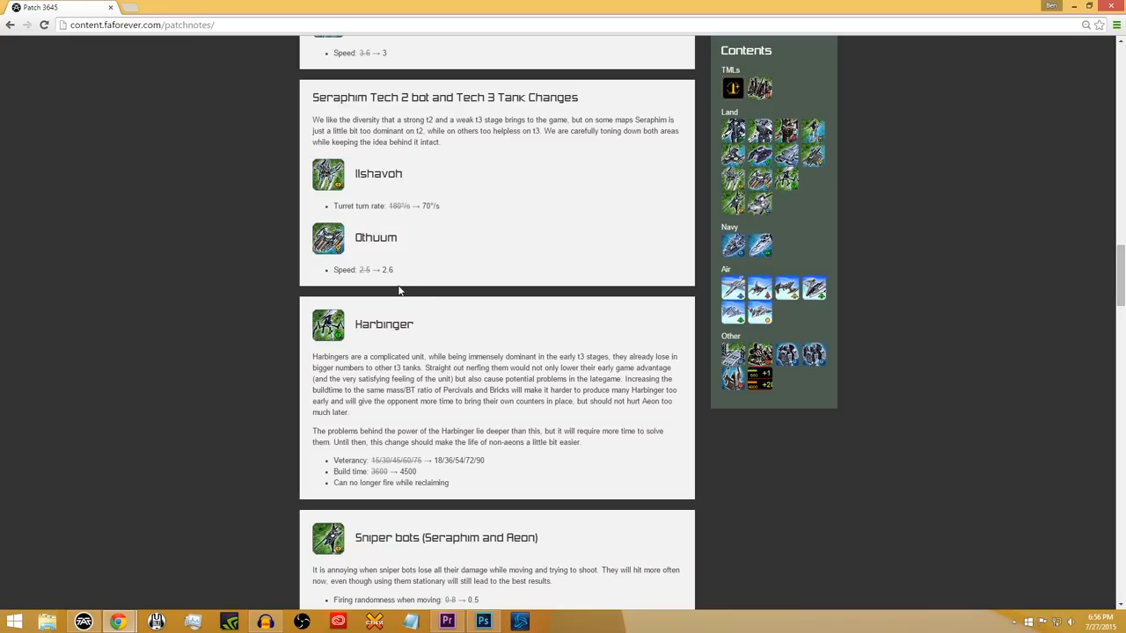
scroll("down", 3)
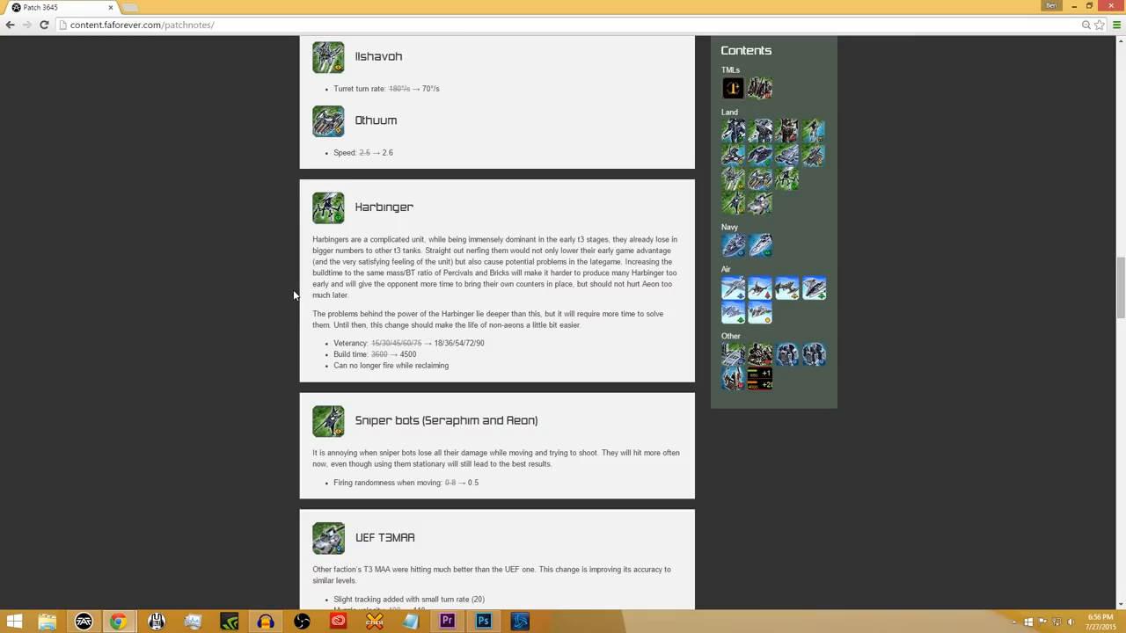
mouse_move(265, 253)
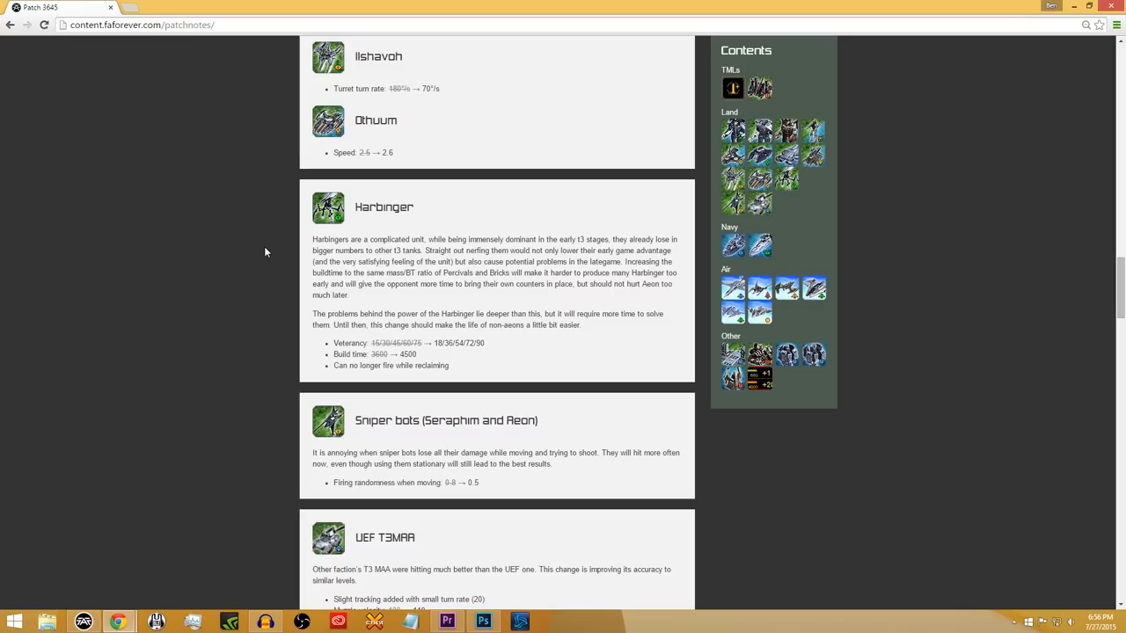
- Scroll slightly to show the full UEF T3MAA entry with the Navy heading beneath it
scroll("down", 3)
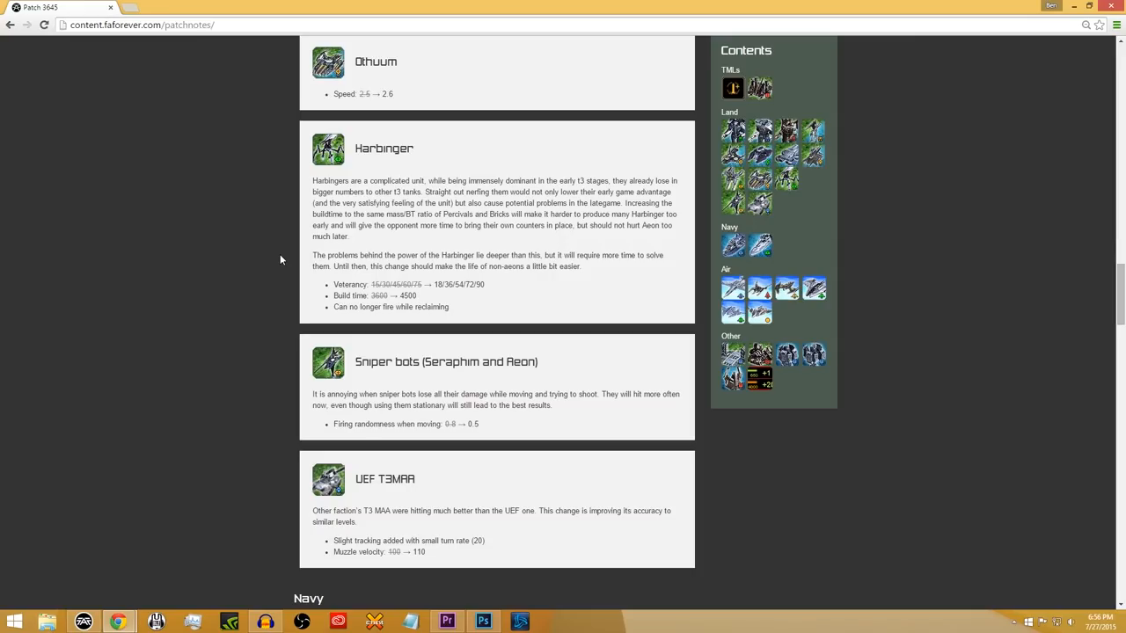
mouse_move(573, 288)
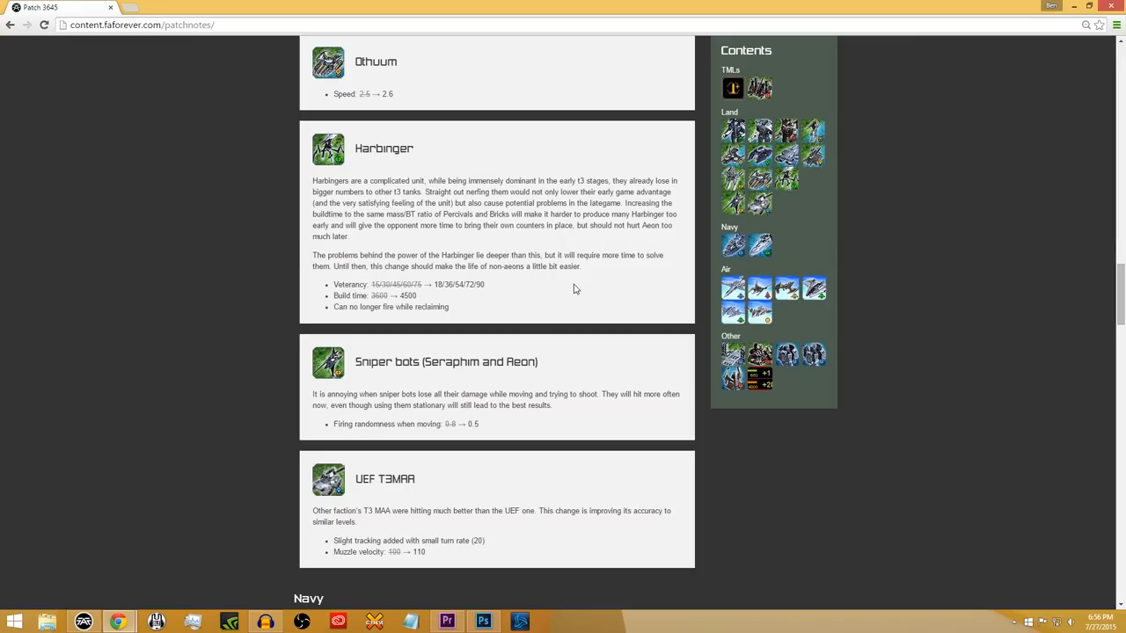
mouse_move(531, 296)
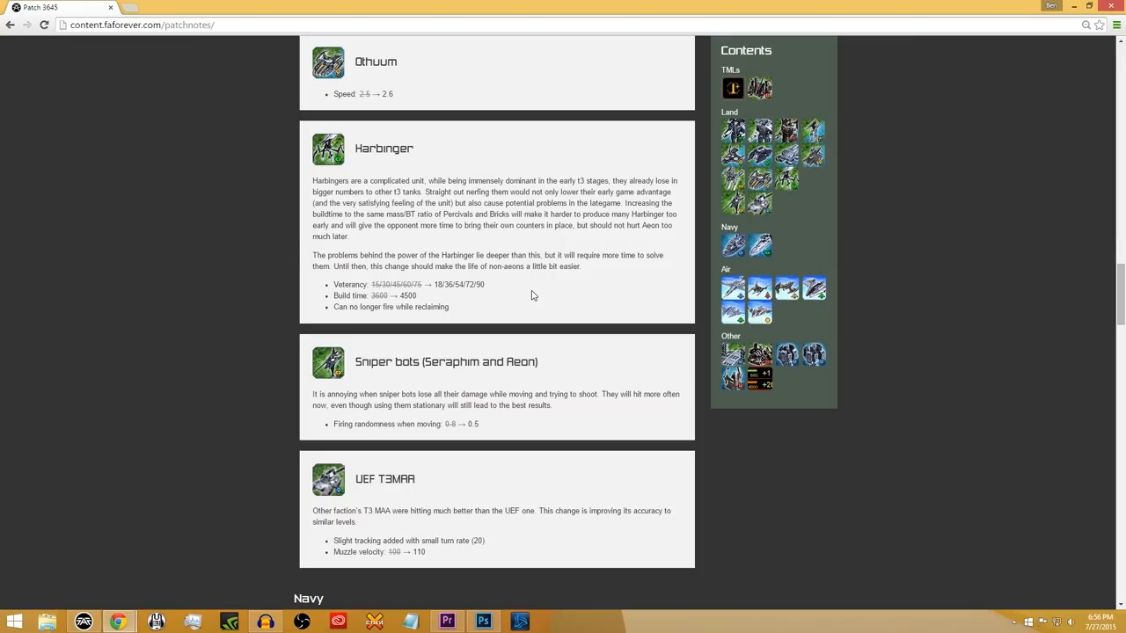
mouse_move(521, 280)
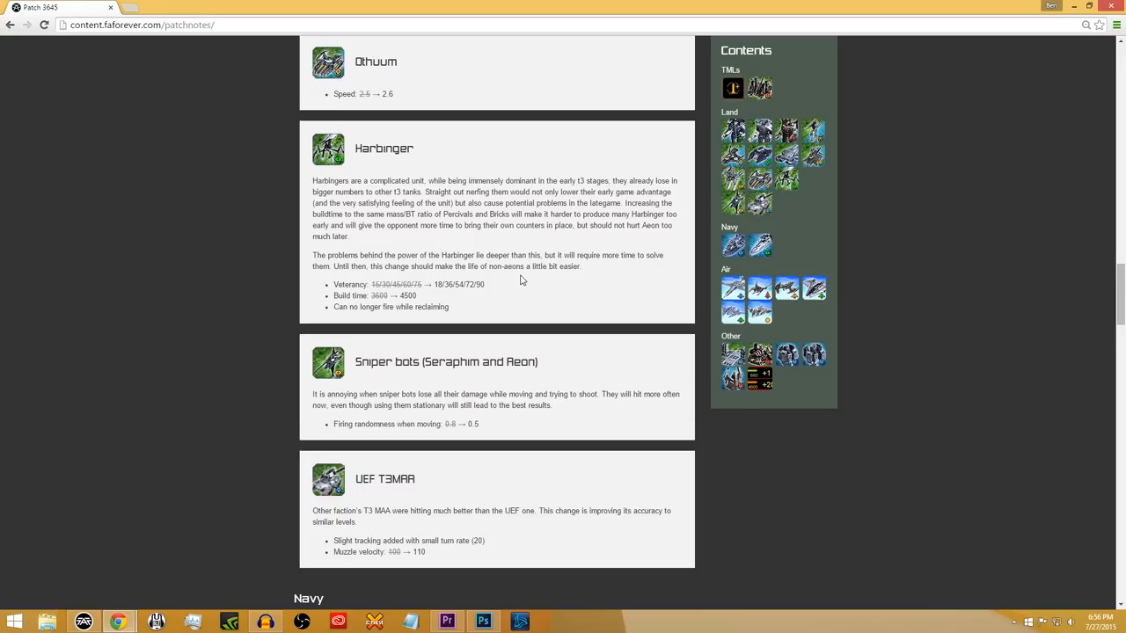
mouse_move(464, 303)
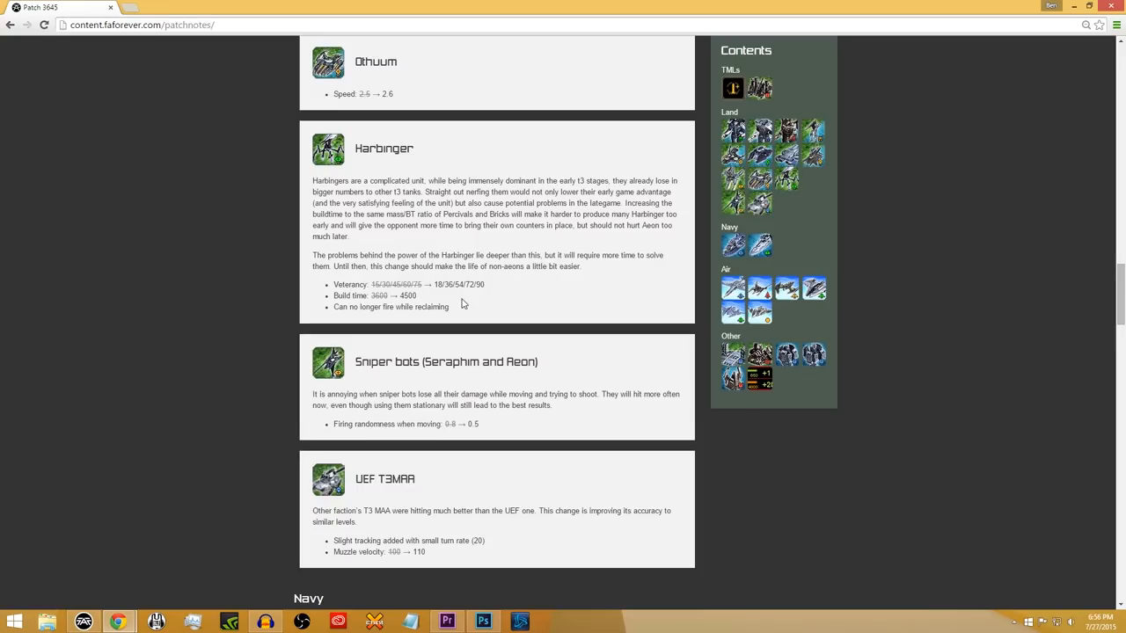
mouse_move(354, 338)
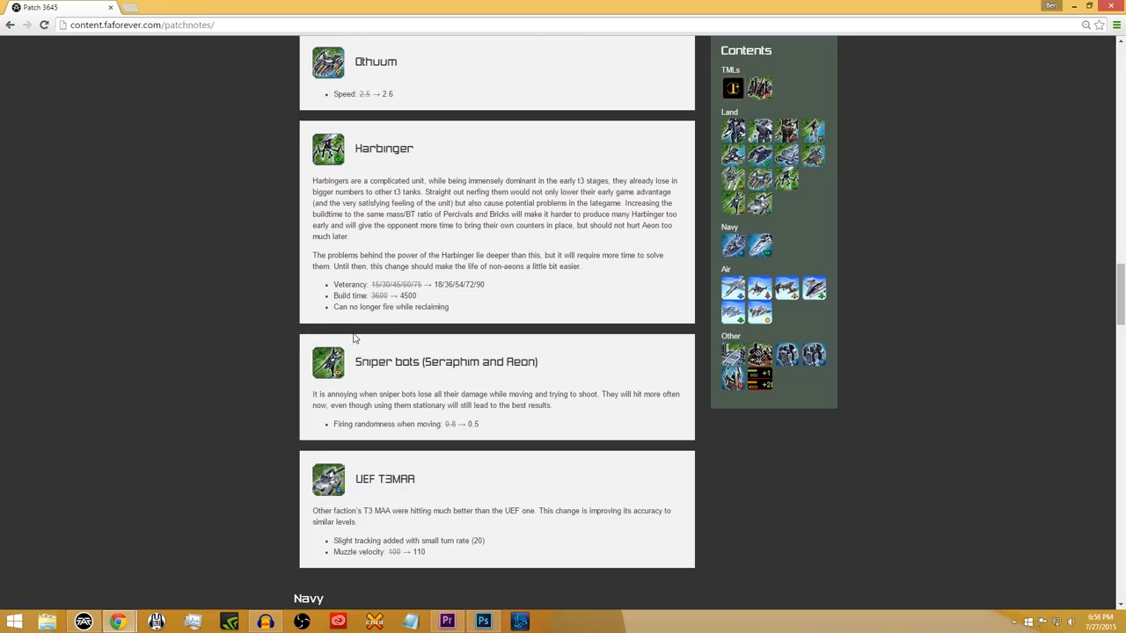
mouse_move(288, 321)
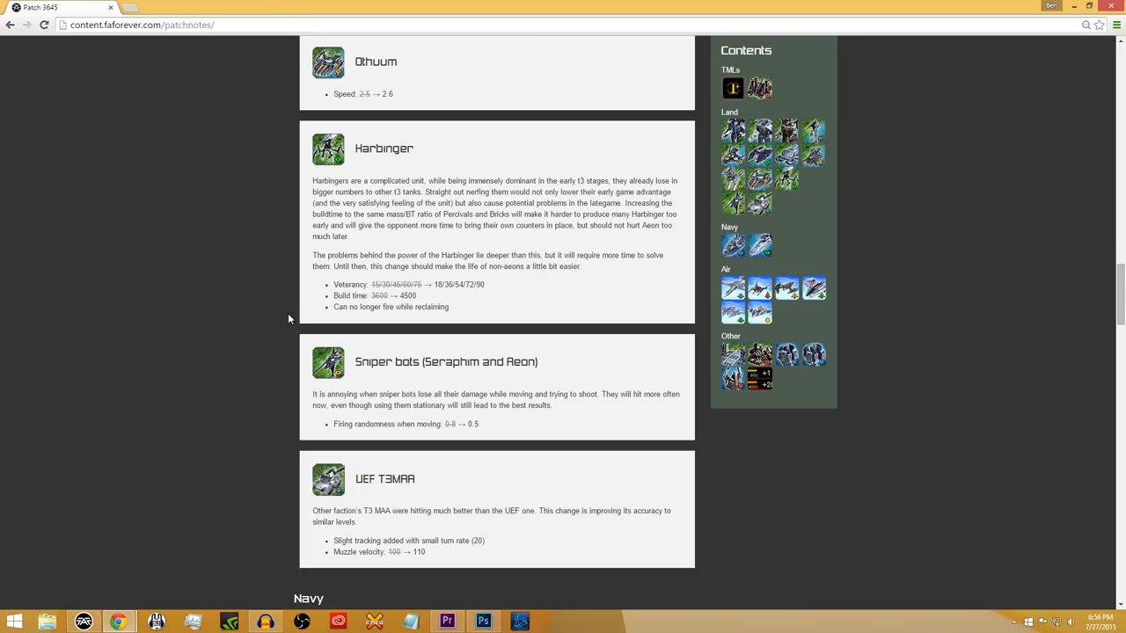
- Scroll into the Navy section showing the Summit changes and the start of Aeon frigates
scroll("down", 3)
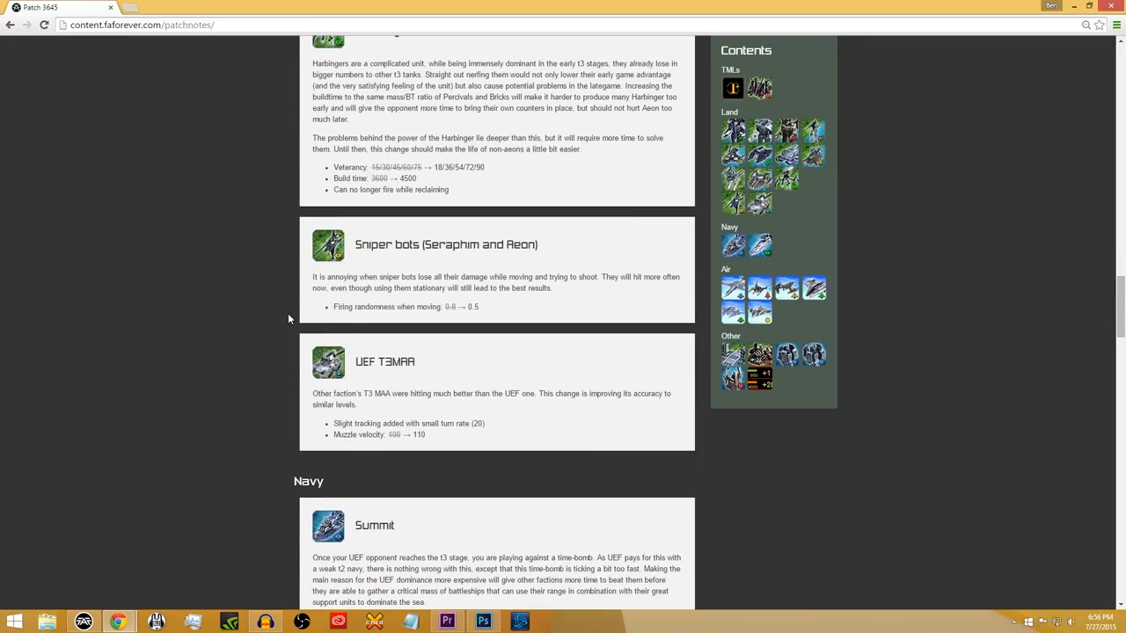
mouse_move(285, 334)
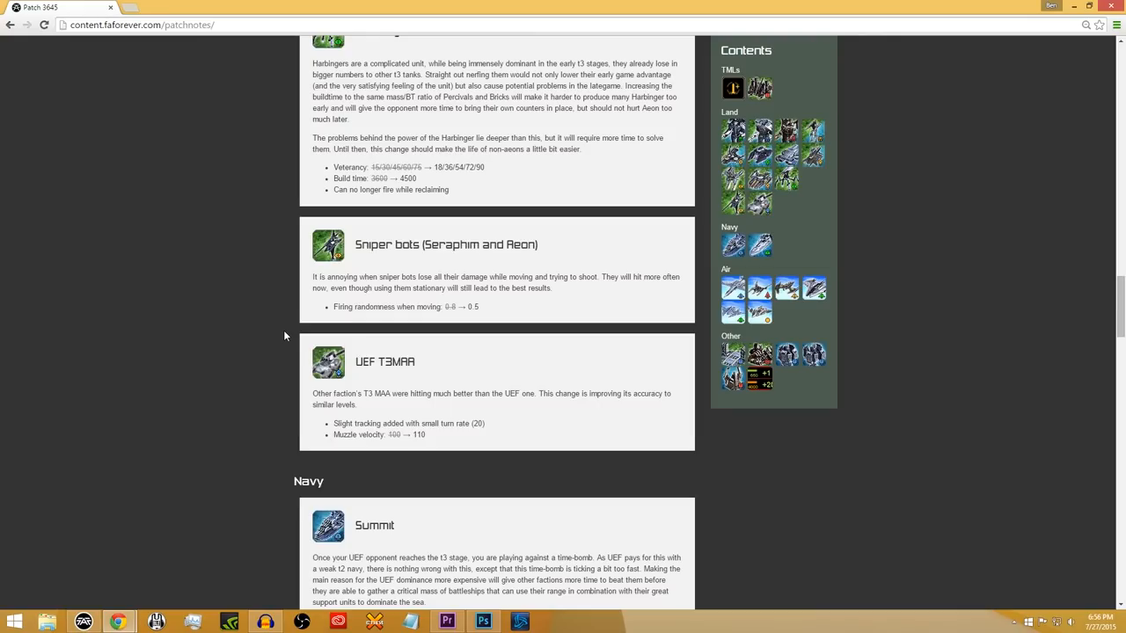
scroll("down", 3)
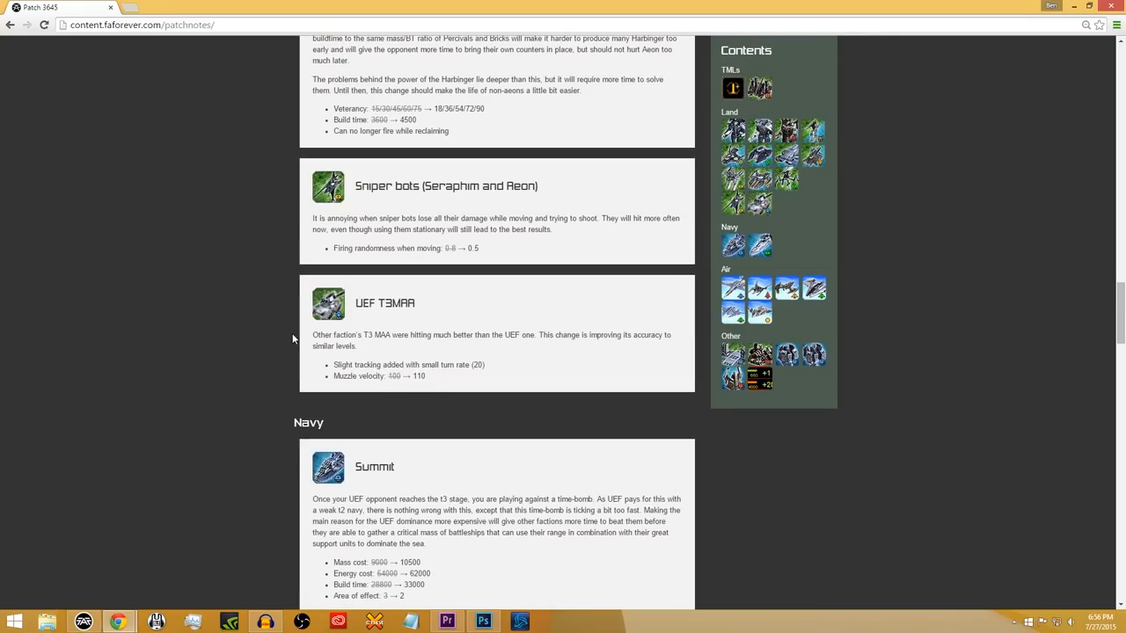
mouse_move(475, 292)
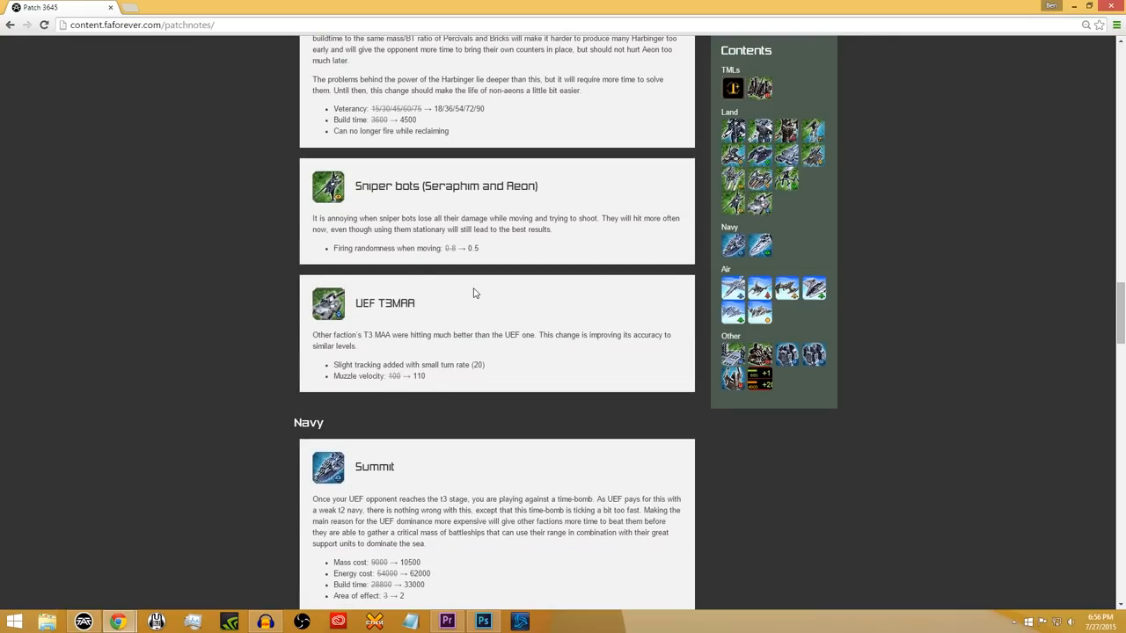
mouse_move(531, 288)
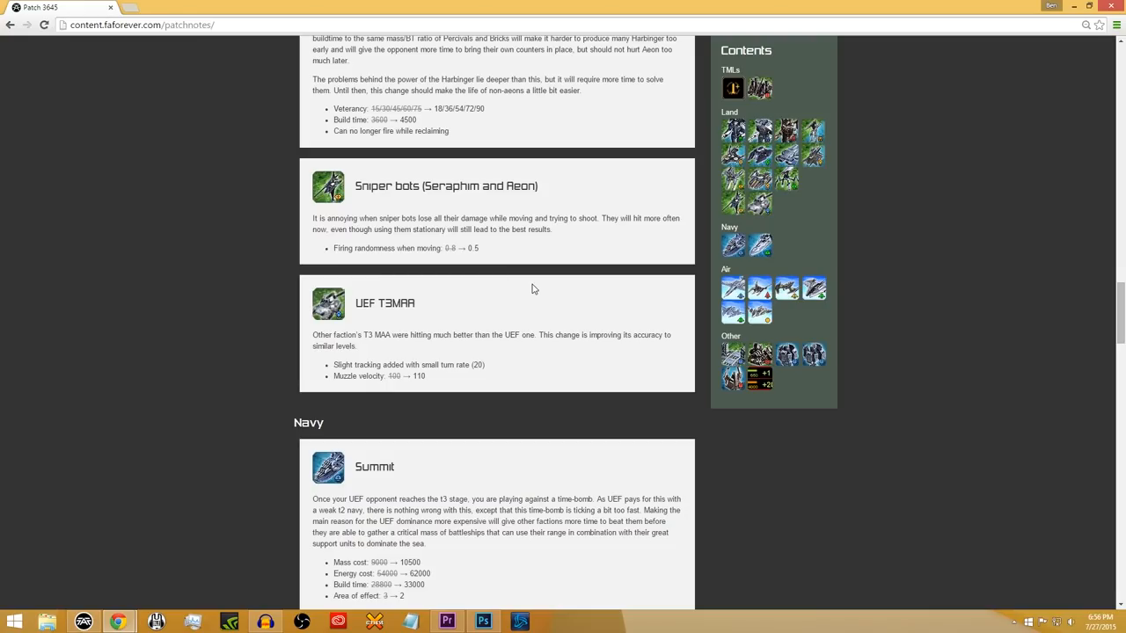
scroll("down", 3)
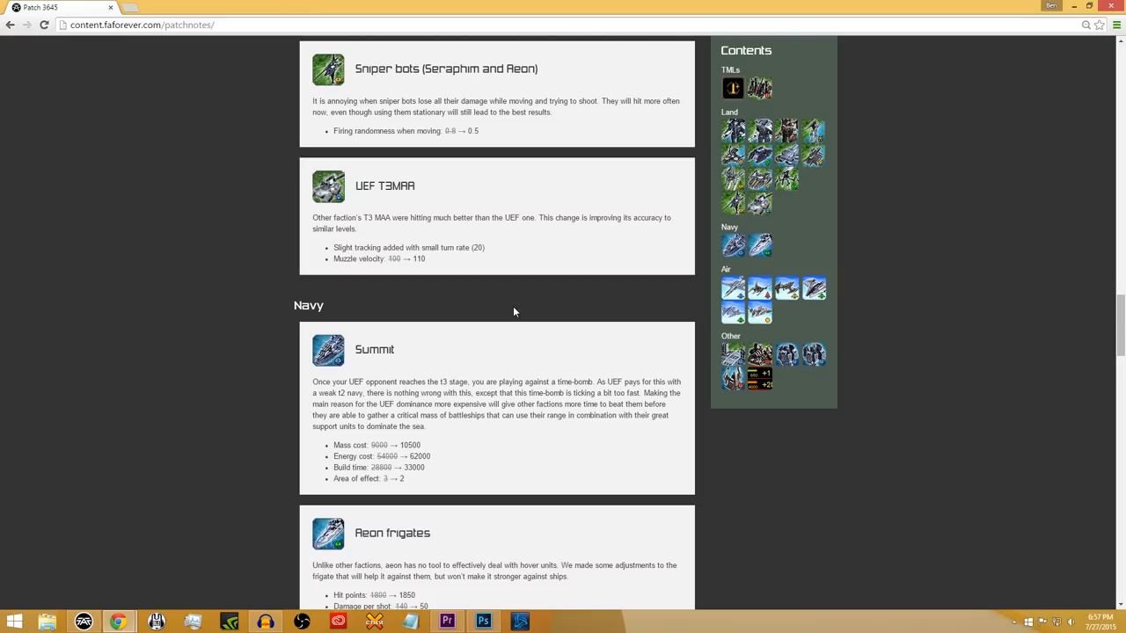
mouse_move(404, 299)
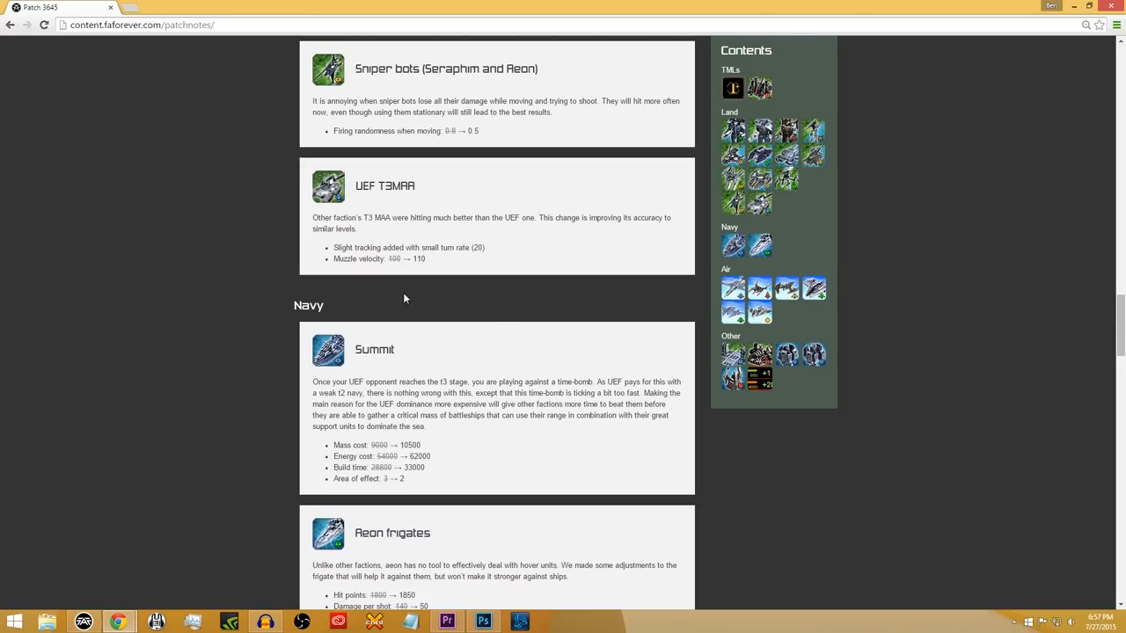
mouse_move(293, 275)
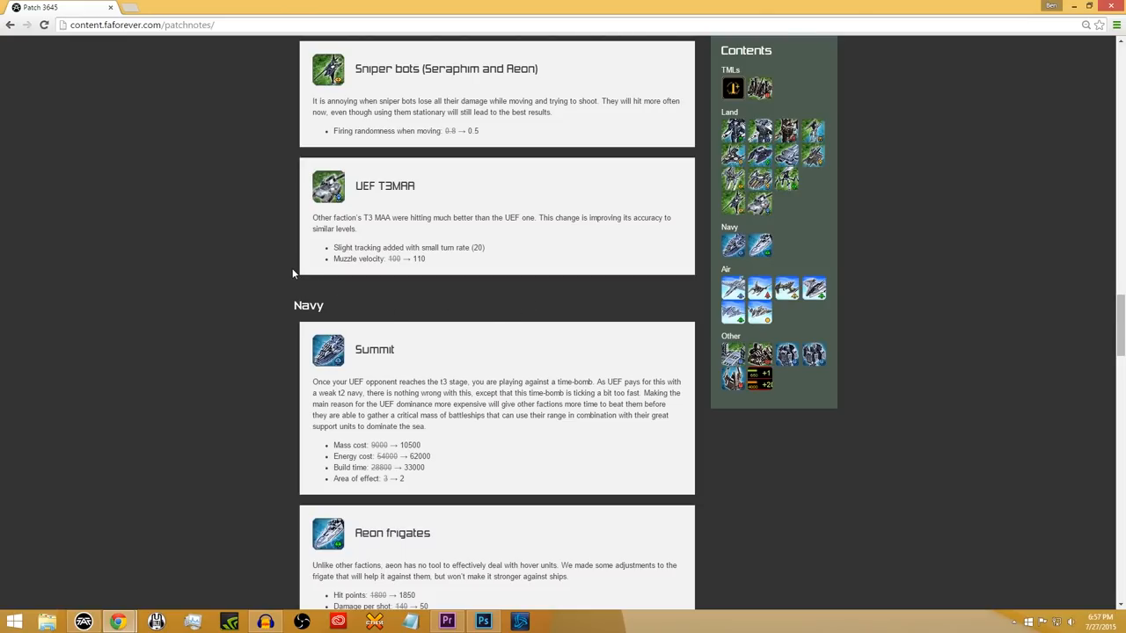
mouse_move(341, 280)
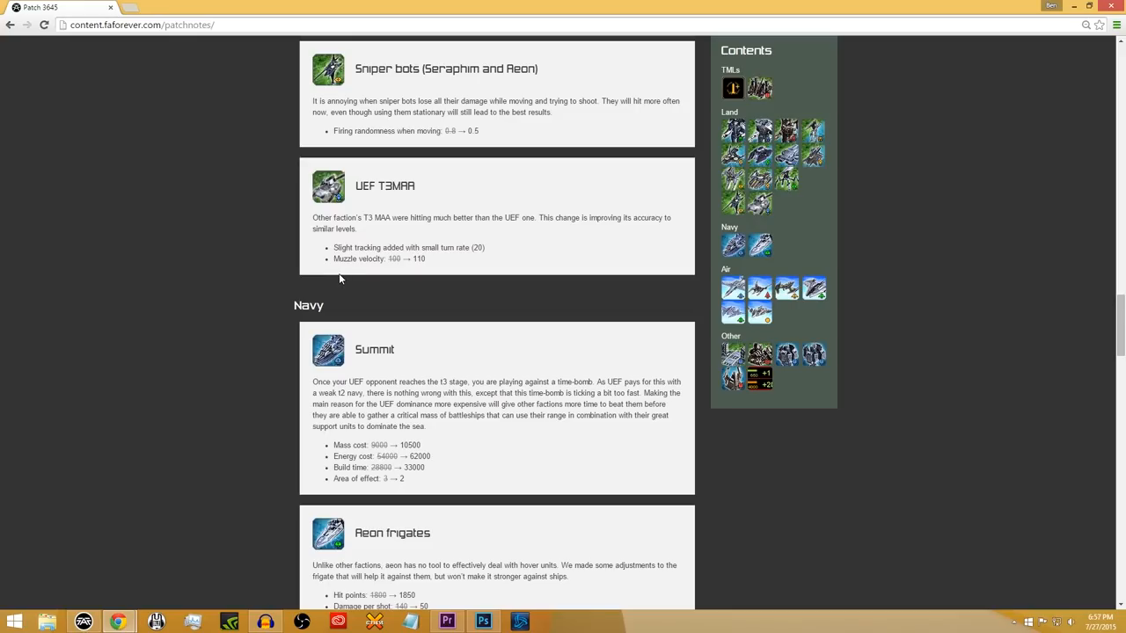
- Scroll through the Summit and Aeon frigates Navy entries until Strategic bombers begins below
scroll("down", 3)
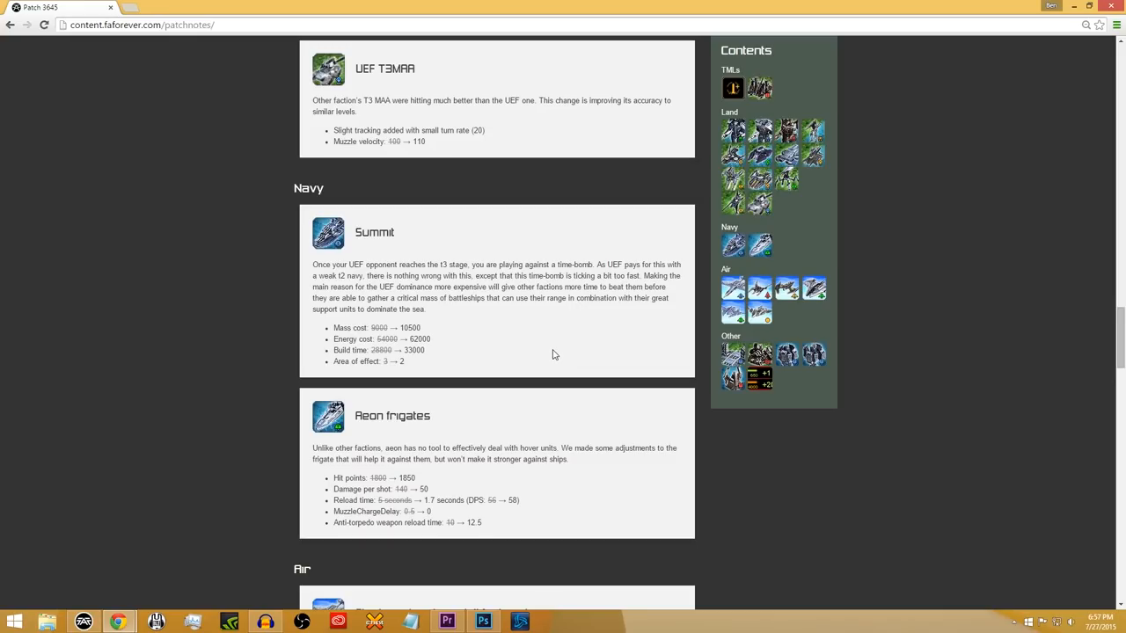
mouse_move(492, 302)
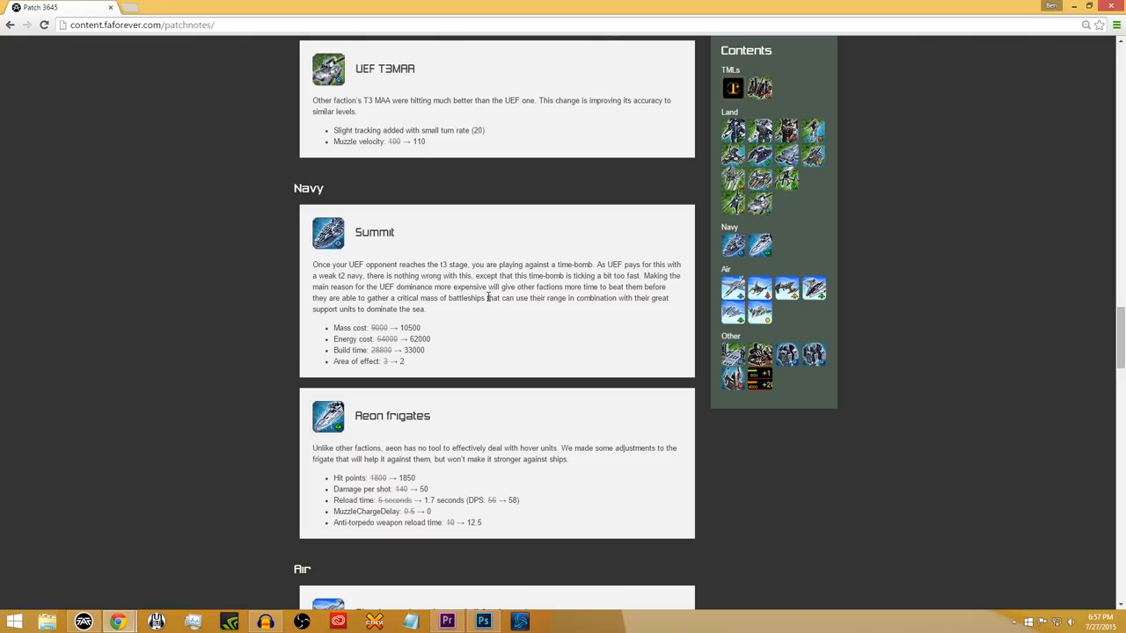
mouse_move(471, 313)
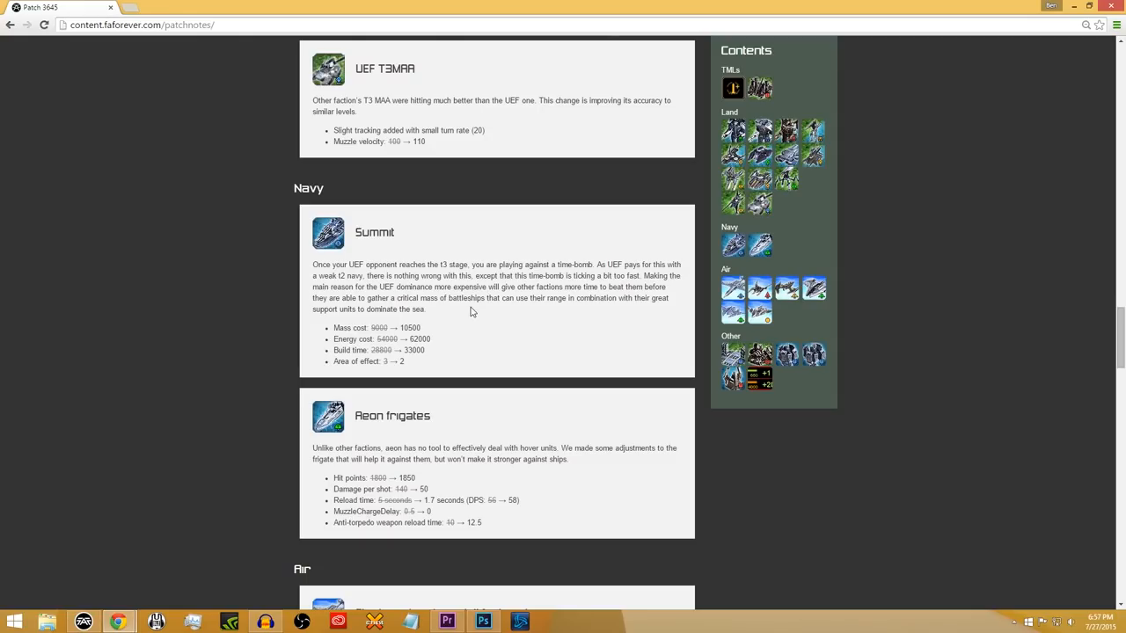
mouse_move(383, 350)
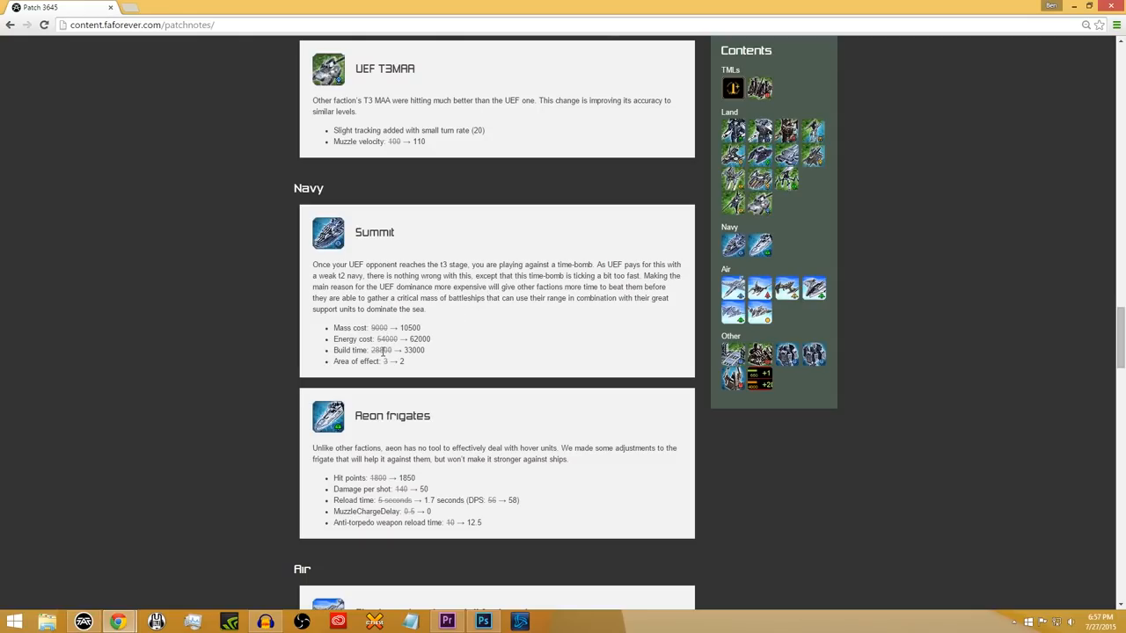
mouse_move(507, 368)
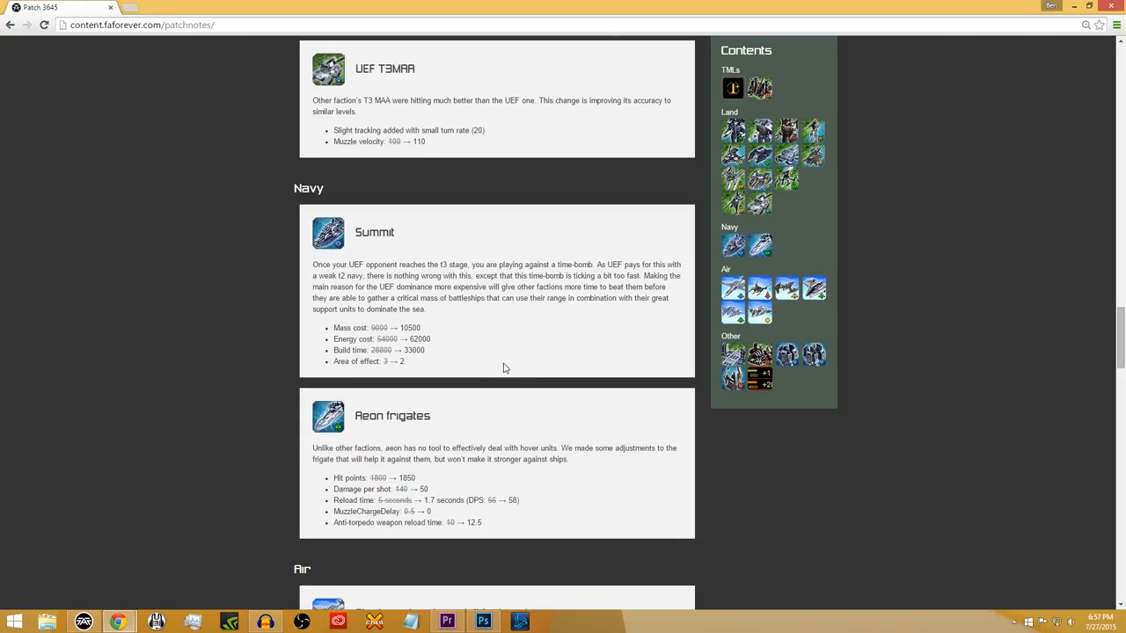
mouse_move(455, 350)
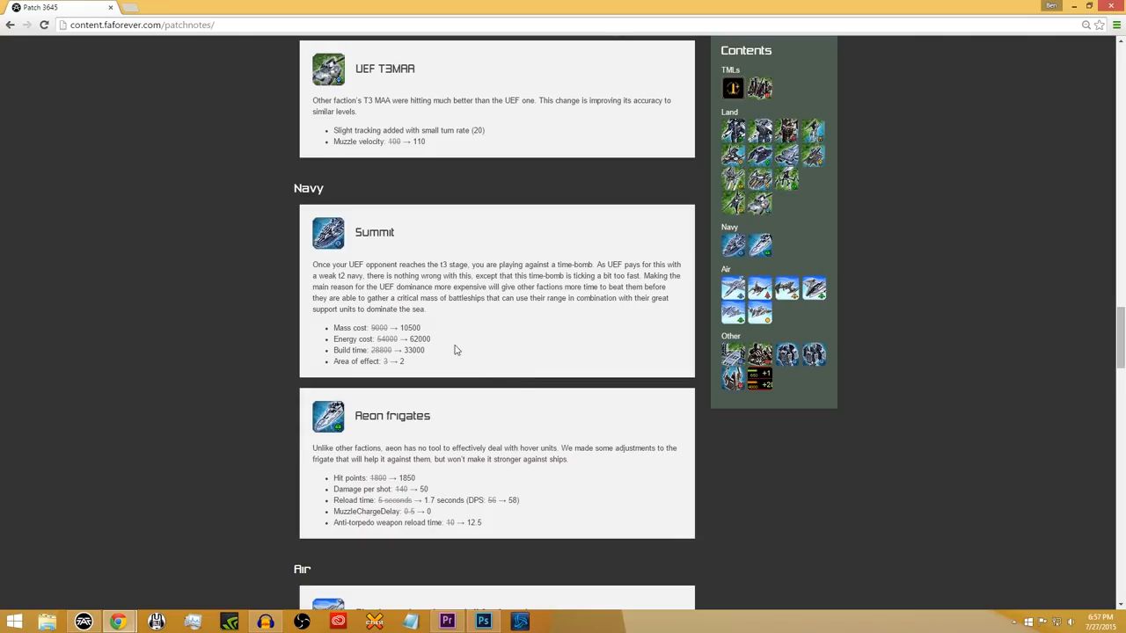
scroll("up", 3)
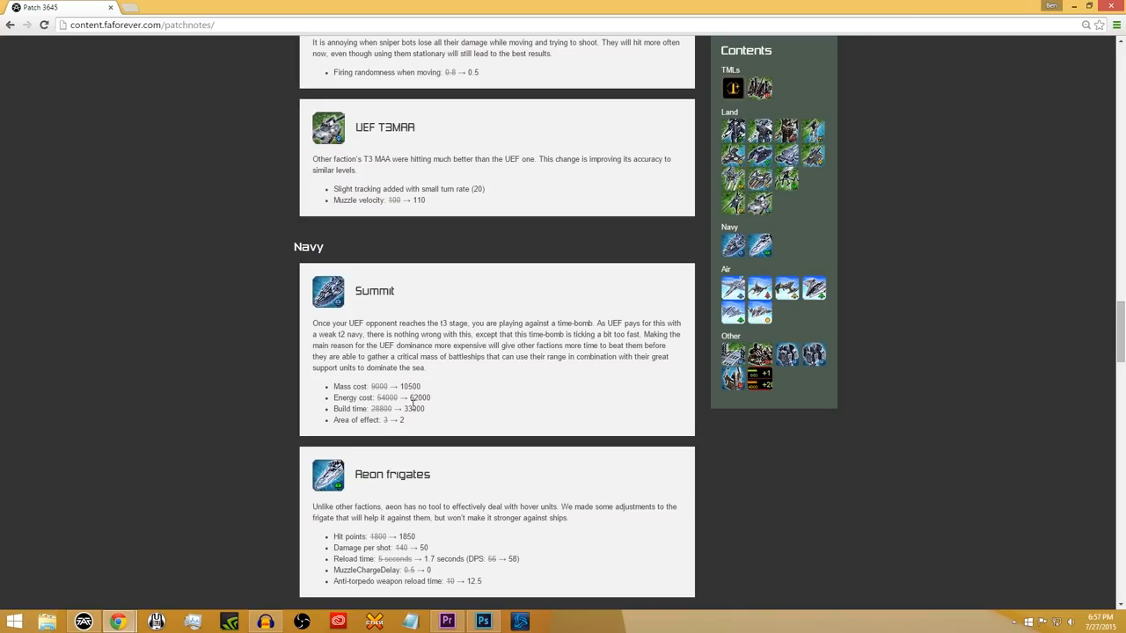
mouse_move(394, 418)
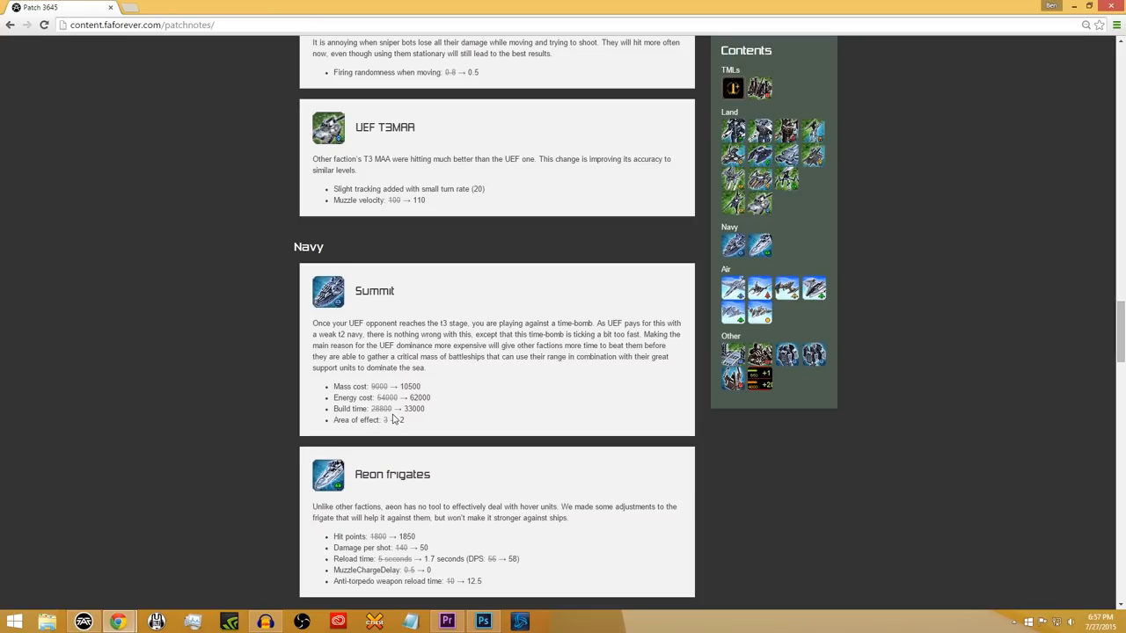
mouse_move(391, 440)
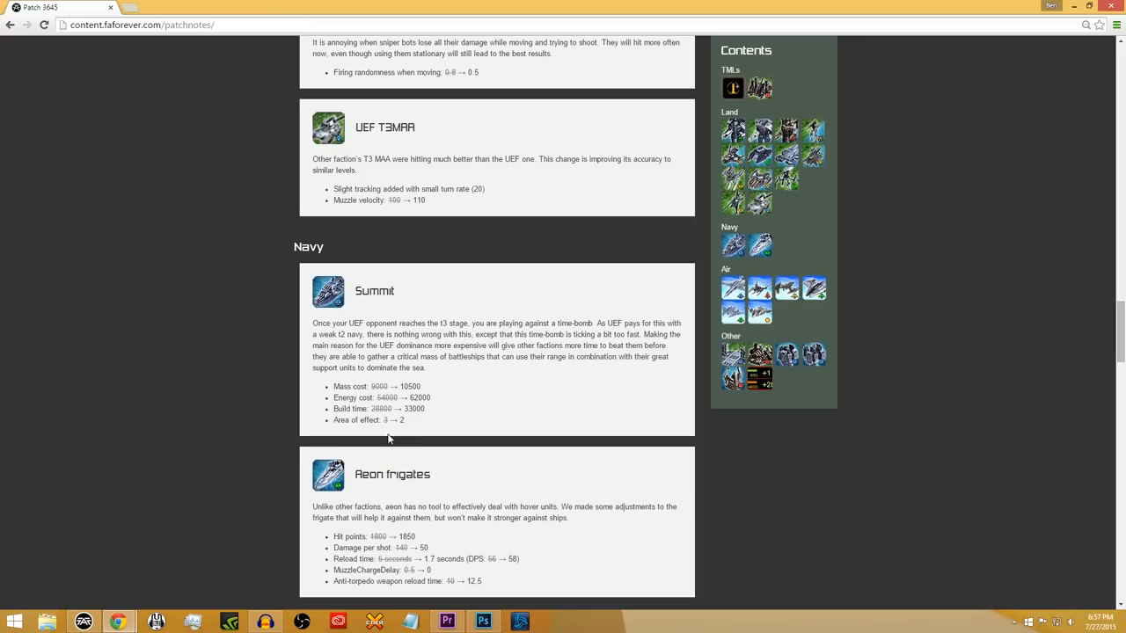
scroll("down", 3)
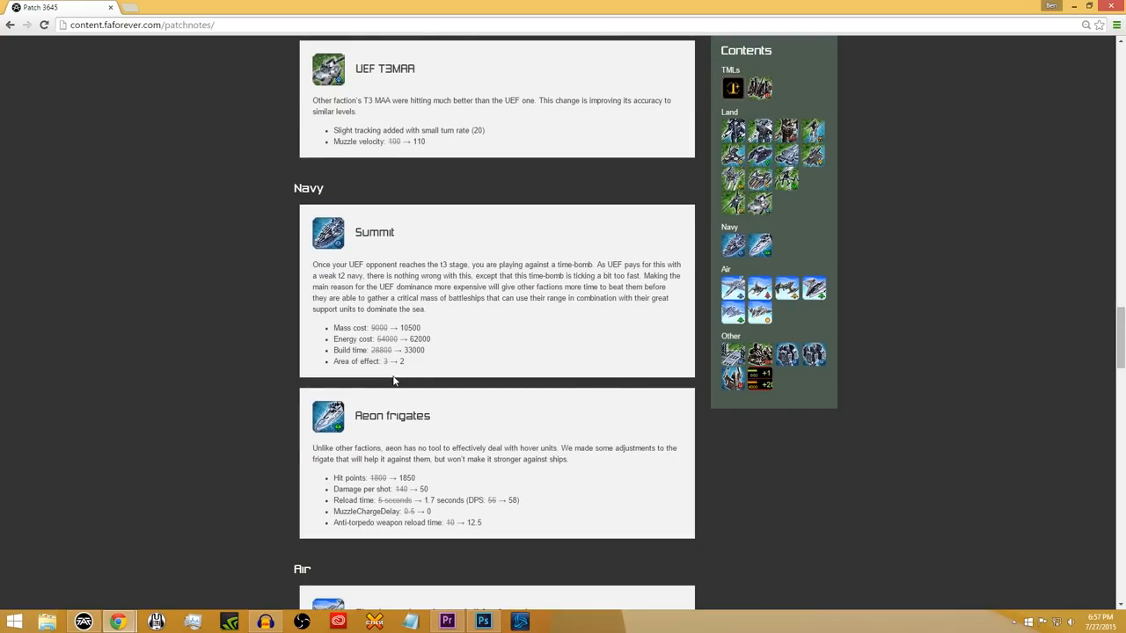
mouse_move(409, 368)
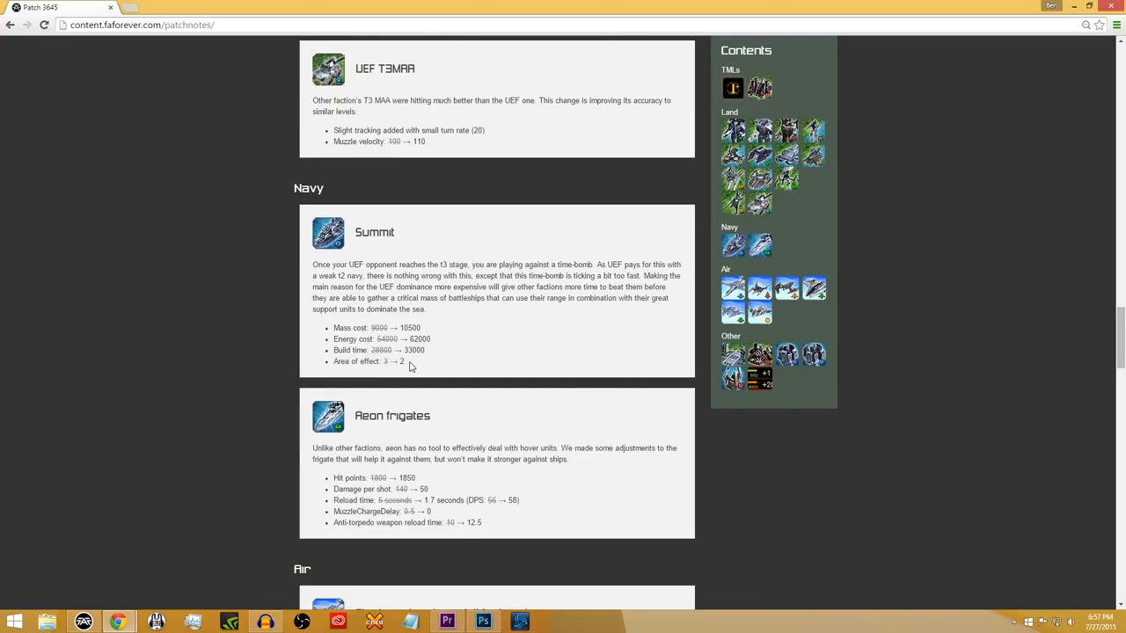
mouse_move(426, 366)
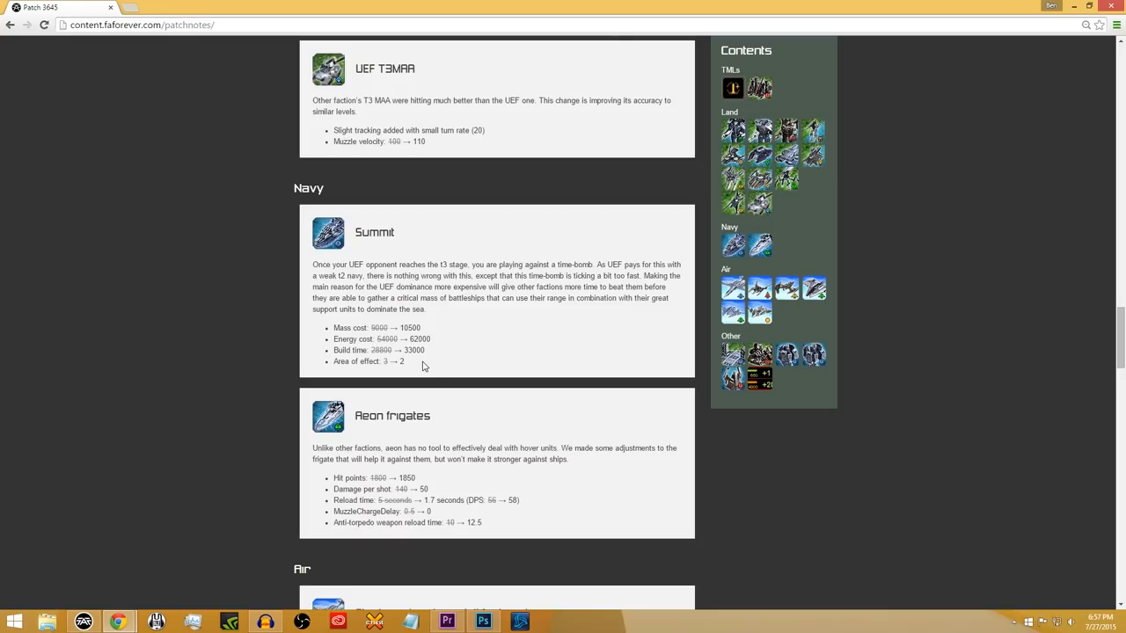
mouse_move(396, 374)
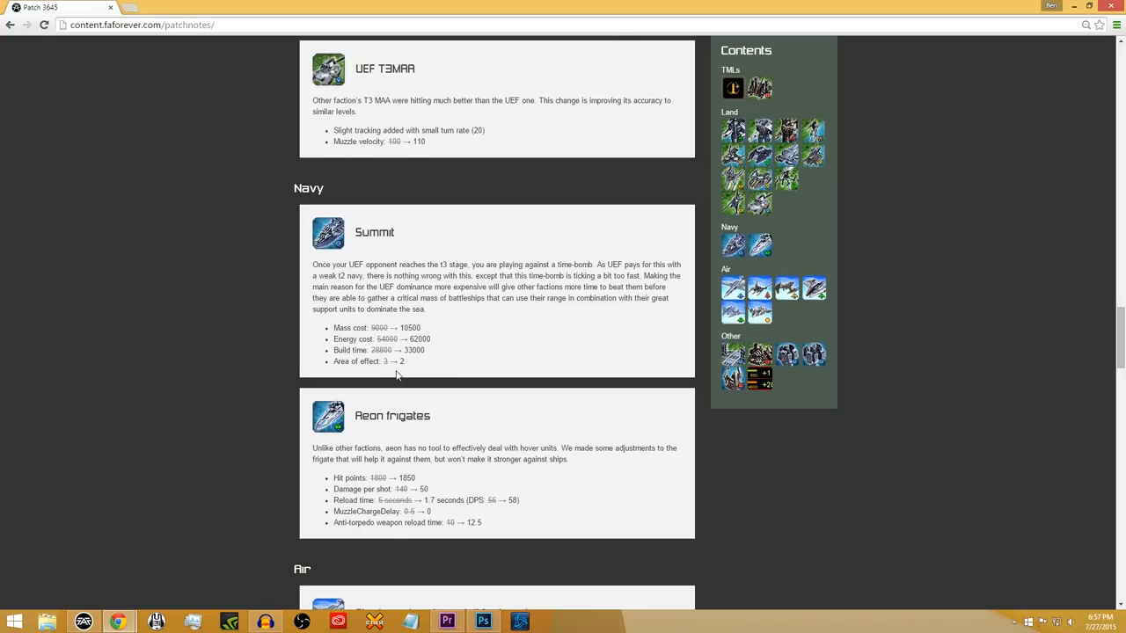
scroll("down", 3)
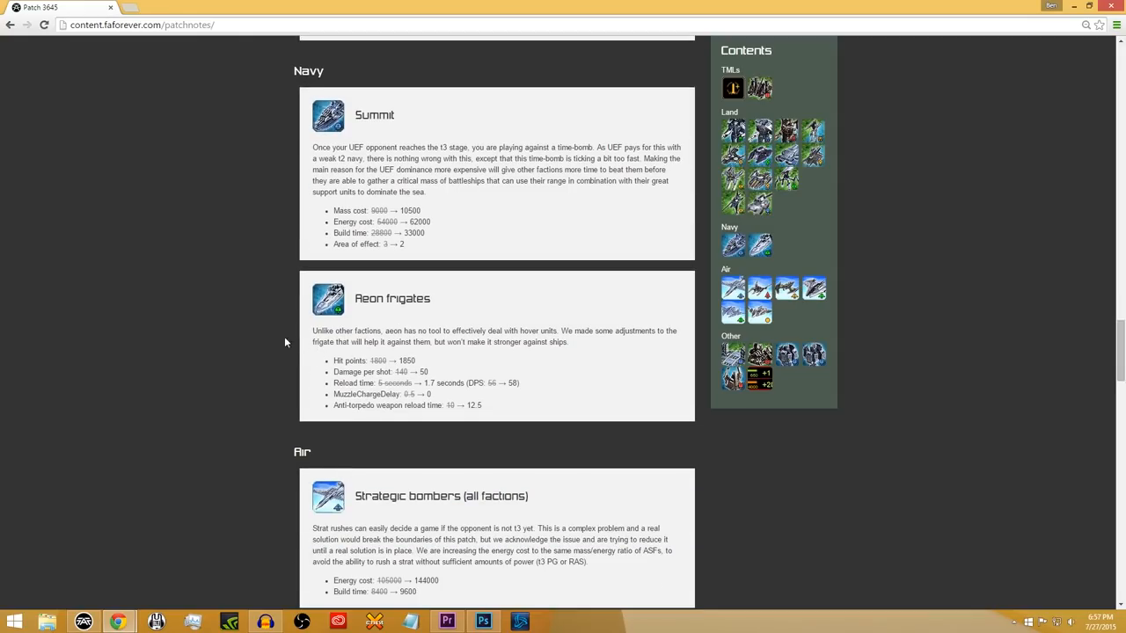
mouse_move(285, 329)
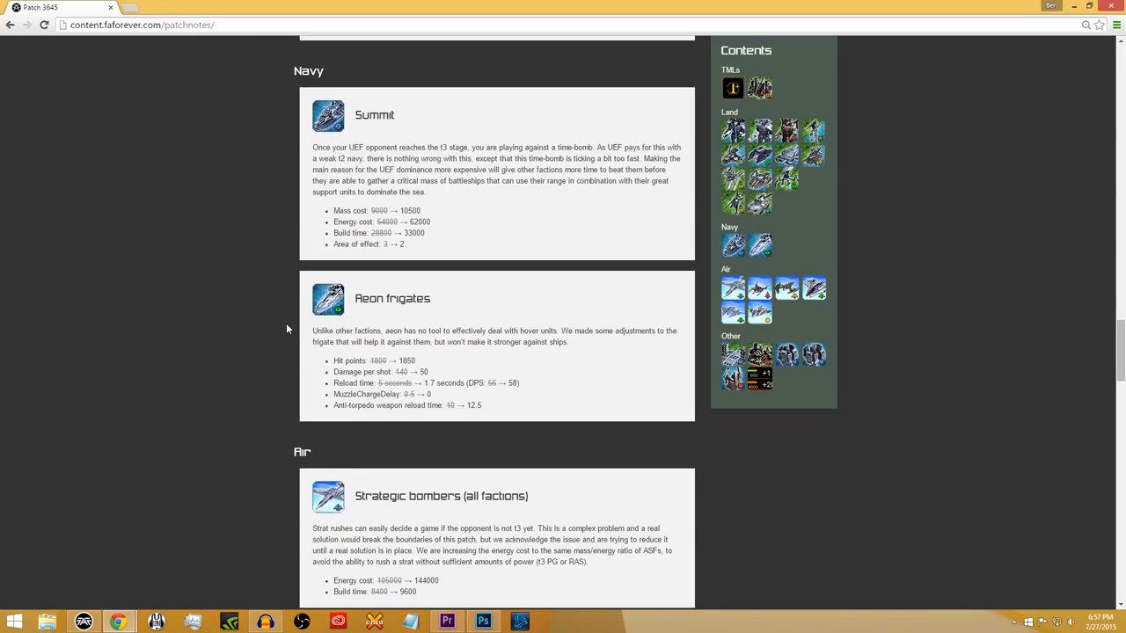
mouse_move(394, 329)
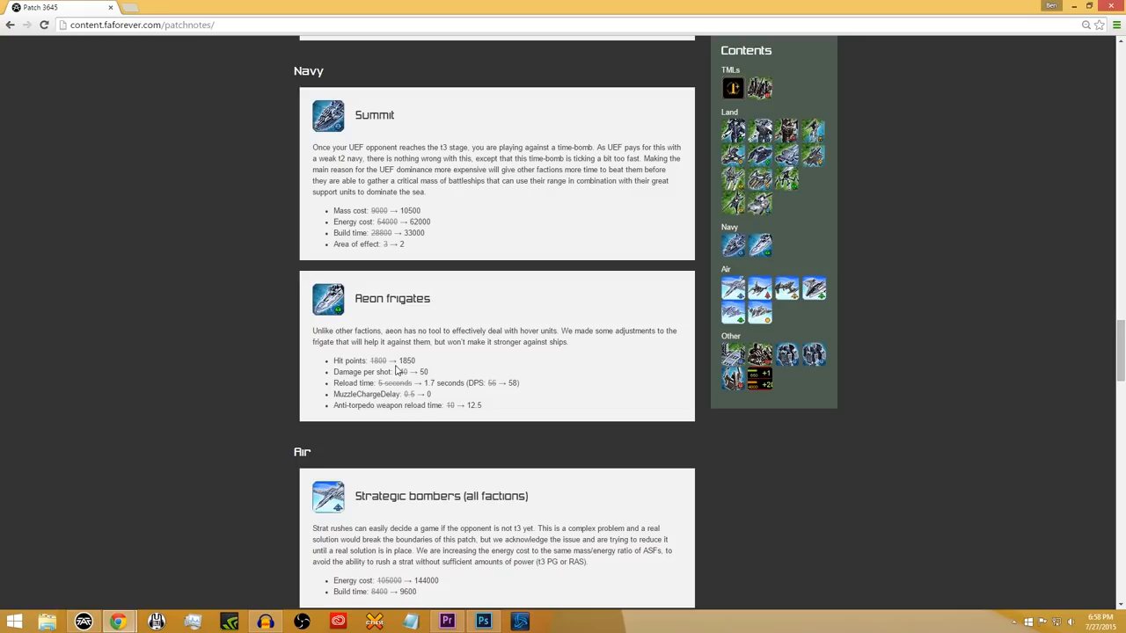
- Scroll down to the complete Strategic bombers entry with Corsair starting below
scroll("down", 3)
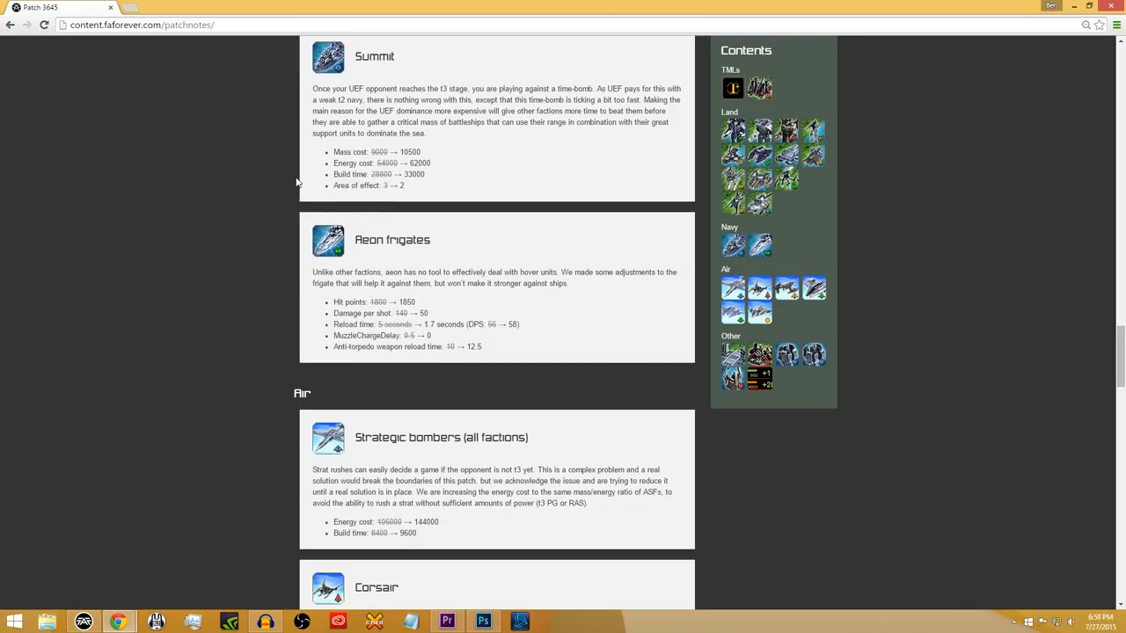
mouse_move(431, 201)
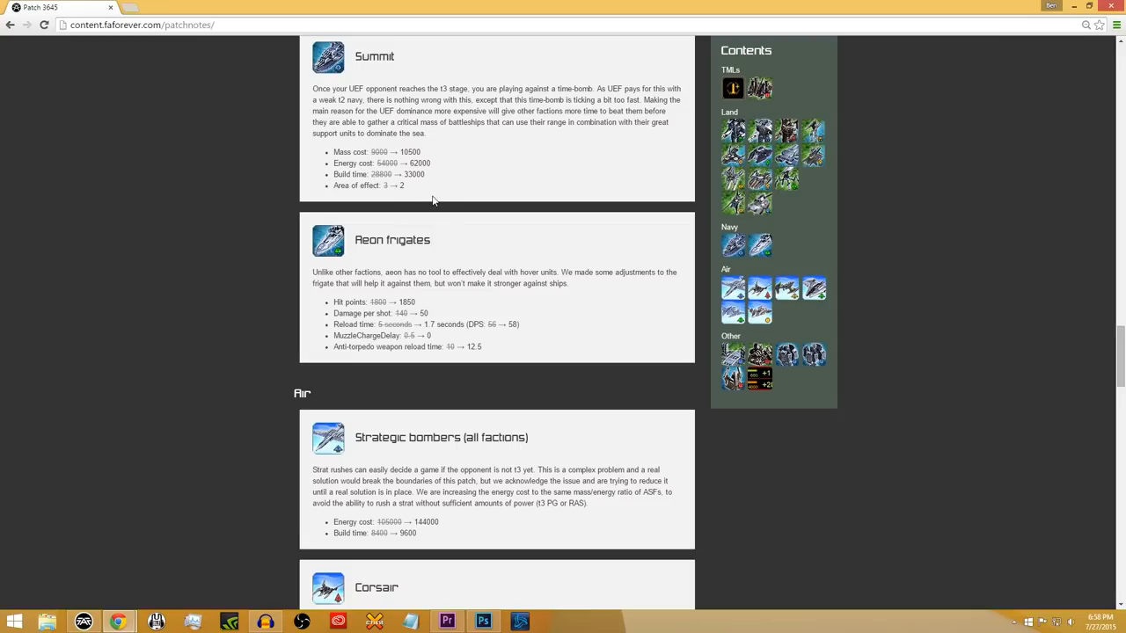
mouse_move(489, 176)
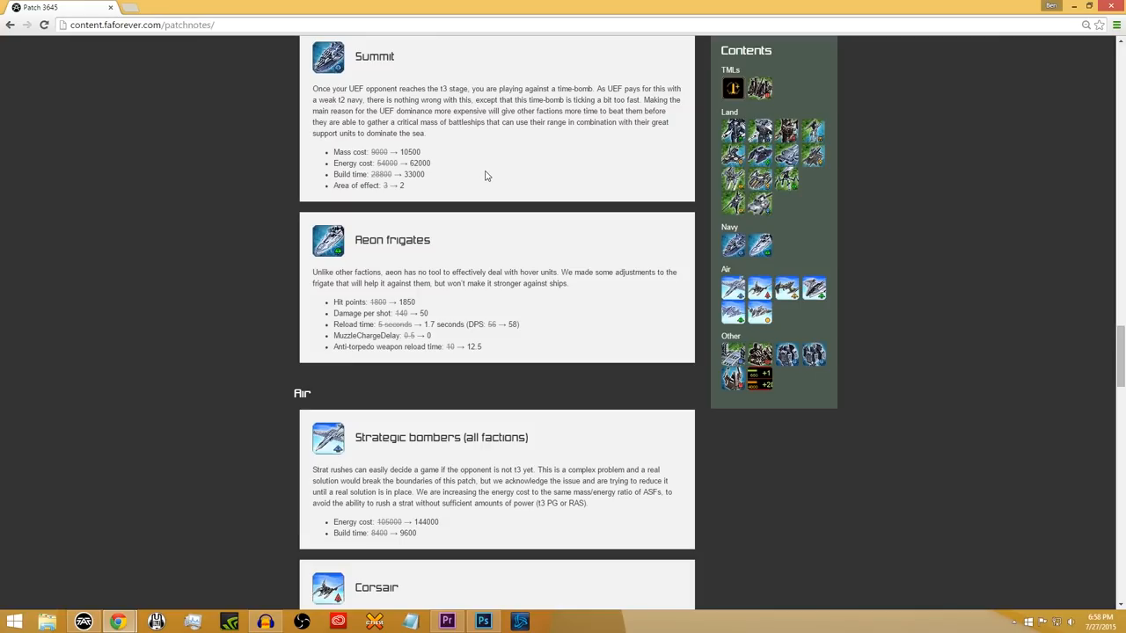
mouse_move(425, 188)
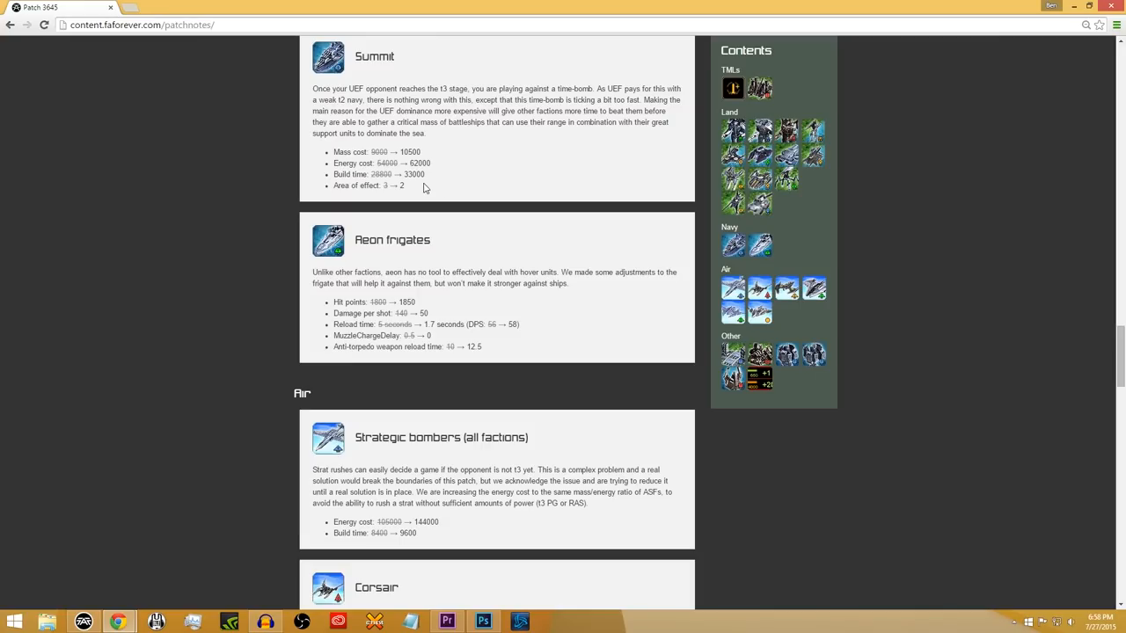
mouse_move(418, 267)
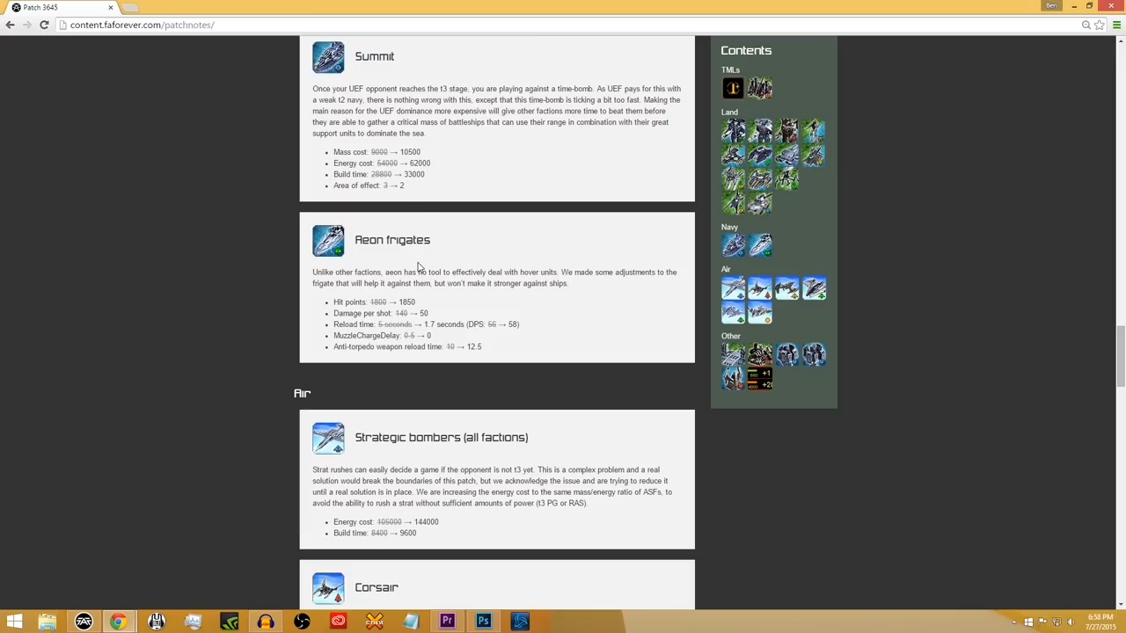
mouse_move(429, 302)
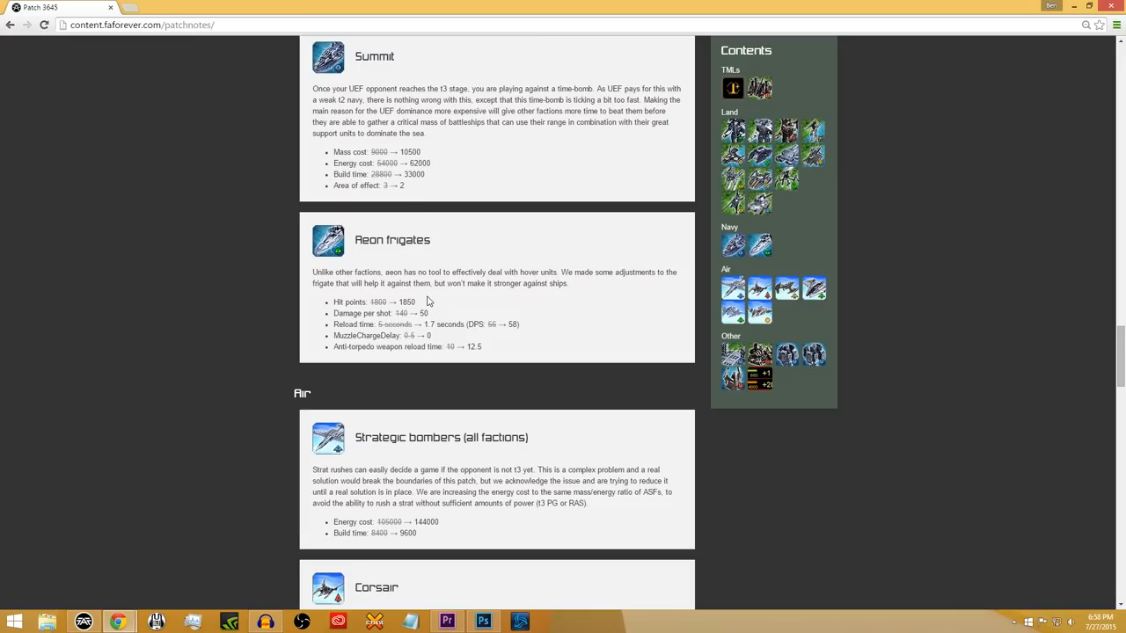
mouse_move(501, 345)
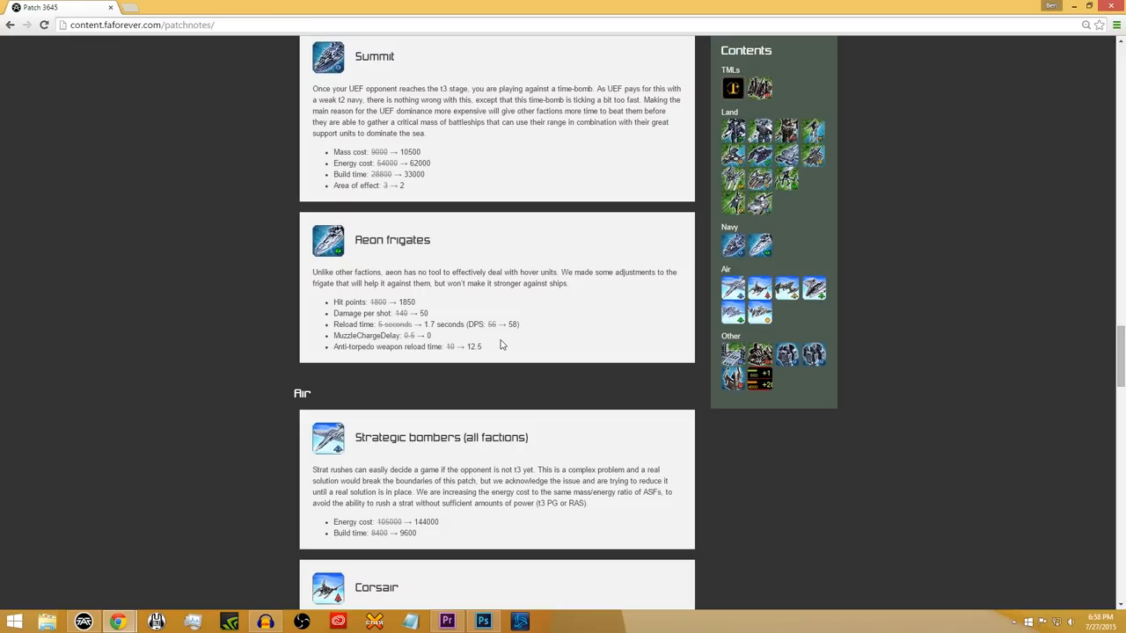
mouse_move(454, 334)
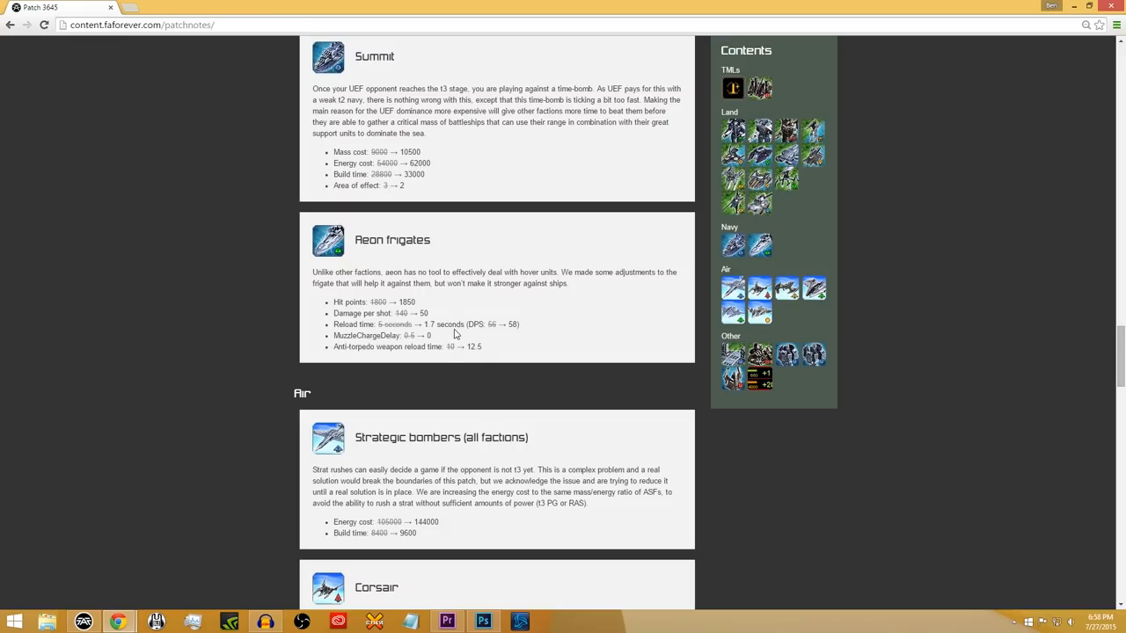
mouse_move(454, 332)
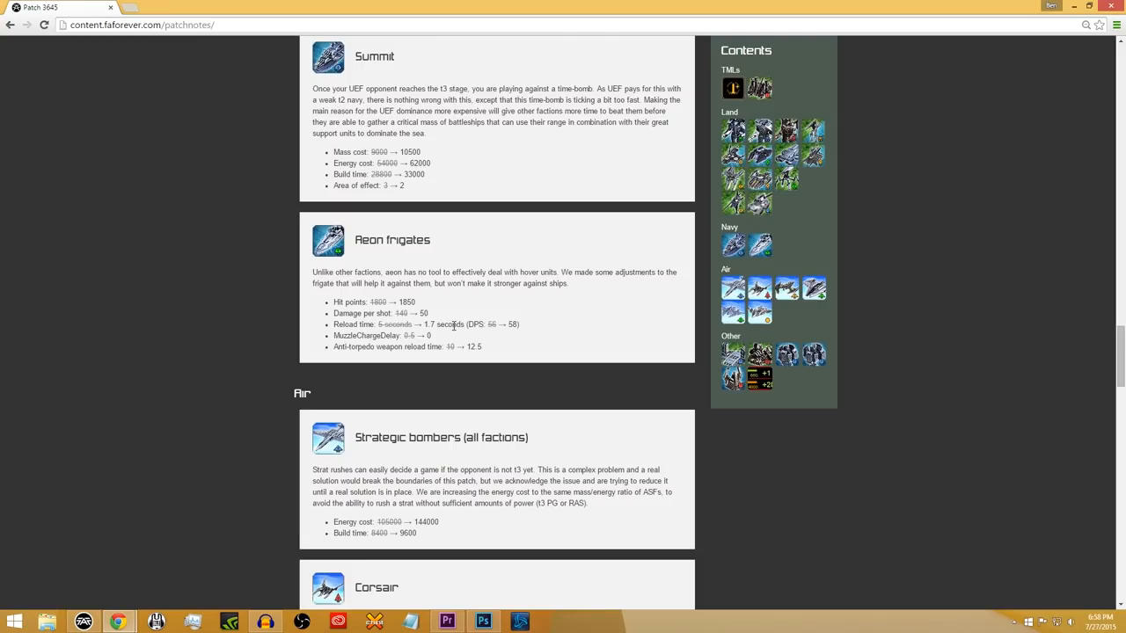
mouse_move(473, 363)
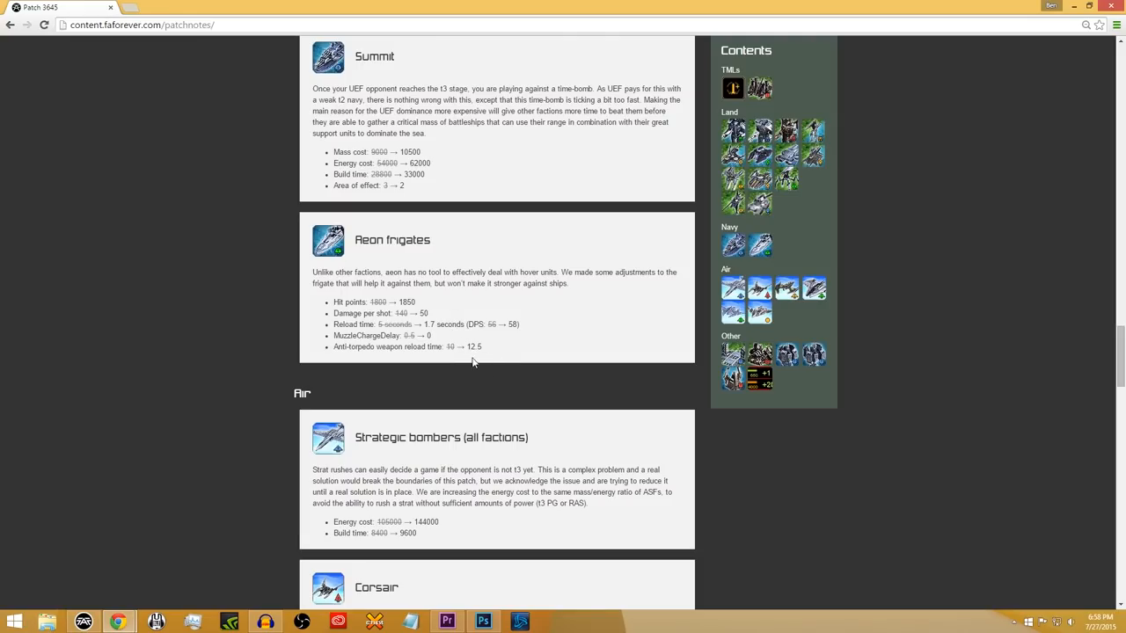
mouse_move(514, 359)
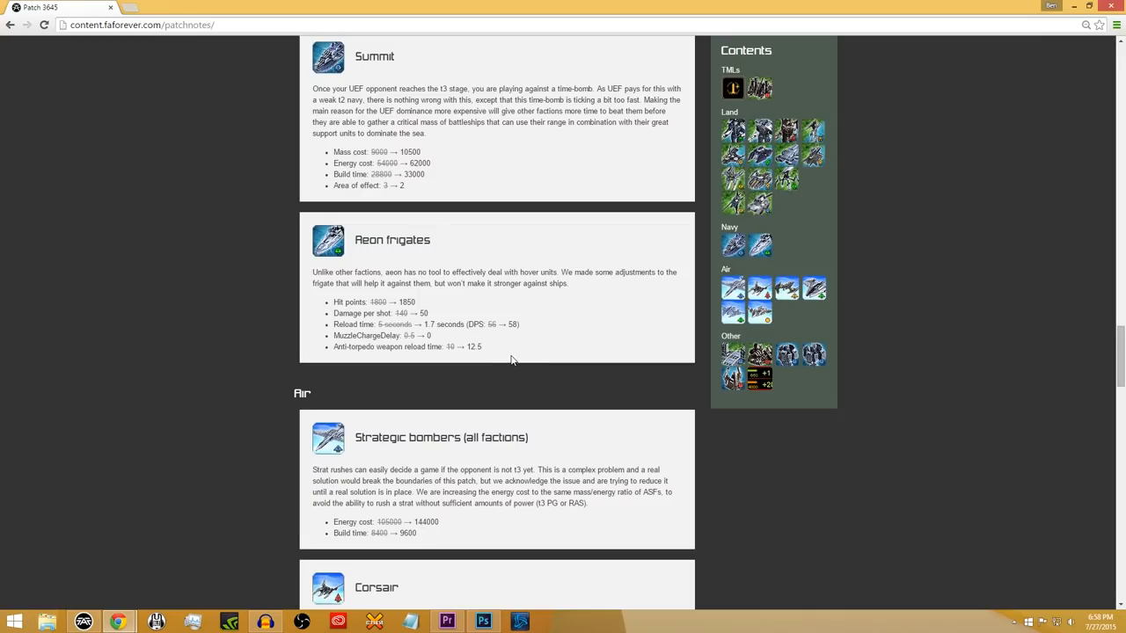
mouse_move(496, 350)
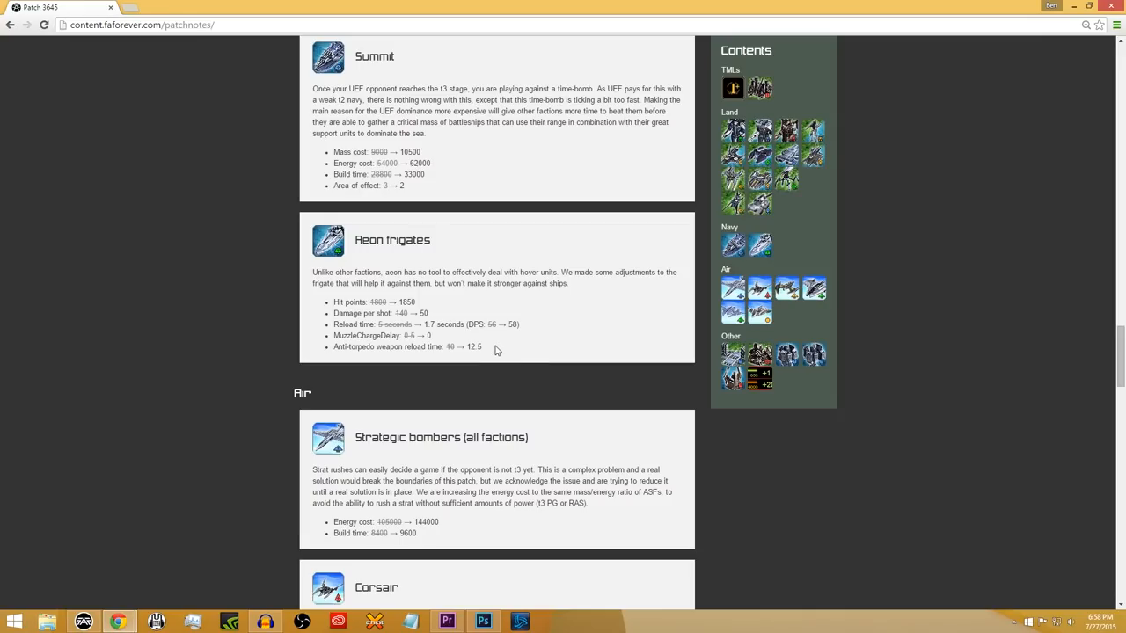
mouse_move(503, 354)
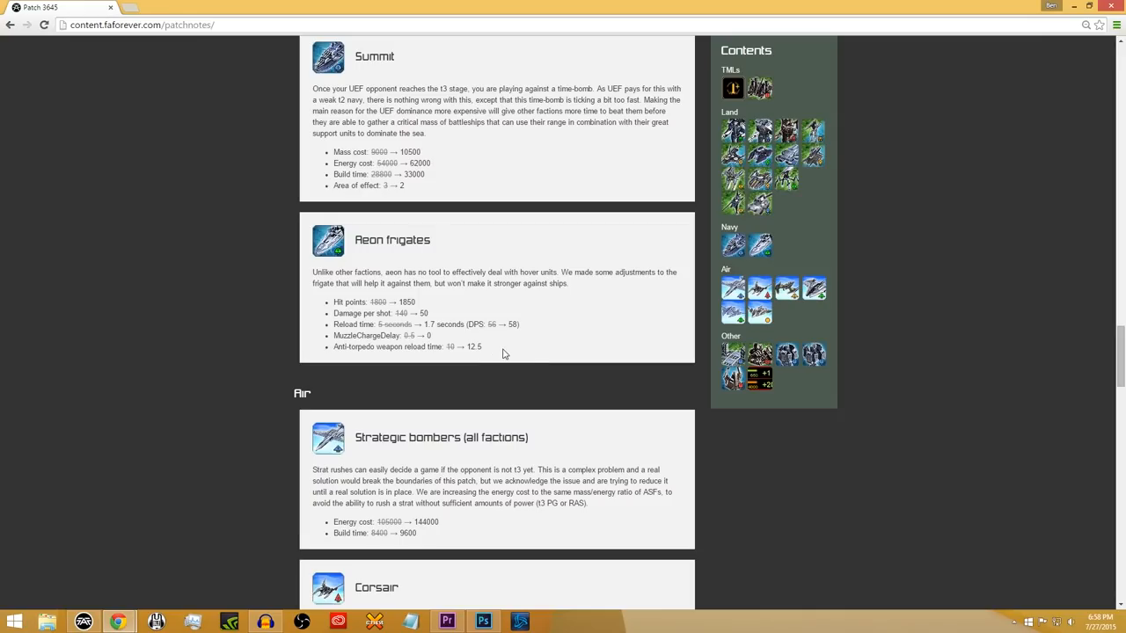
scroll("down", 3)
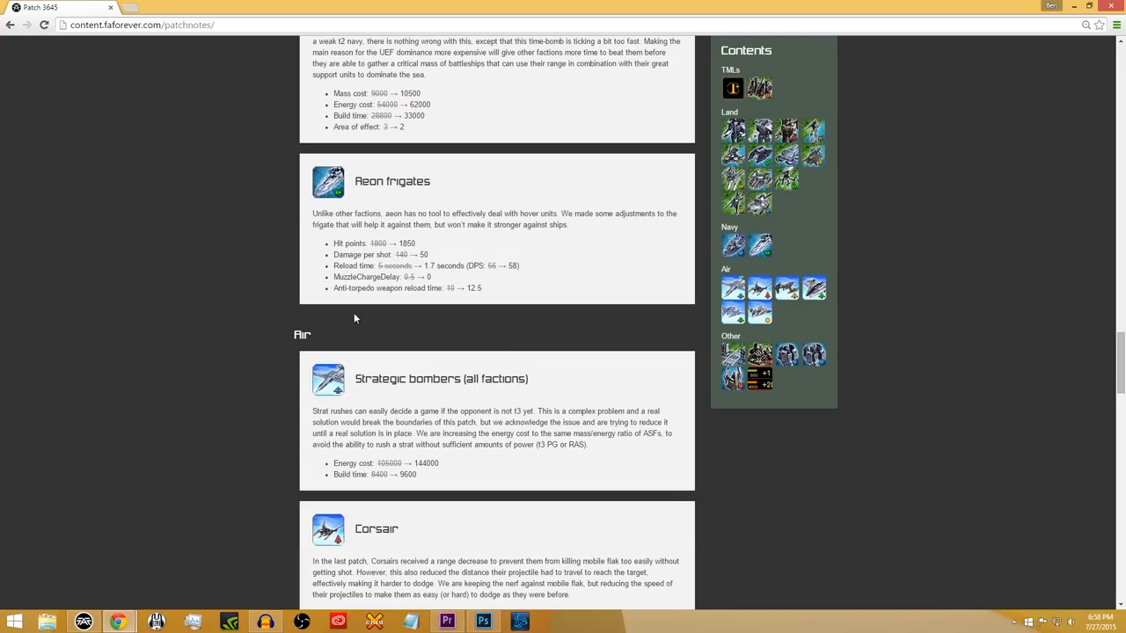
scroll("down", 3)
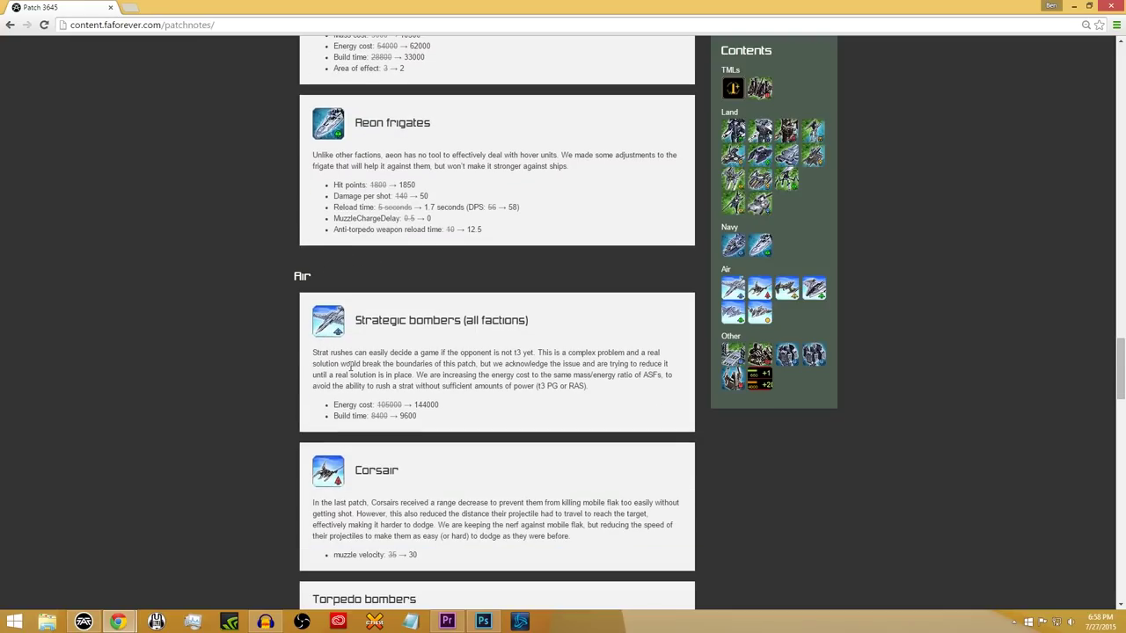
scroll("down", 3)
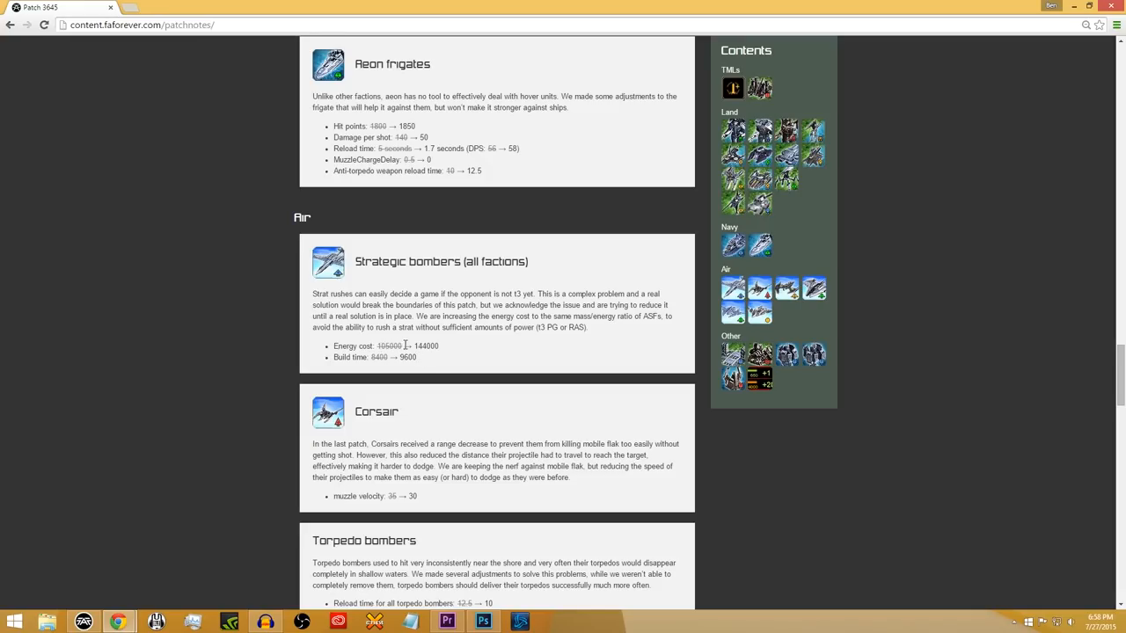
mouse_move(461, 353)
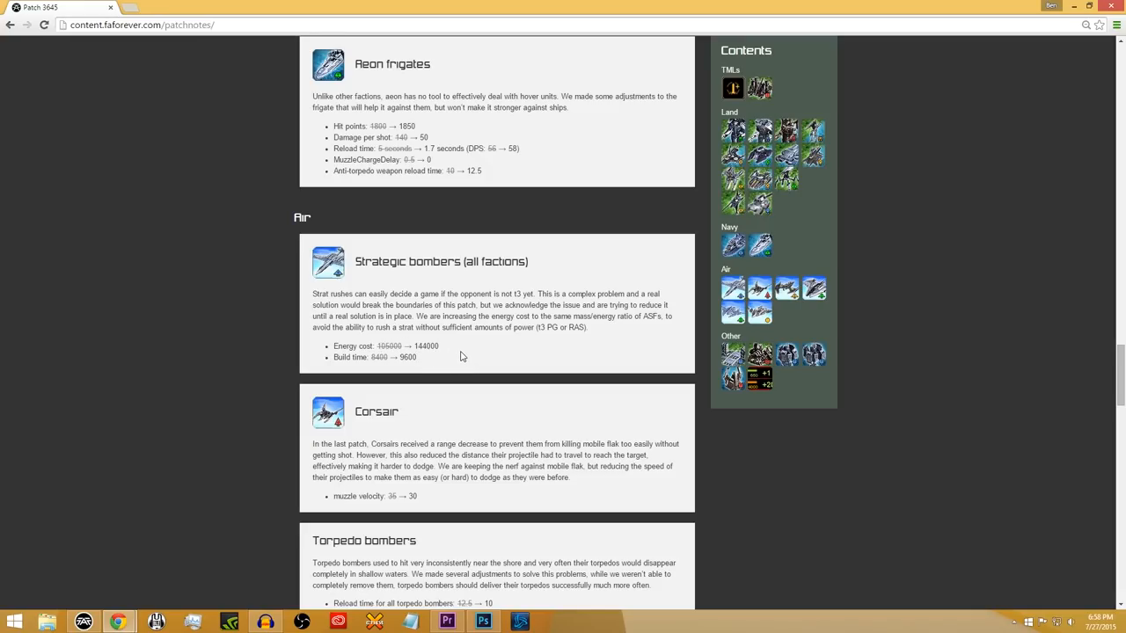
mouse_move(413, 343)
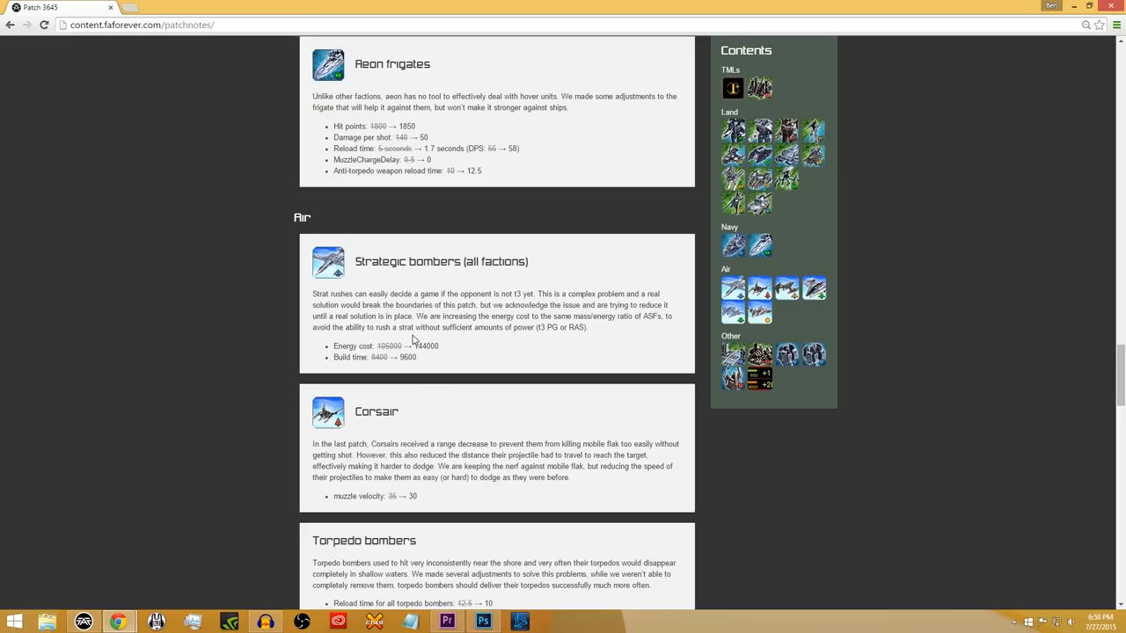
mouse_move(430, 343)
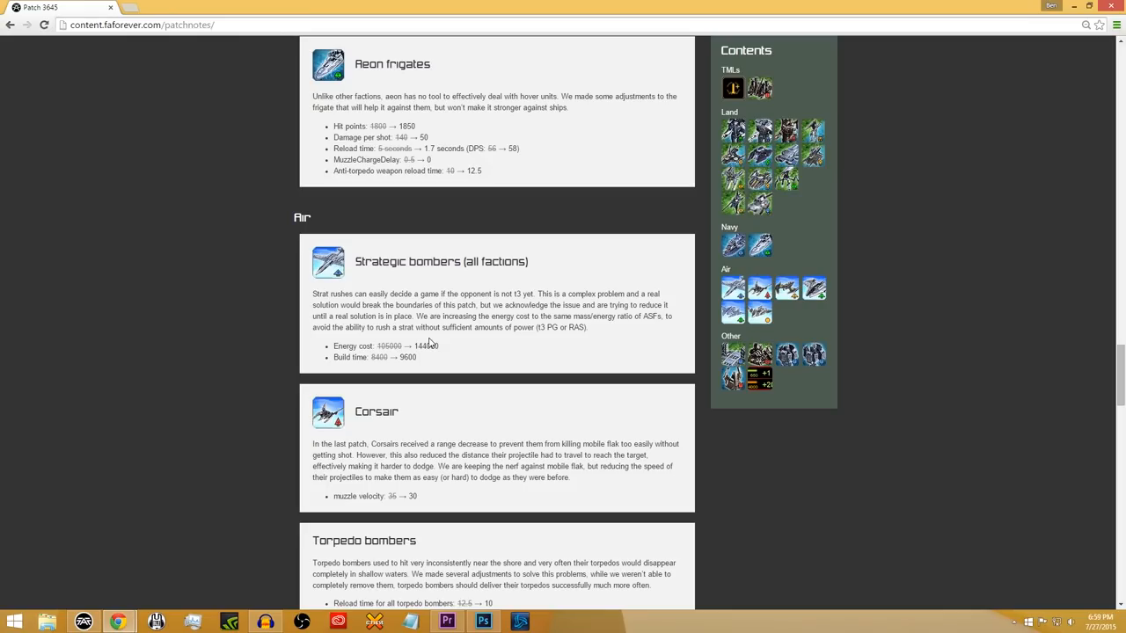
mouse_move(468, 340)
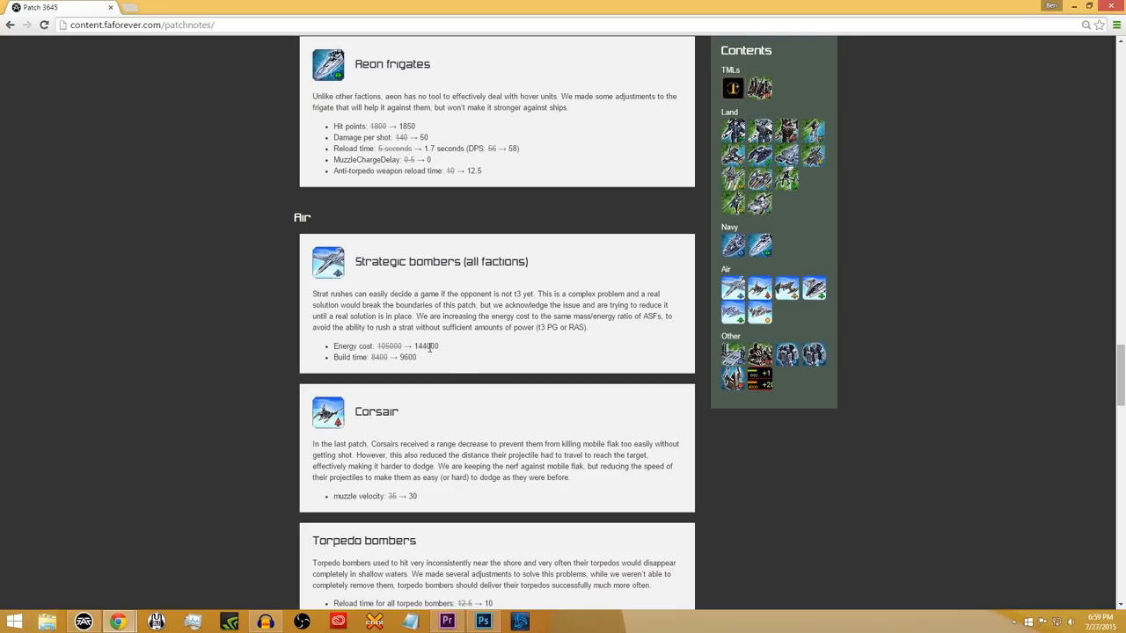
mouse_move(437, 345)
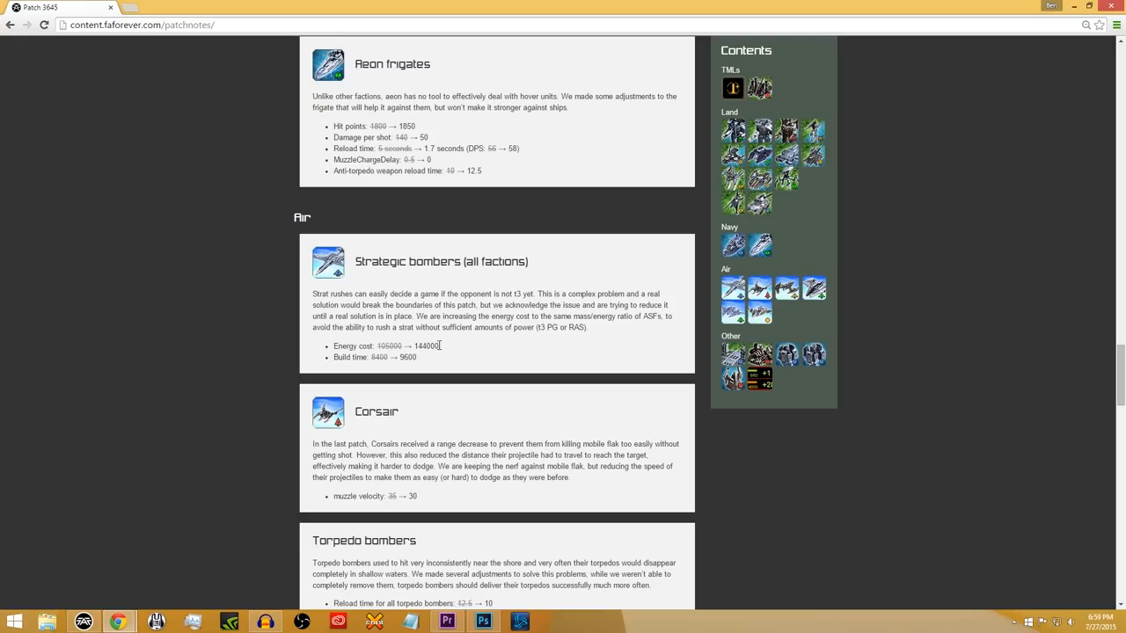
mouse_move(439, 343)
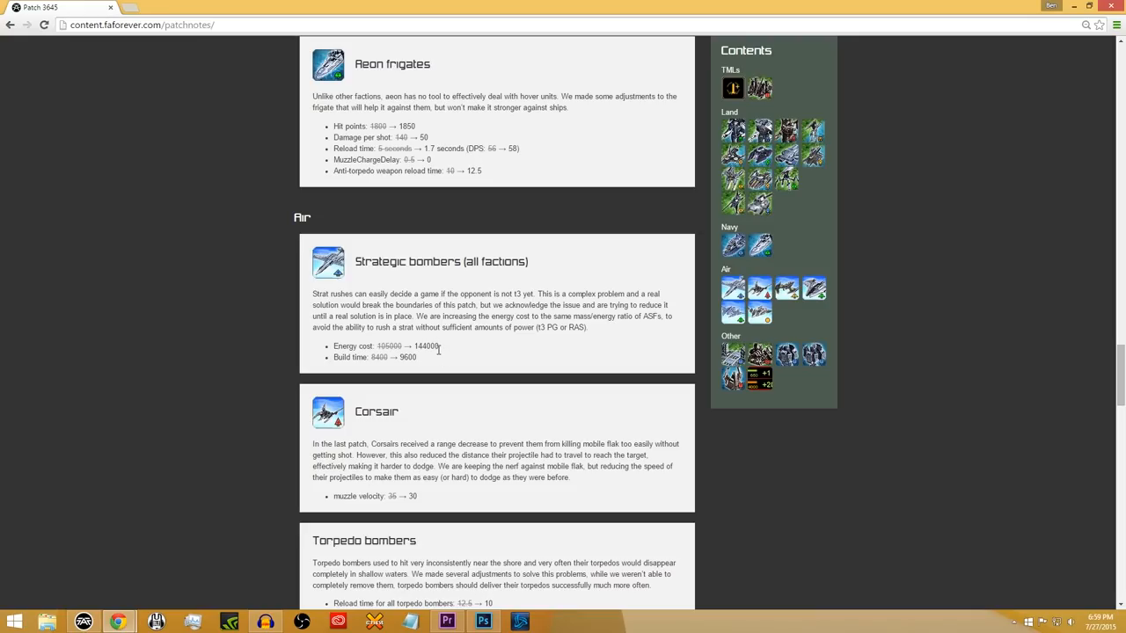
mouse_move(438, 356)
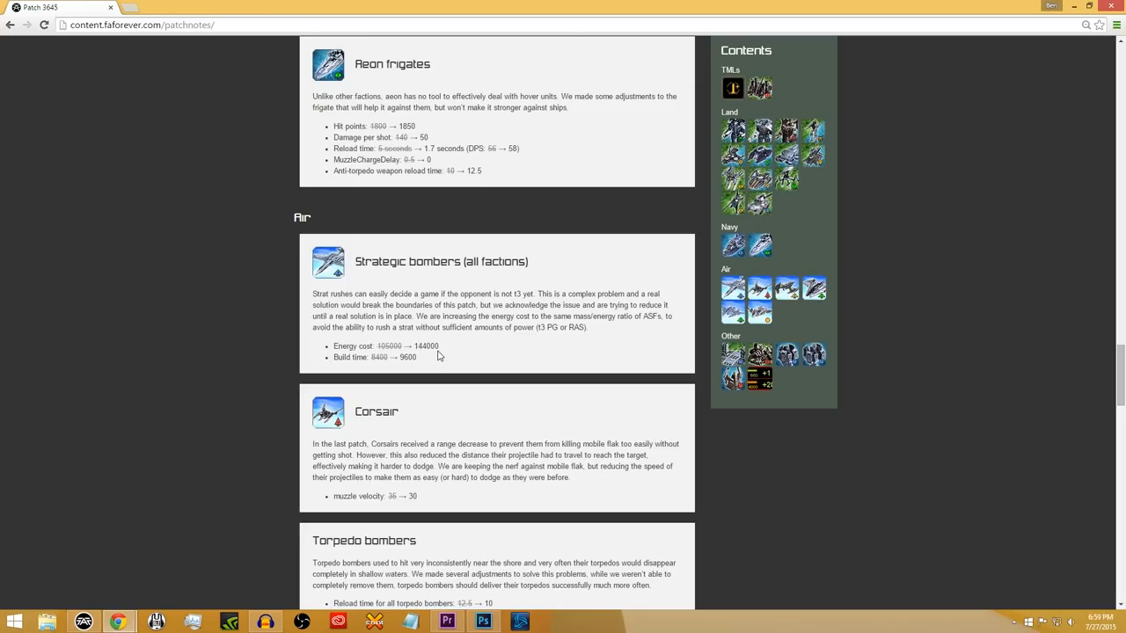
mouse_move(459, 325)
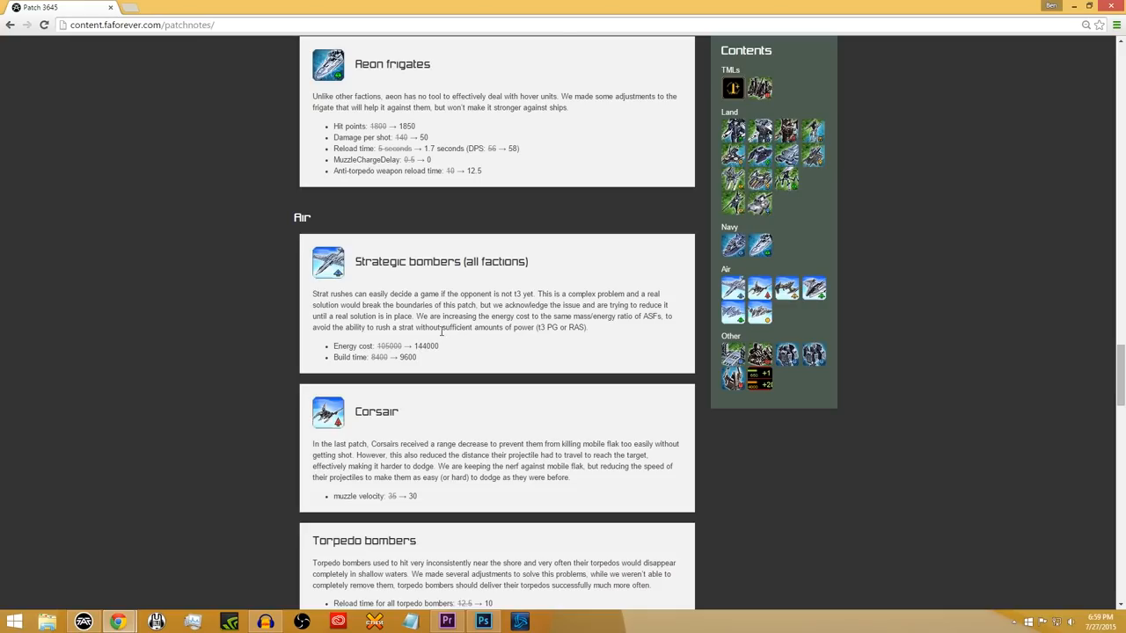
mouse_move(471, 341)
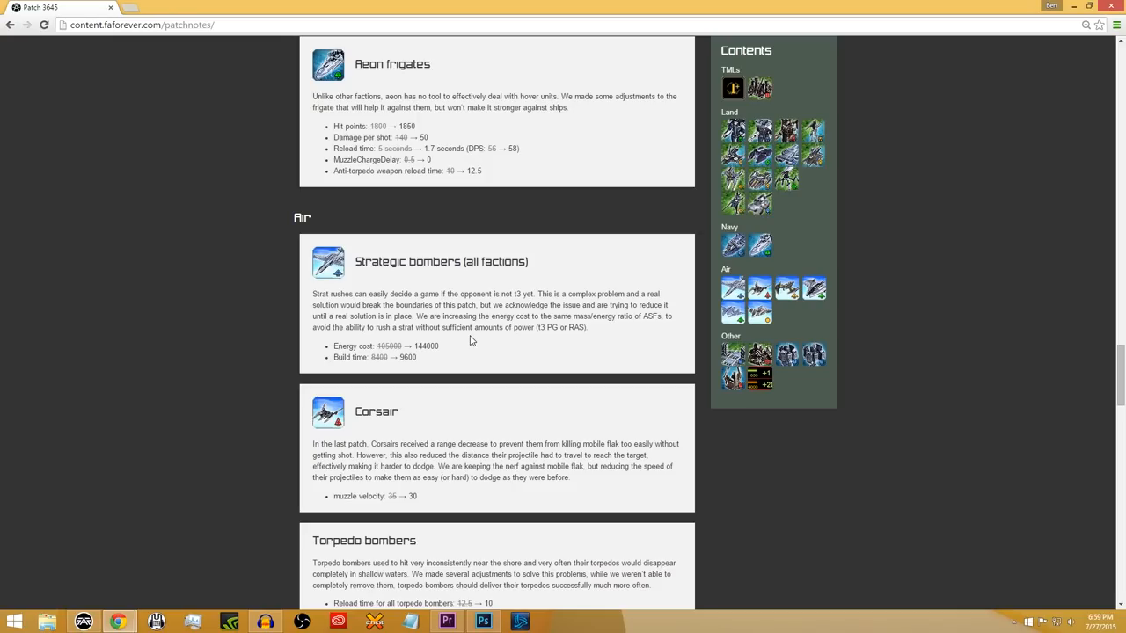
mouse_move(482, 325)
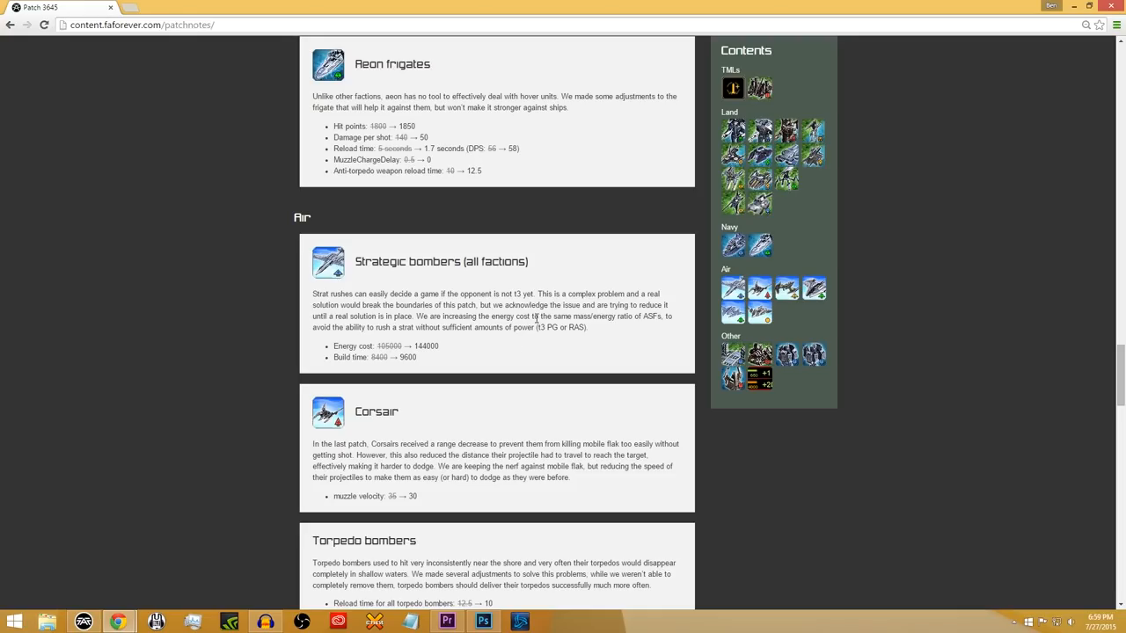
mouse_move(497, 342)
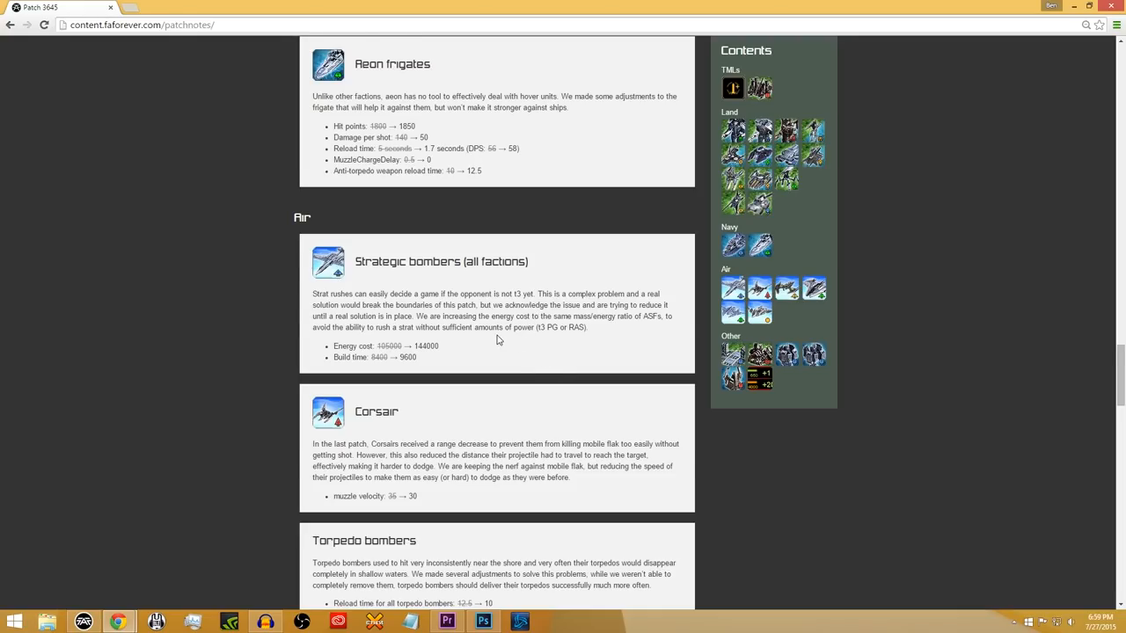
- Scroll down to the Torpedo bombers section listing Uosioz, Skimmer and Solace changes
scroll("down", 3)
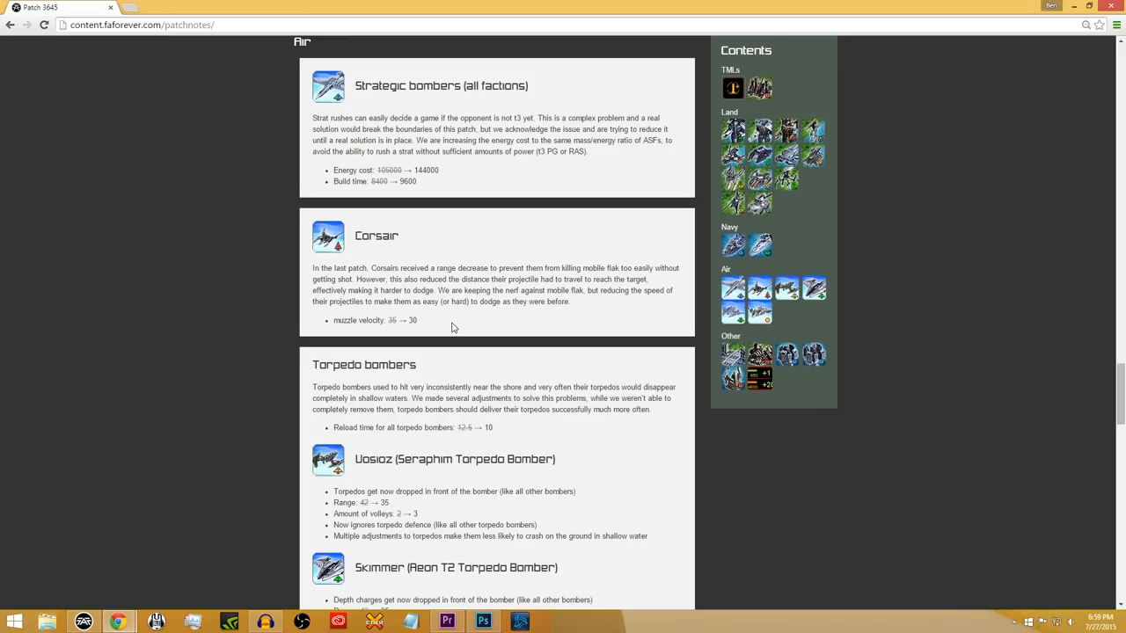
scroll("down", 3)
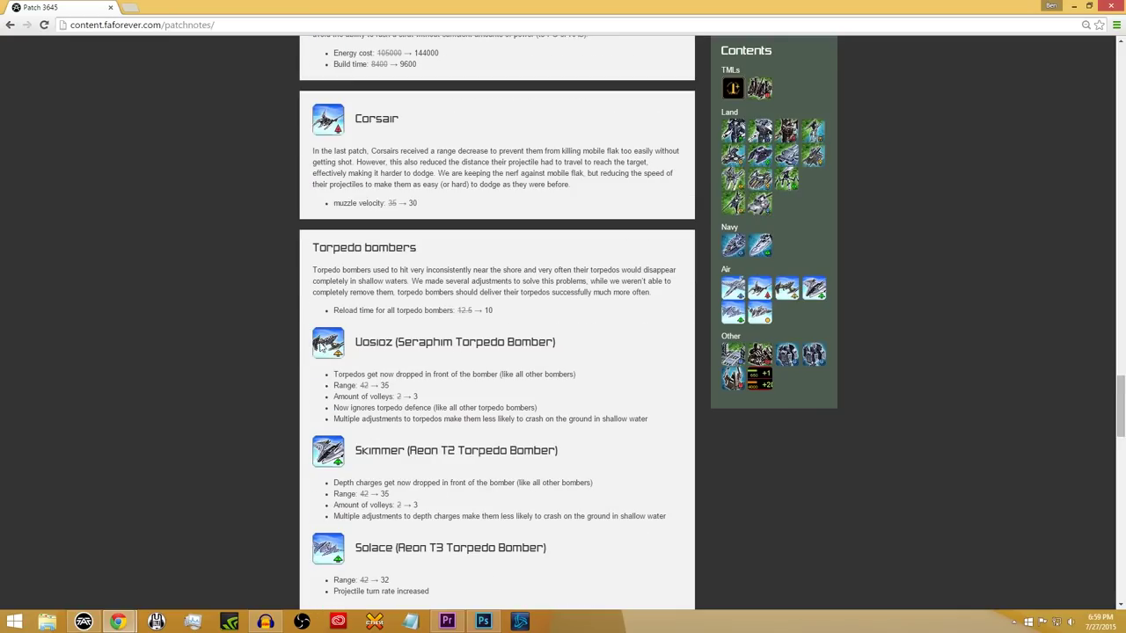
- Scroll past Skimmer, Solace and Awhassa to the Other section's Quantum Gateway and T3 Land HQ
scroll("down", 3)
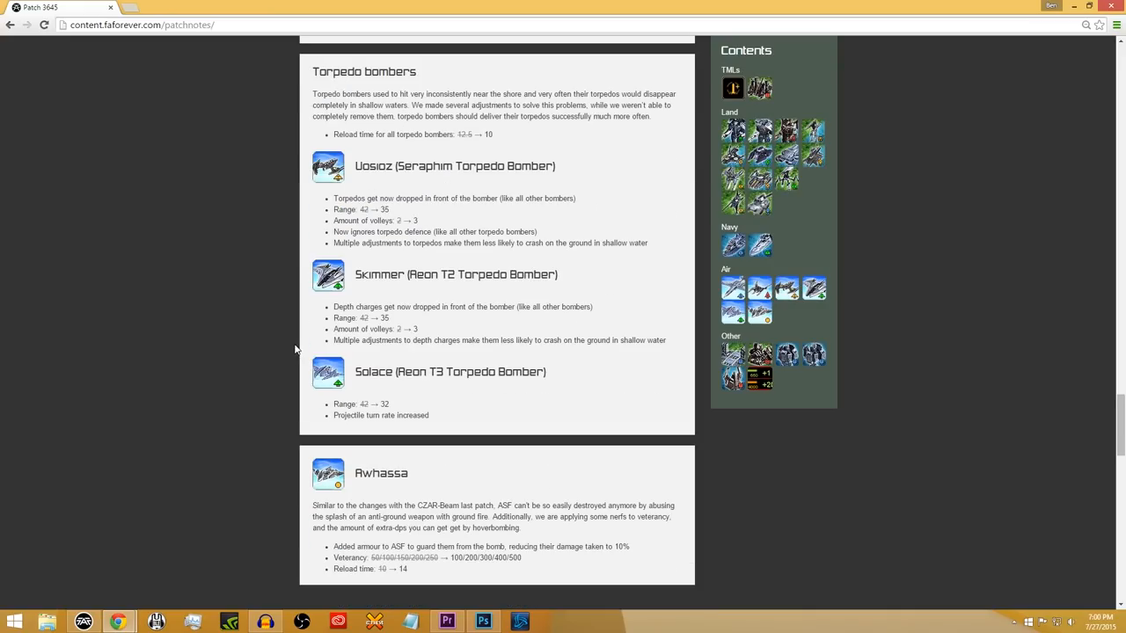
mouse_move(250, 316)
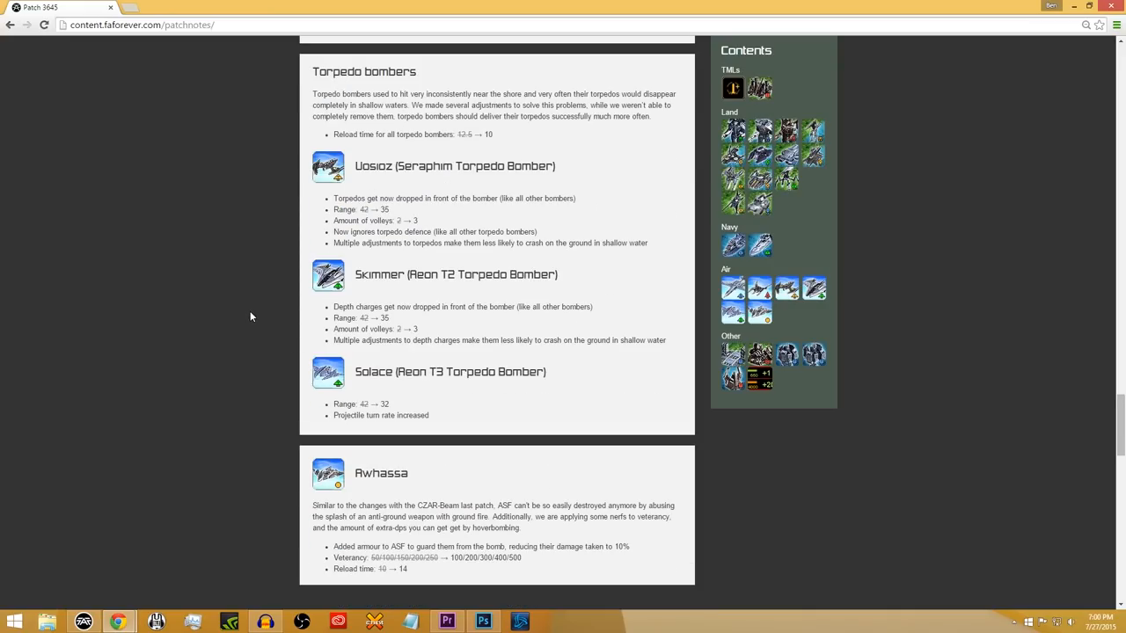
mouse_move(261, 324)
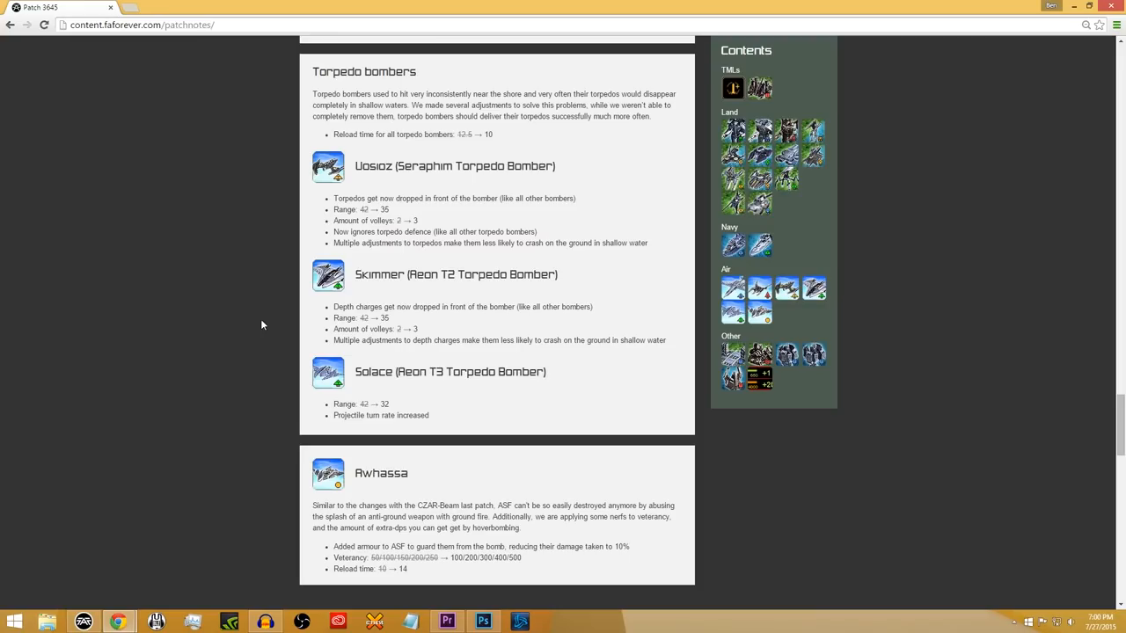
mouse_move(260, 309)
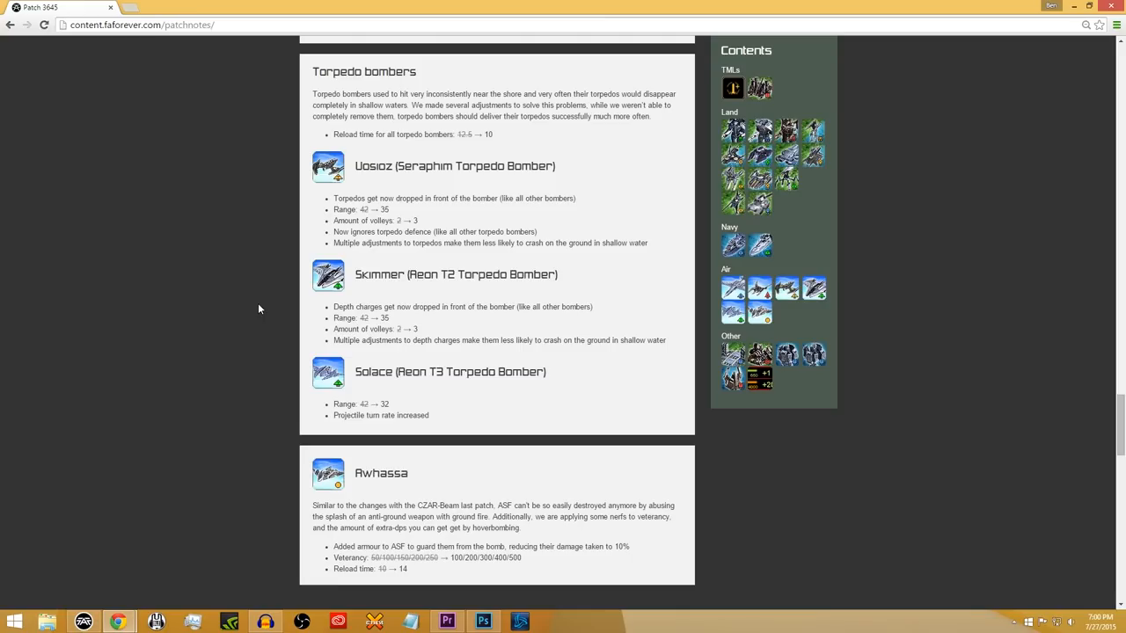
scroll("down", 3)
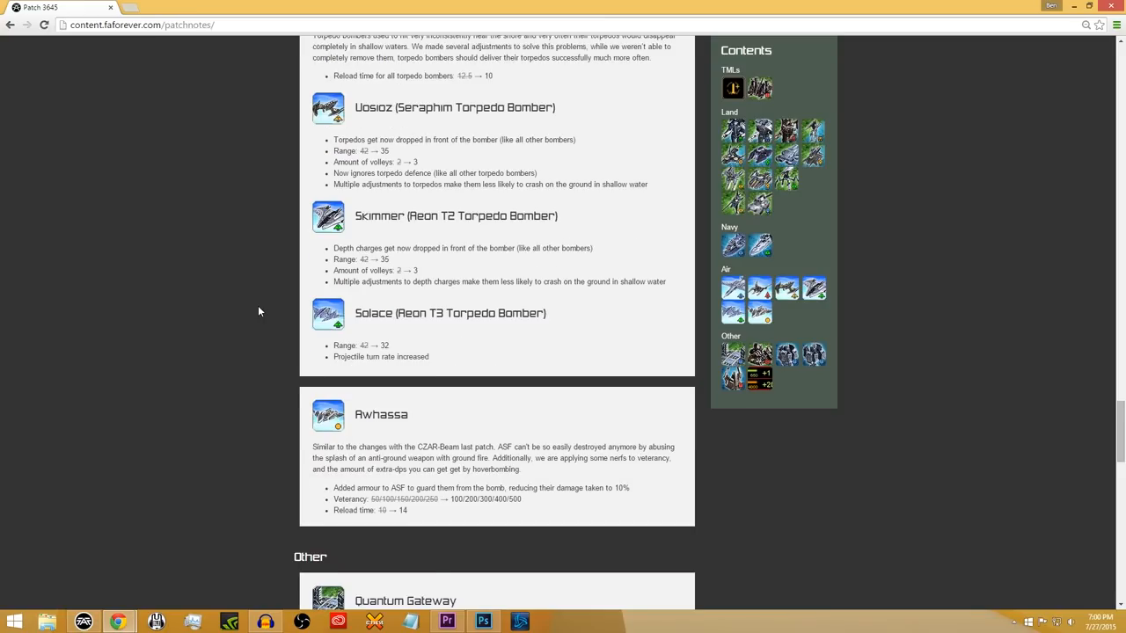
scroll("down", 3)
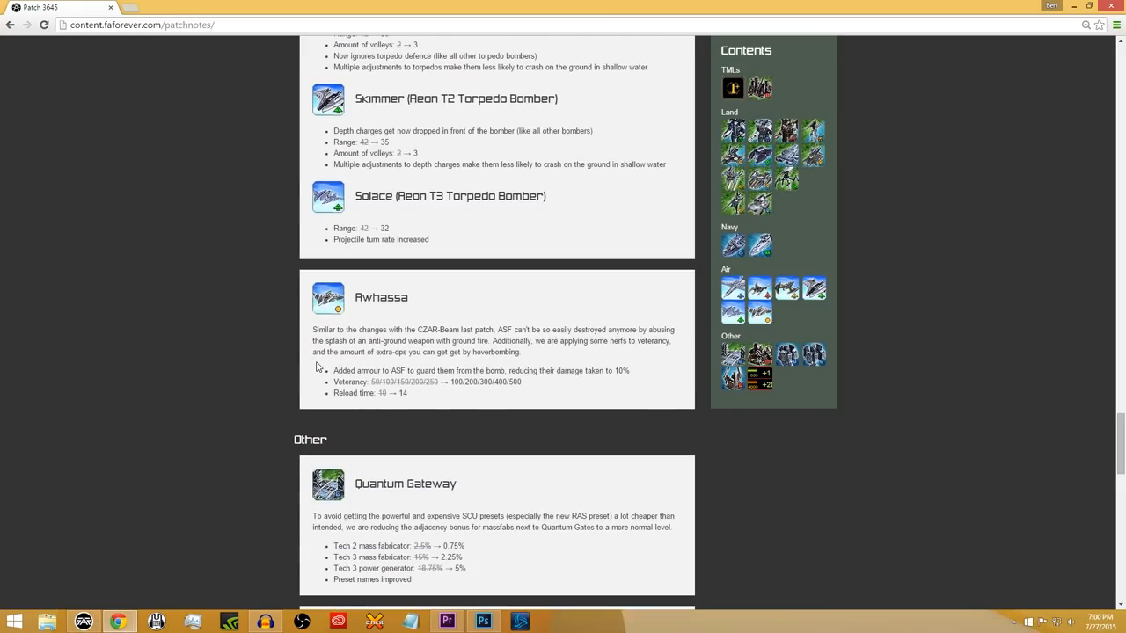
mouse_move(465, 411)
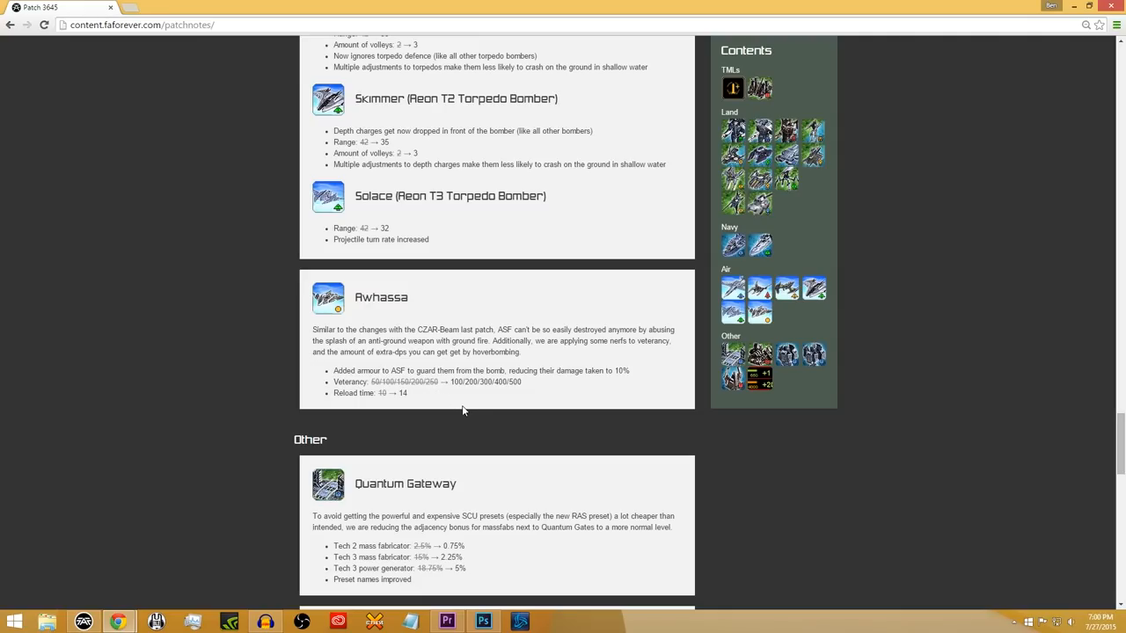
mouse_move(459, 407)
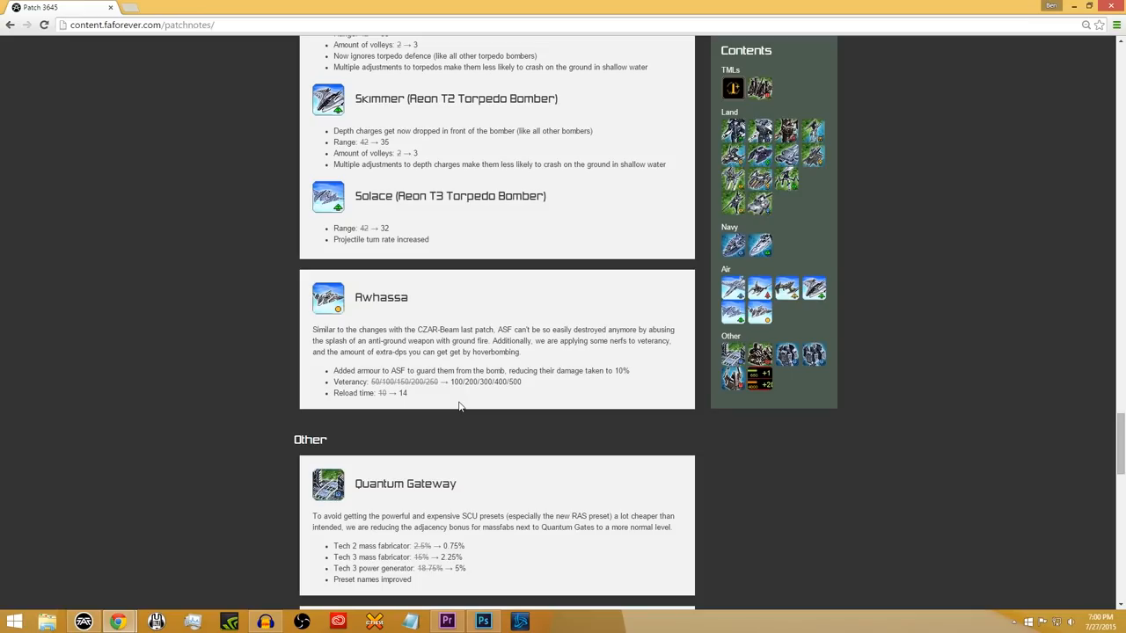
mouse_move(422, 419)
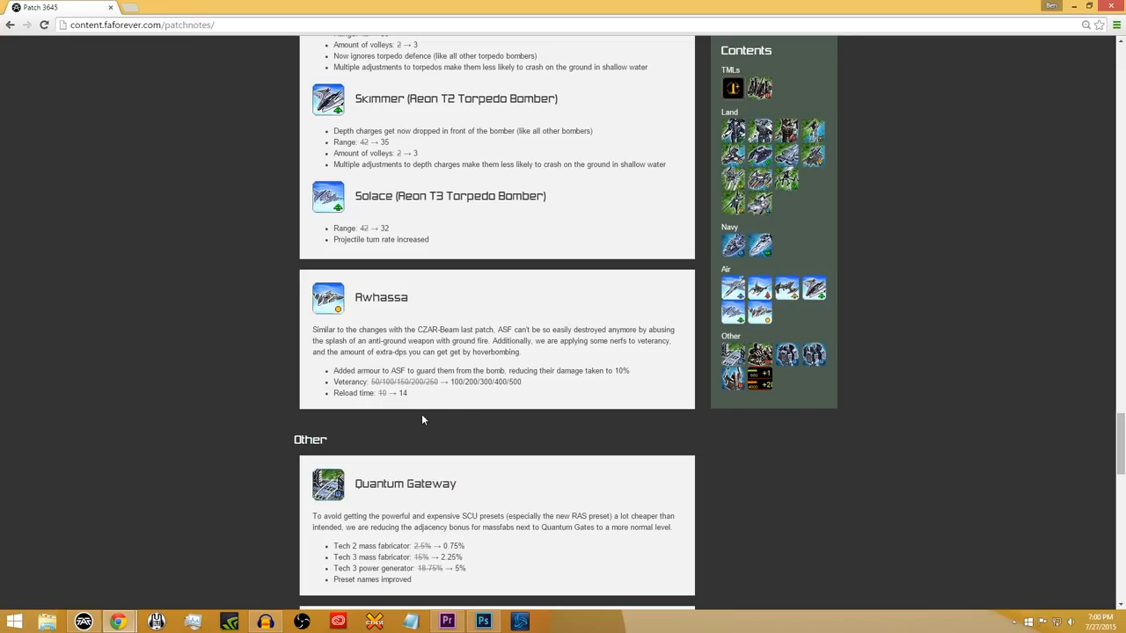
mouse_move(306, 398)
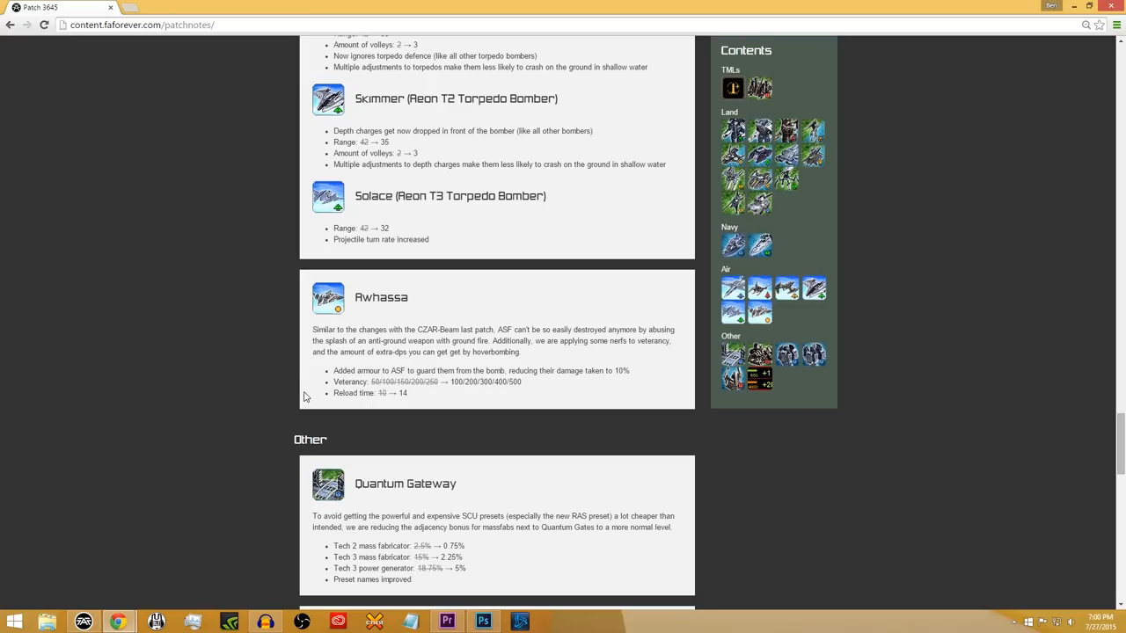
mouse_move(302, 394)
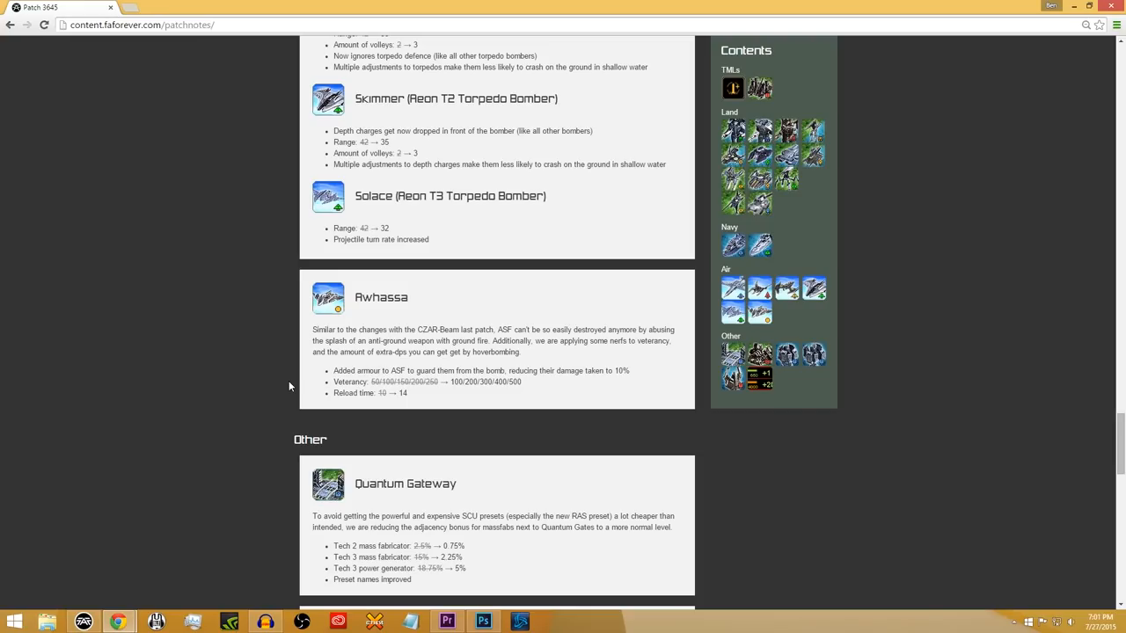
mouse_move(321, 380)
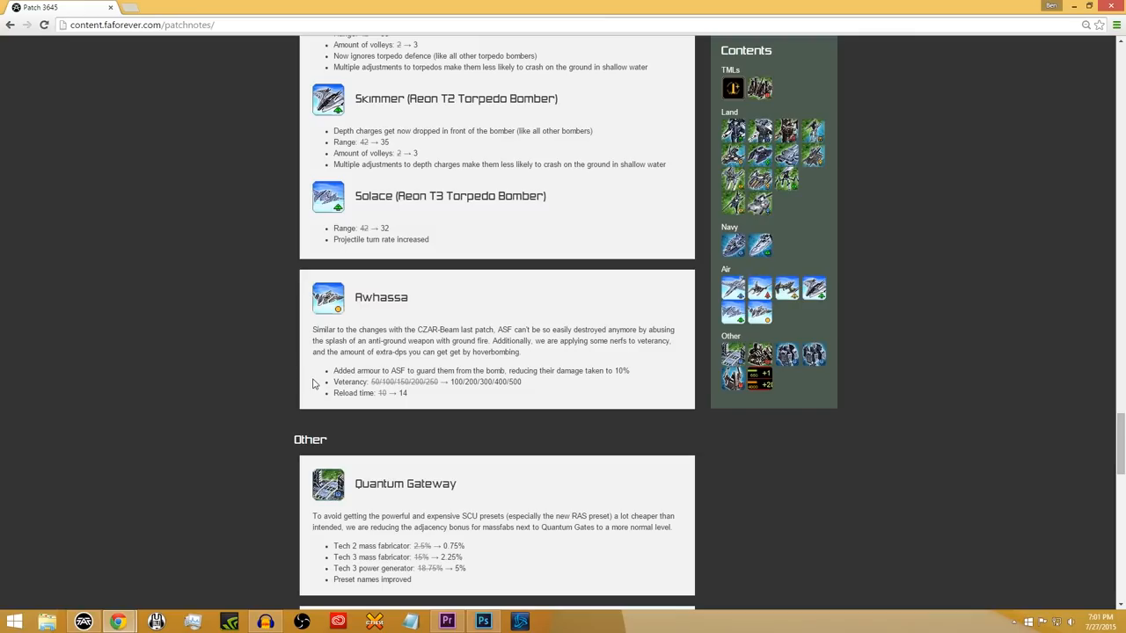
mouse_move(313, 357)
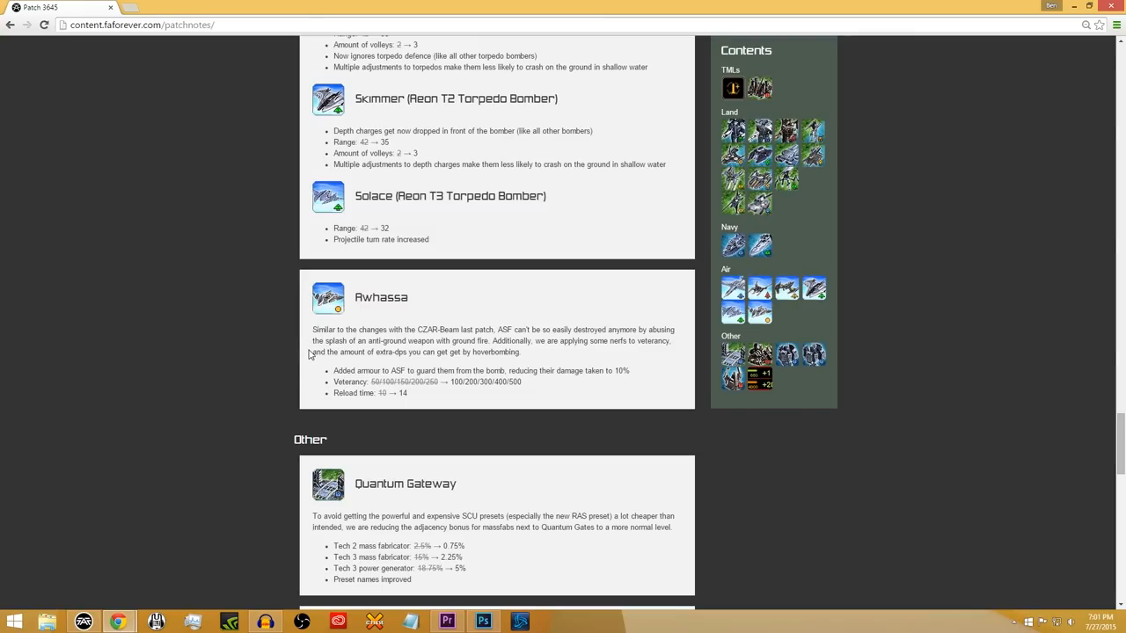
mouse_move(335, 406)
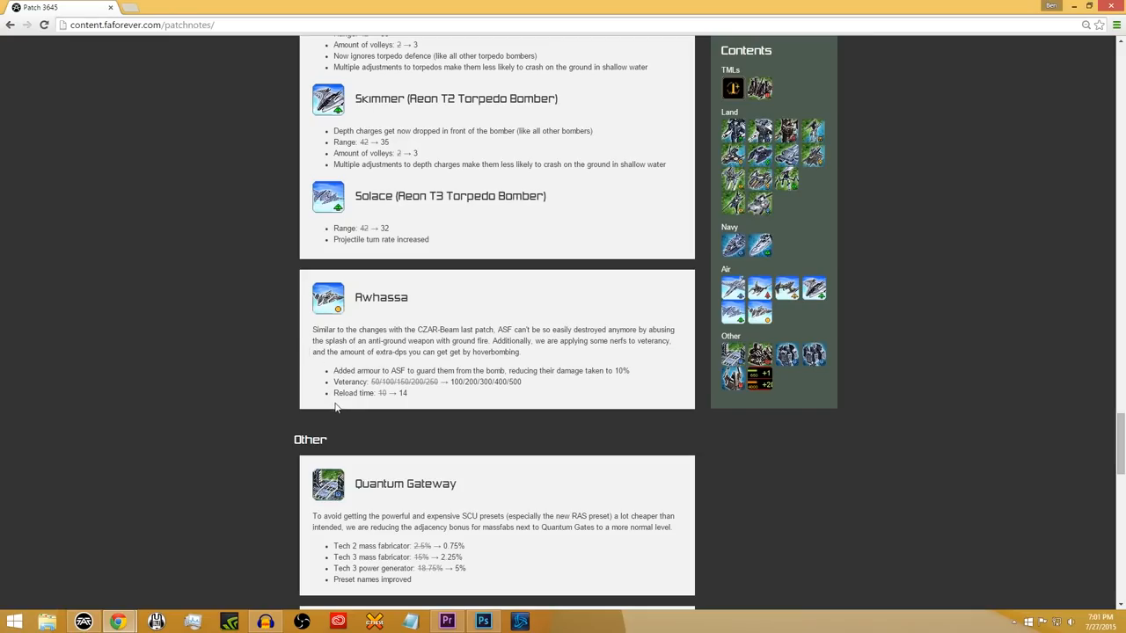
mouse_move(408, 401)
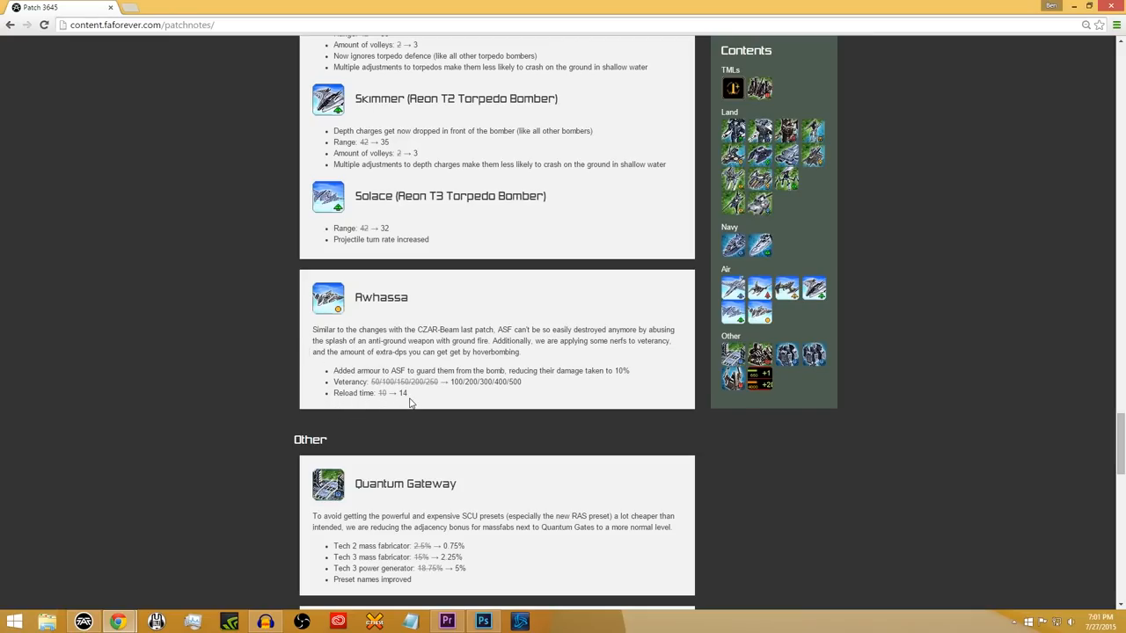
mouse_move(379, 405)
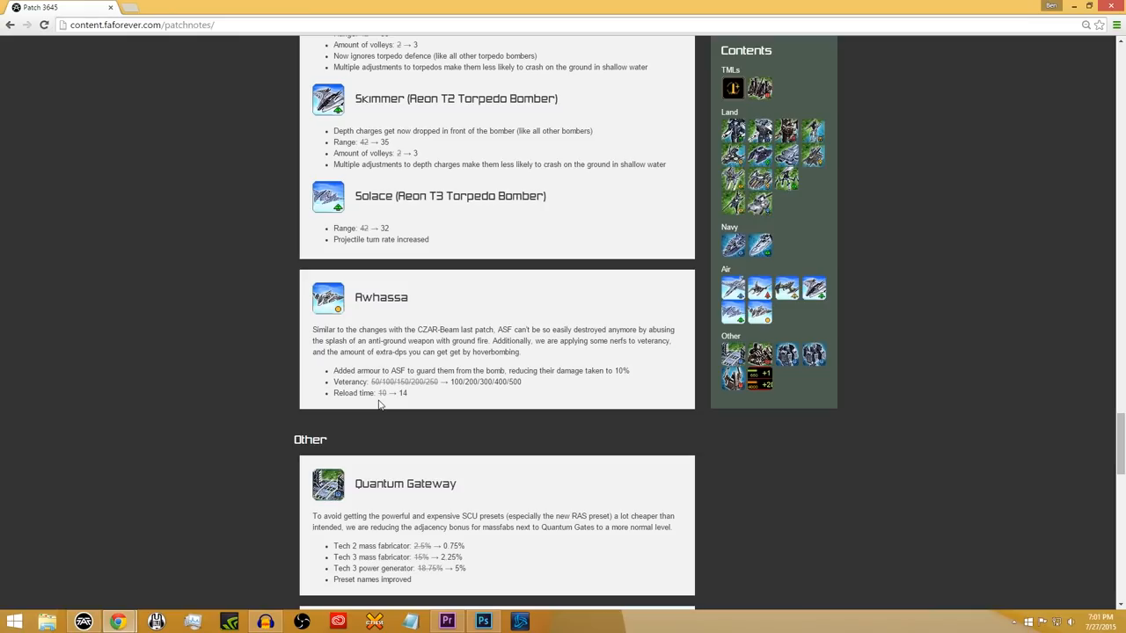
scroll("down", 3)
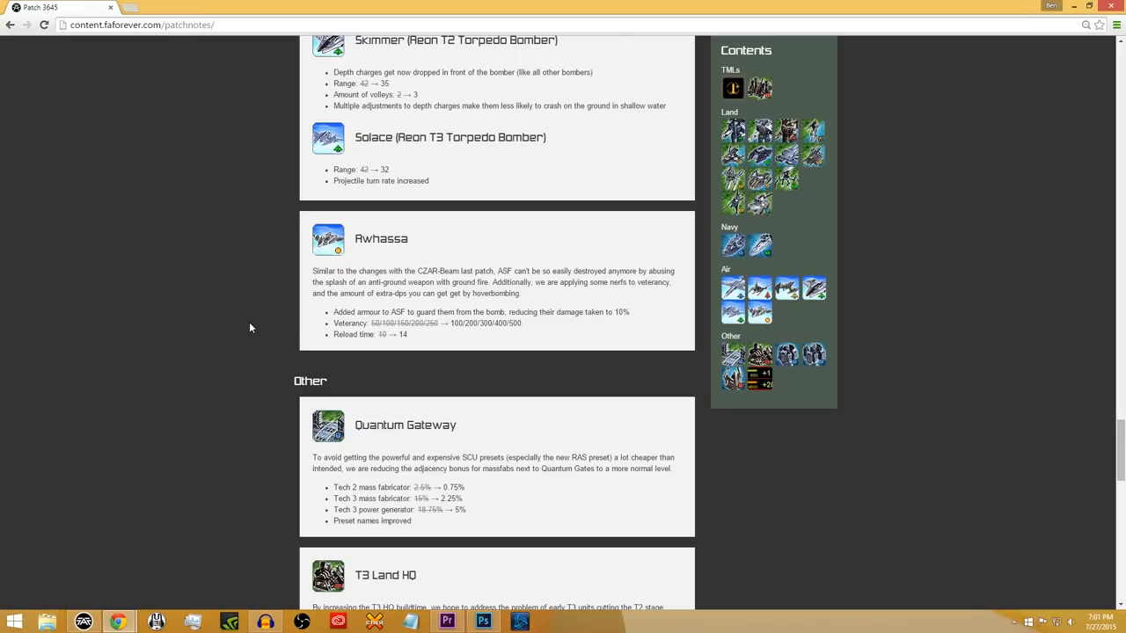
mouse_move(260, 315)
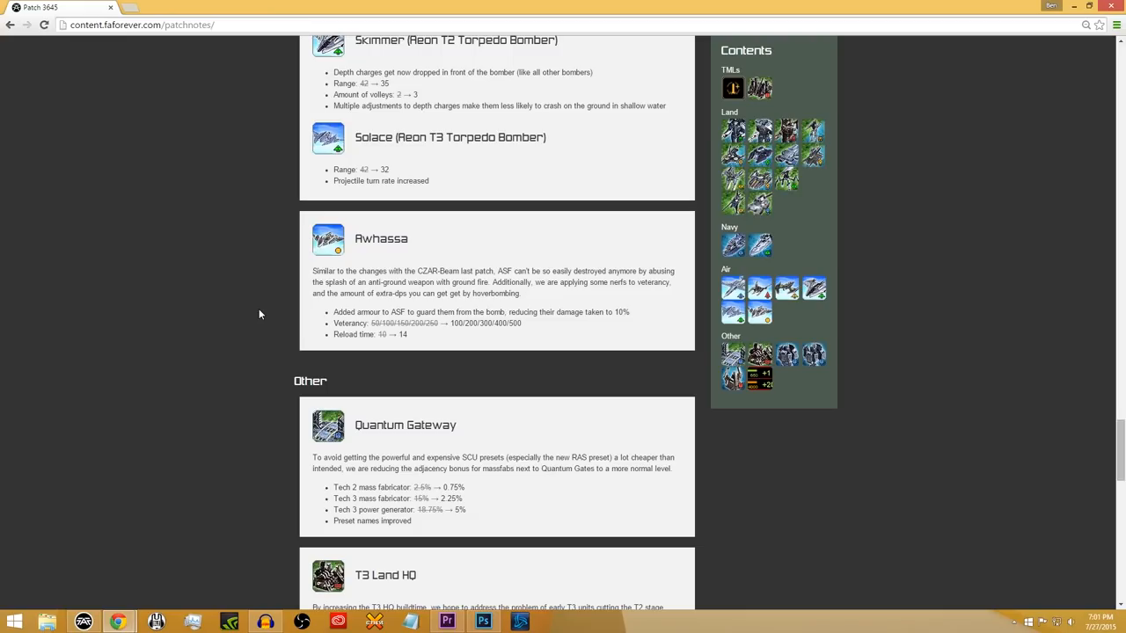
mouse_move(327, 331)
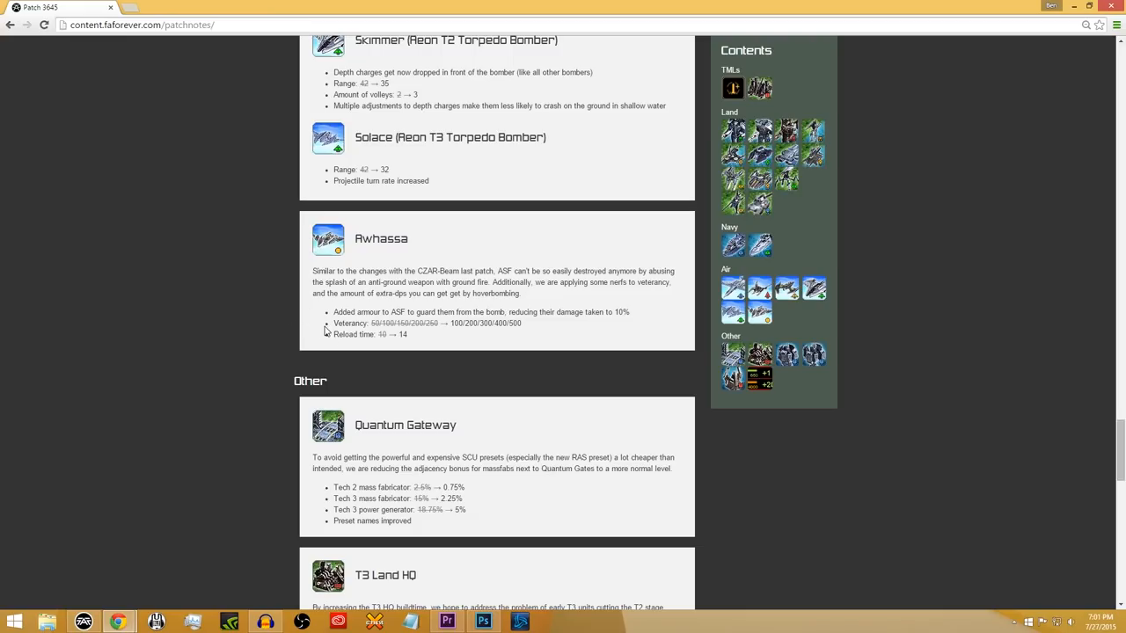
mouse_move(342, 365)
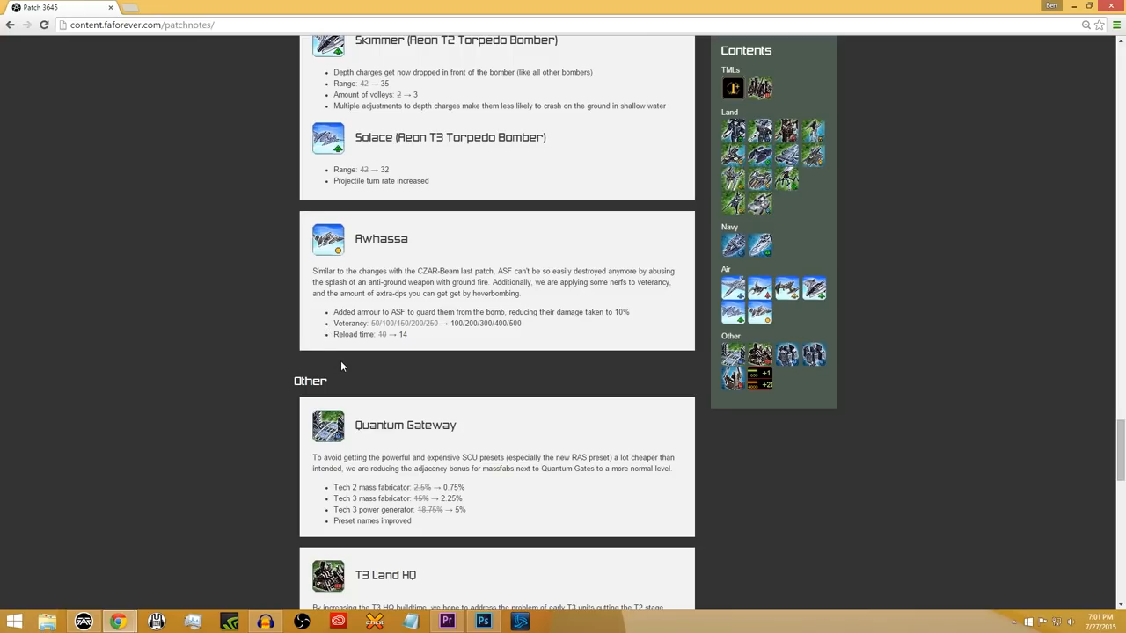
- Scroll through T3 Land HQ to the Sonars section with T2, UEF/Aeon T3 and Cybran T3 sonar
scroll("down", 3)
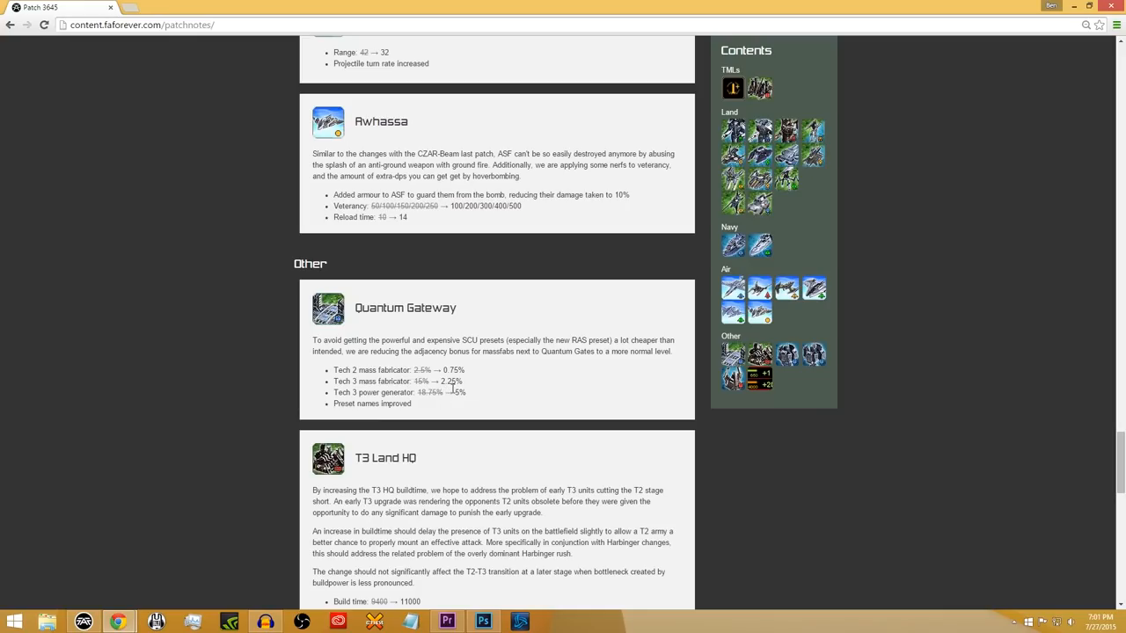
mouse_move(473, 423)
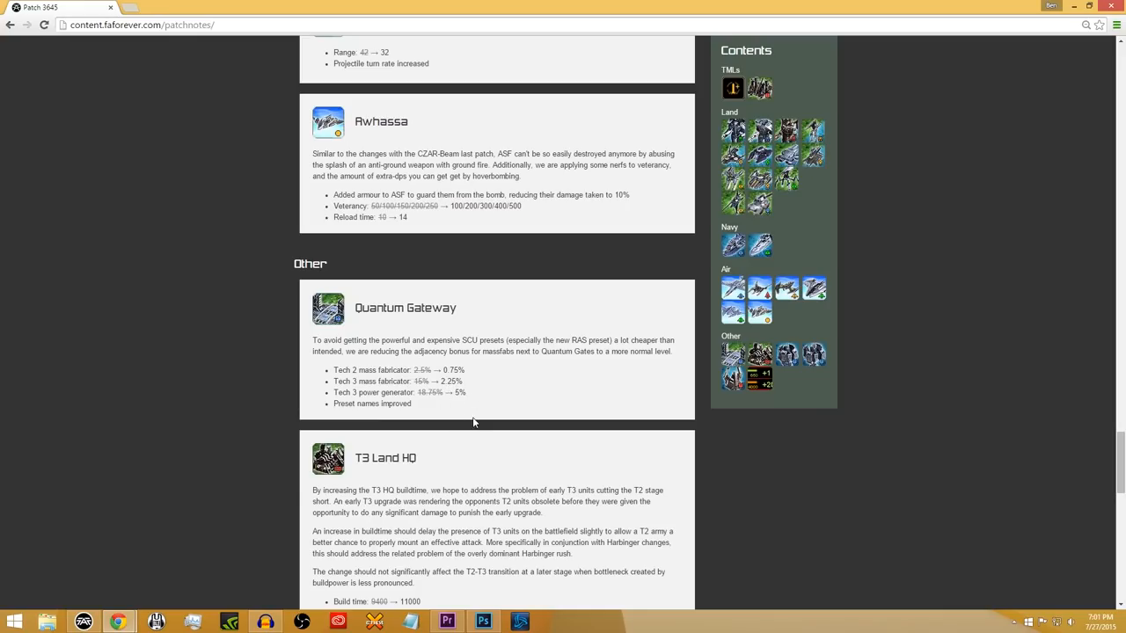
mouse_move(489, 415)
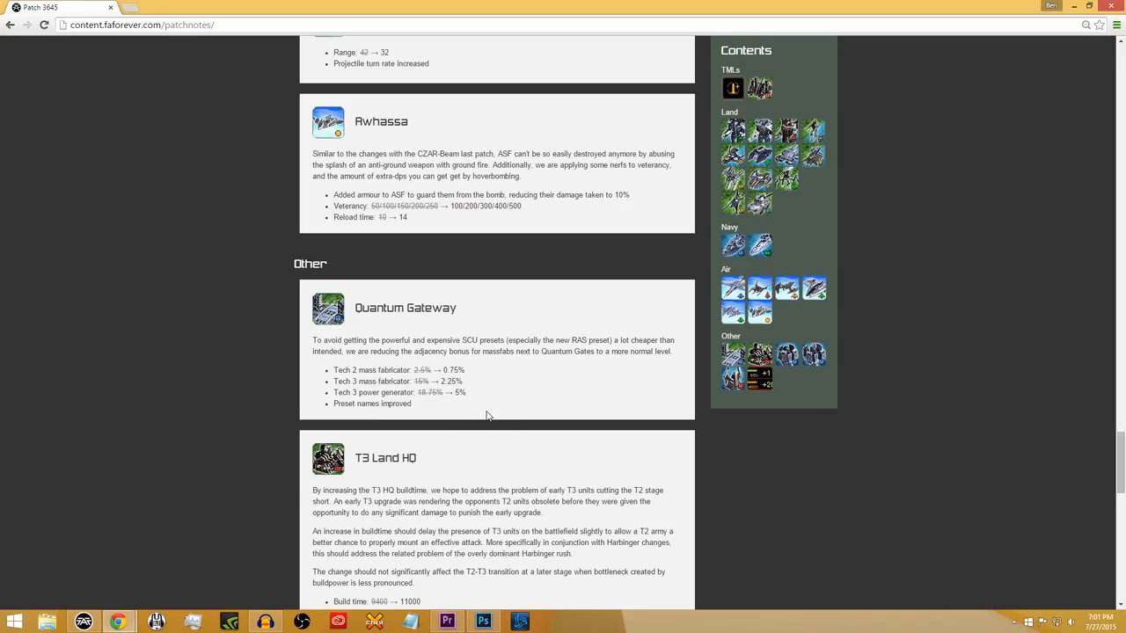
mouse_move(429, 419)
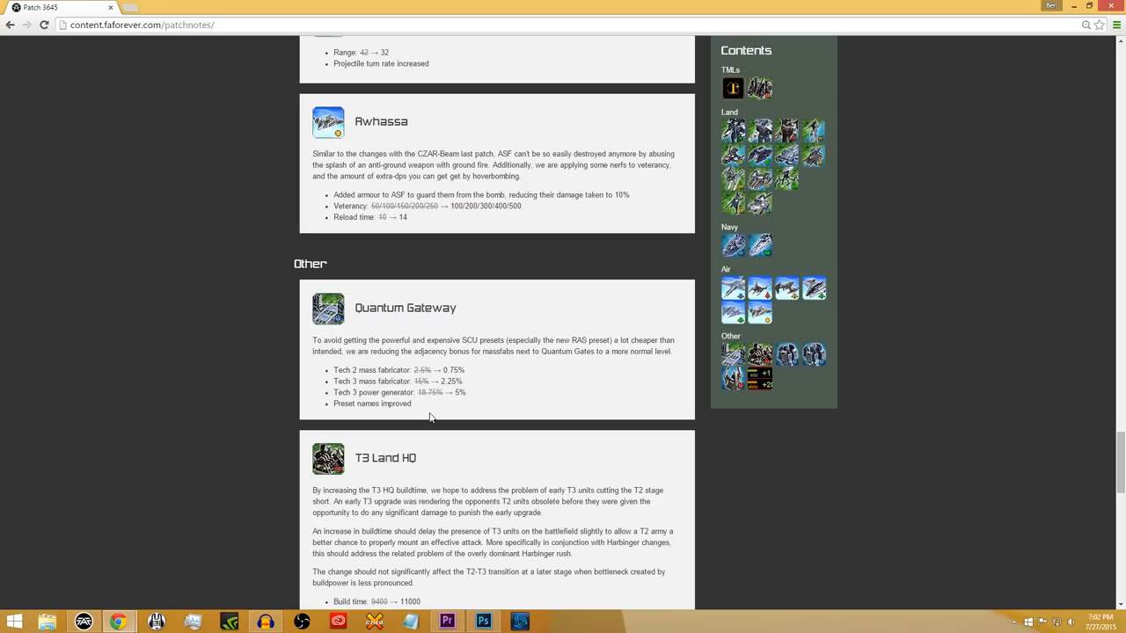
scroll("down", 3)
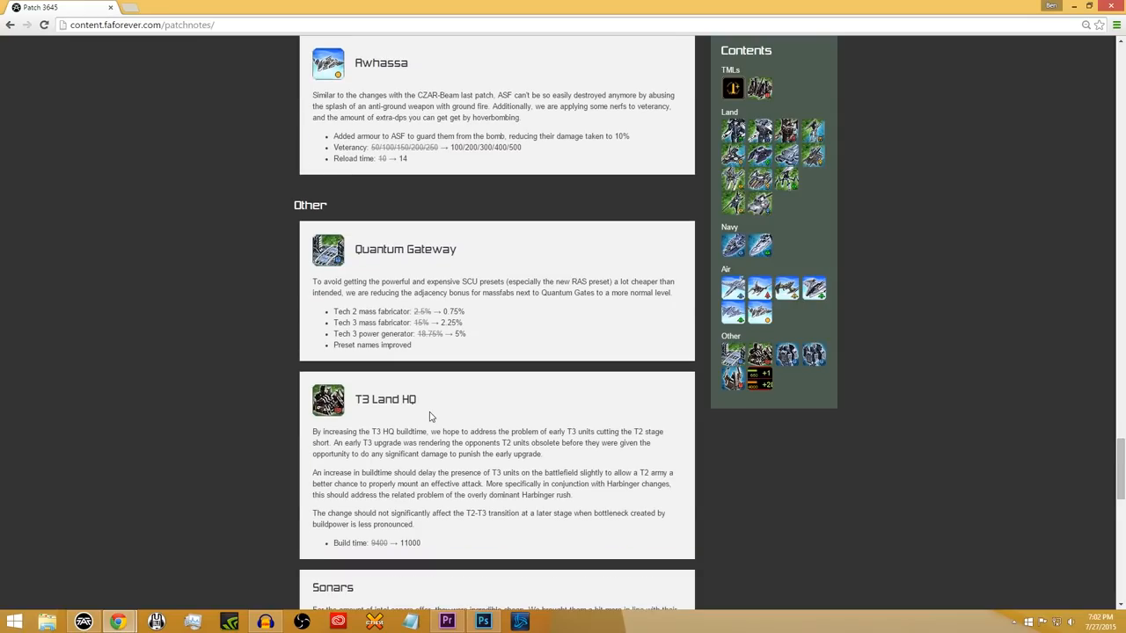
scroll("down", 3)
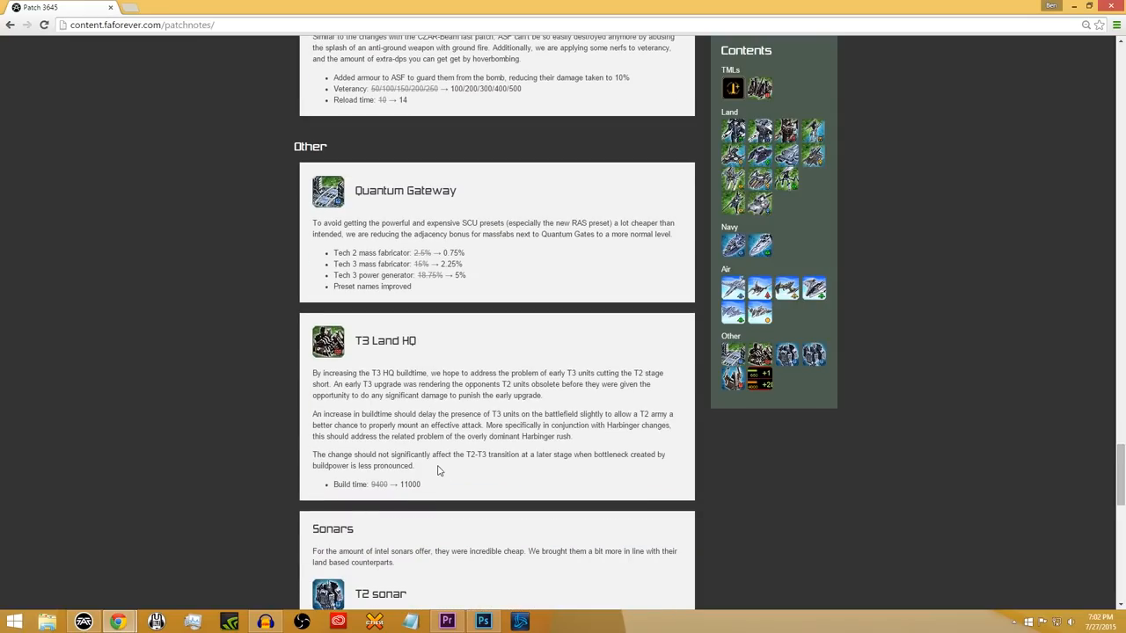
mouse_move(433, 485)
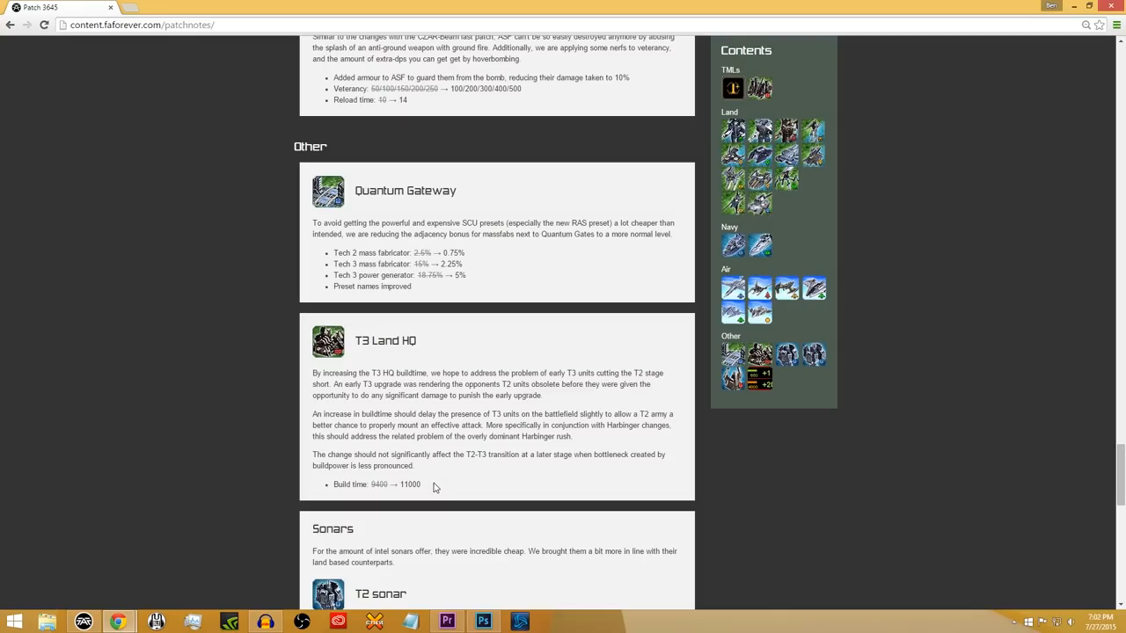
mouse_move(426, 499)
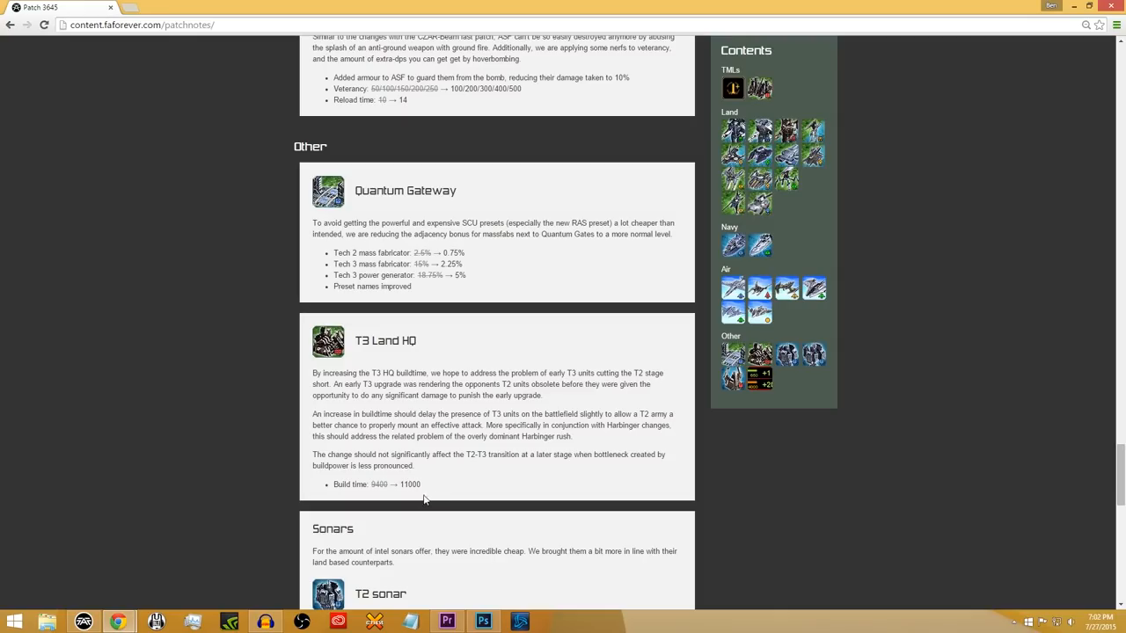
mouse_move(411, 496)
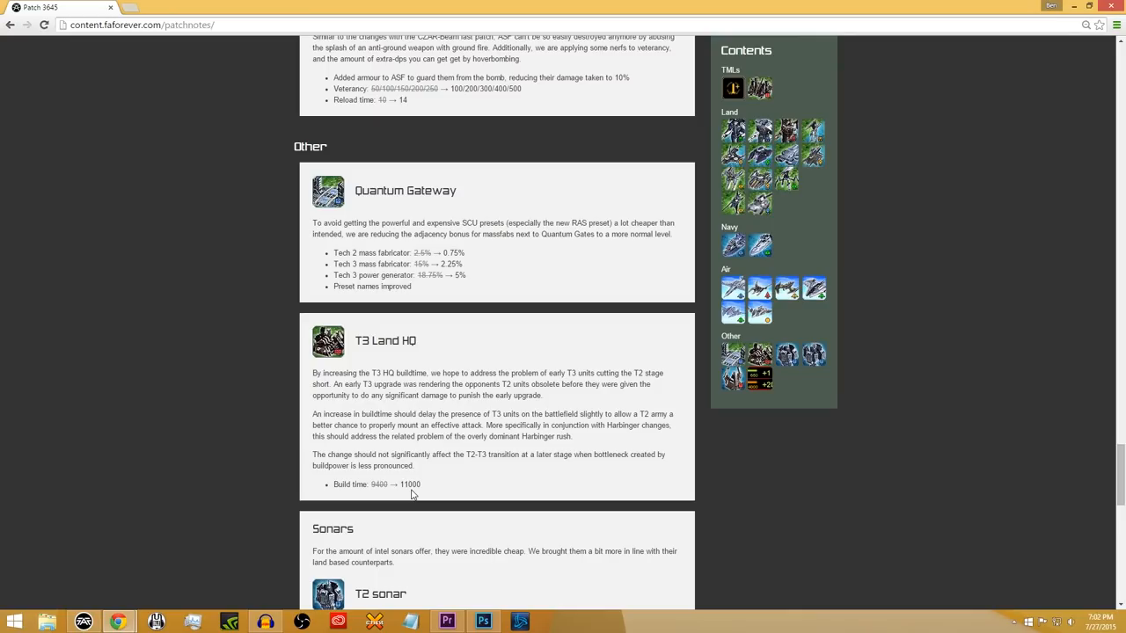
scroll("down", 3)
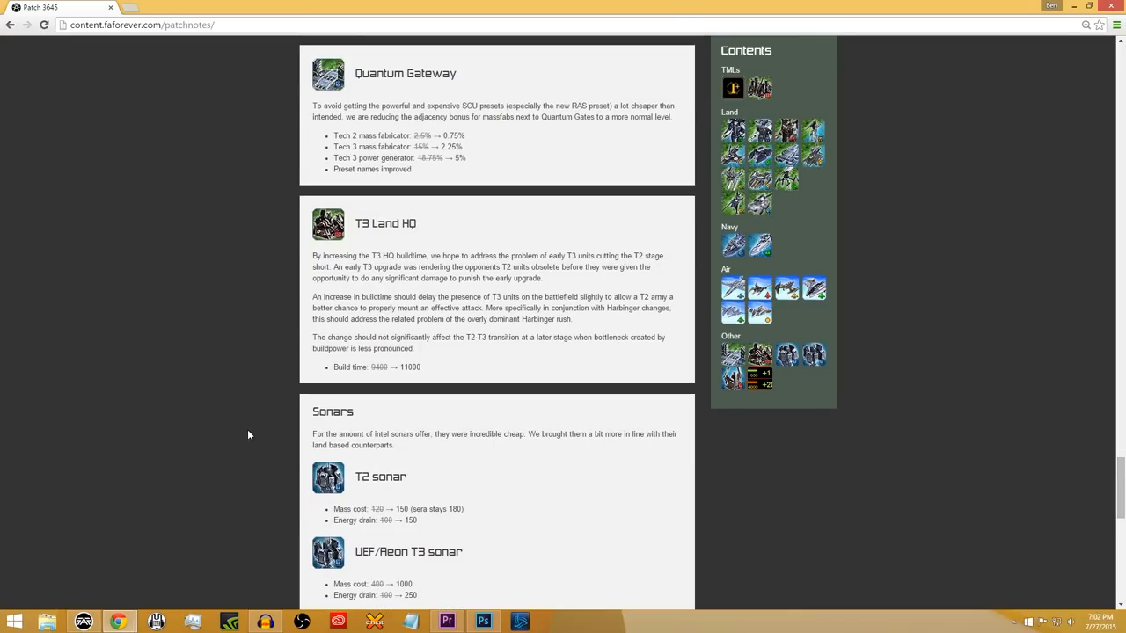
mouse_move(415, 390)
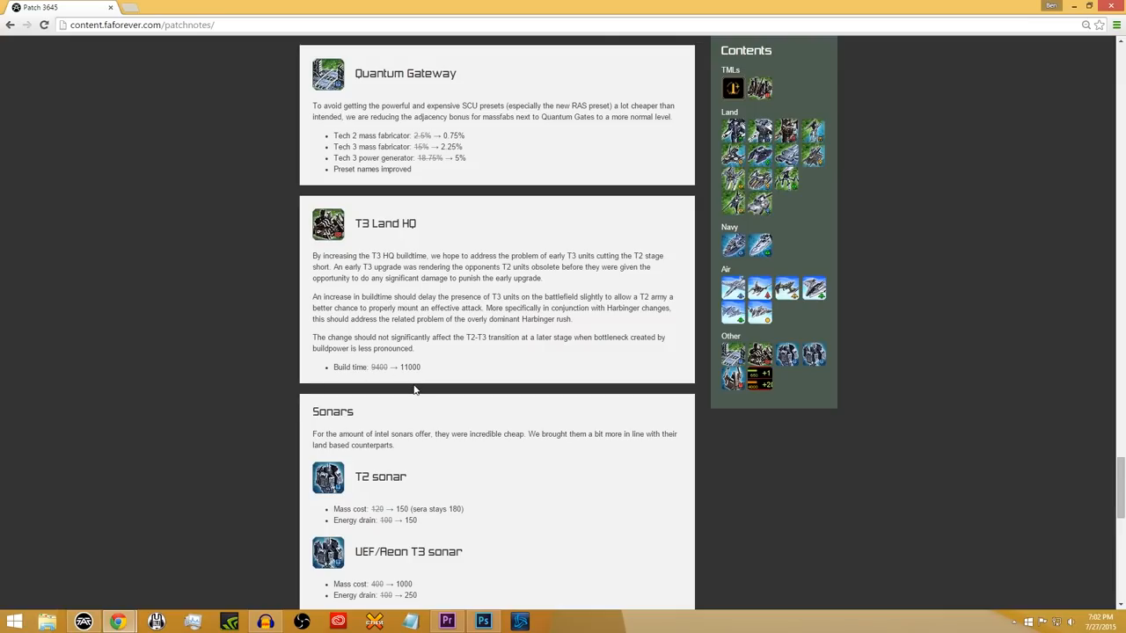
mouse_move(419, 378)
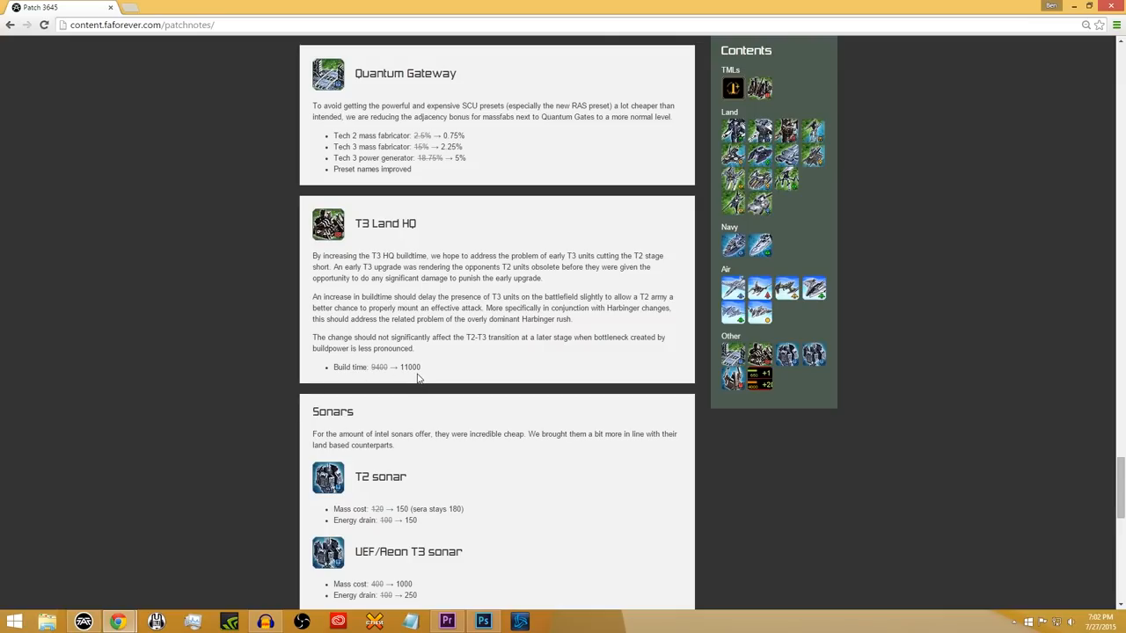
mouse_move(455, 378)
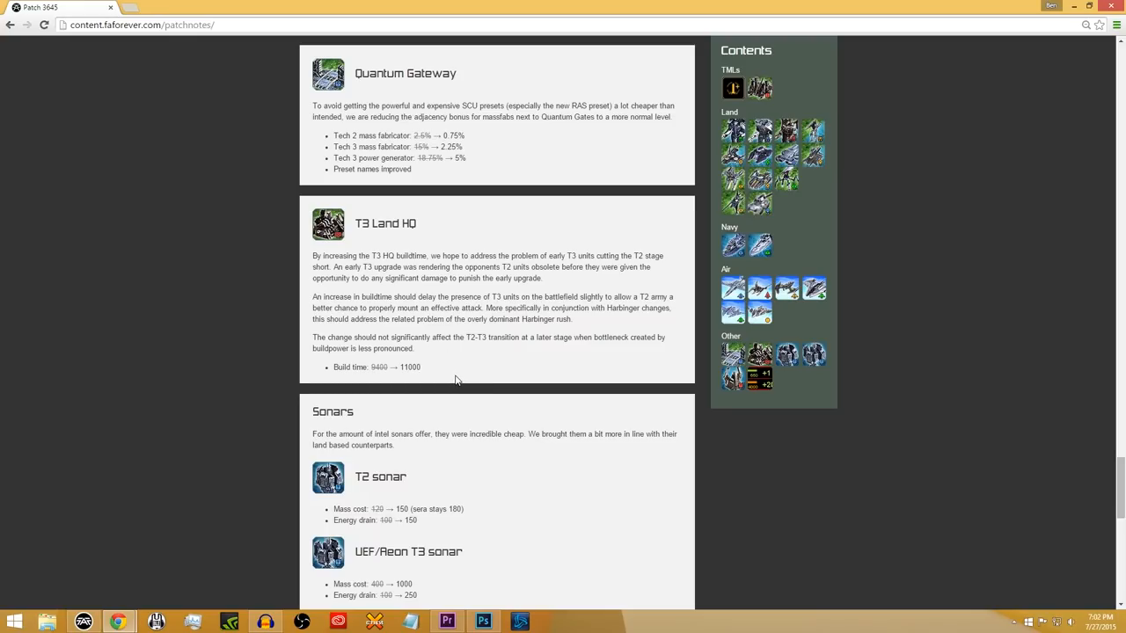
scroll("down", 3)
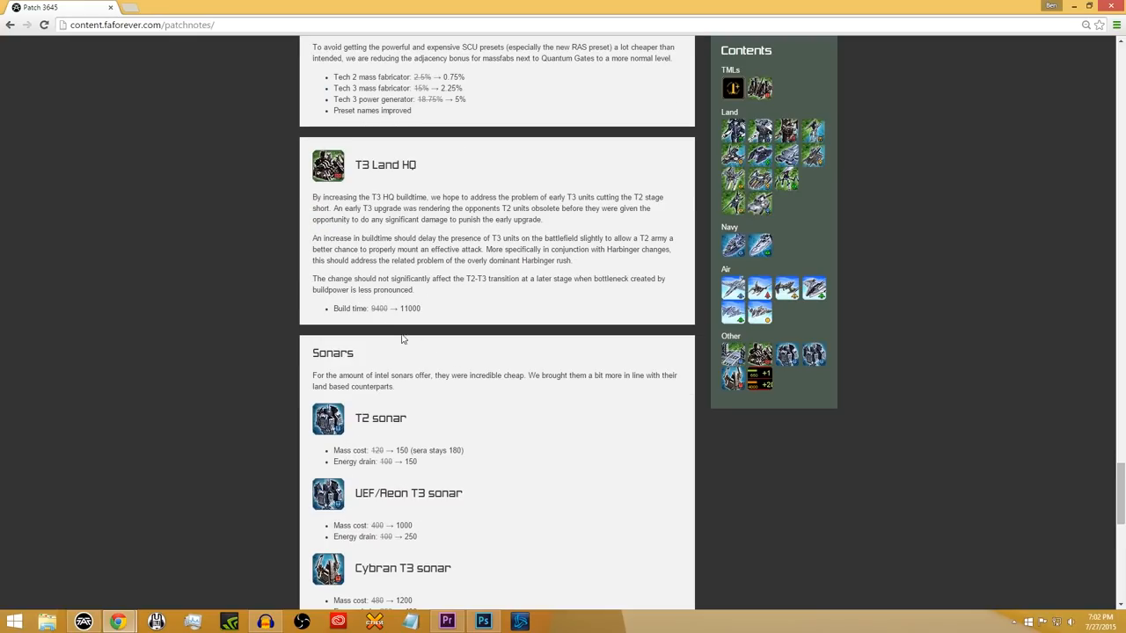
- Scroll down to the full Sonars entry and the Energy/Mass overflow card stating no change required
scroll("down", 3)
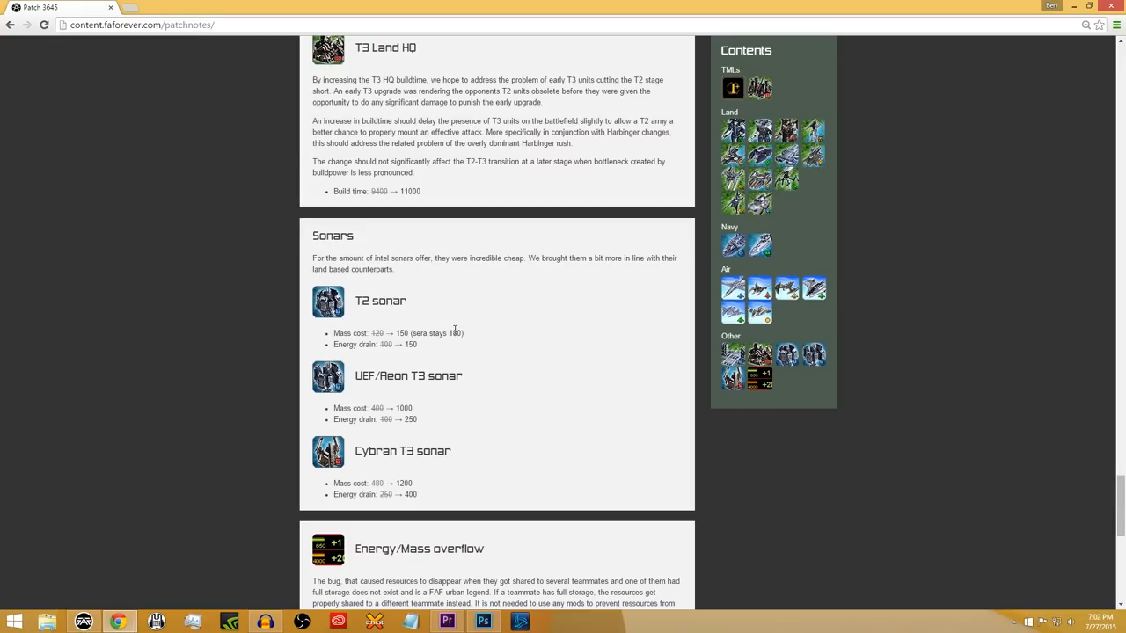
scroll("down", 3)
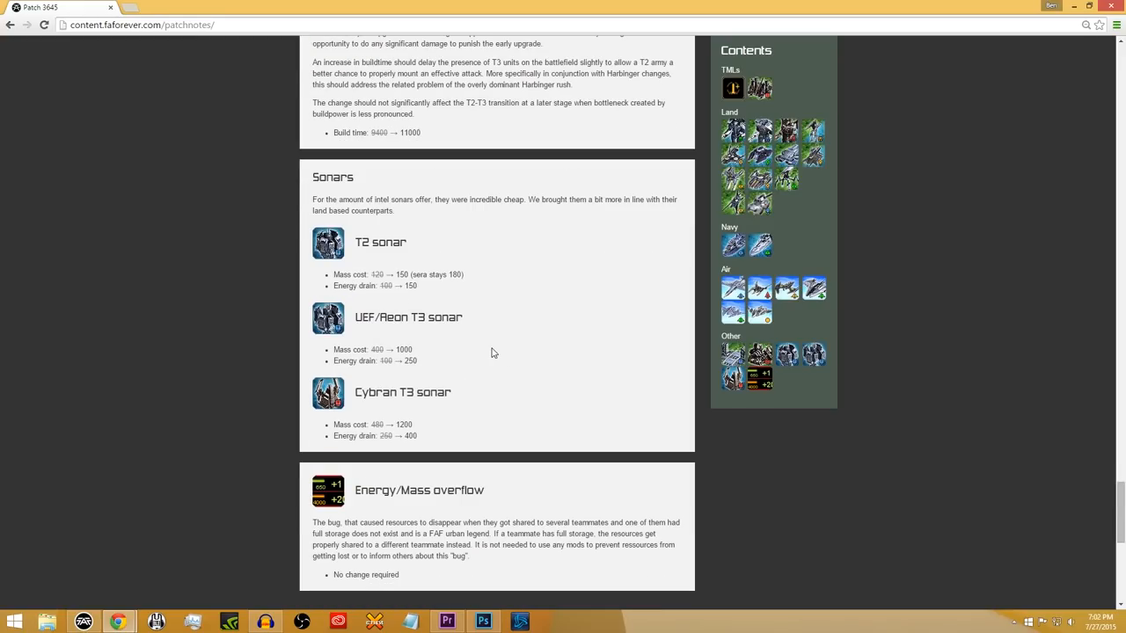
mouse_move(496, 344)
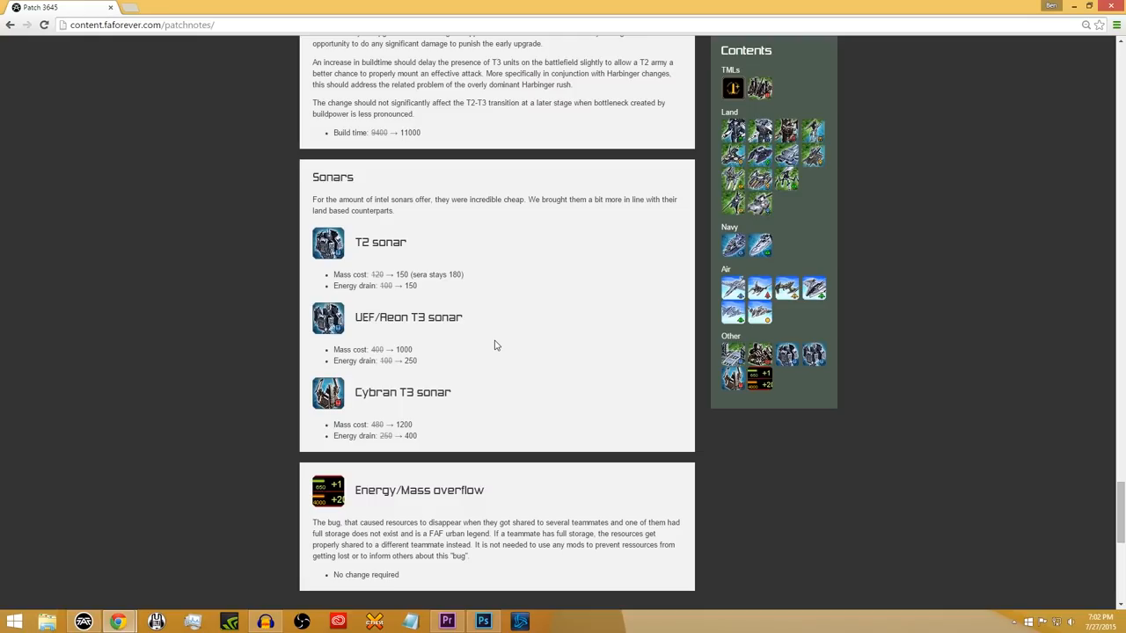
mouse_move(507, 334)
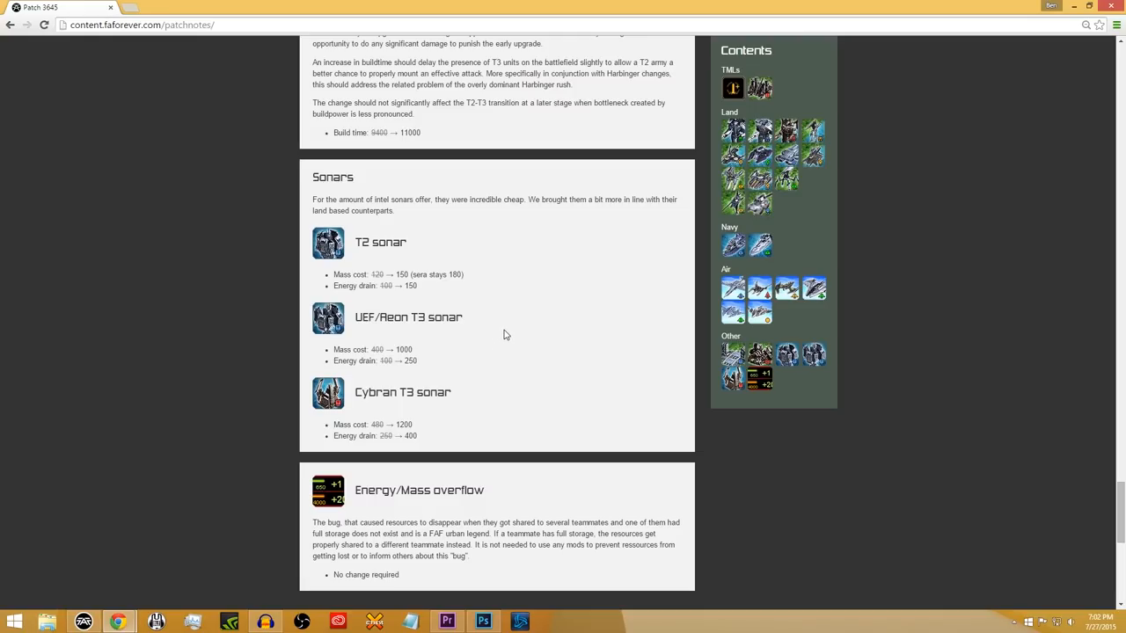
- Scroll to the bottom of the page, then back up to the Patch 3645 Beta introduction and TMLs section
scroll("down", 3)
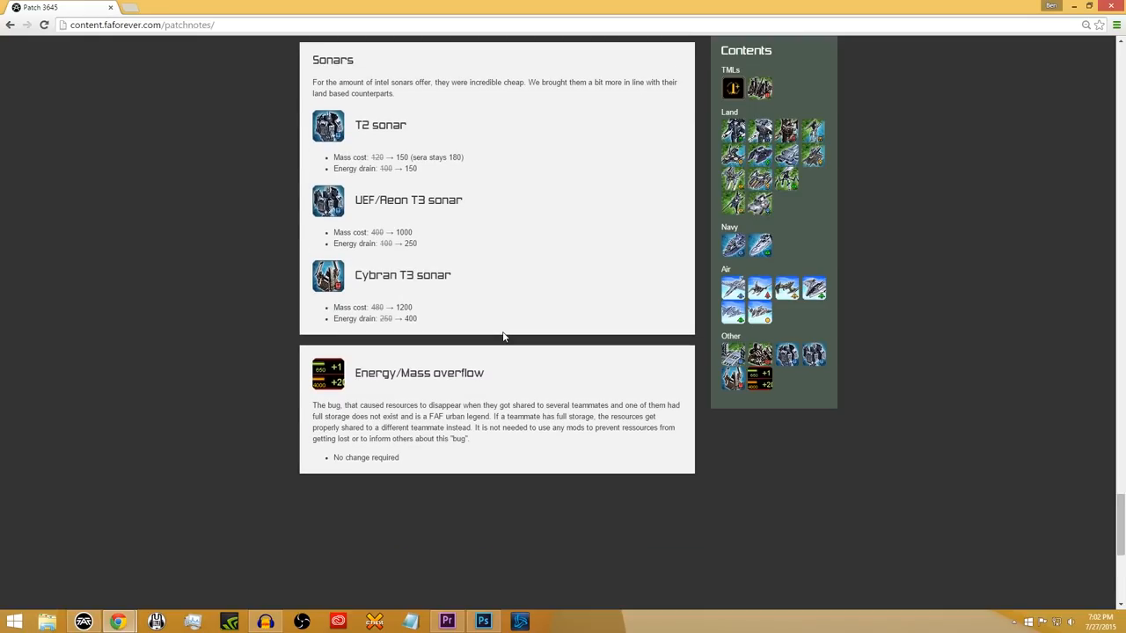
mouse_move(498, 343)
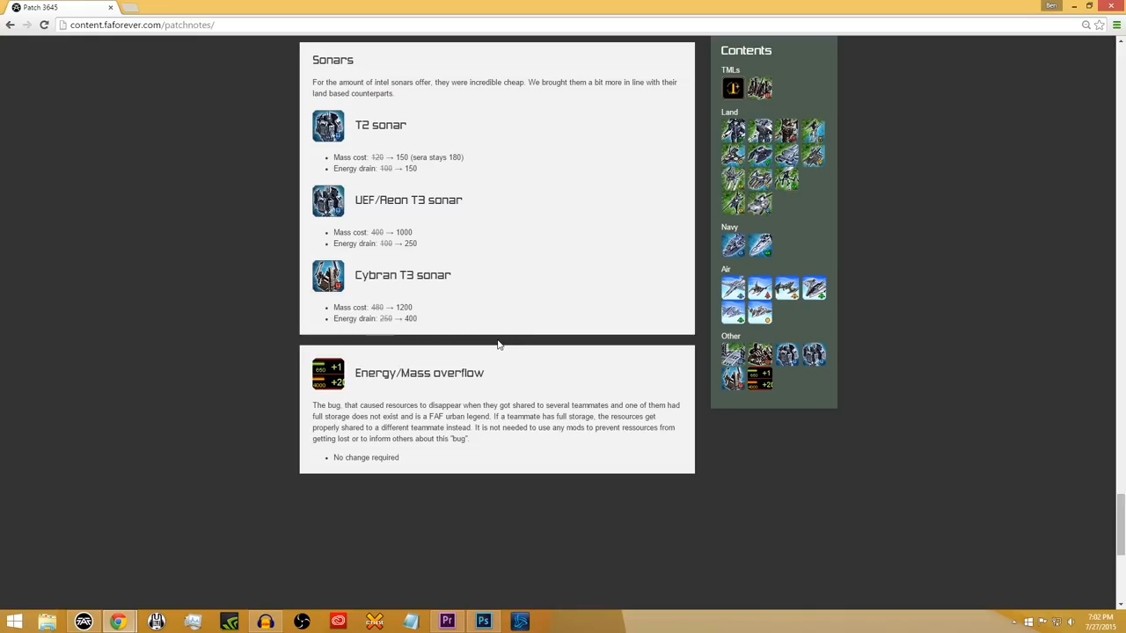
mouse_move(555, 422)
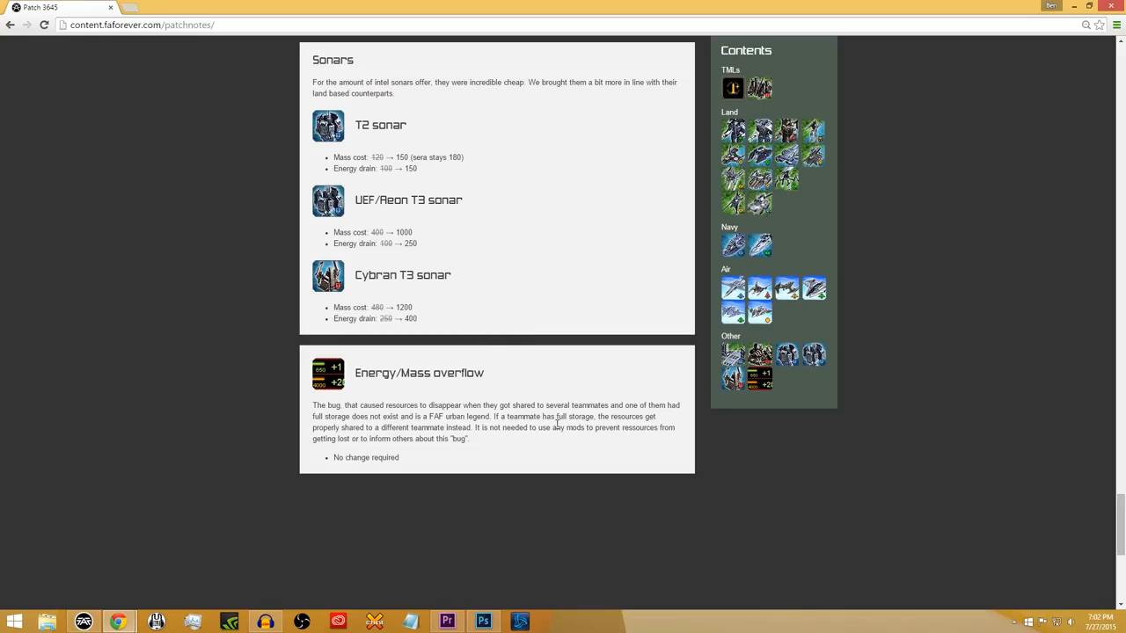
mouse_move(522, 450)
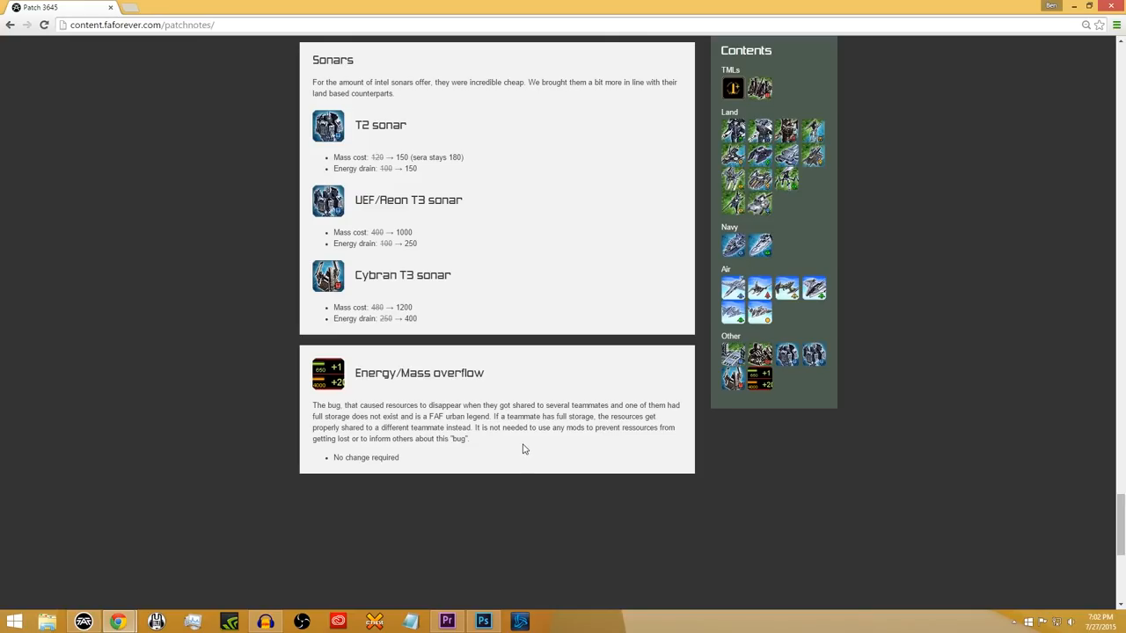
scroll("down", 3)
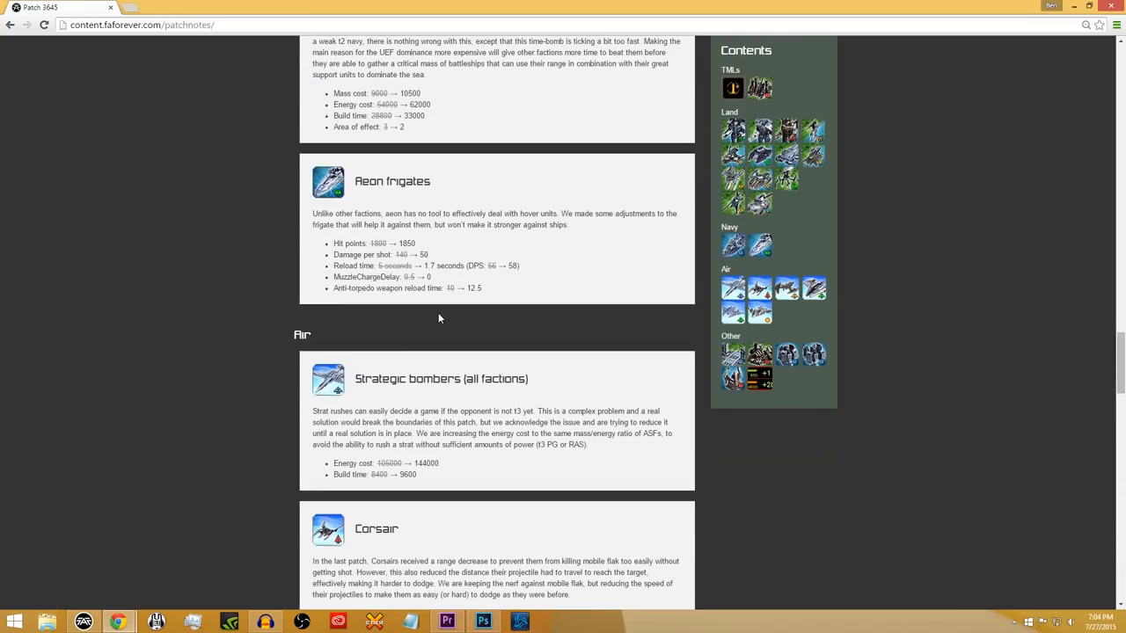
scroll("up", 3)
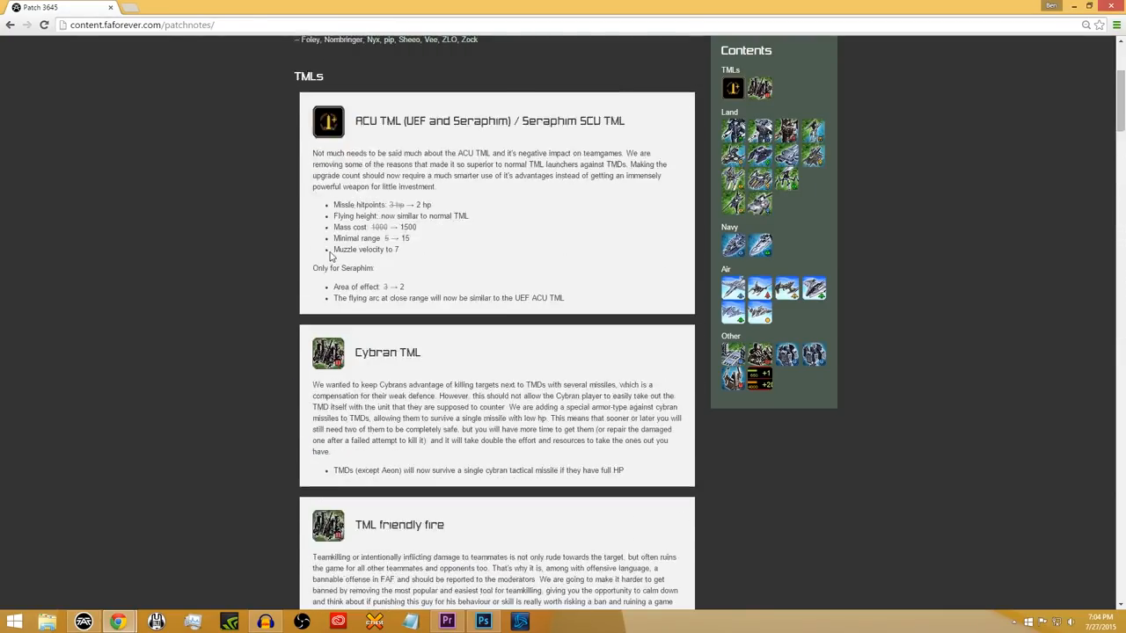
scroll("up", 3)
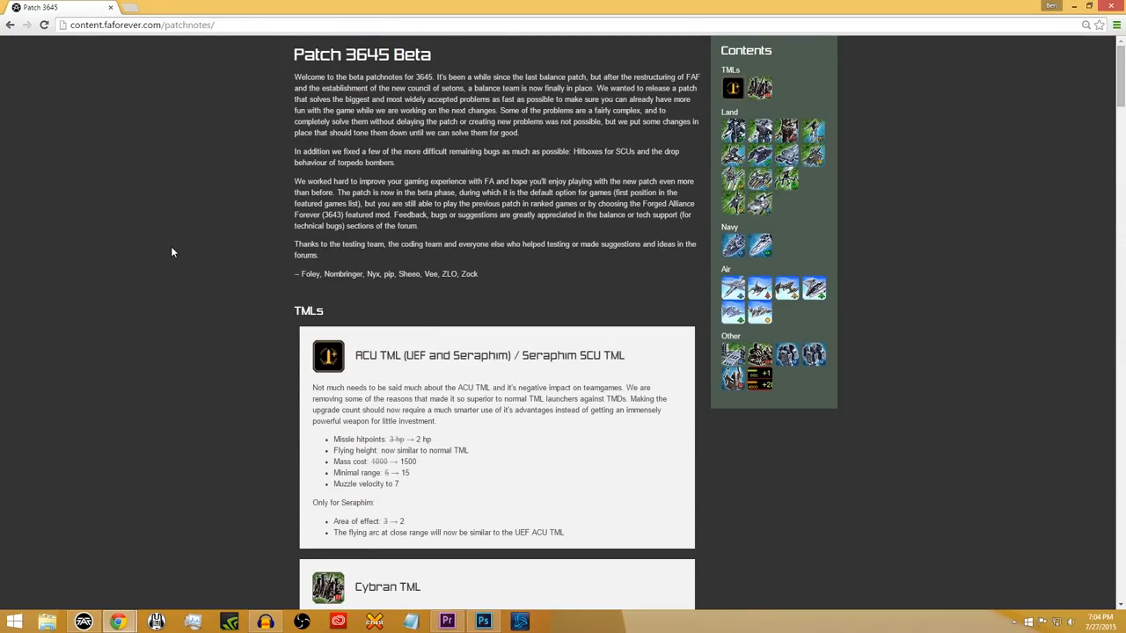